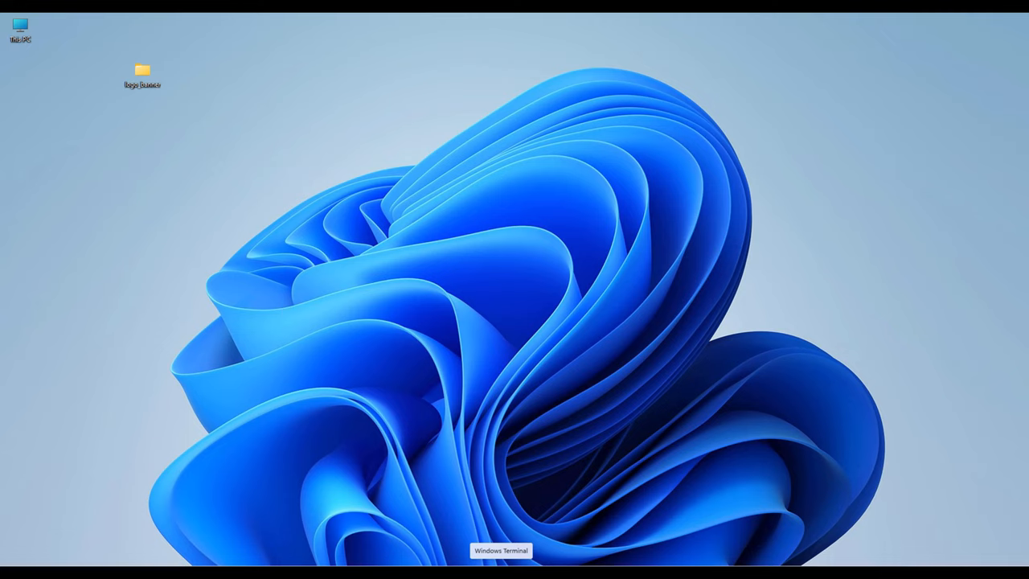
{"action": "mouse_move", "coordinate": [496, 537]}
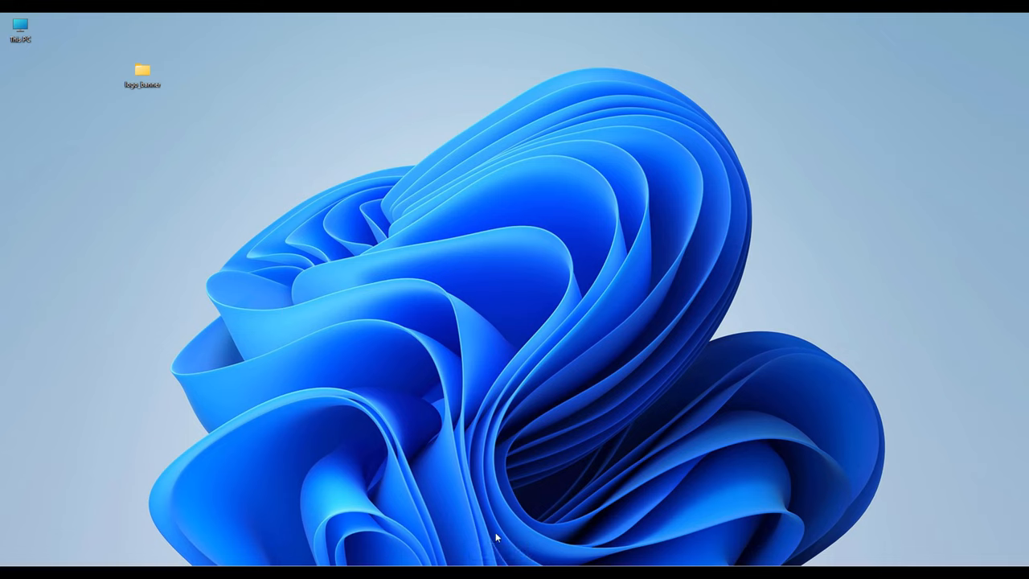
{"action": "mouse_move", "coordinate": [265, 256]}
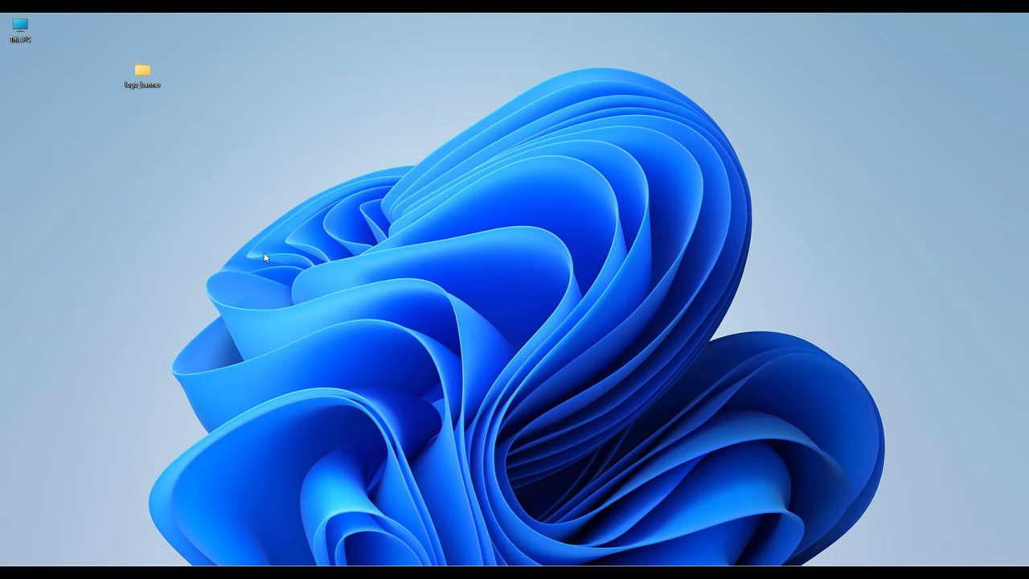
{"action": "mouse_move", "coordinate": [123, 107]}
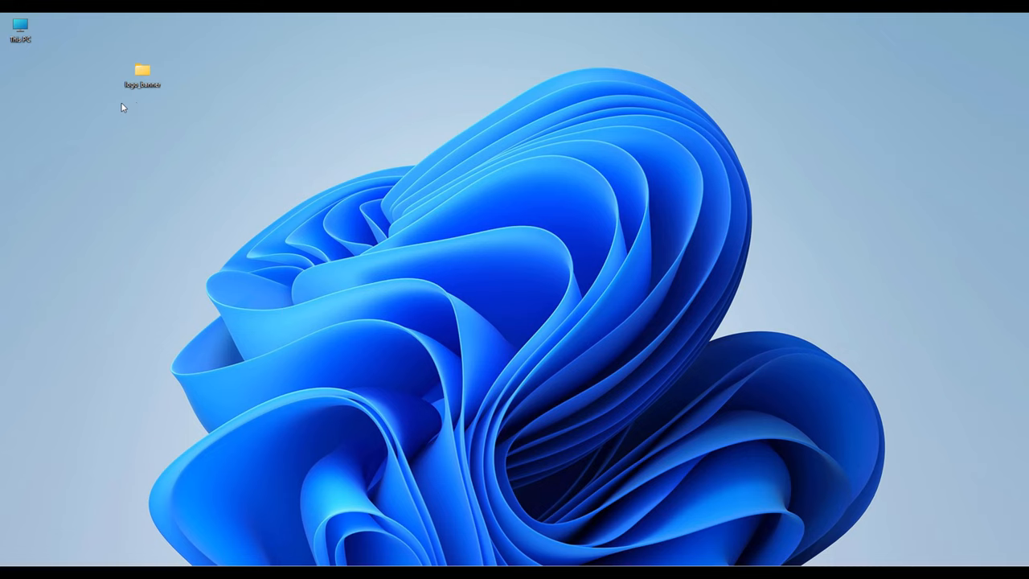
{"action": "mouse_move", "coordinate": [777, 548]}
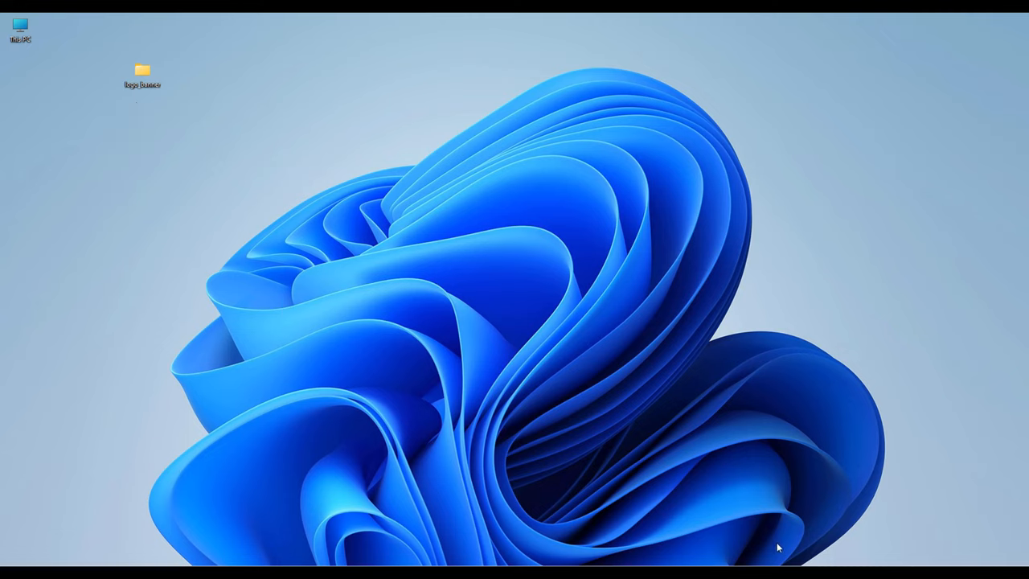
{"action": "mouse_move", "coordinate": [468, 551]}
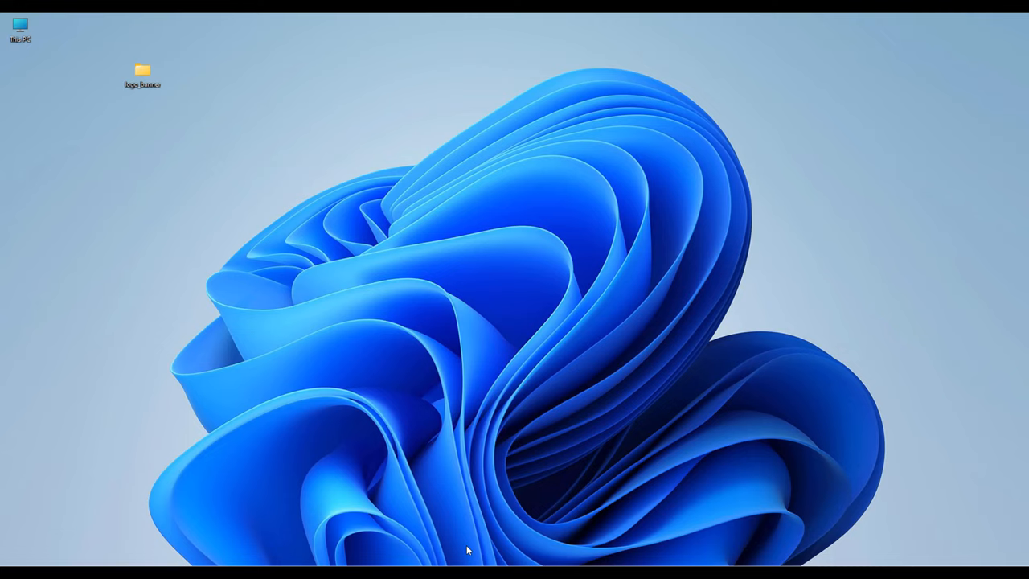
{"action": "mouse_move", "coordinate": [486, 485]}
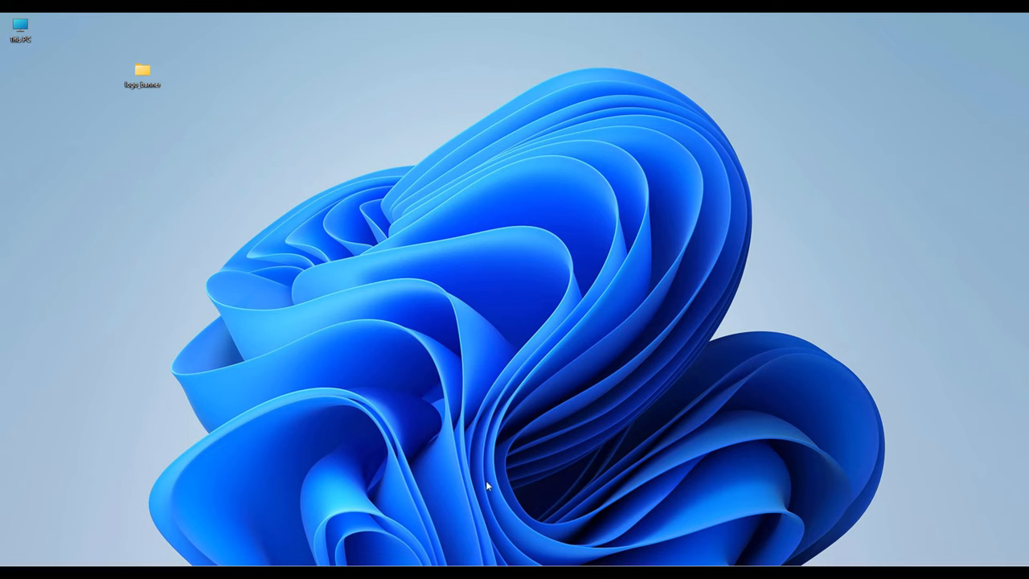
{"action": "mouse_move", "coordinate": [496, 526]}
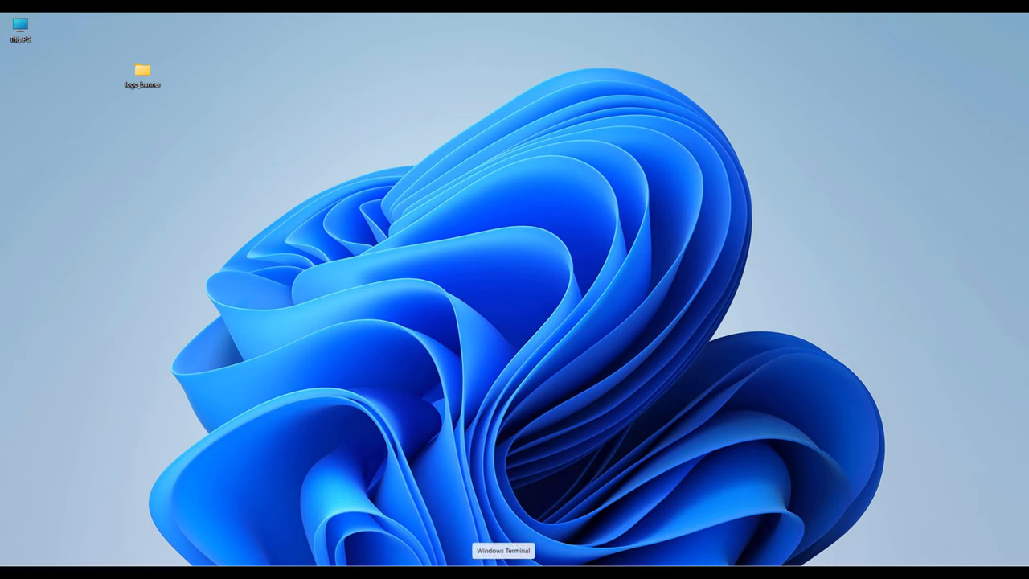
Find Windows Terminal by searching Start for 'terminal' and launch an Ubuntu shell.
{"action": "right_click", "coordinate": [503, 551]}
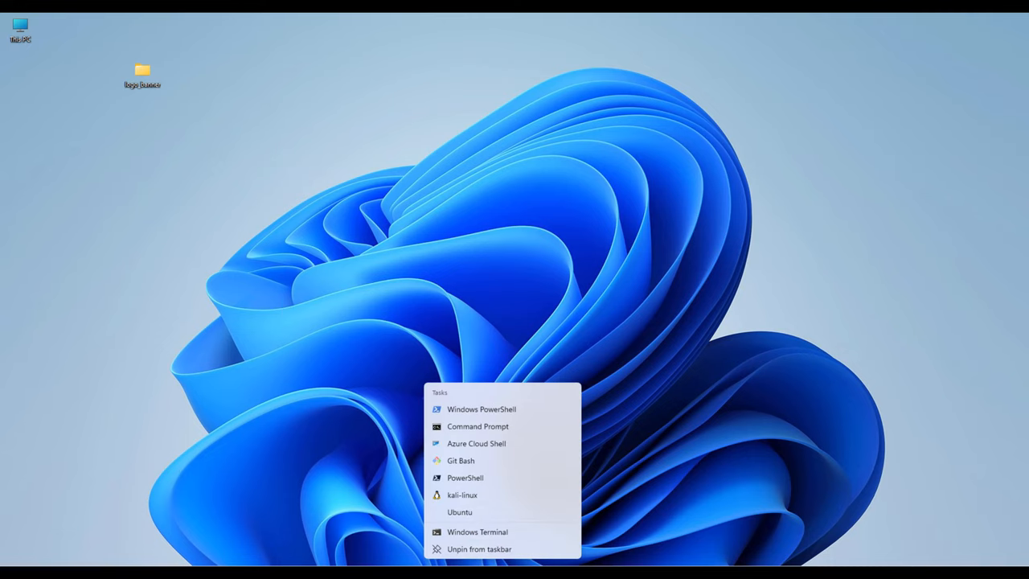
{"action": "mouse_move", "coordinate": [478, 549]}
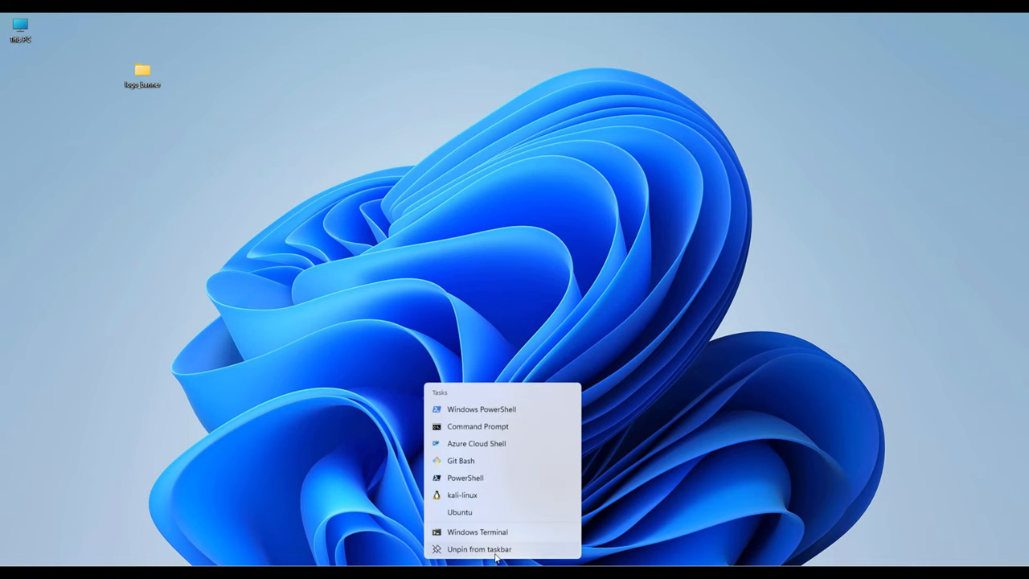
{"action": "mouse_move", "coordinate": [464, 409]}
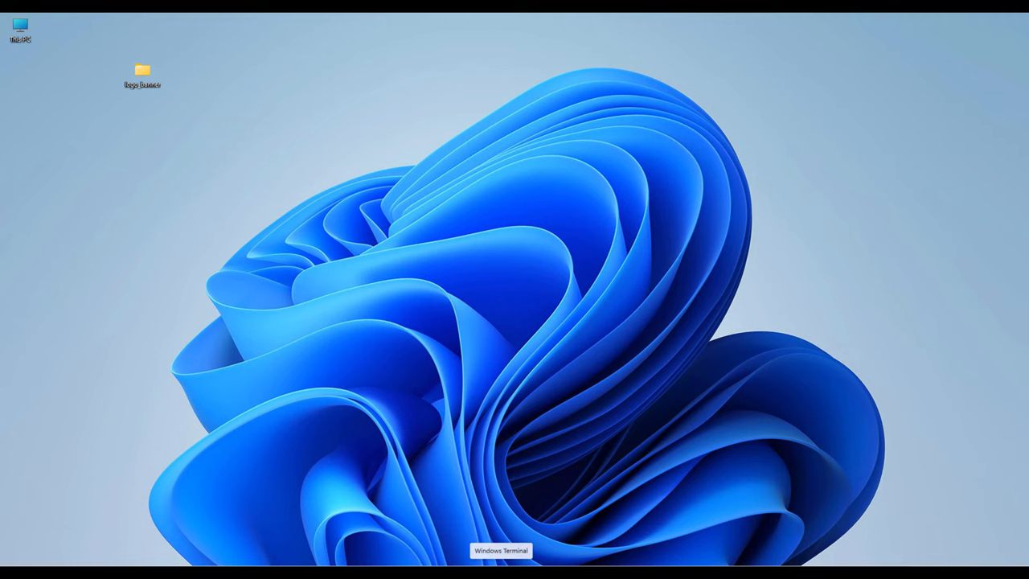
{"action": "right_click", "coordinate": [501, 551]}
{"action": "type", "text": "t"}
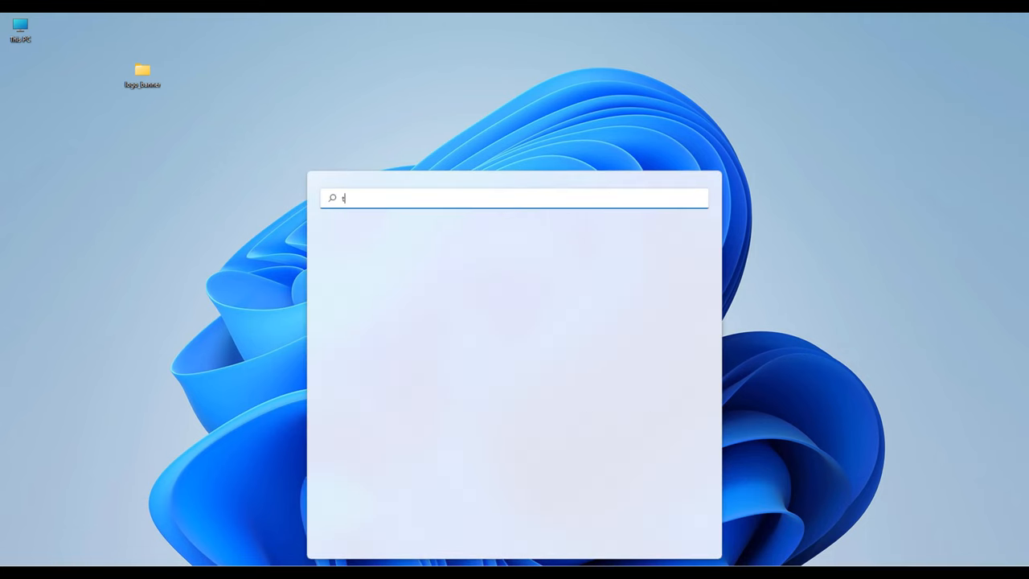
{"action": "type", "text": "erm"}
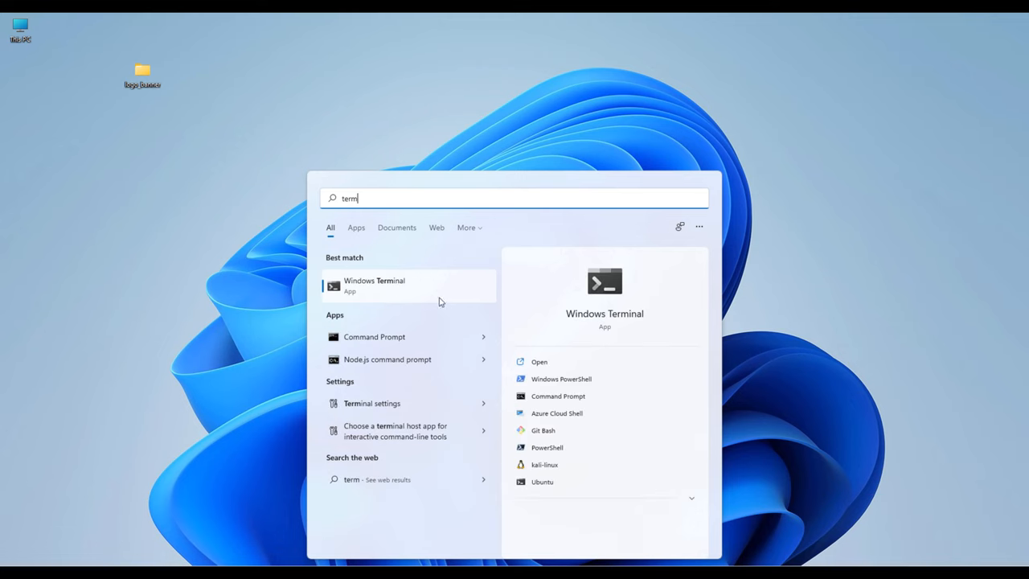
{"action": "right_click", "coordinate": [374, 286]}
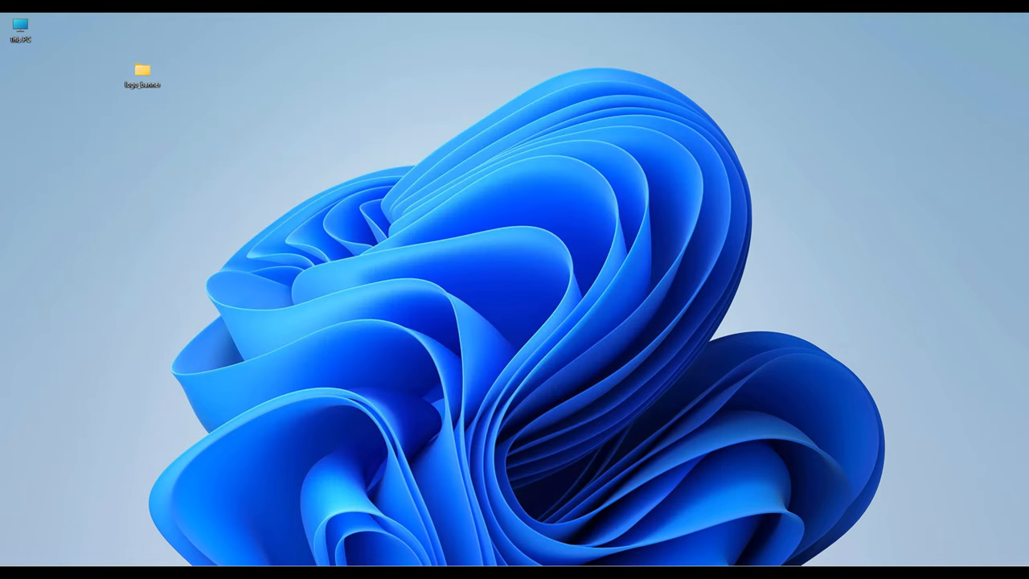
{"action": "type", "text": "termin"}
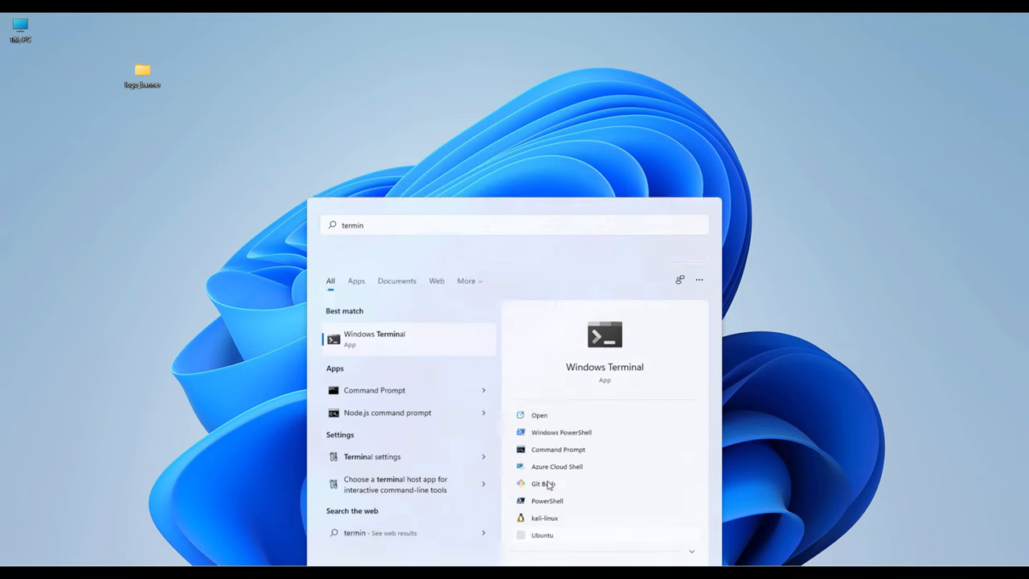
{"action": "left_click", "coordinate": [542, 534]}
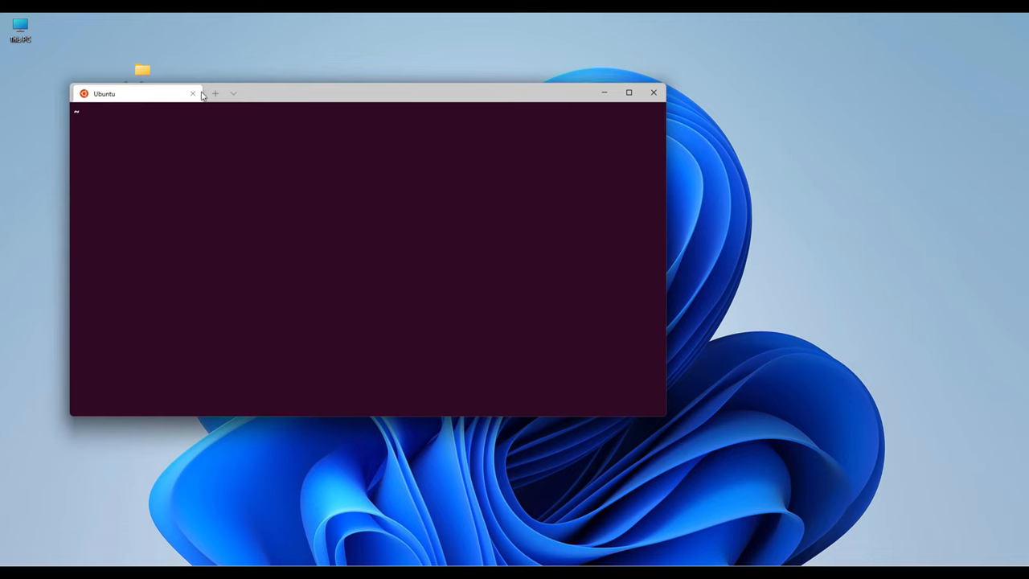
Check Docker with 'sudo /etc/init.d/docker status', then edit the command to start Docker.
{"action": "left_click", "coordinate": [233, 93]}
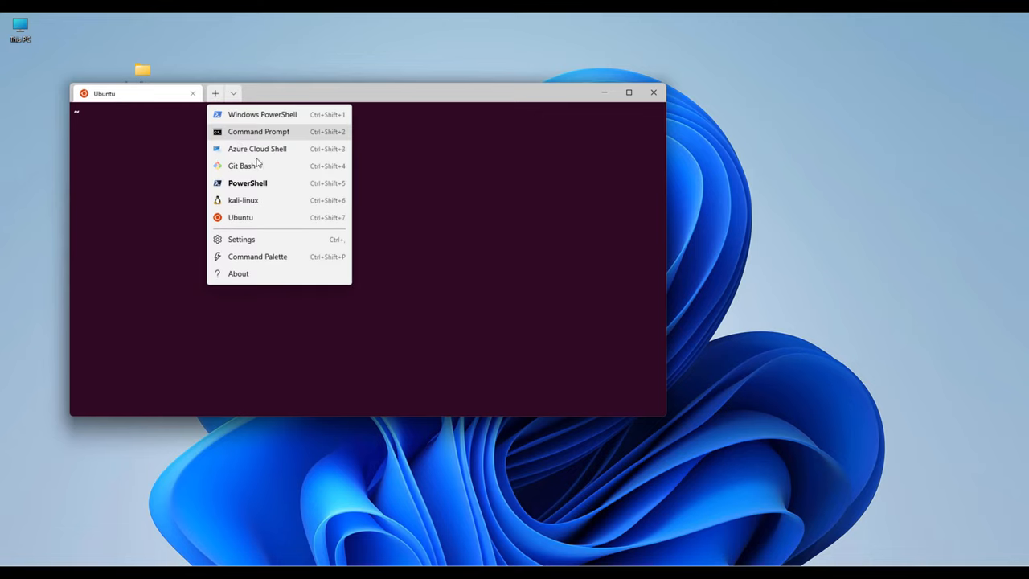
{"action": "left_click", "coordinate": [128, 169]}
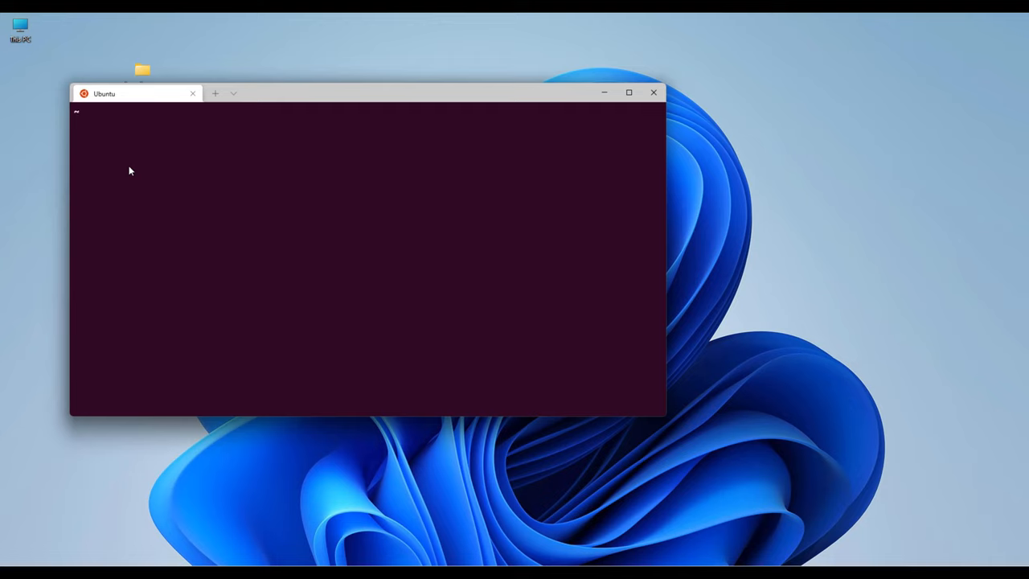
{"action": "type", "text": "sudo se"}
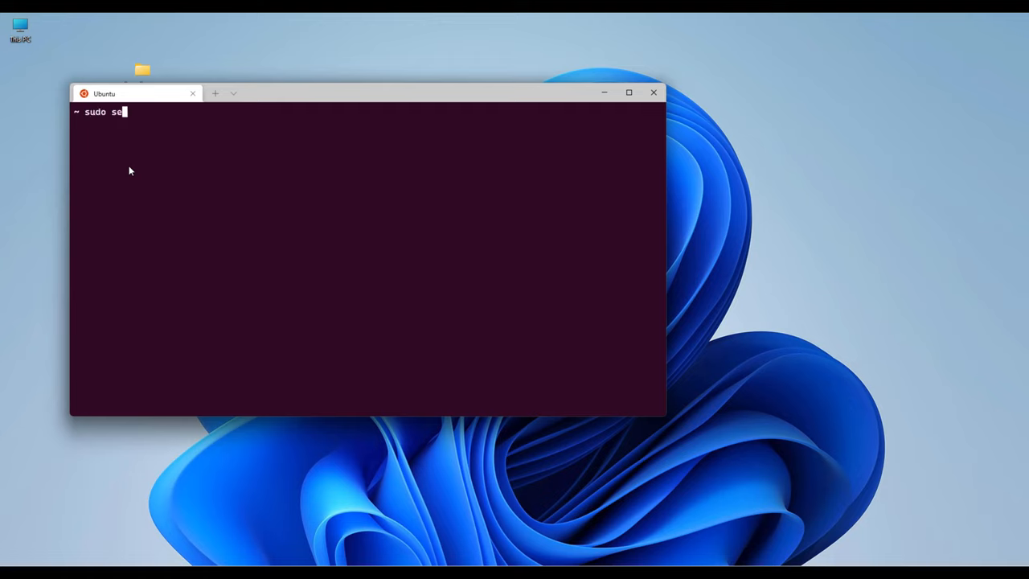
{"action": "type", "text": "/etc/"}
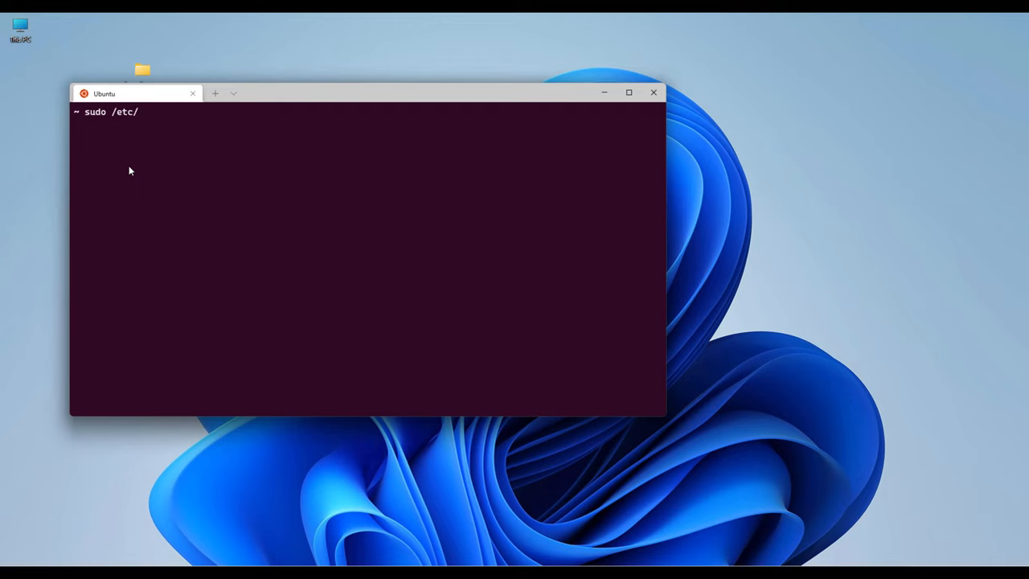
{"action": "type", "text": "init.d/"}
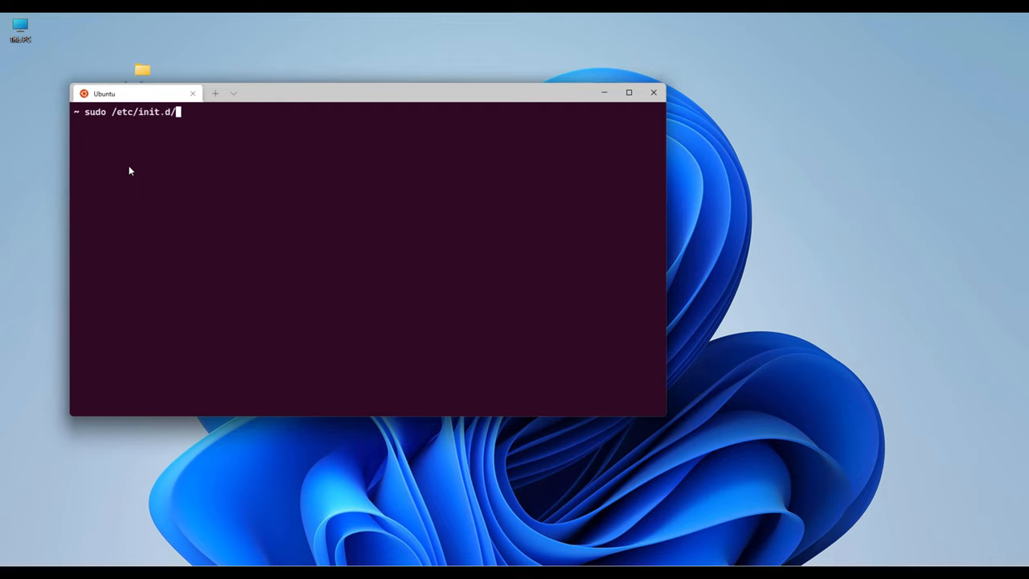
{"action": "type", "text": "docker status"}
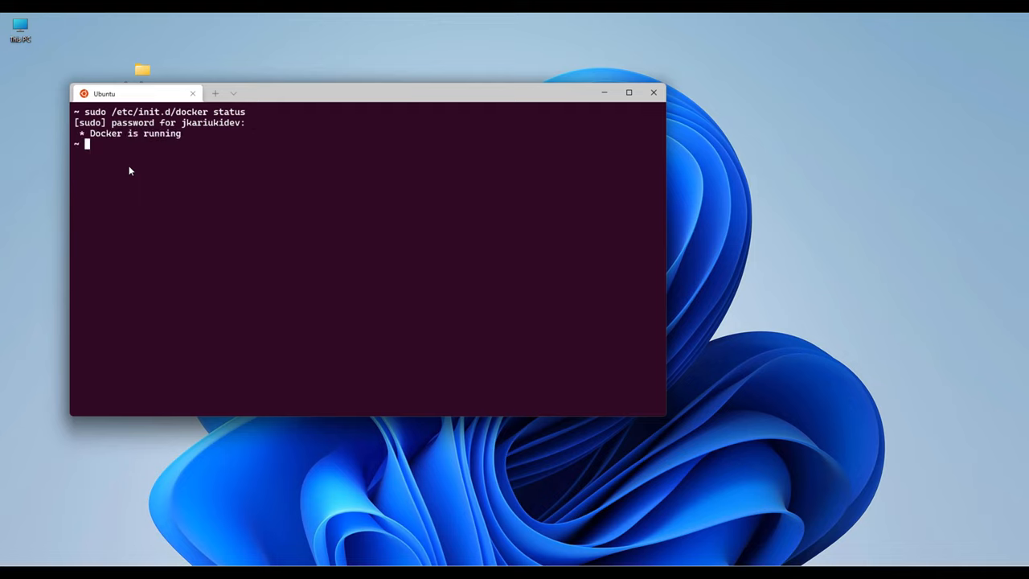
{"action": "mouse_move", "coordinate": [246, 183]}
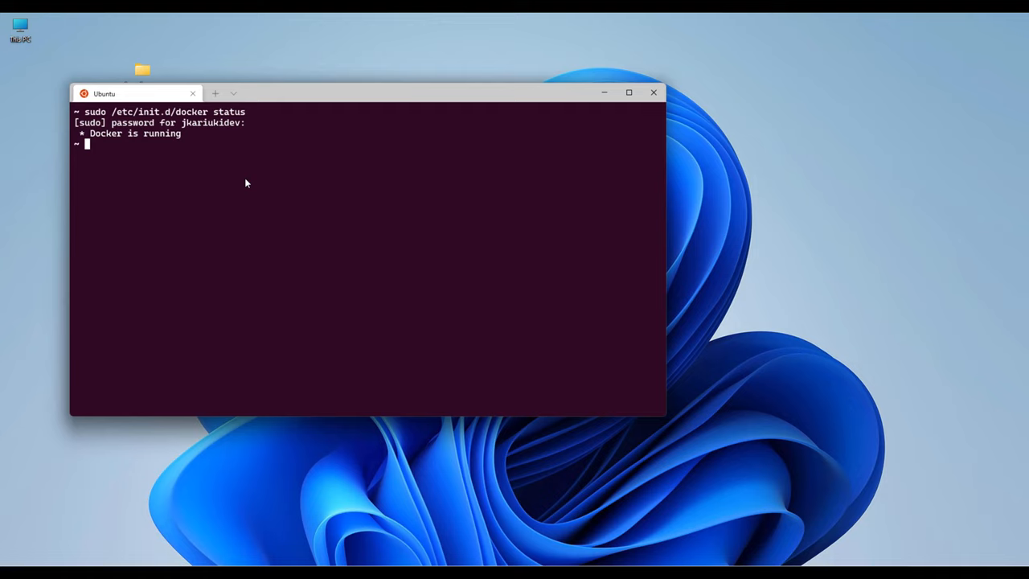
{"action": "type", "text": "sudo /etc/init.d/docker status"}
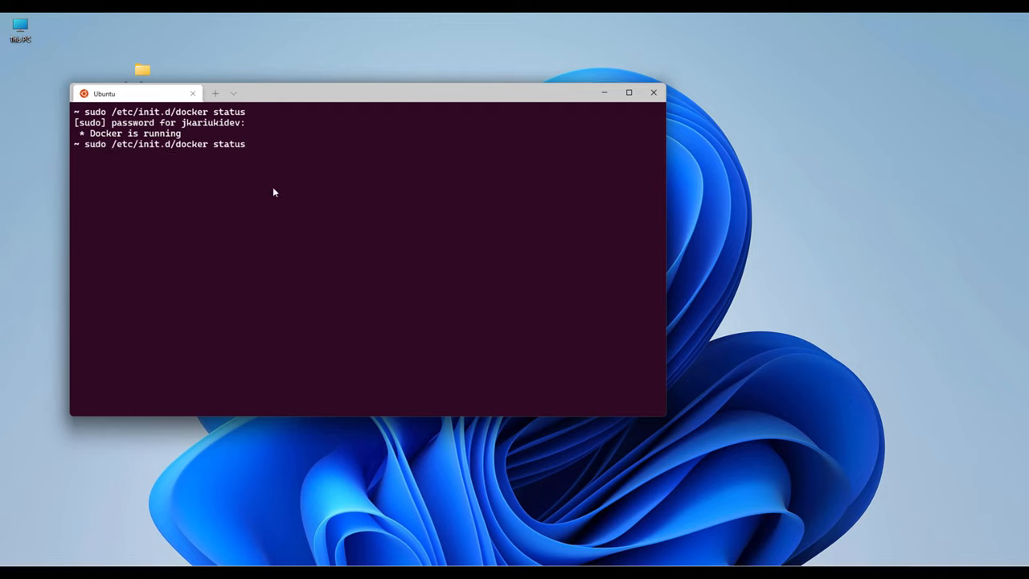
{"action": "key", "text": "BackSpace"}
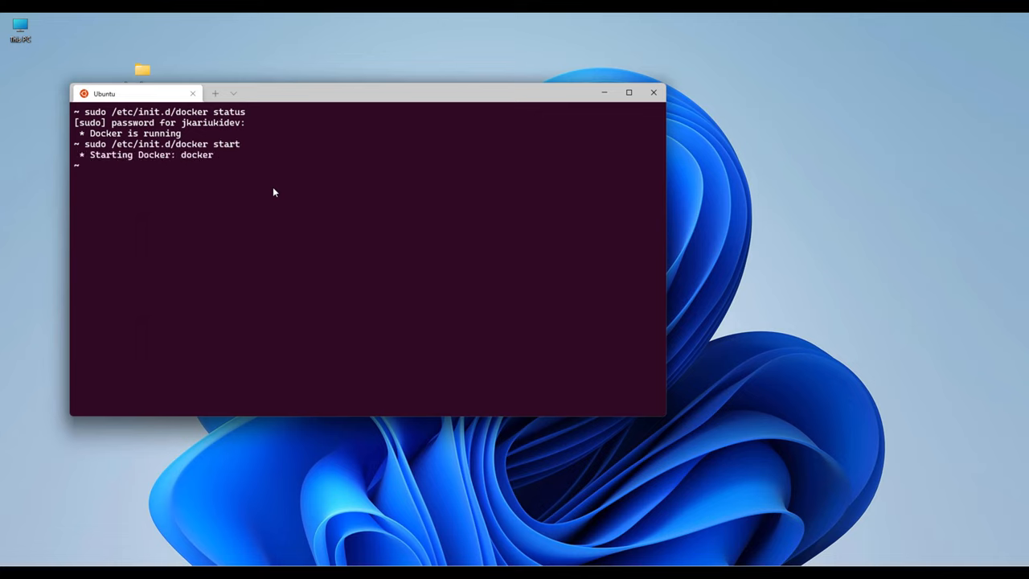
{"action": "mouse_move", "coordinate": [240, 209]}
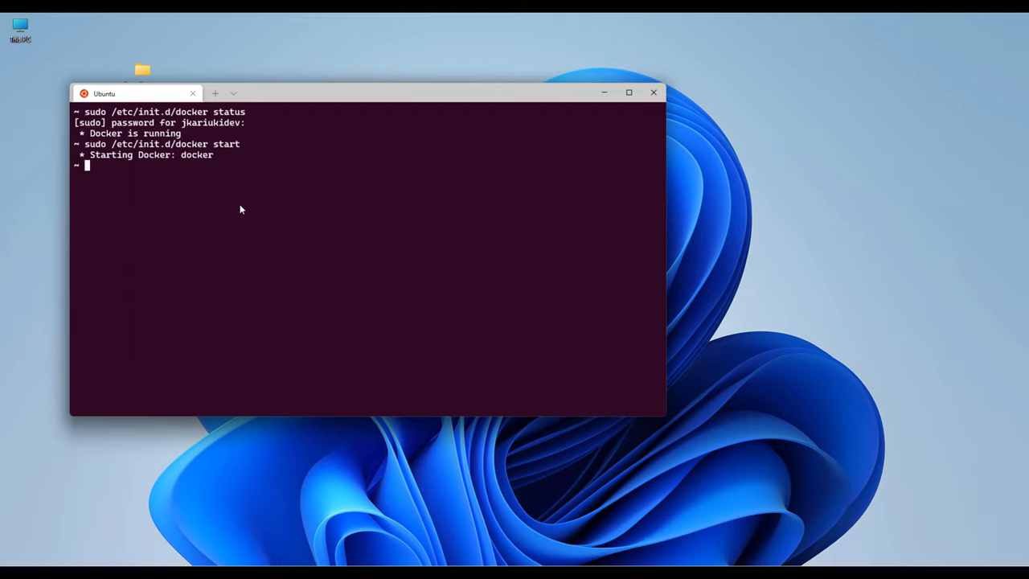
Change into my_geonode/, list all its files with ls -la, and clear the screen.
{"action": "type", "text": "ls"}
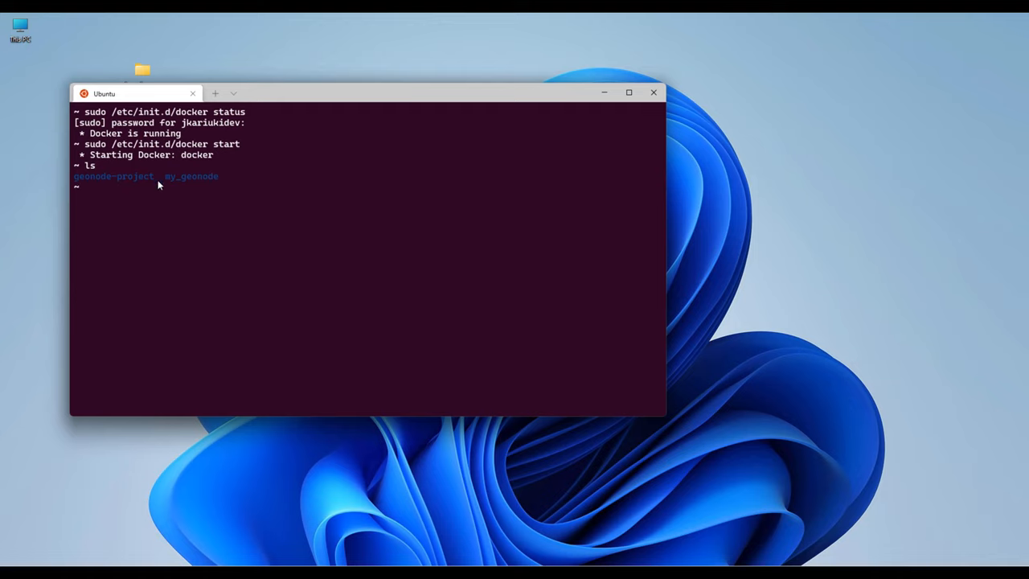
{"action": "double_click", "coordinate": [192, 176]}
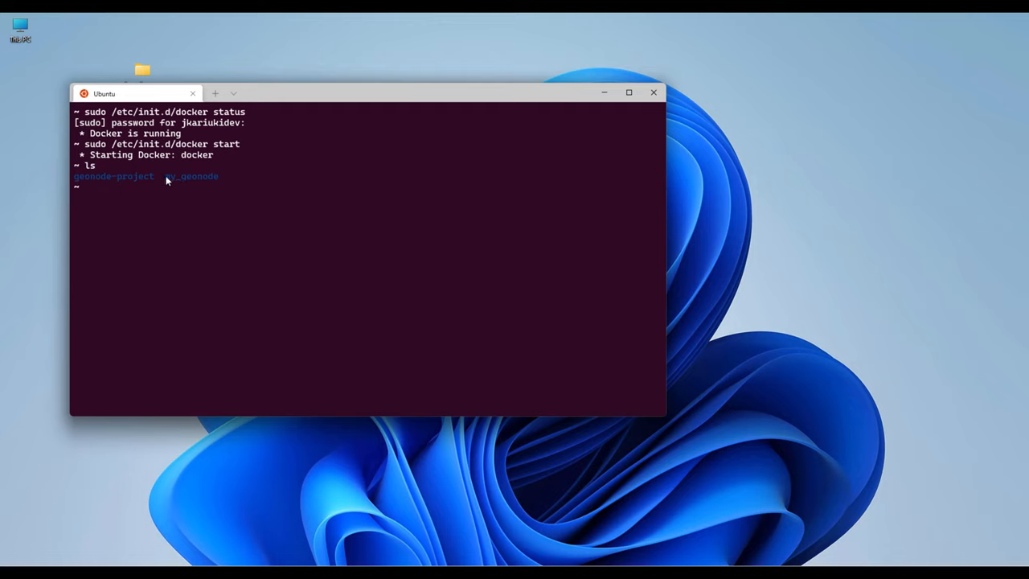
{"action": "mouse_move", "coordinate": [169, 180]}
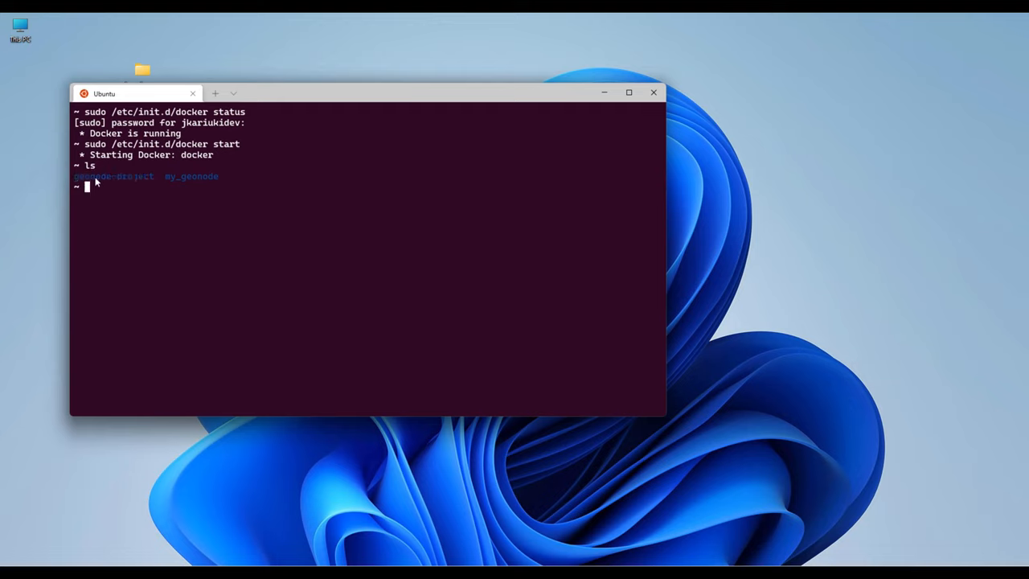
{"action": "mouse_move", "coordinate": [181, 185]}
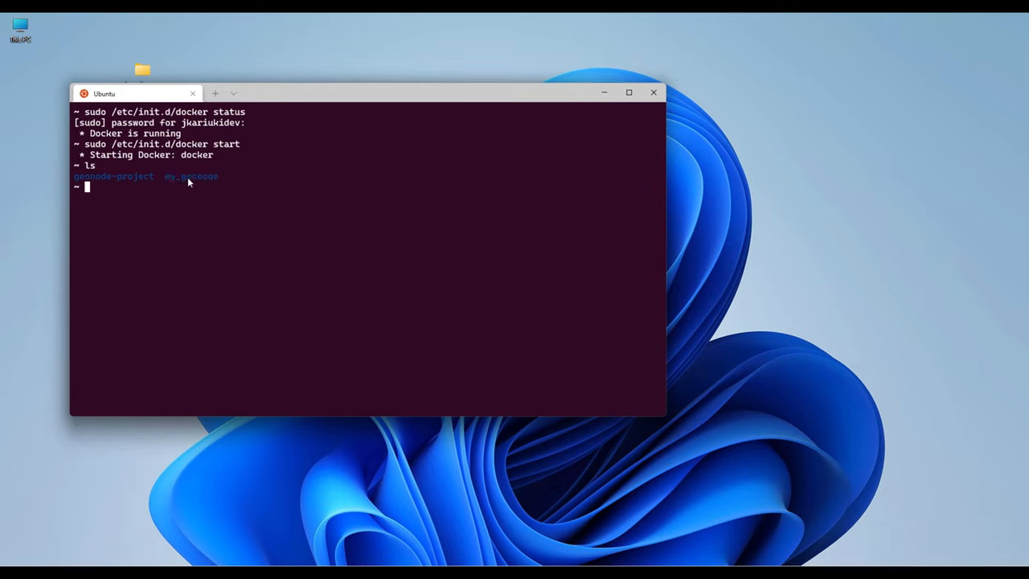
{"action": "mouse_move", "coordinate": [203, 181]}
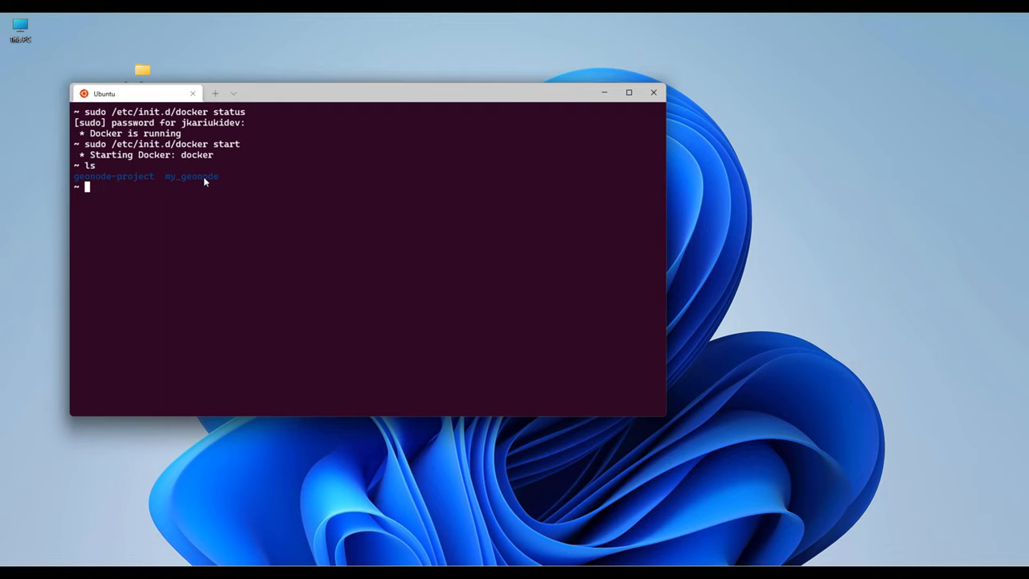
{"action": "mouse_move", "coordinate": [215, 185]}
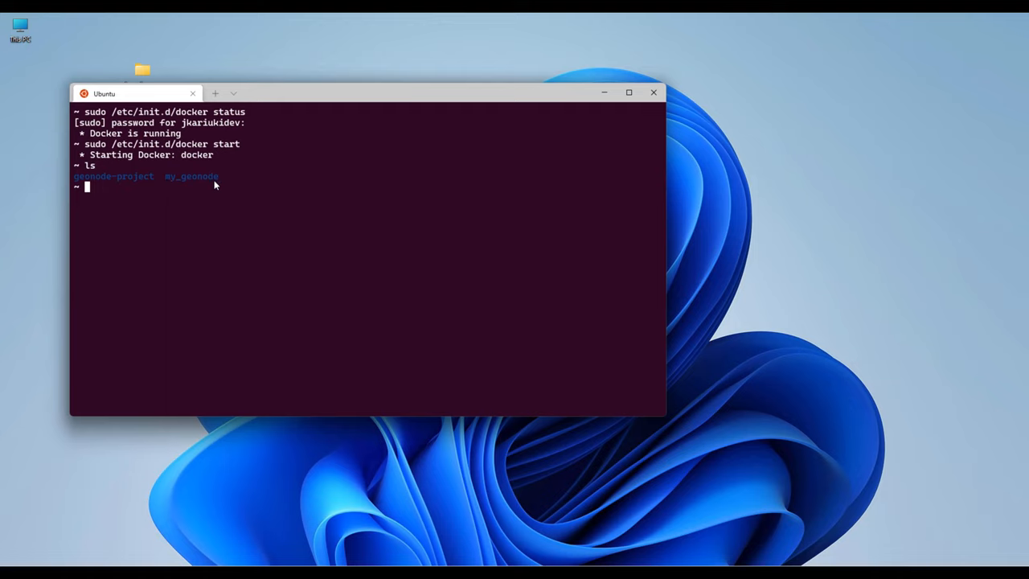
{"action": "type", "text": "cd m"}
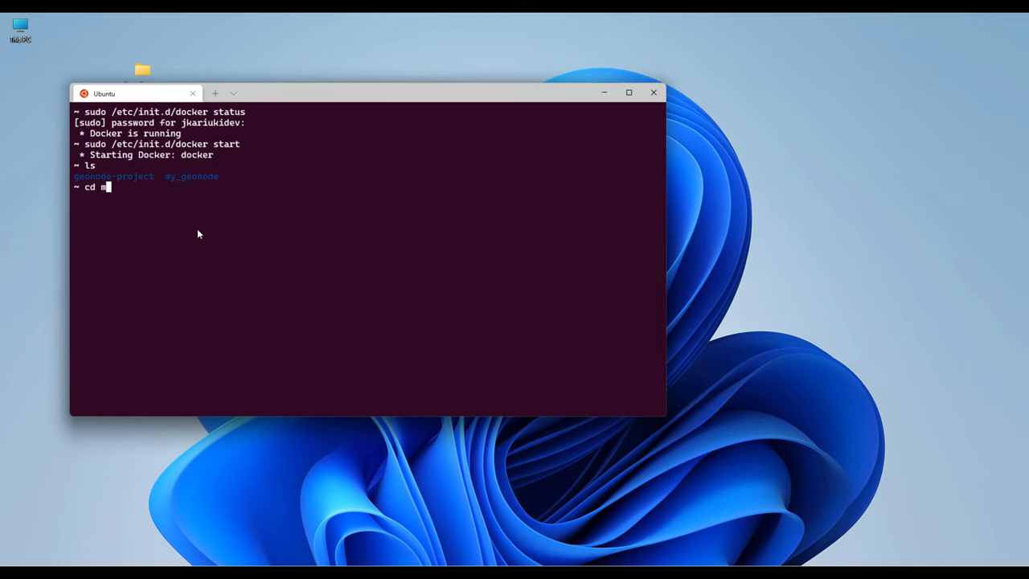
{"action": "type", "text": "y_geonode/"}
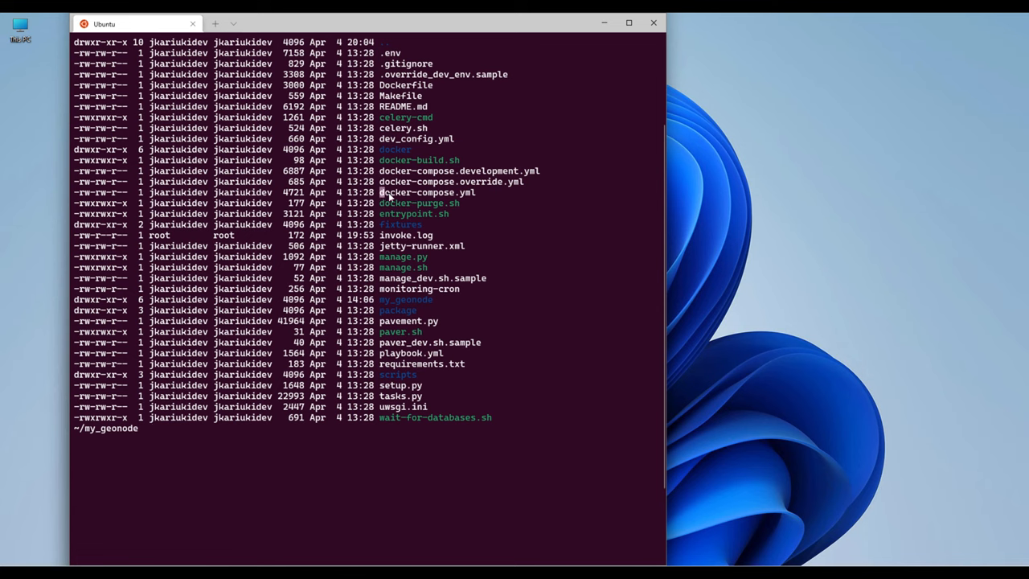
{"action": "double_click", "coordinate": [427, 192]}
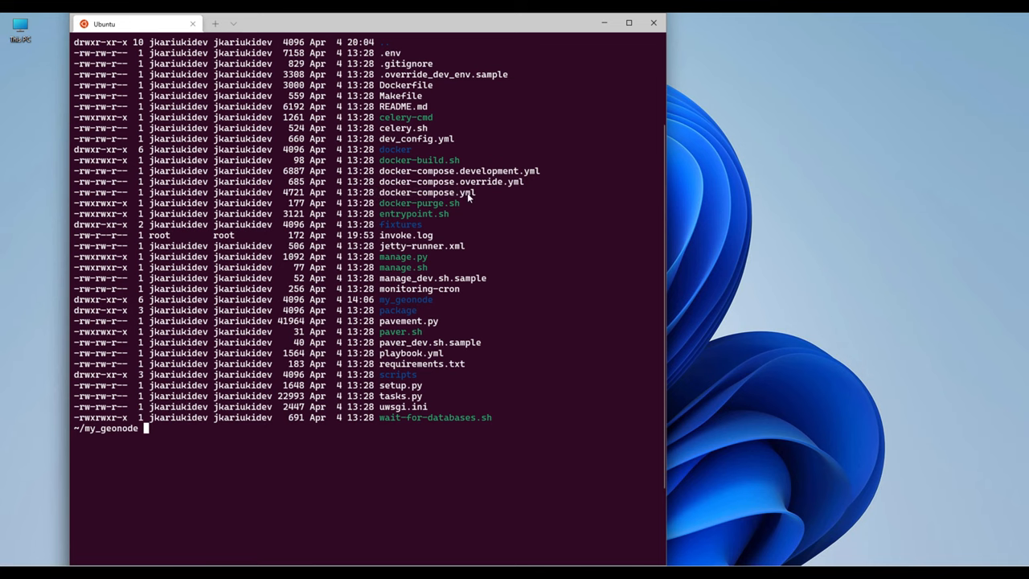
{"action": "mouse_move", "coordinate": [470, 197]}
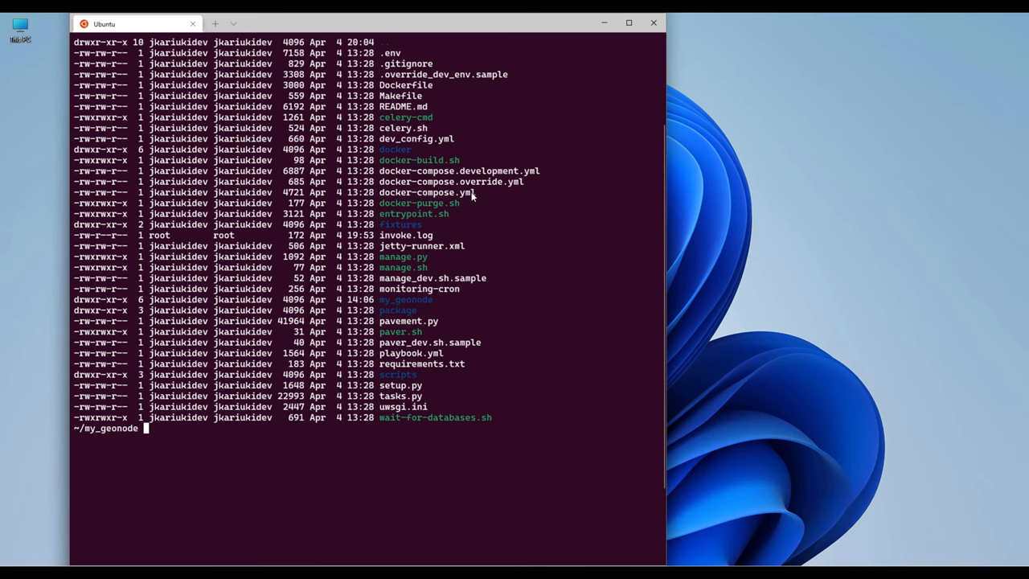
{"action": "type", "text": "clear"}
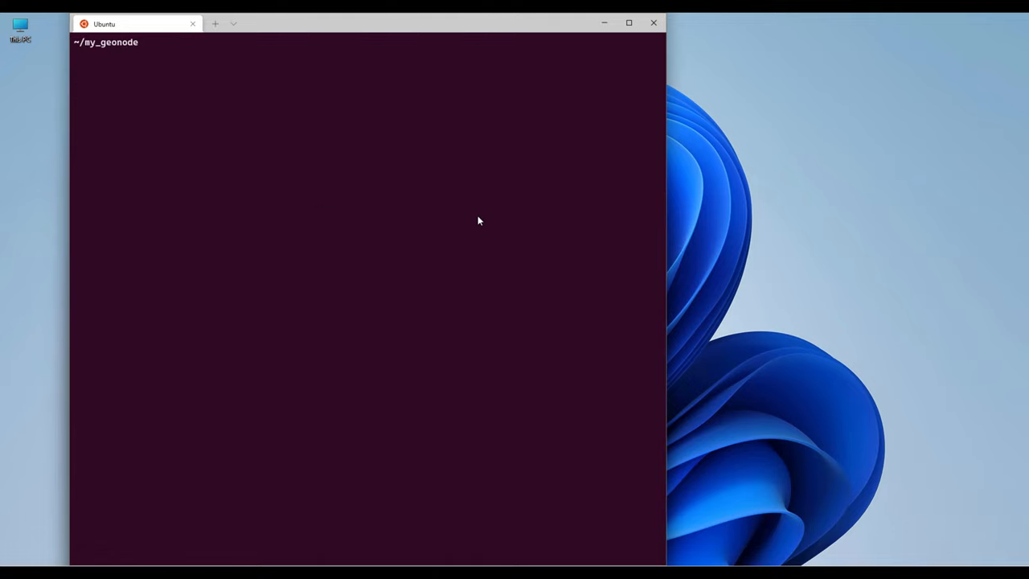
Run docker ps to confirm no containers are running.
{"action": "type", "text": "docker ps"}
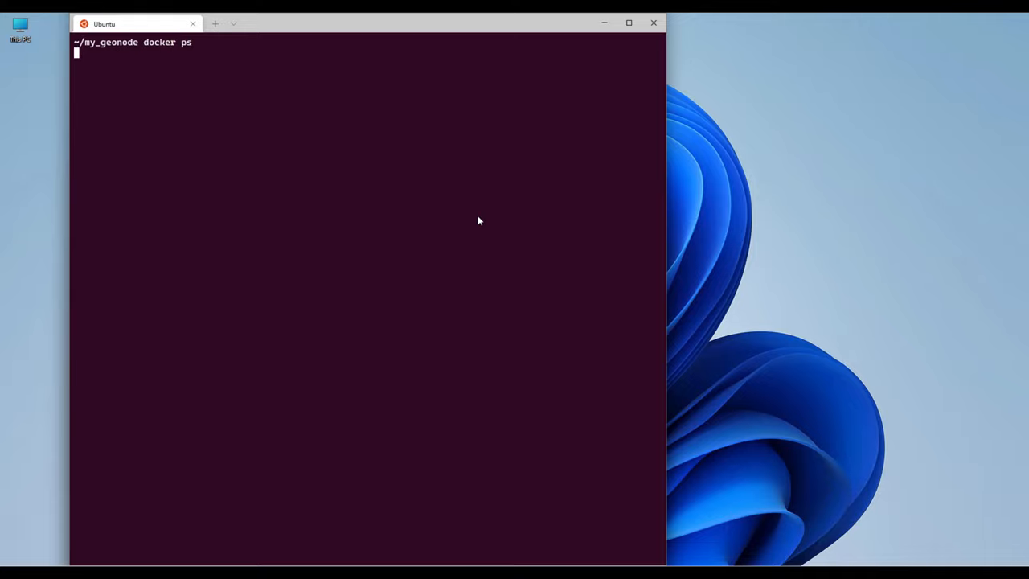
{"action": "key", "text": "Return"}
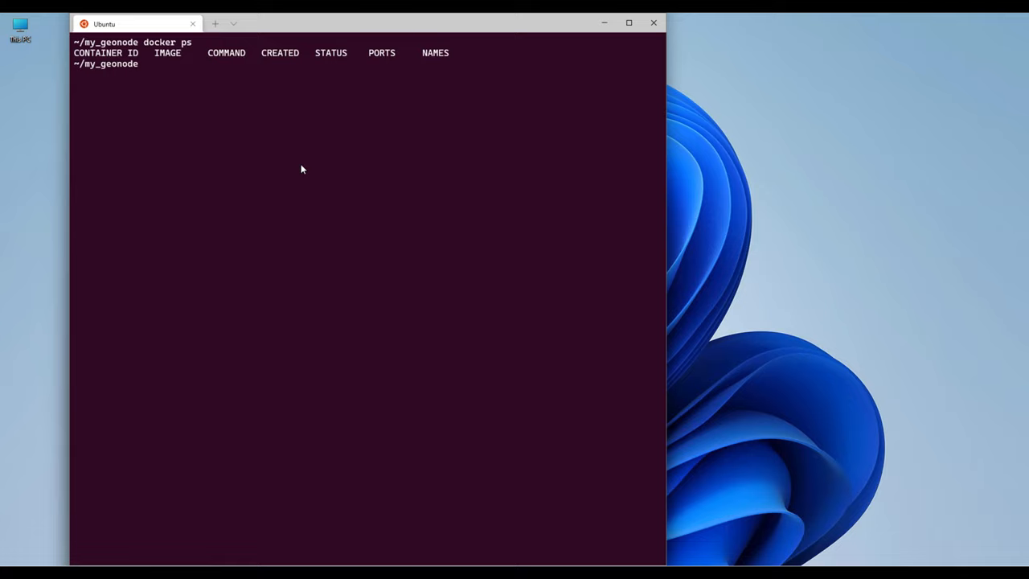
{"action": "mouse_move", "coordinate": [412, 86]}
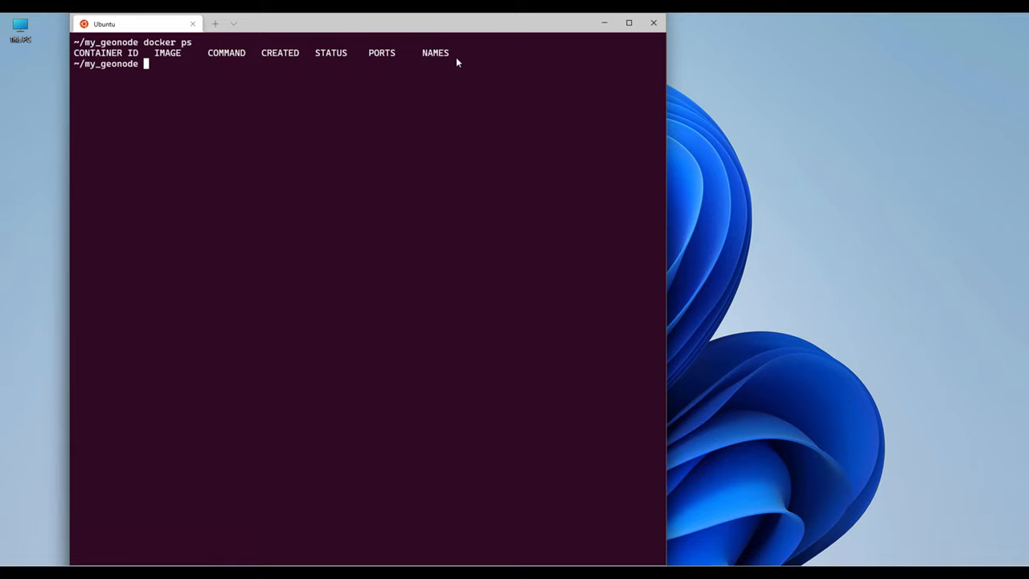
{"action": "mouse_move", "coordinate": [437, 69]}
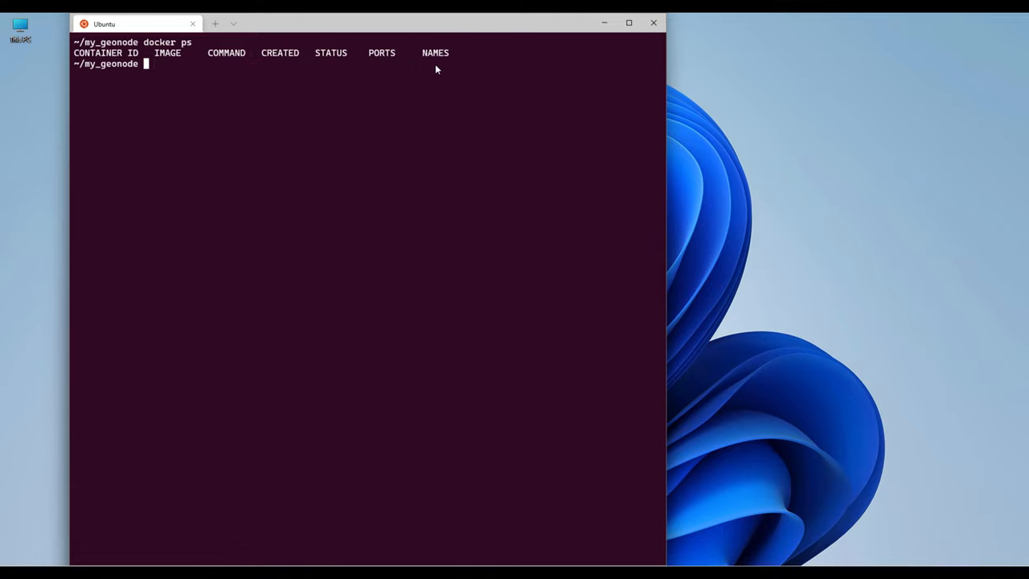
{"action": "mouse_move", "coordinate": [200, 103]}
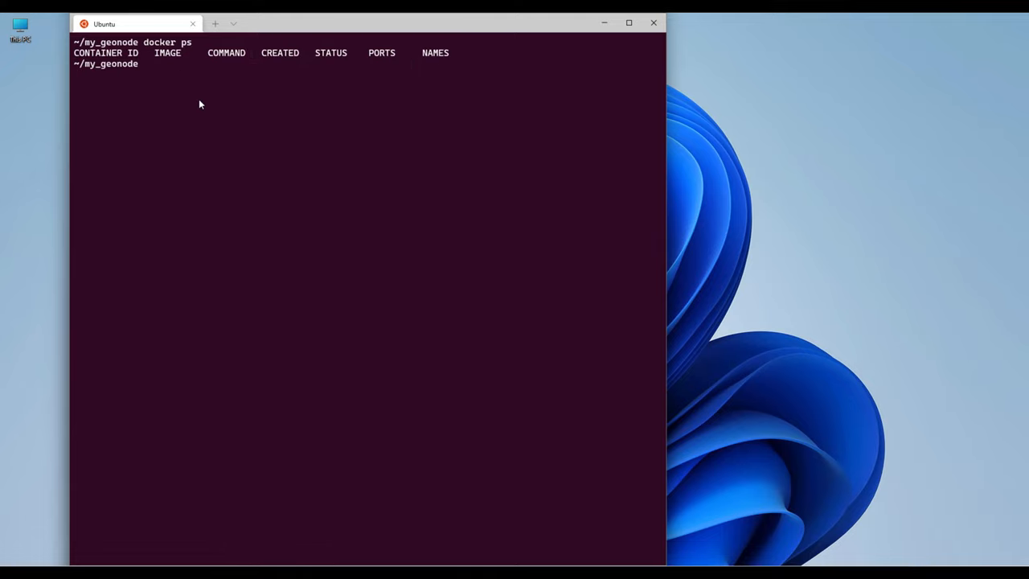
Run docker-compose up -d and review the newly created GeoNode containers.
{"action": "type", "text": "docker-"}
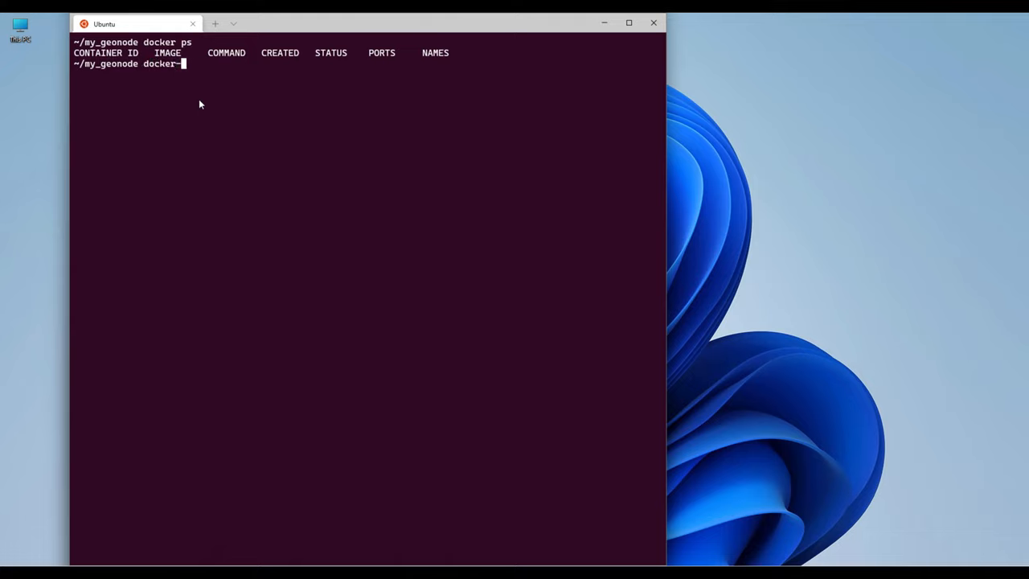
{"action": "type", "text": "compose"}
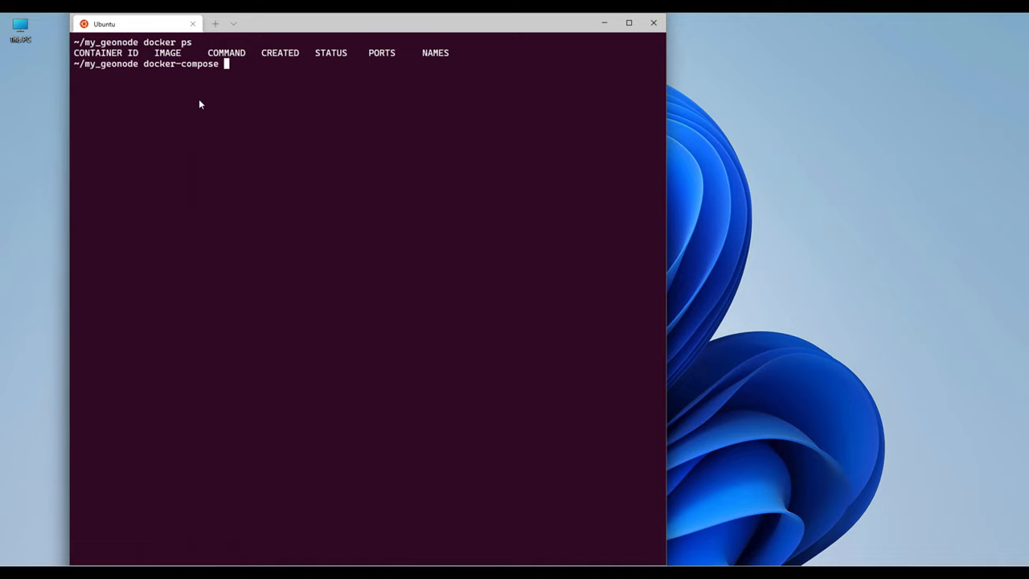
{"action": "type", "text": "up -"}
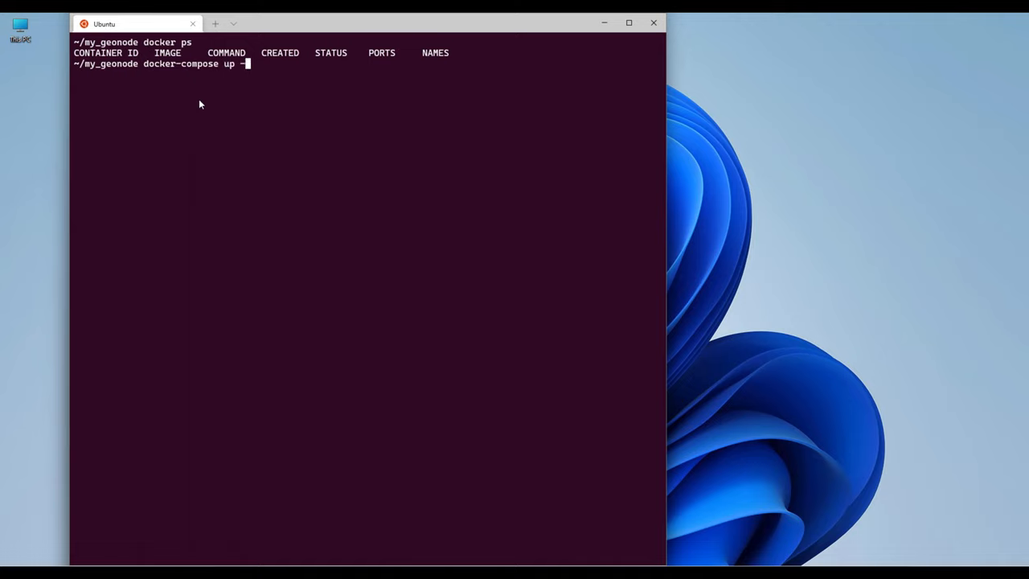
{"action": "type", "text": "d"}
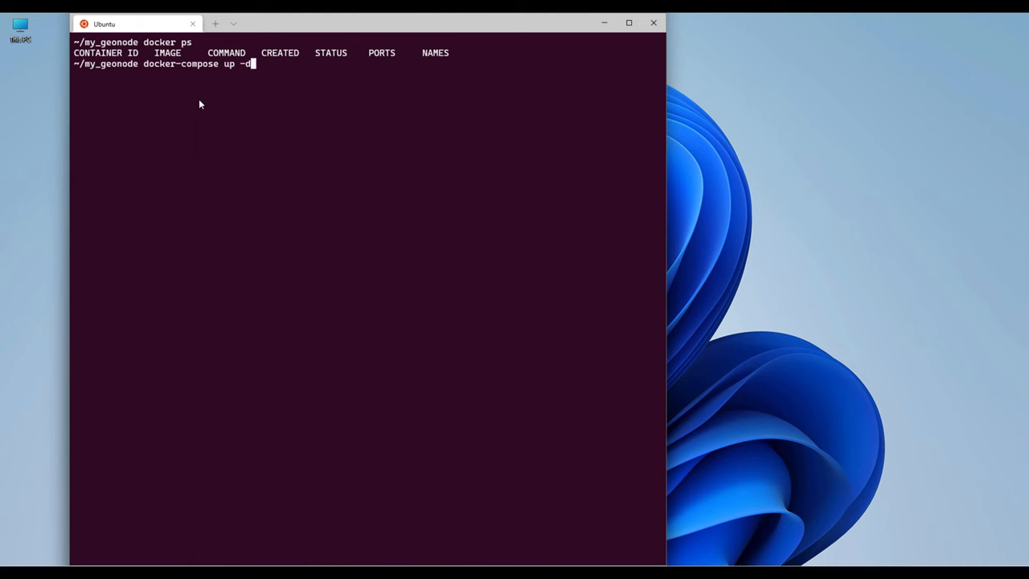
{"action": "key", "text": "Return"}
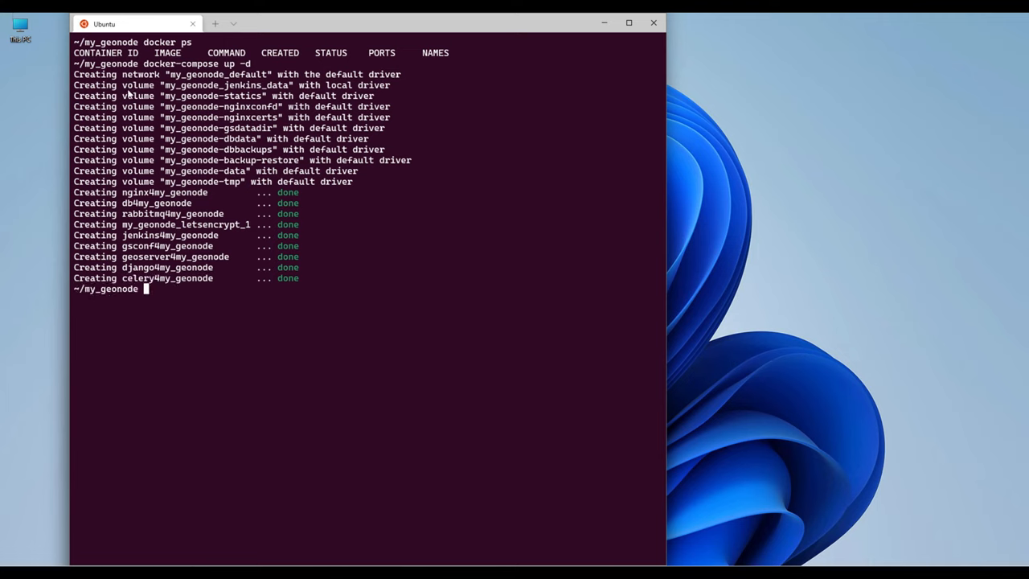
{"action": "left_click_drag", "start_coordinate": [120, 84], "coordinate": [352, 181]}
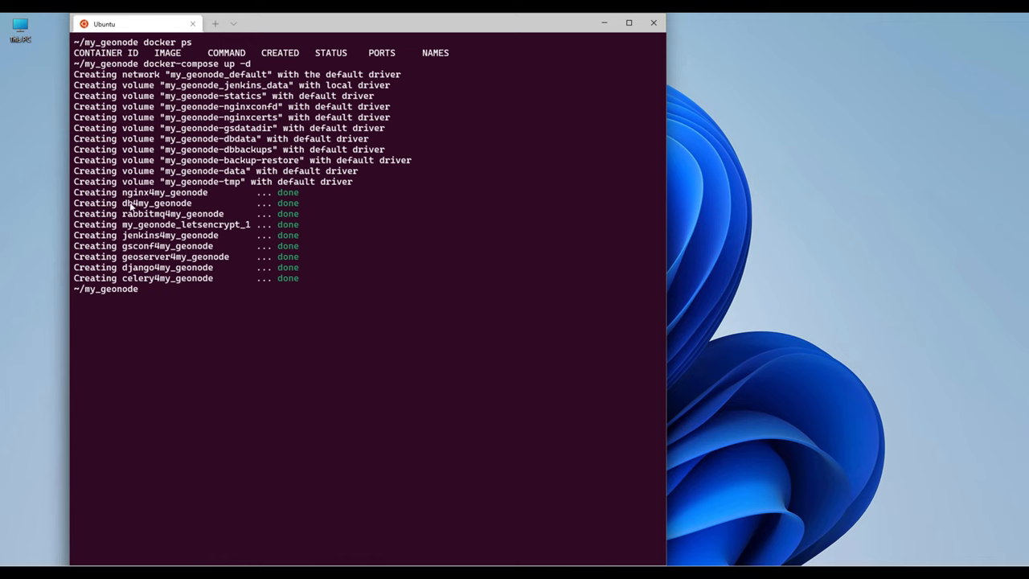
{"action": "left_click_drag", "start_coordinate": [121, 84], "coordinate": [322, 170]}
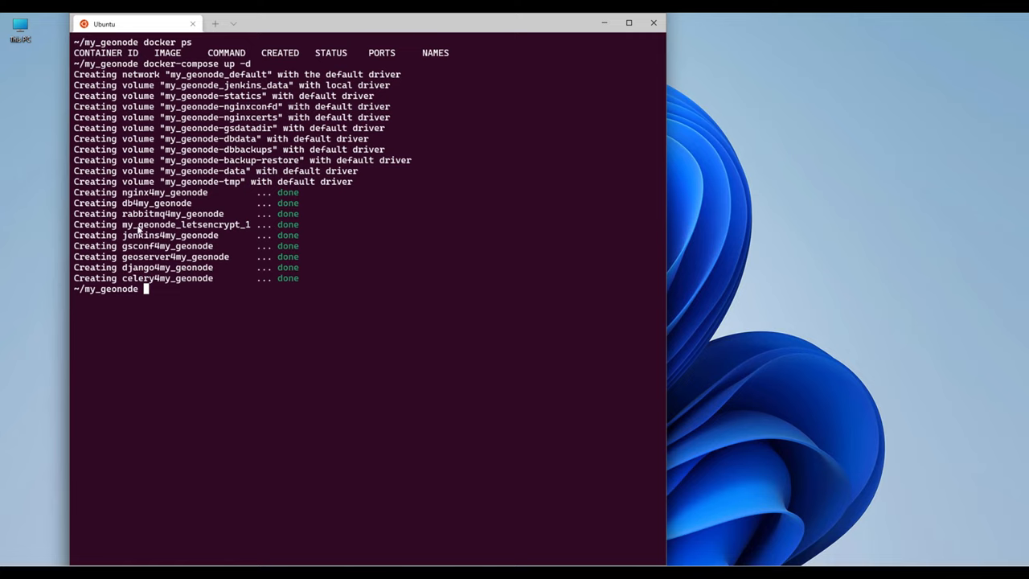
{"action": "mouse_move", "coordinate": [143, 255]}
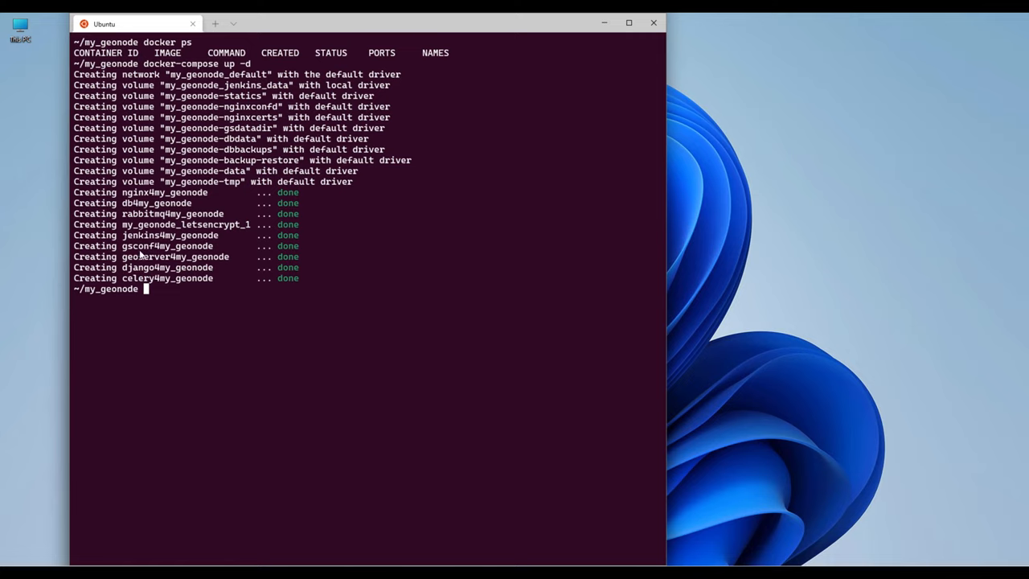
{"action": "double_click", "coordinate": [167, 267]}
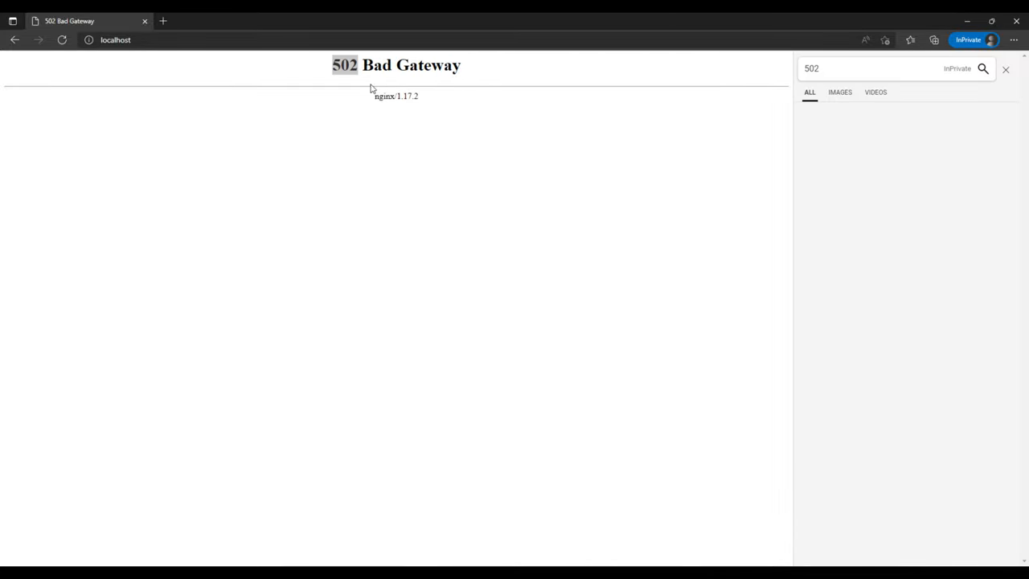
Load localhost in Edge and see the 502 Bad Gateway error.
{"action": "left_click", "coordinate": [1006, 68]}
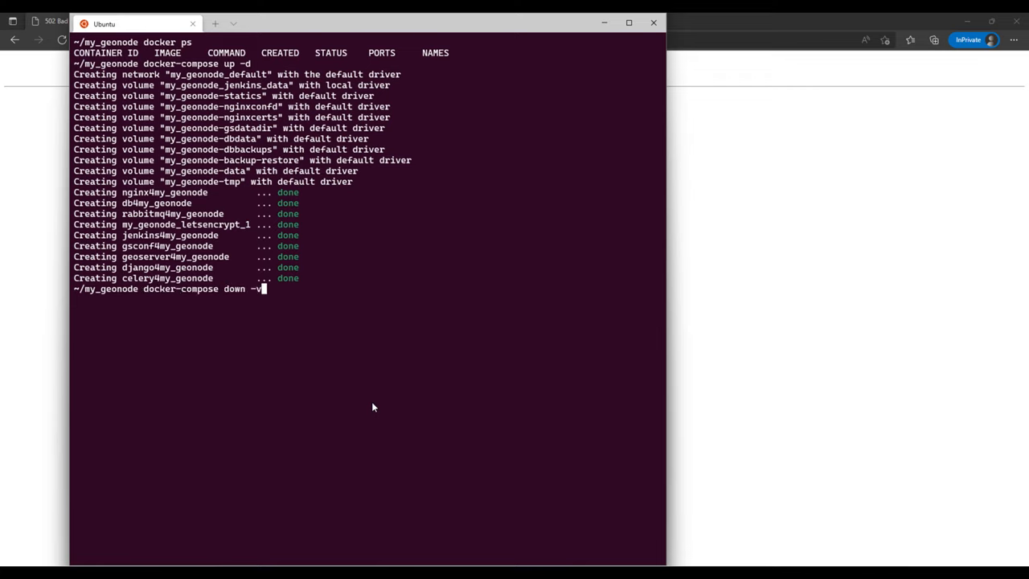
Follow logs with 'docker-compose logs -f django' and highlight the running migrations.
{"action": "type", "text": "docker-compose logs -f django"}
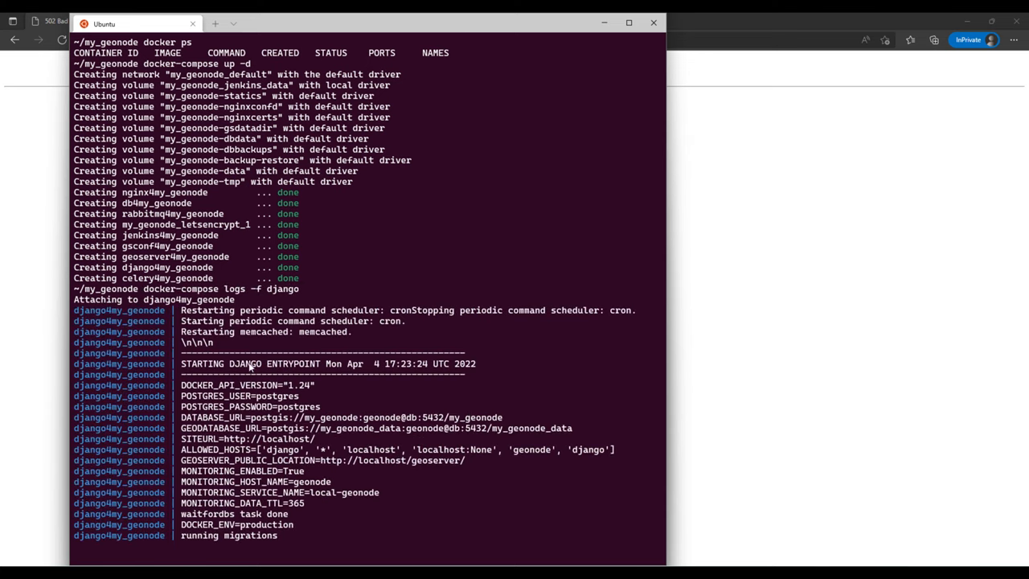
{"action": "double_click", "coordinate": [198, 536]}
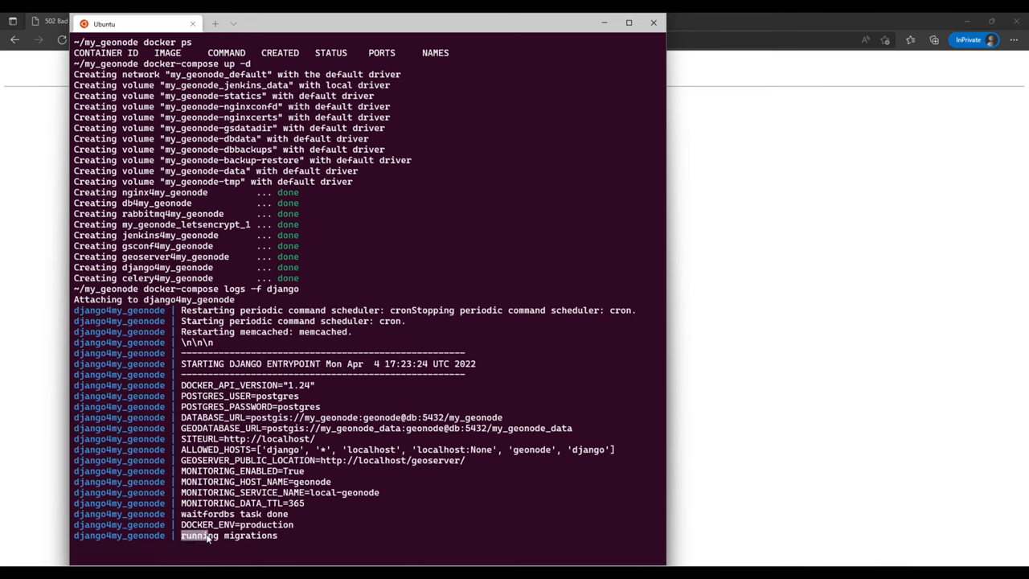
{"action": "mouse_move", "coordinate": [210, 540]}
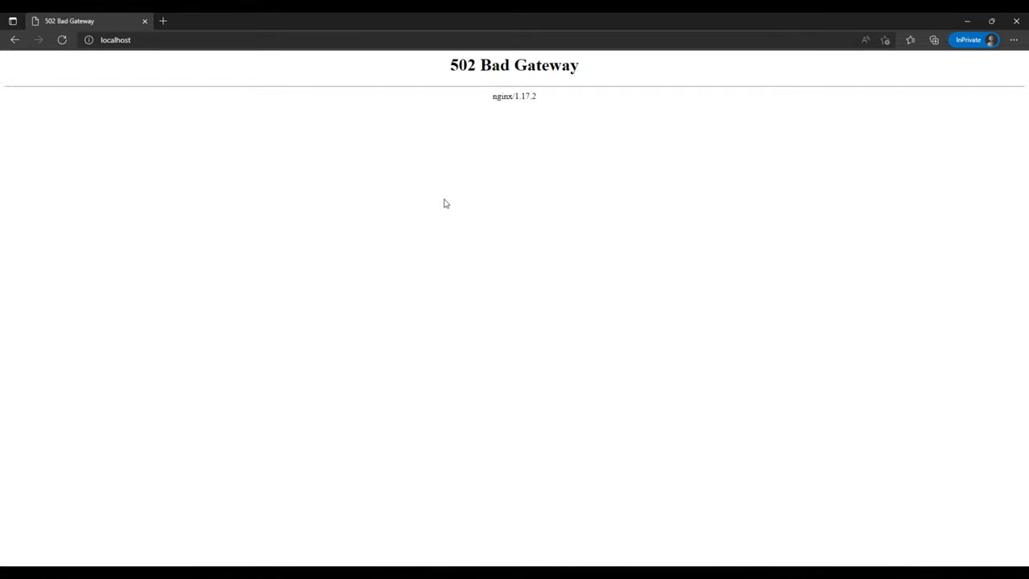
{"action": "mouse_move", "coordinate": [468, 144]}
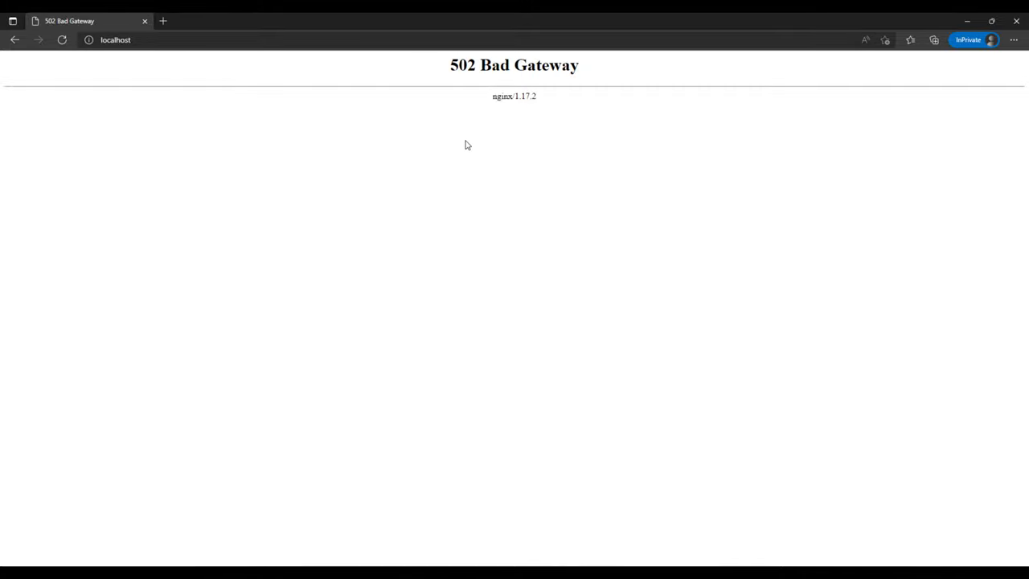
{"action": "mouse_move", "coordinate": [425, 153]}
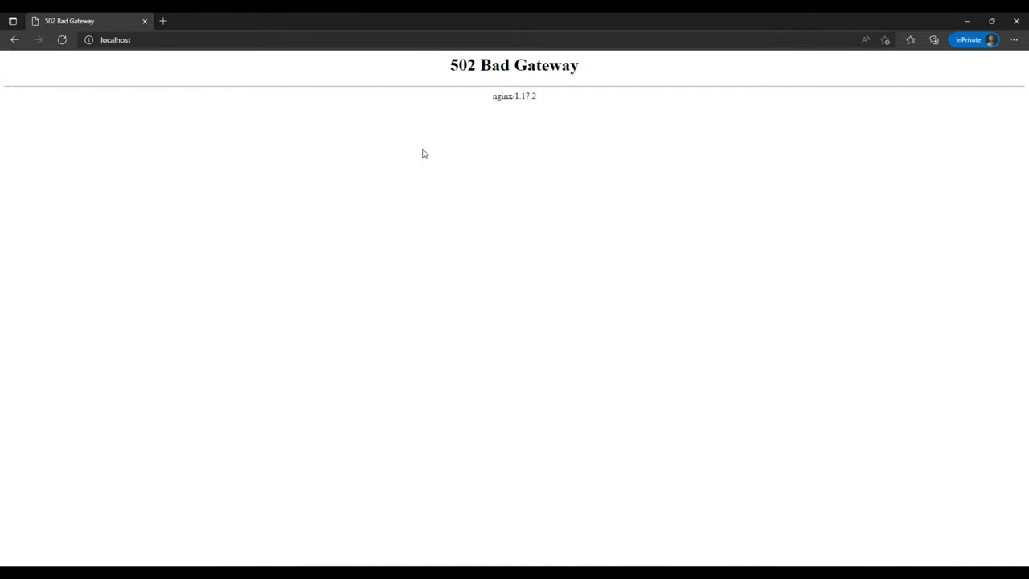
{"action": "mouse_move", "coordinate": [461, 147]}
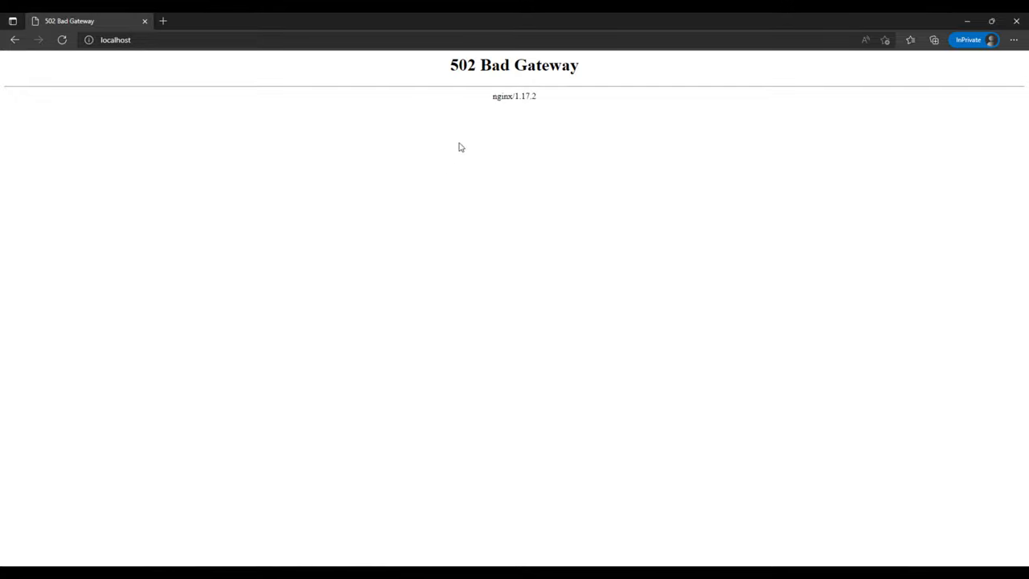
{"action": "mouse_move", "coordinate": [119, 77]}
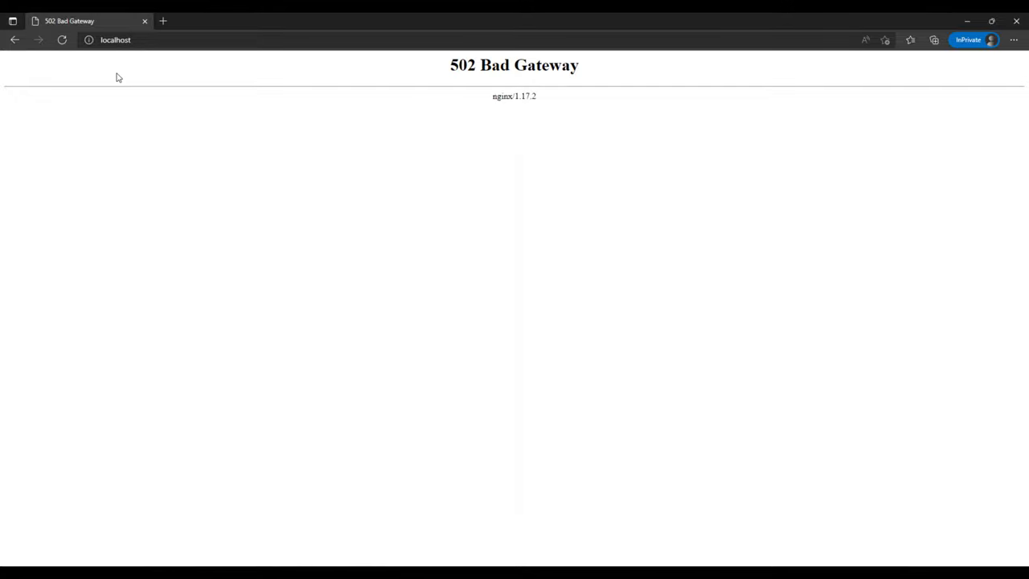
{"action": "mouse_move", "coordinate": [939, 564]}
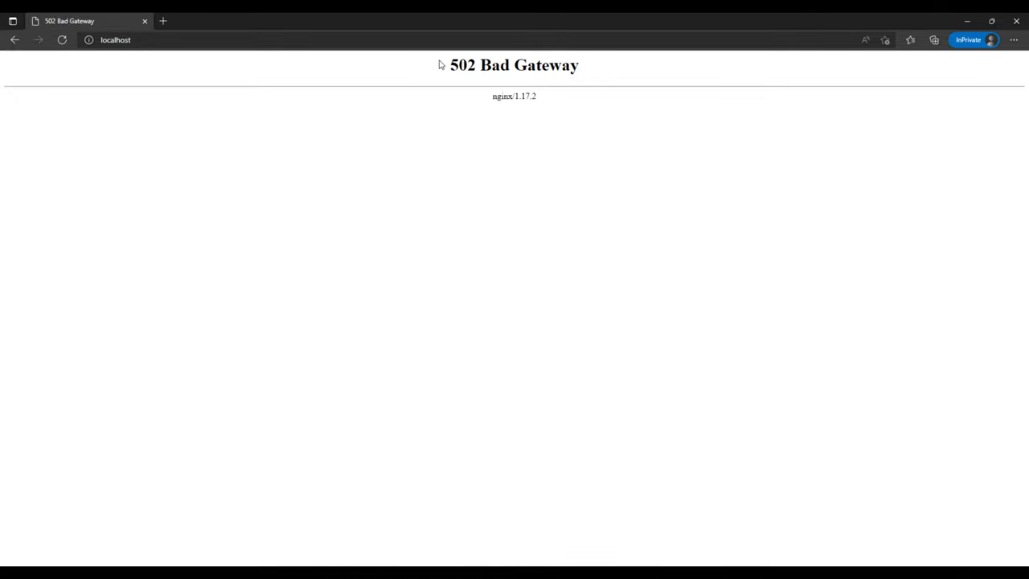
{"action": "mouse_move", "coordinate": [940, 477]}
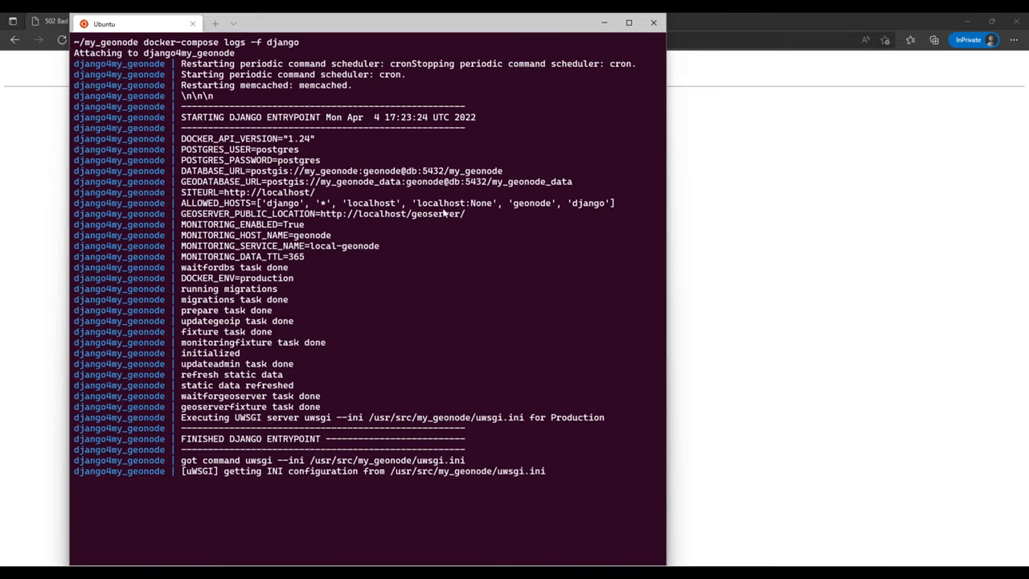
{"action": "mouse_move", "coordinate": [370, 139]}
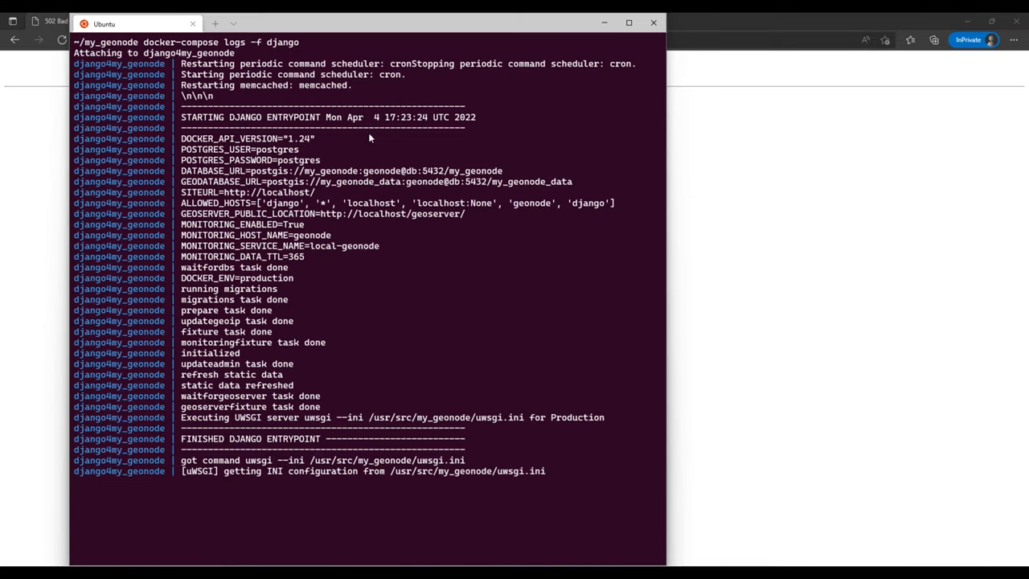
{"action": "mouse_move", "coordinate": [211, 439]}
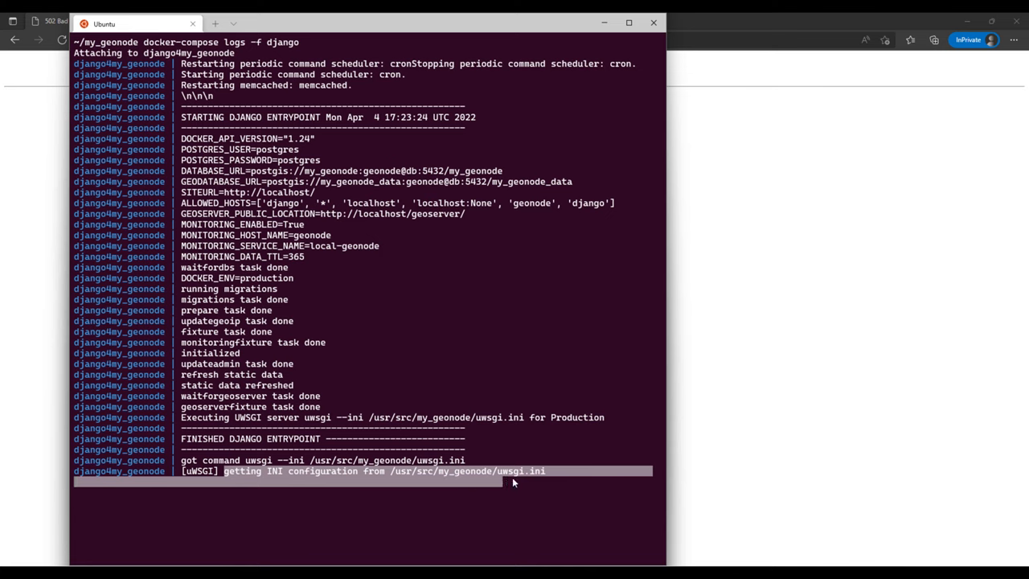
Highlight the last django log line, where uWSGI loads its ini configuration.
{"action": "double_click", "coordinate": [511, 472]}
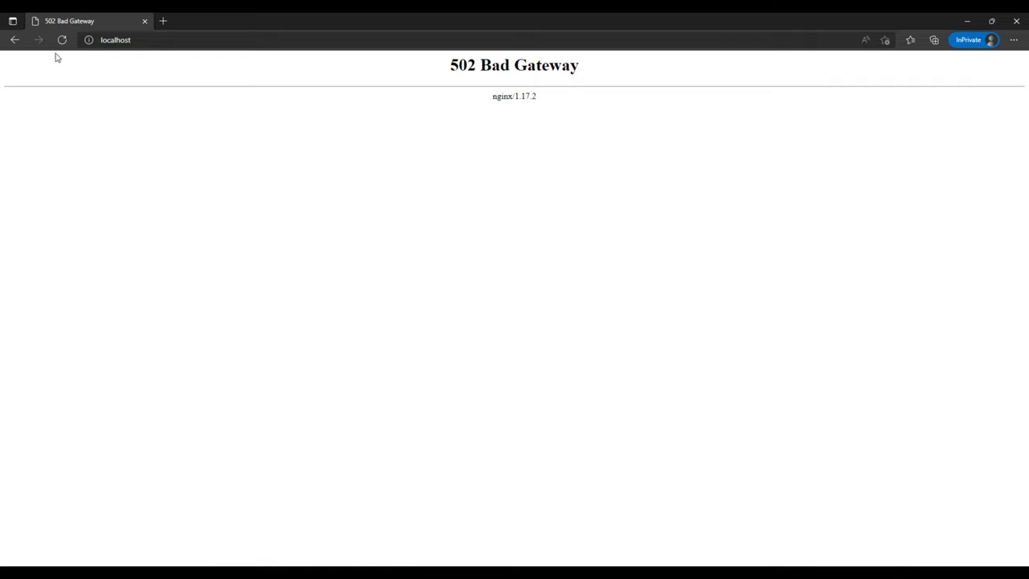
Refresh localhost in Edge so the GeoNode welcome page loads.
{"action": "left_click", "coordinate": [62, 39]}
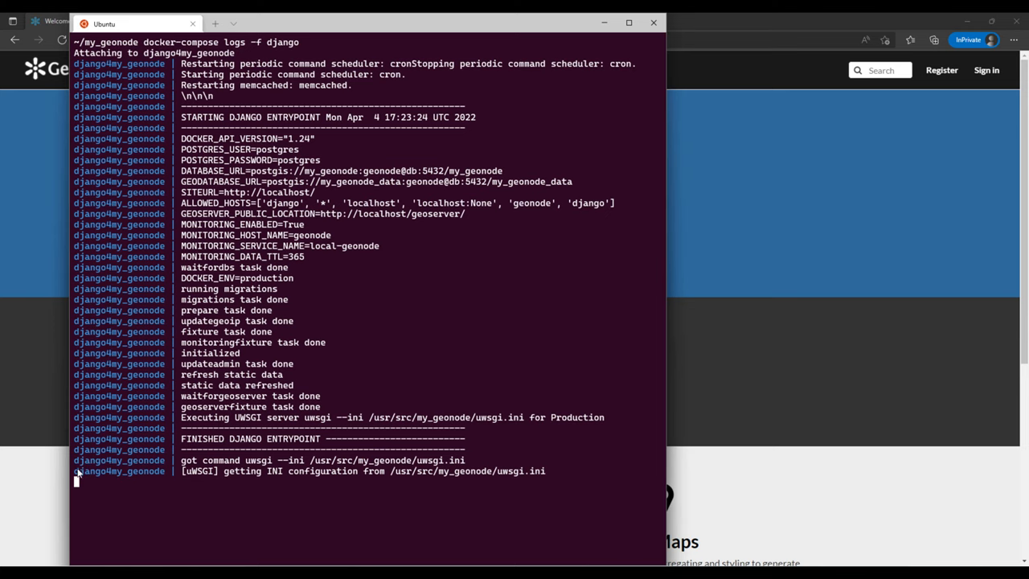
{"action": "mouse_move", "coordinate": [393, 360]}
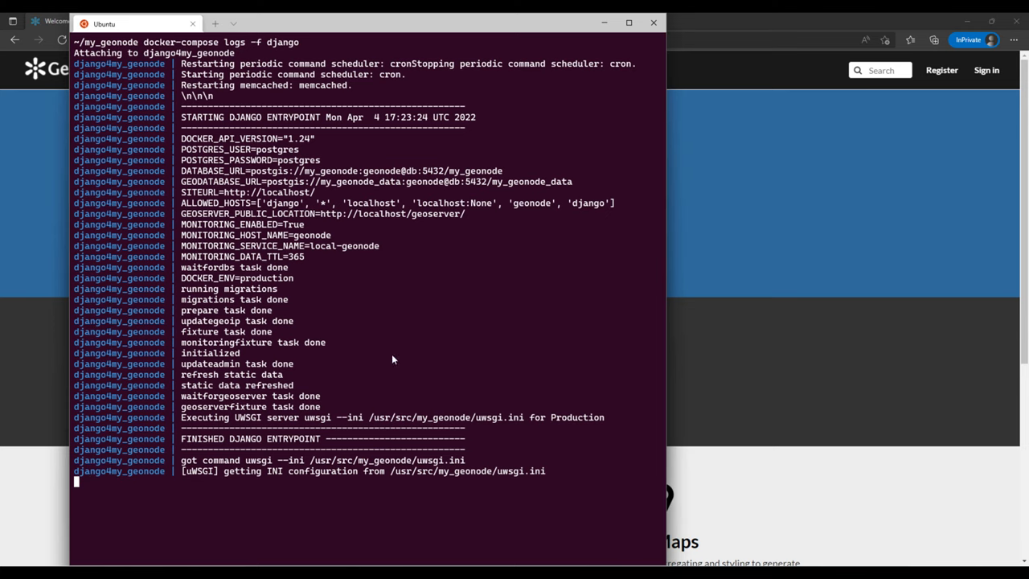
Stop the django log follow with Ctrl+C, clear the screen, and type 'code .'.
{"action": "key", "text": "ctrl+c"}
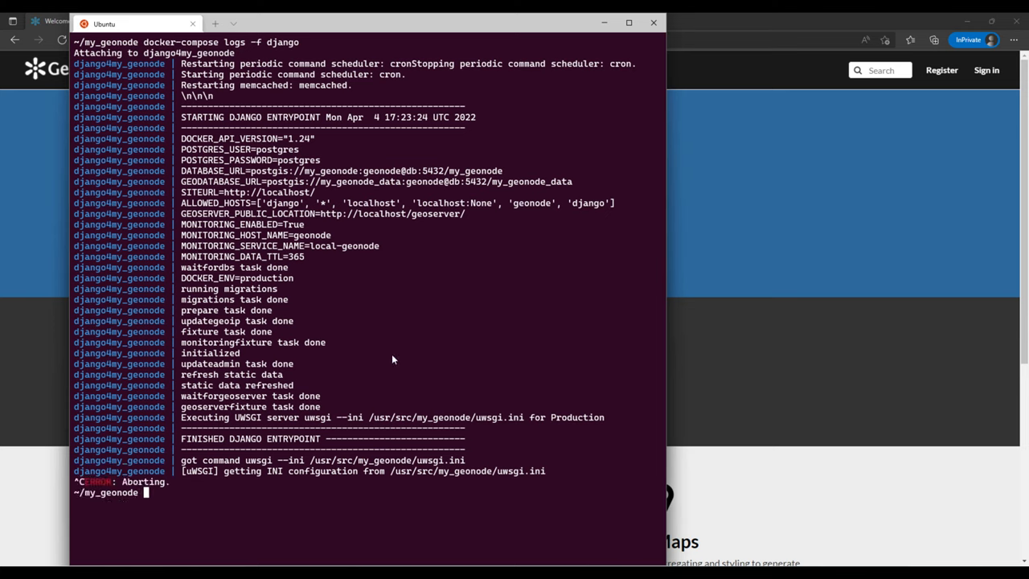
{"action": "type", "text": "clear"}
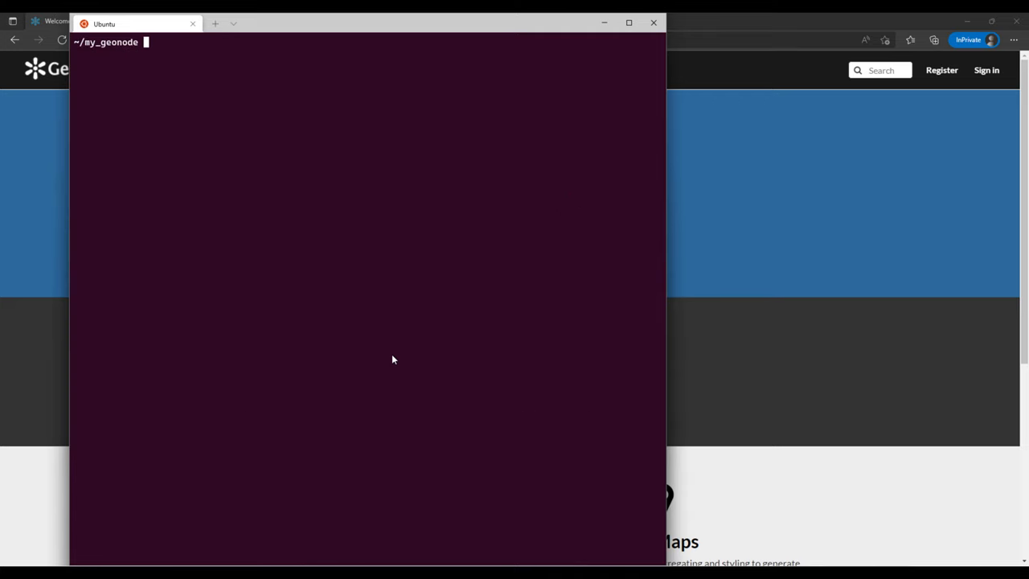
{"action": "mouse_move", "coordinate": [274, 31]}
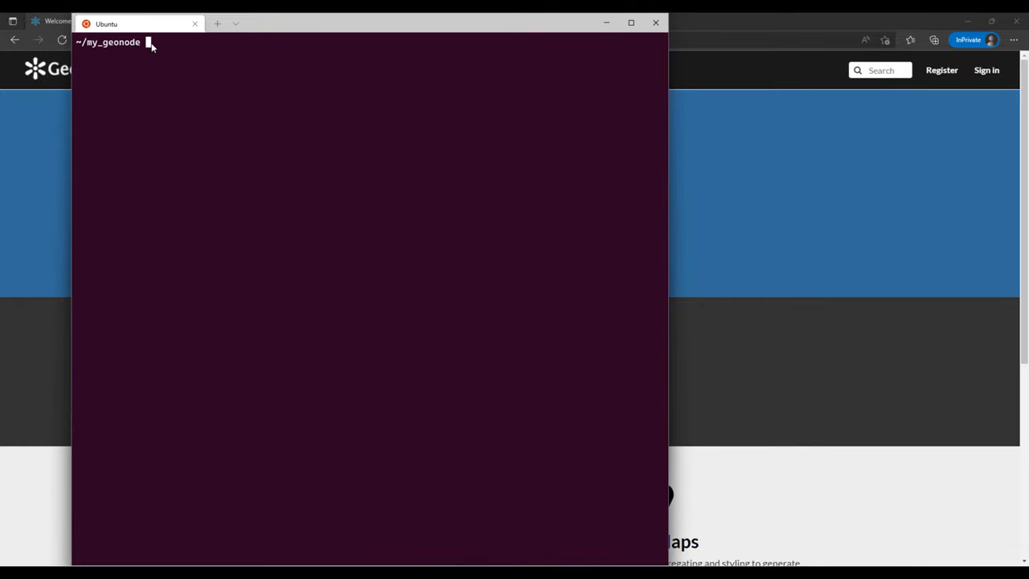
{"action": "mouse_move", "coordinate": [236, 140]}
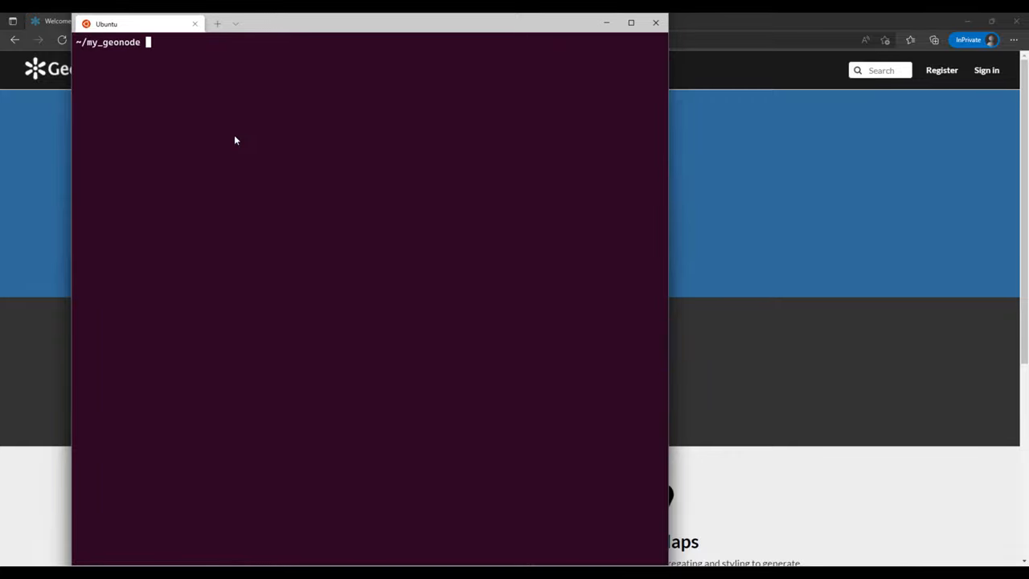
{"action": "type", "text": "code"}
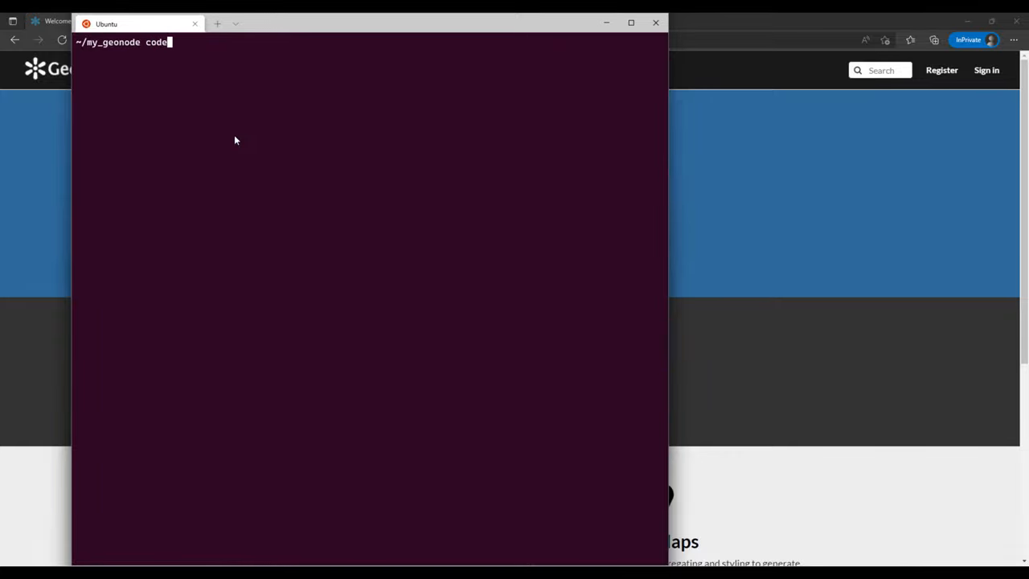
{"action": "type", "text": "."}
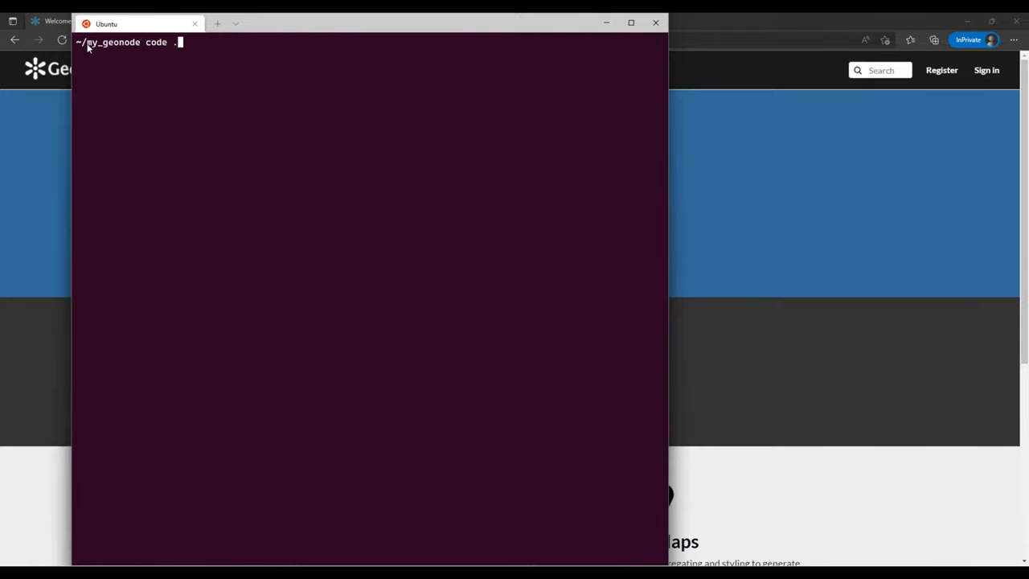
{"action": "mouse_move", "coordinate": [169, 69]}
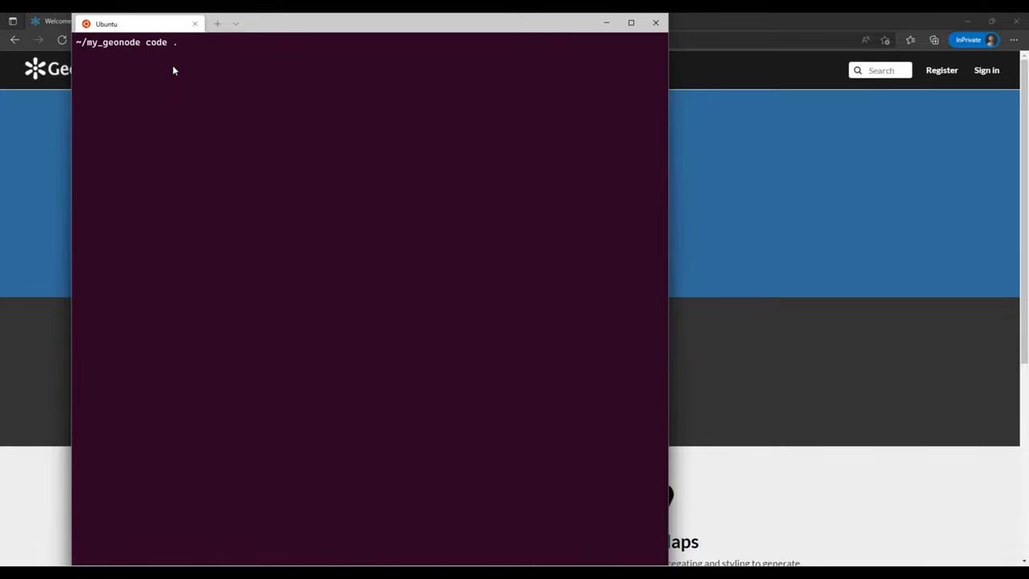
{"action": "mouse_move", "coordinate": [185, 89]}
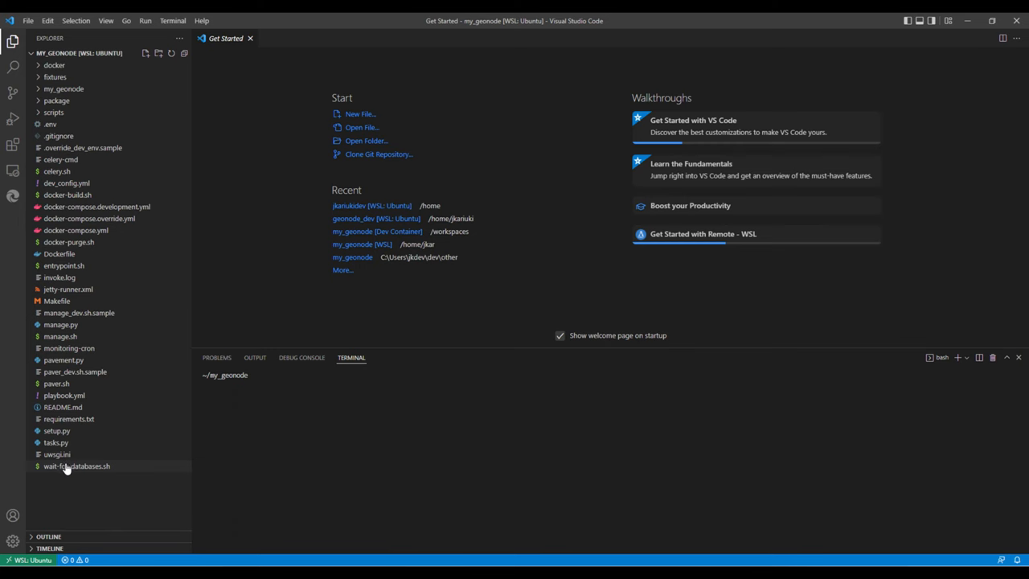
Review the uwsgi.ini server settings and STATIC_ROOT in the project's .env file.
{"action": "double_click", "coordinate": [56, 455]}
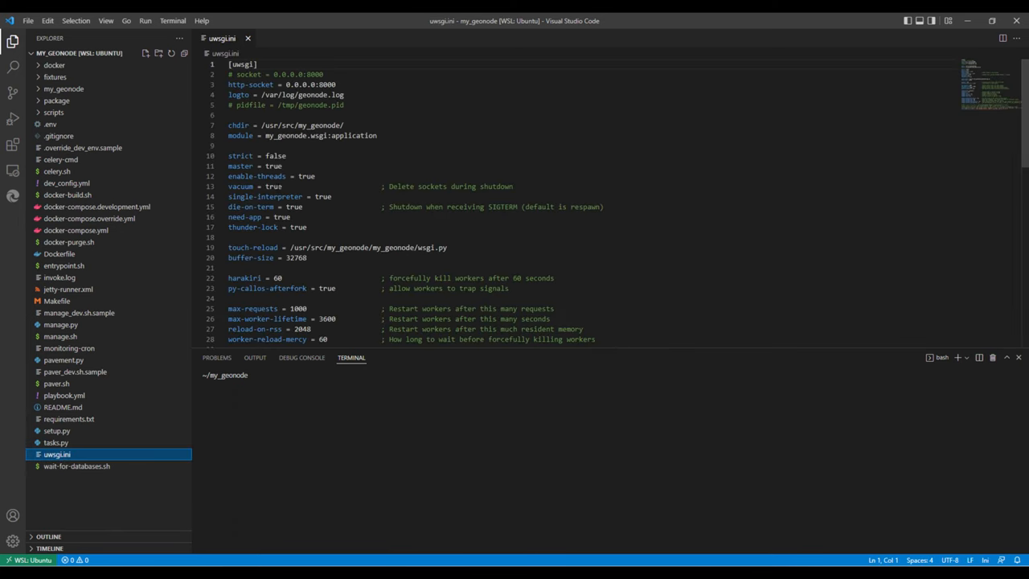
{"action": "scroll", "scroll_direction": "down", "scroll_amount": 3}
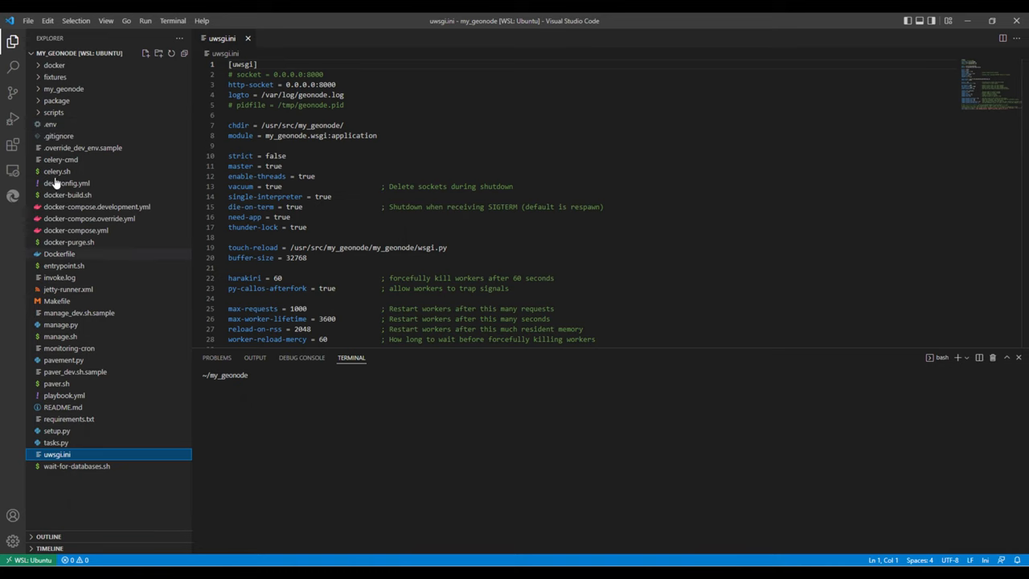
{"action": "left_click", "coordinate": [49, 125]}
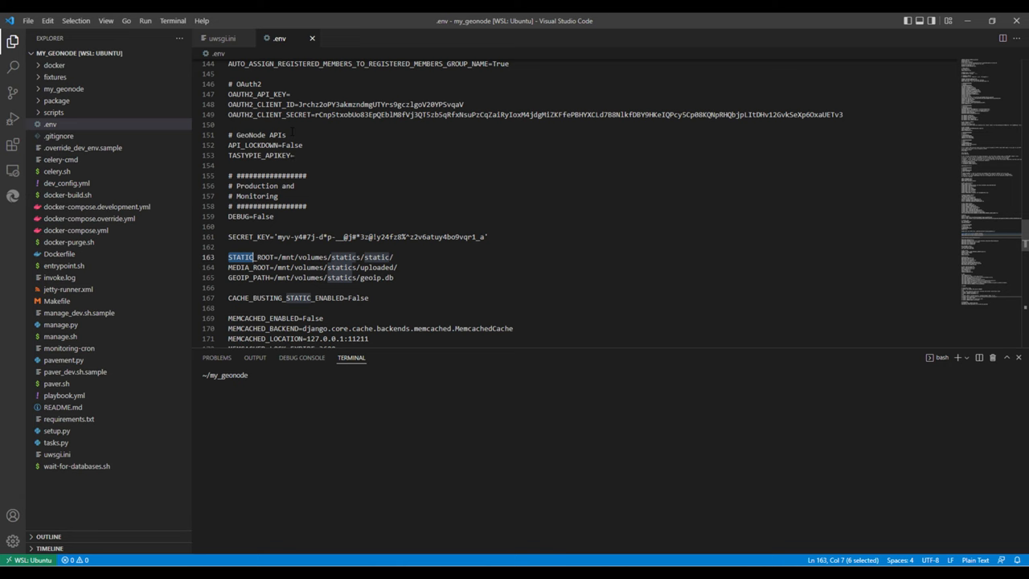
{"action": "scroll", "scroll_direction": "down", "scroll_amount": 3}
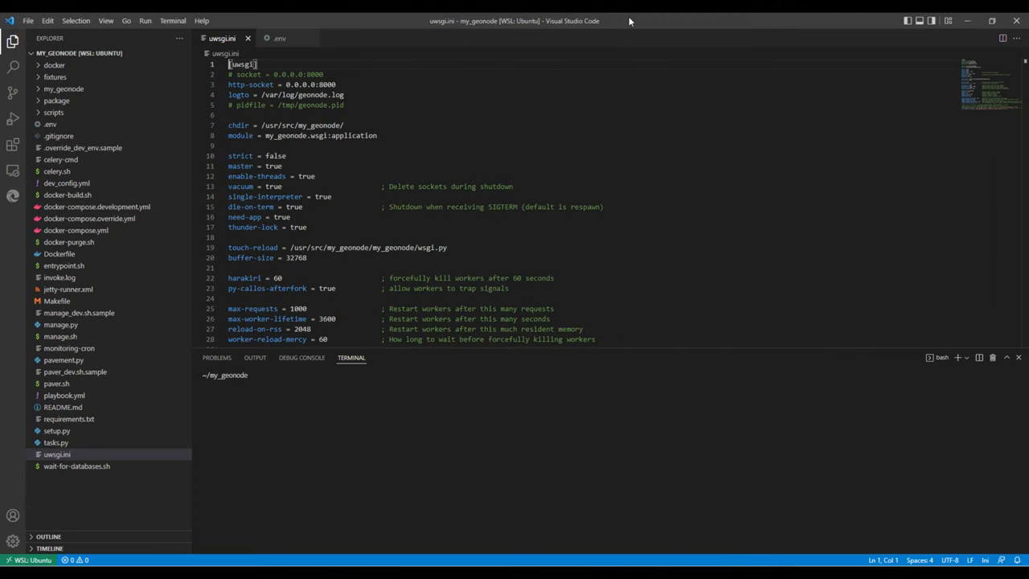
{"action": "mouse_move", "coordinate": [243, 54]}
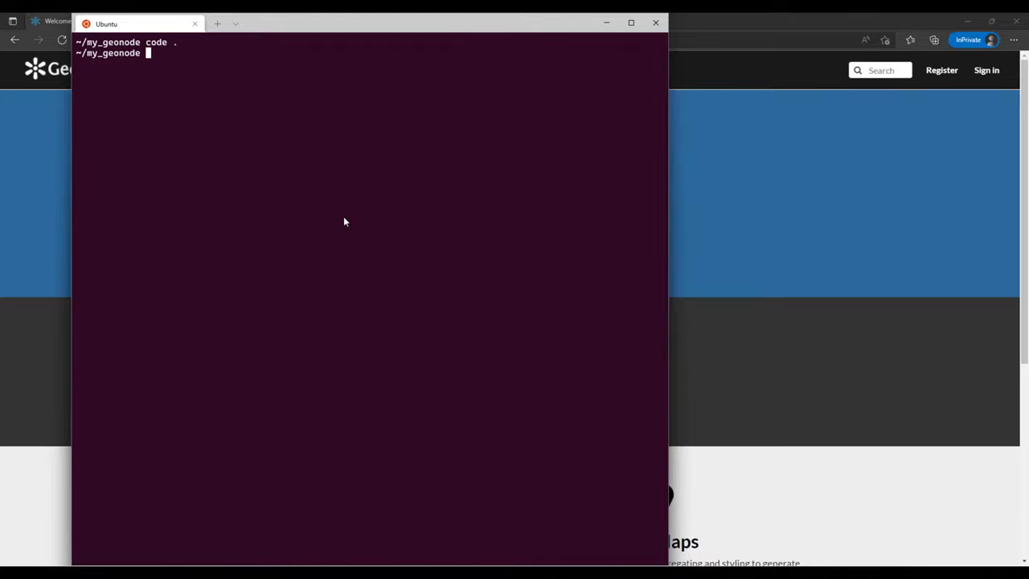
List the running my_geonode containers and highlight the letsencrypt and postgis images.
{"action": "type", "text": "doc"}
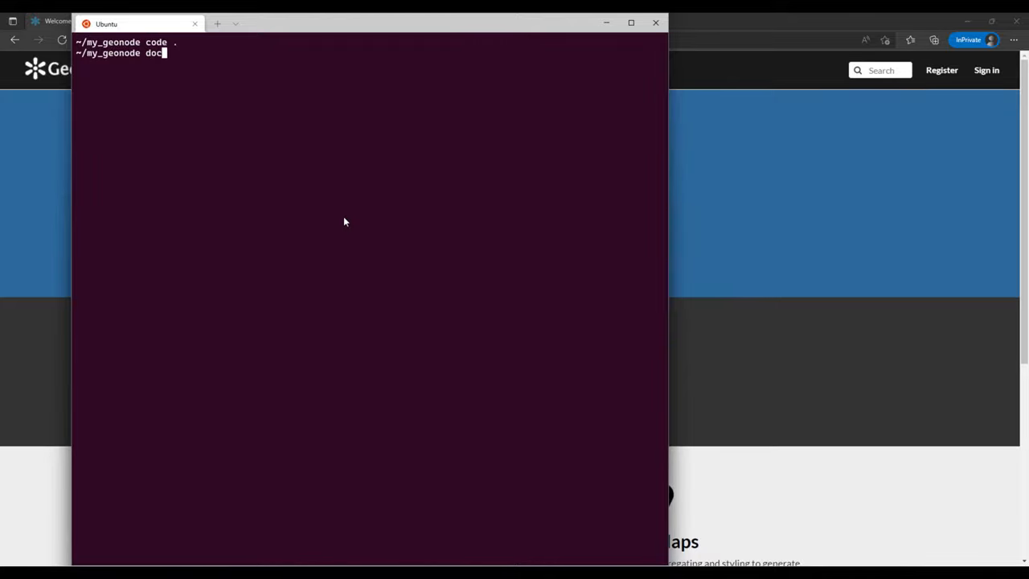
{"action": "type", "text": "ker-c"}
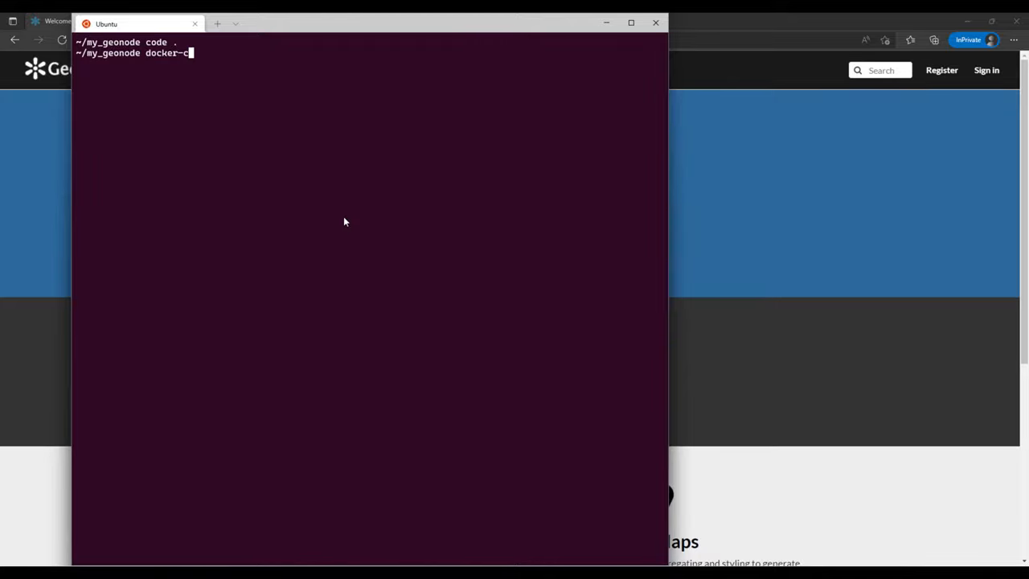
{"action": "type", "text": "om"}
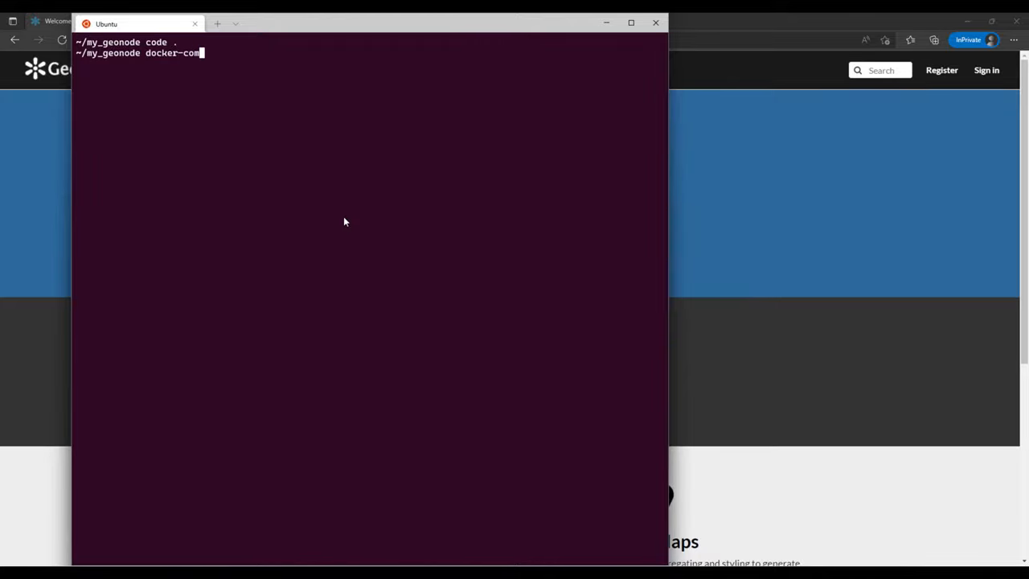
{"action": "type", "text": "ose"}
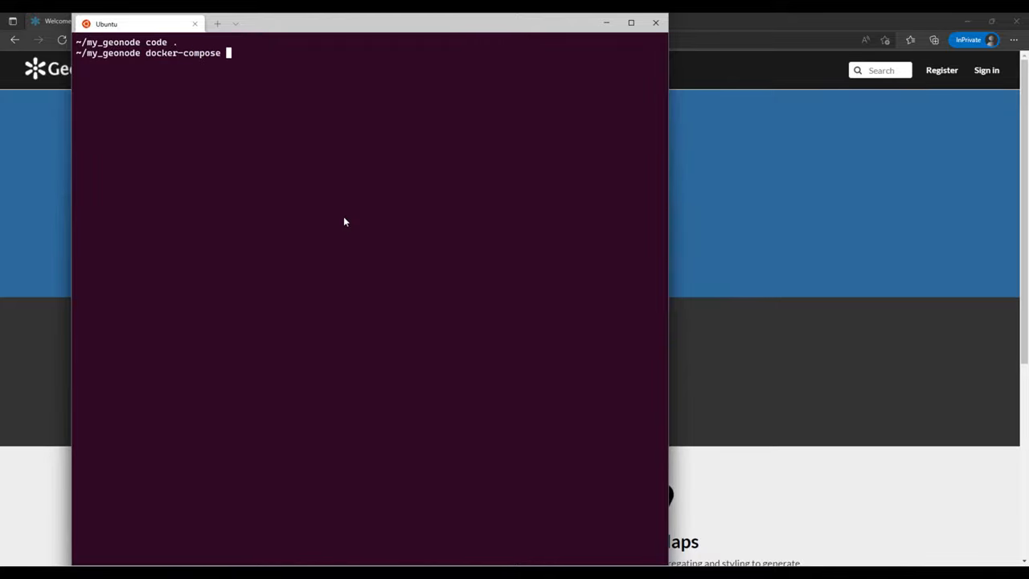
{"action": "key", "text": "BackSpace"}
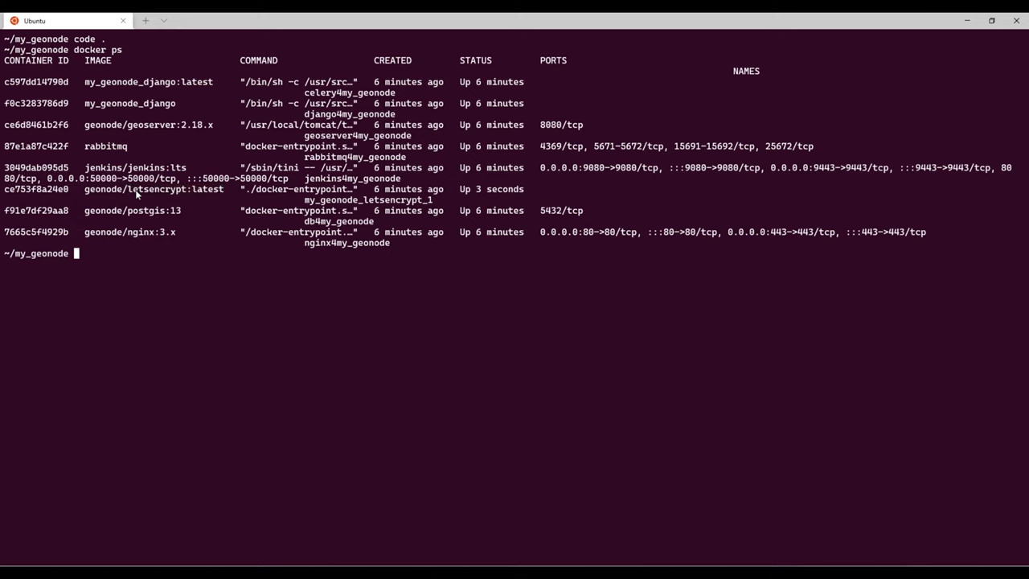
{"action": "double_click", "coordinate": [153, 189]}
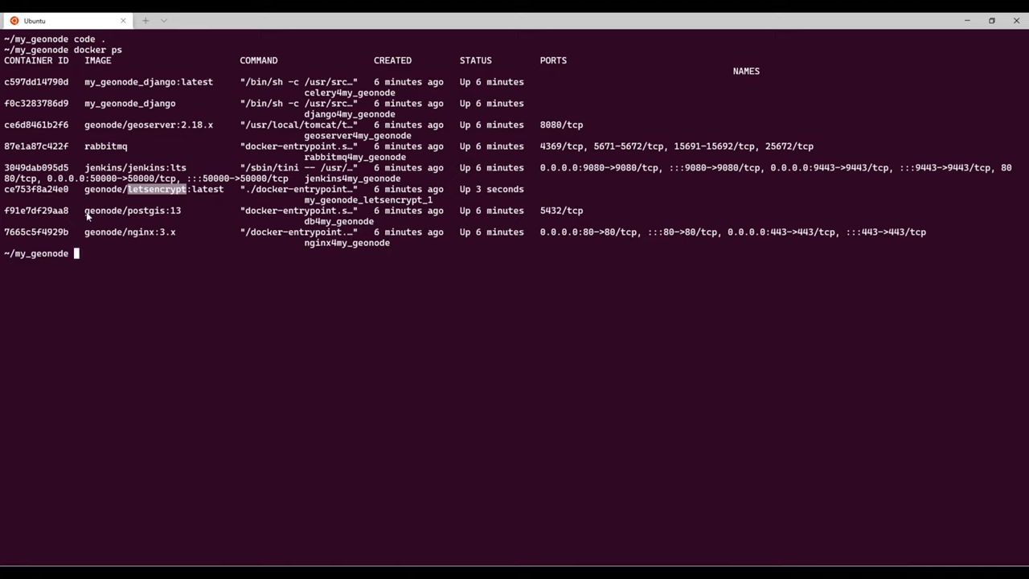
{"action": "double_click", "coordinate": [131, 210]}
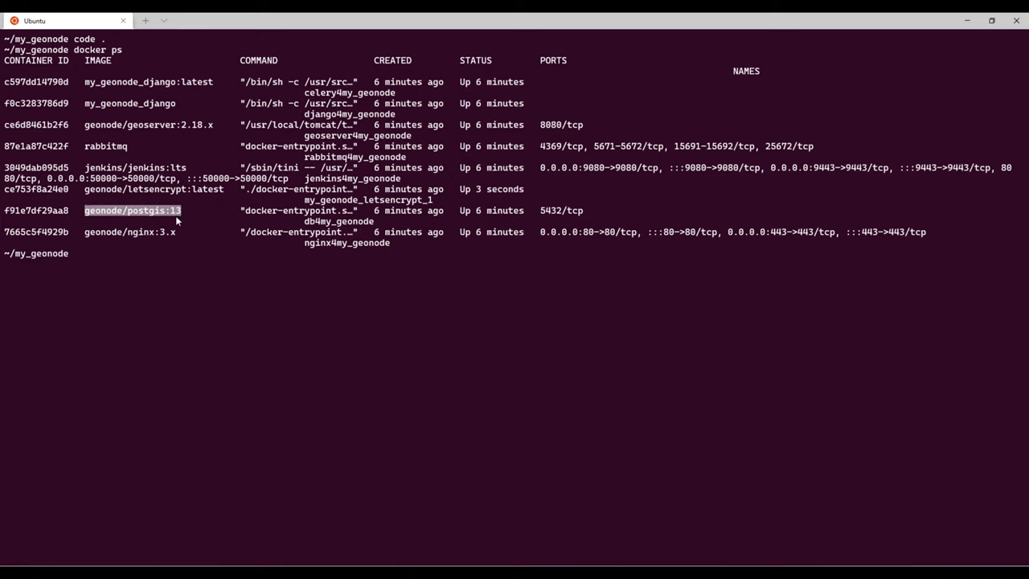
{"action": "mouse_move", "coordinate": [88, 236]}
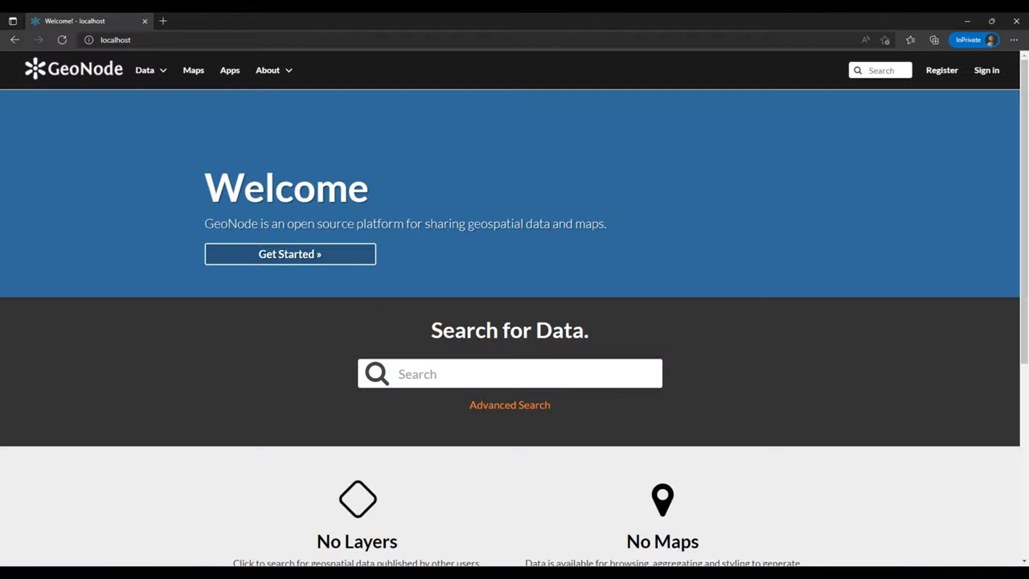
{"action": "mouse_move", "coordinate": [595, 214]}
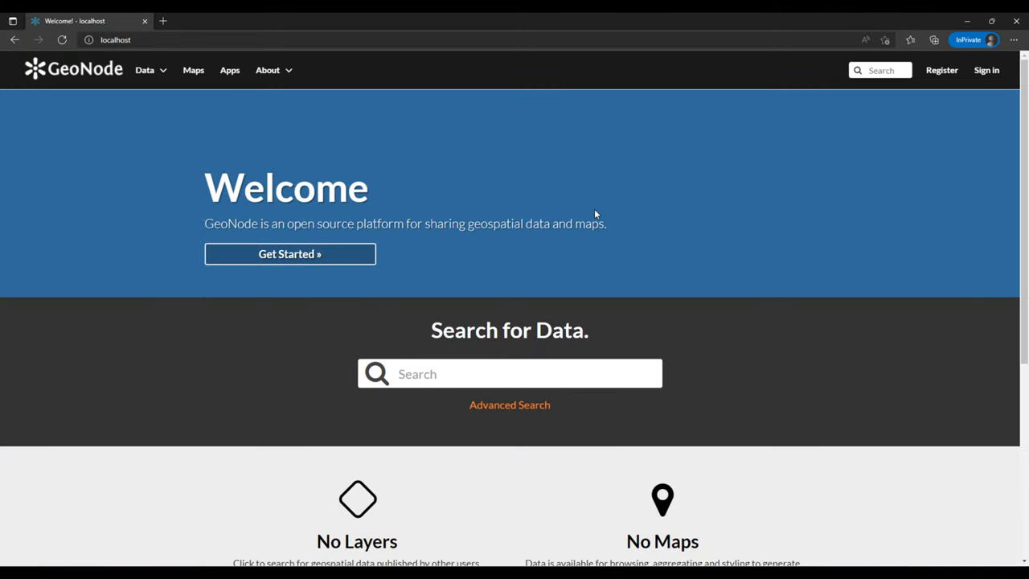
{"action": "mouse_move", "coordinate": [378, 131]}
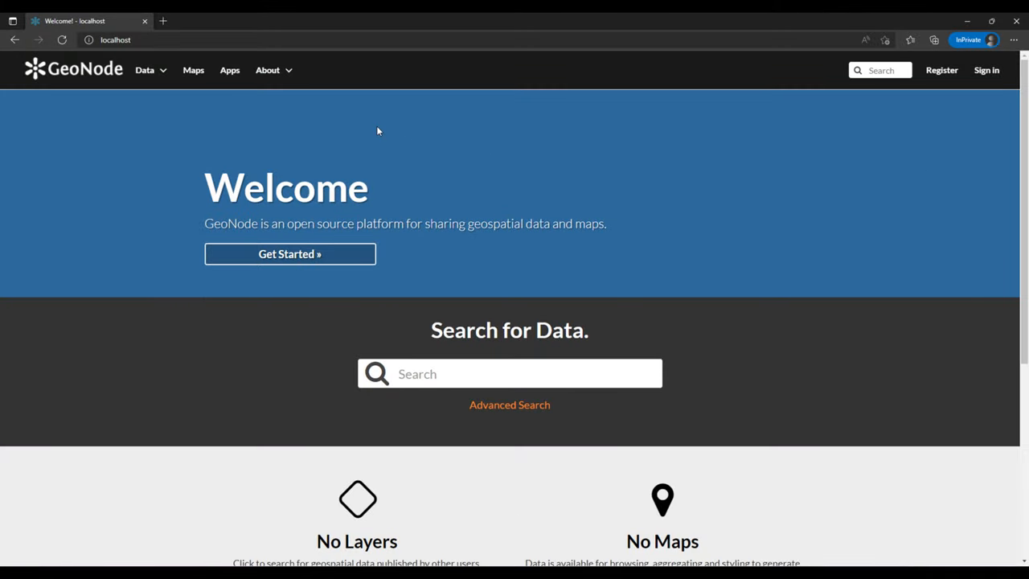
{"action": "mouse_move", "coordinate": [987, 70]}
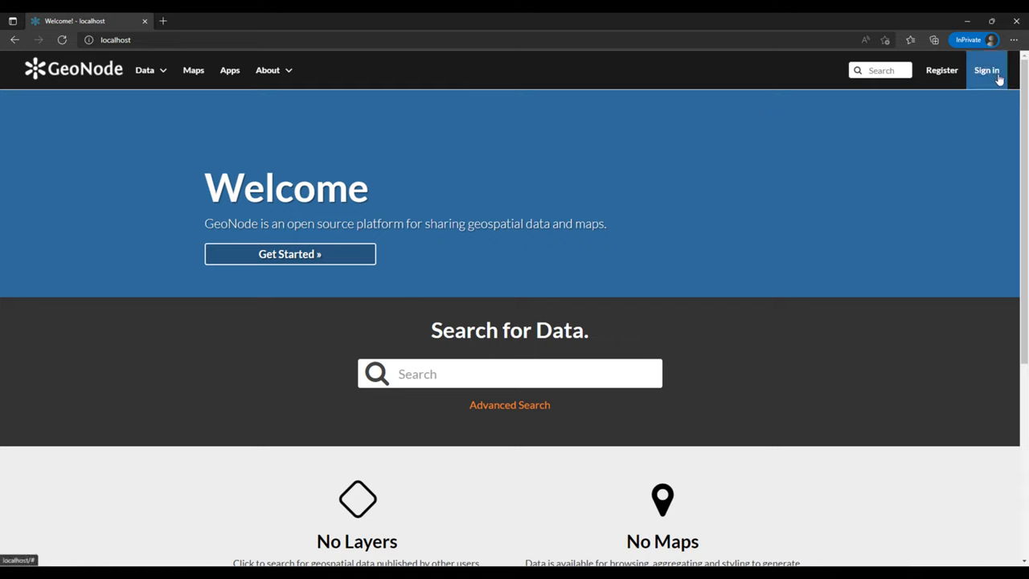
Sign in to the localhost GeoNode site with the admin username and password.
{"action": "left_click", "coordinate": [987, 70]}
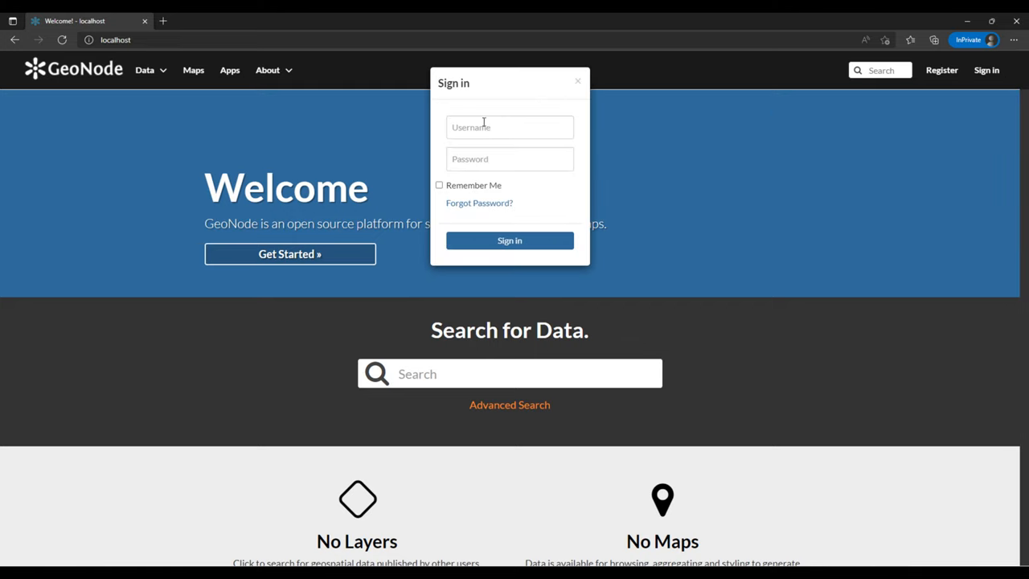
{"action": "left_click", "coordinate": [510, 127]}
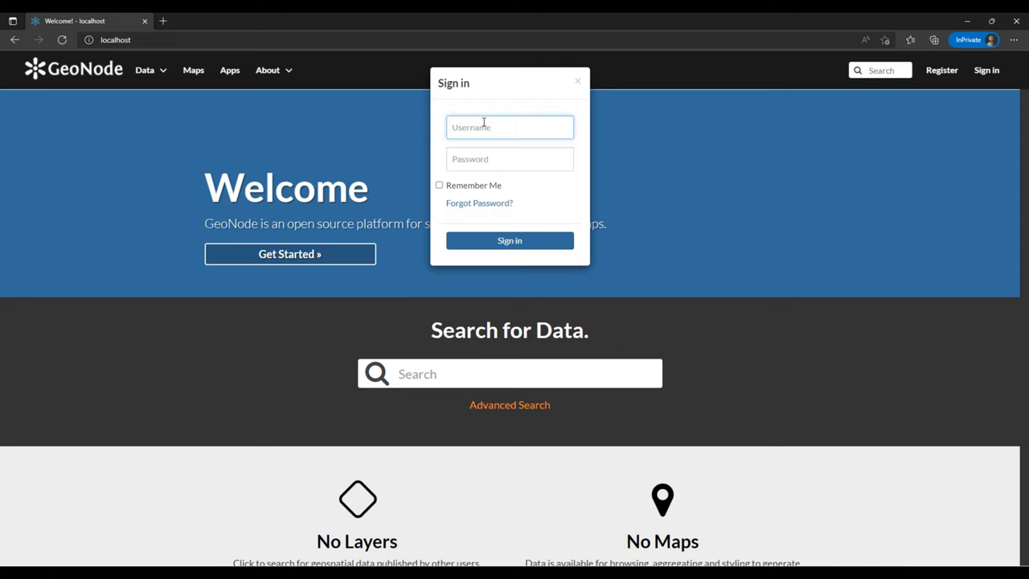
{"action": "type", "text": "admin"}
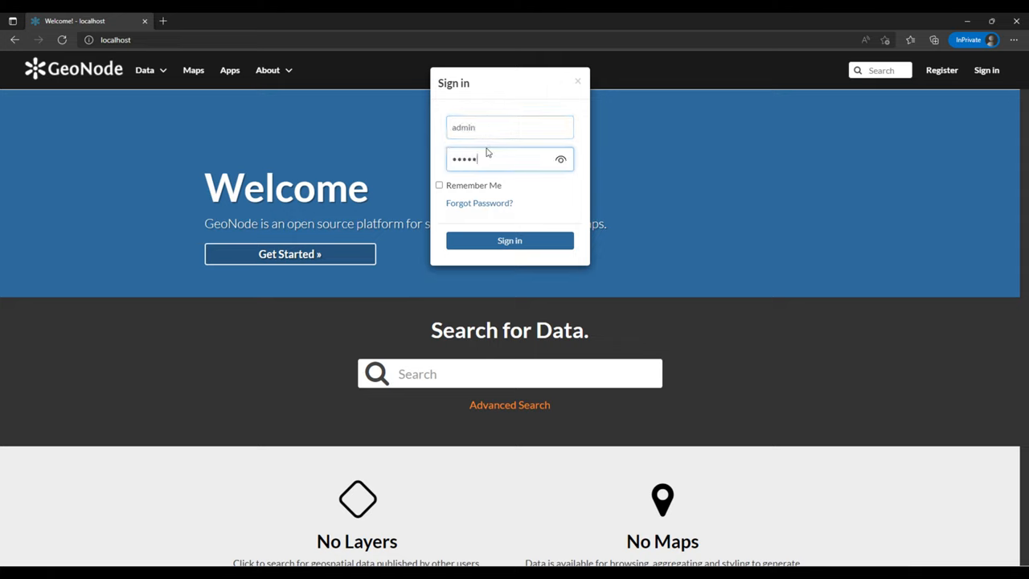
{"action": "left_click", "coordinate": [510, 240]}
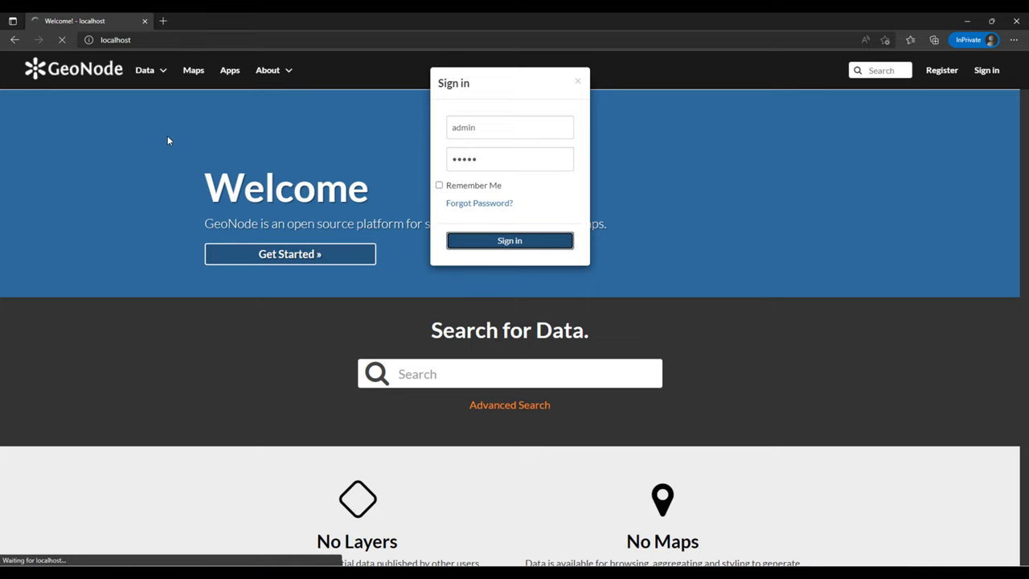
{"action": "left_click", "coordinate": [510, 240]}
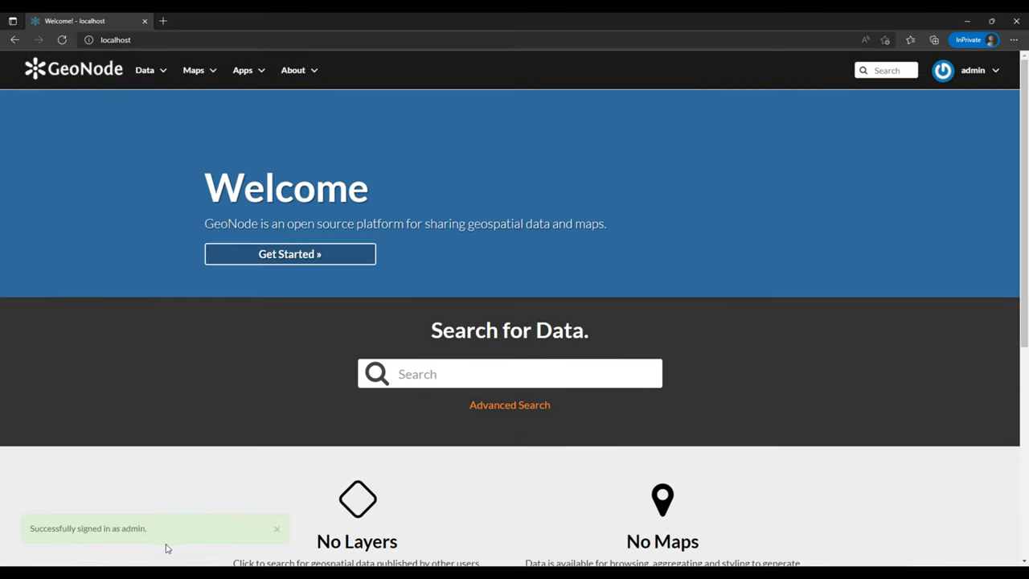
{"action": "mouse_move", "coordinate": [96, 80]}
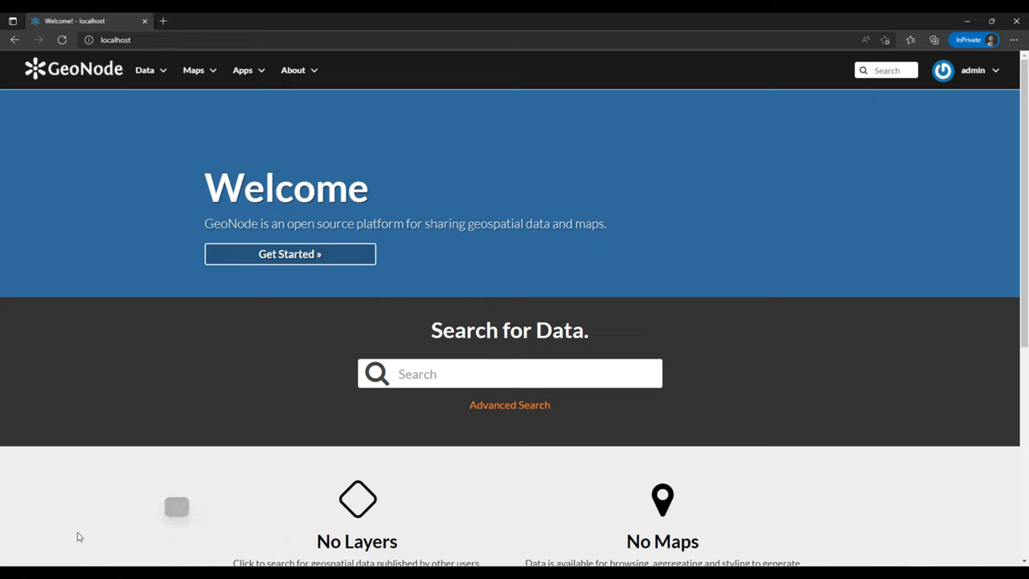
{"action": "mouse_move", "coordinate": [226, 516]}
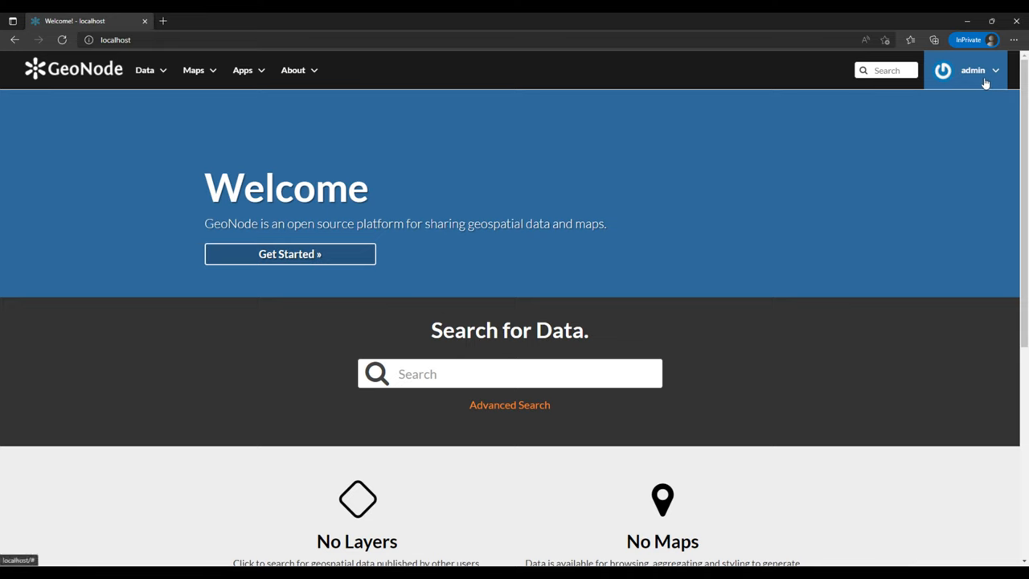
Choose Admin from the admin user menu to reach localhost/en/admin.
{"action": "left_click", "coordinate": [973, 70]}
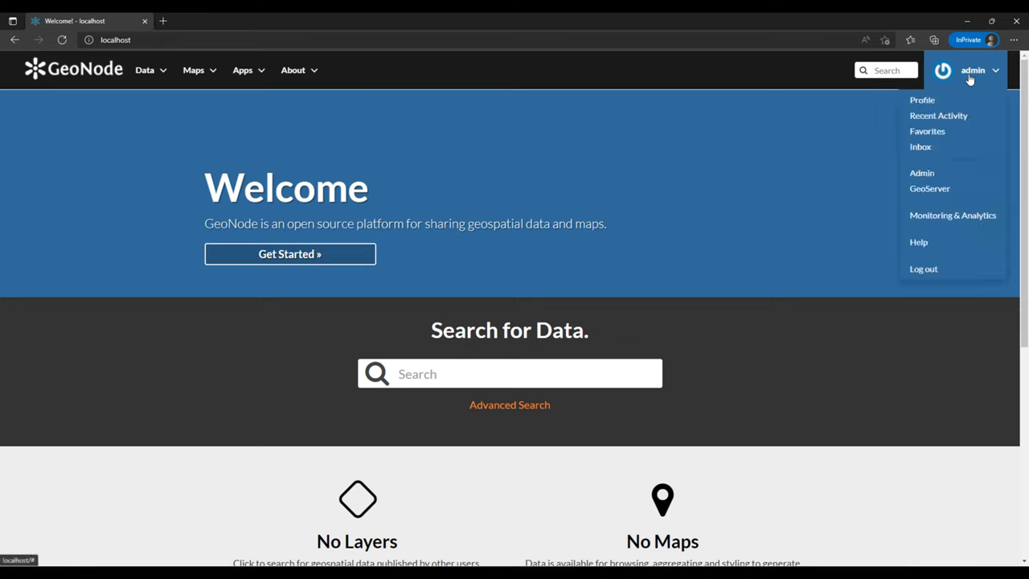
{"action": "mouse_move", "coordinate": [965, 80]}
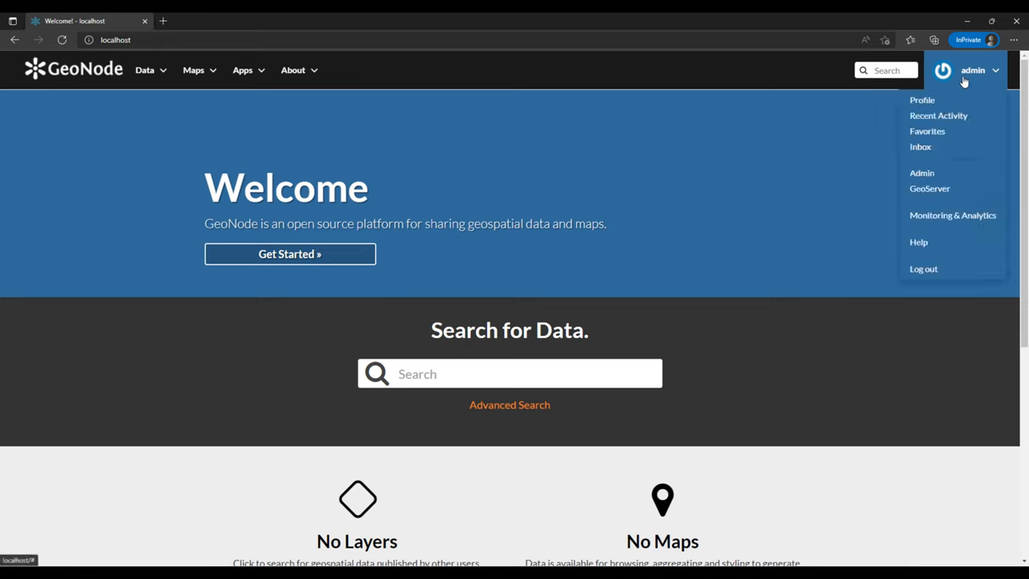
{"action": "mouse_move", "coordinate": [970, 78]}
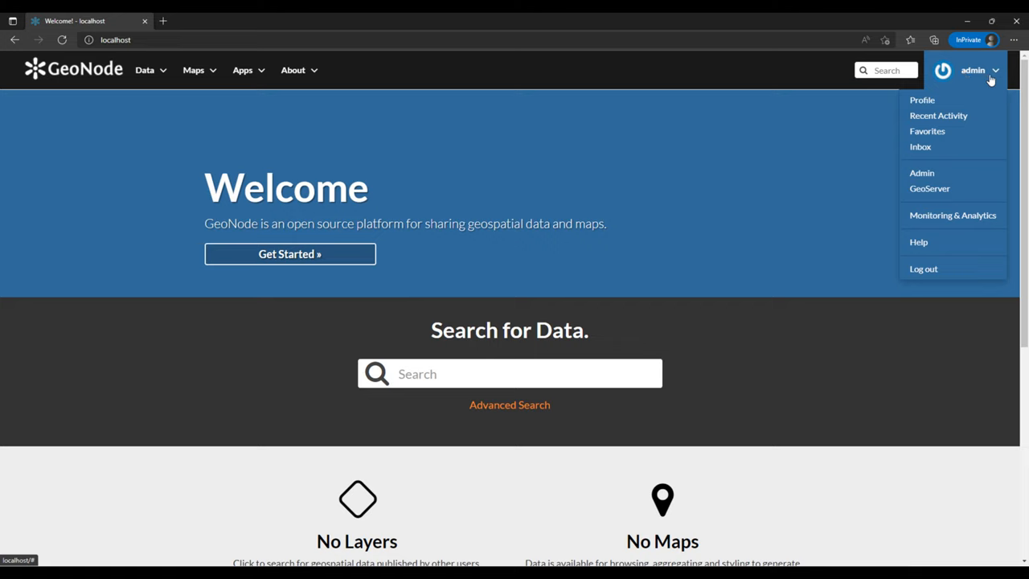
{"action": "mouse_move", "coordinate": [509, 149]}
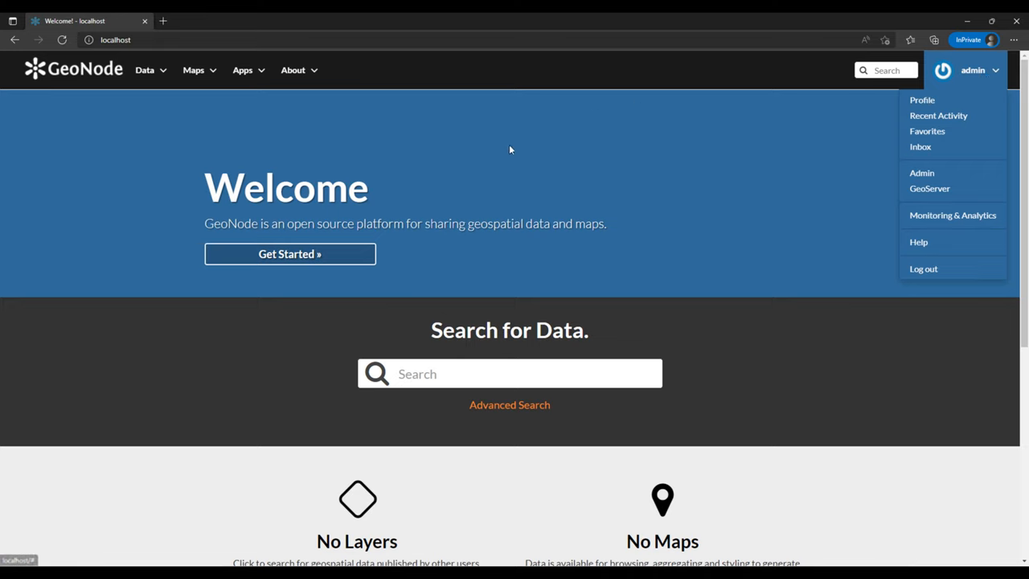
{"action": "left_click", "coordinate": [973, 70]}
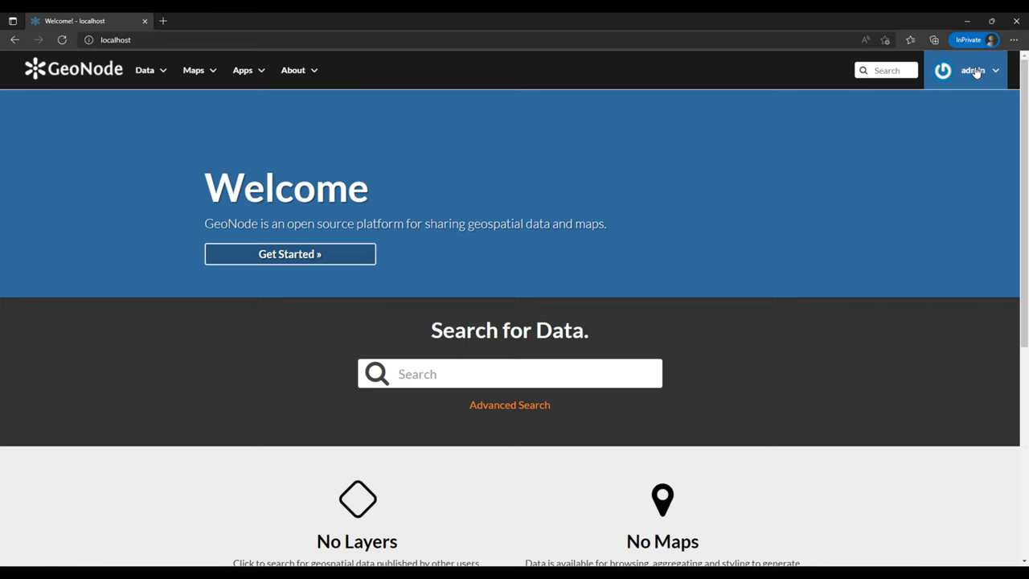
{"action": "left_click", "coordinate": [973, 70]}
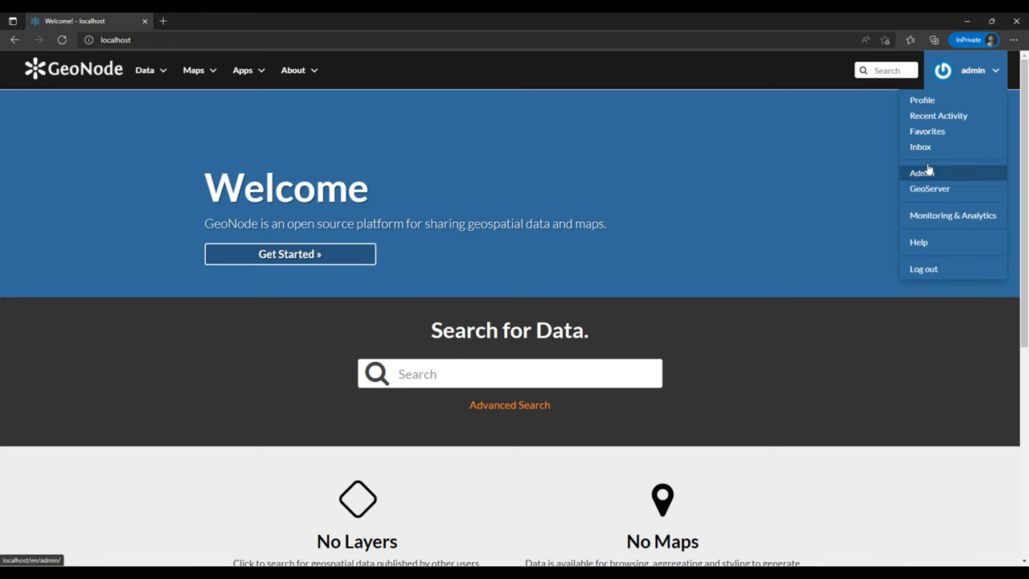
{"action": "mouse_move", "coordinate": [979, 78]}
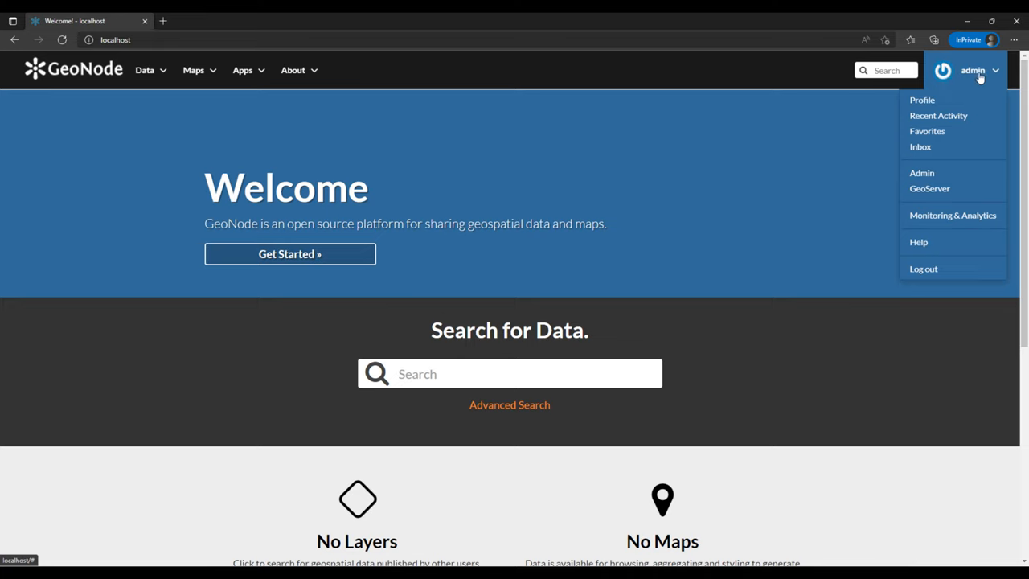
{"action": "mouse_move", "coordinate": [922, 177]}
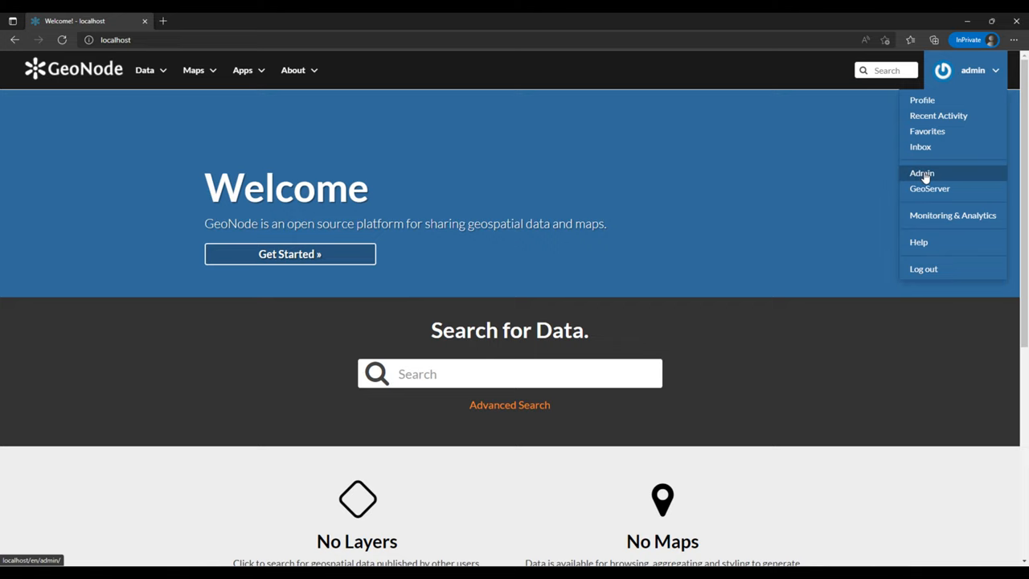
{"action": "left_click", "coordinate": [921, 173]}
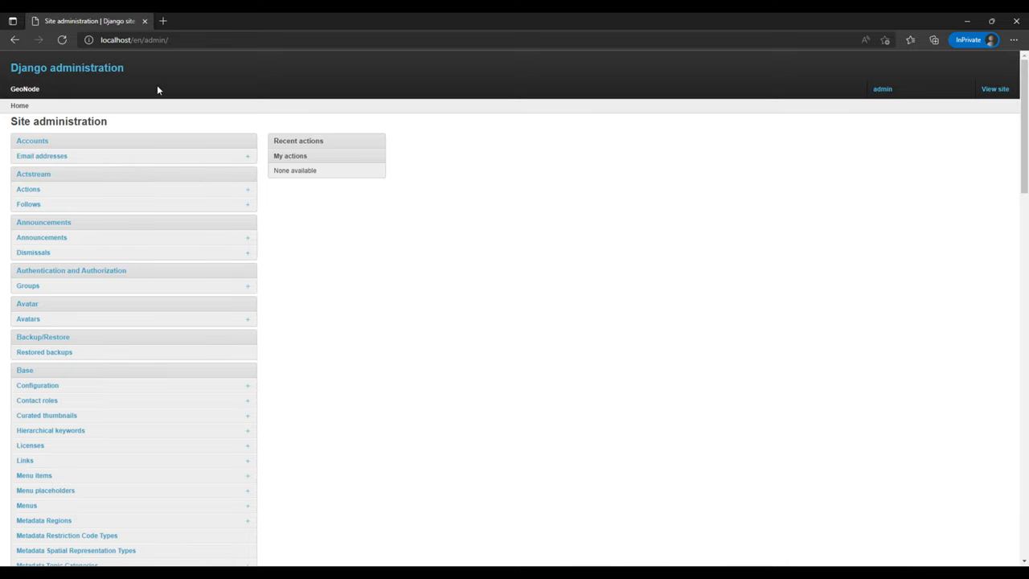
Scroll the site administration list down to GeoNode Themes Library and open it.
{"action": "scroll", "scroll_direction": "down", "scroll_amount": 3}
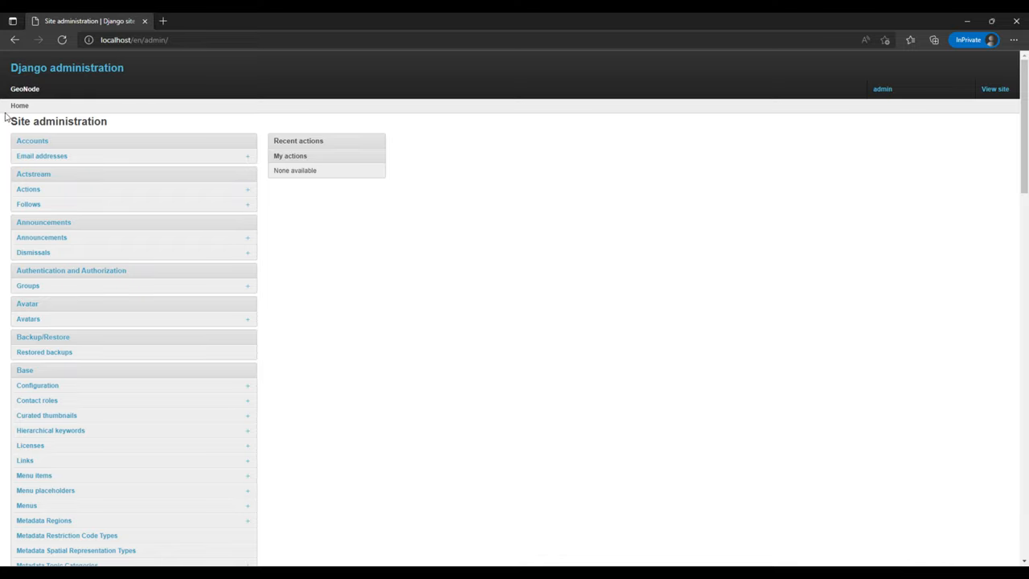
{"action": "scroll", "scroll_direction": "down", "scroll_amount": 3}
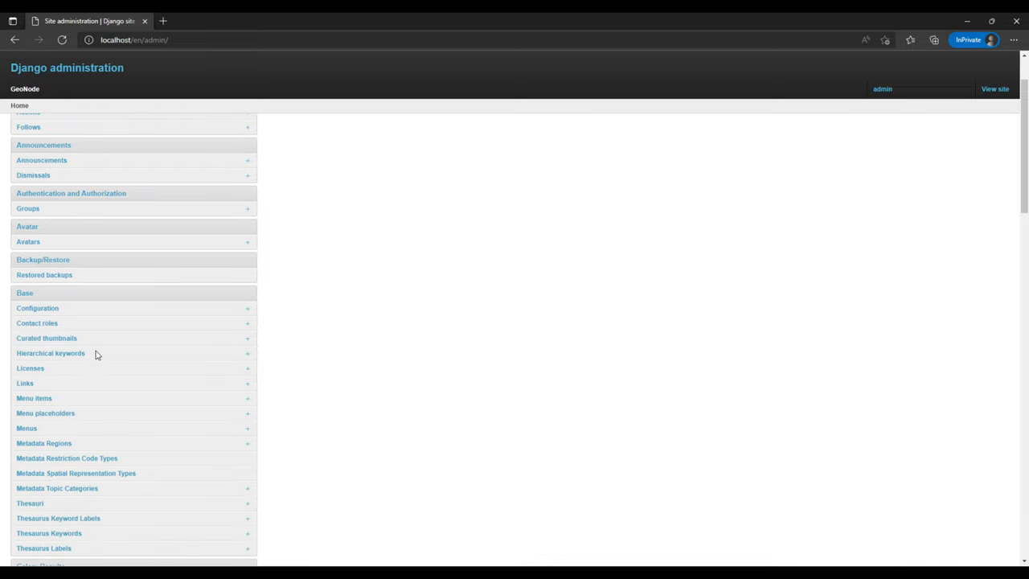
{"action": "scroll", "scroll_direction": "down", "scroll_amount": 3}
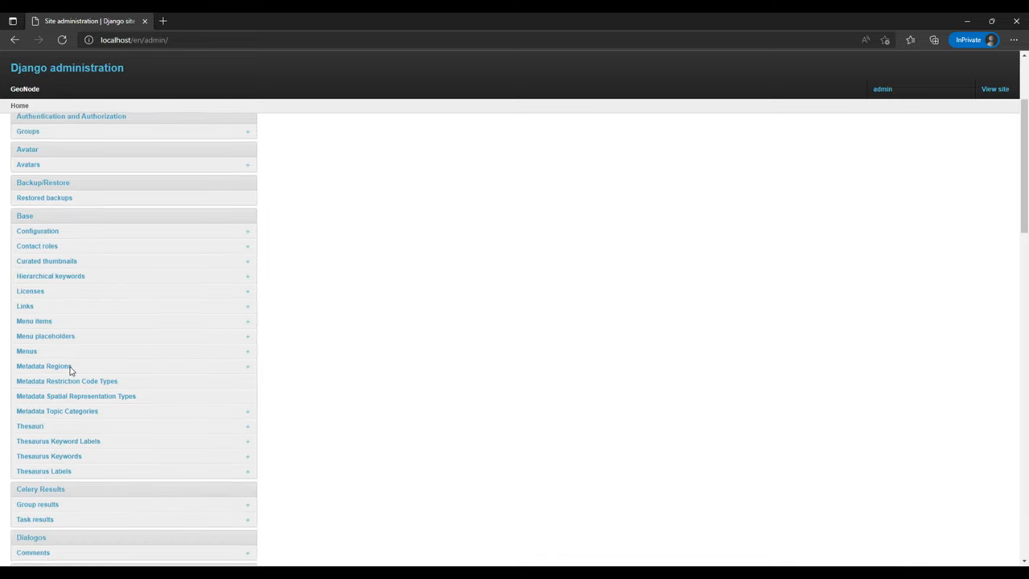
{"action": "scroll", "scroll_direction": "down", "scroll_amount": 3}
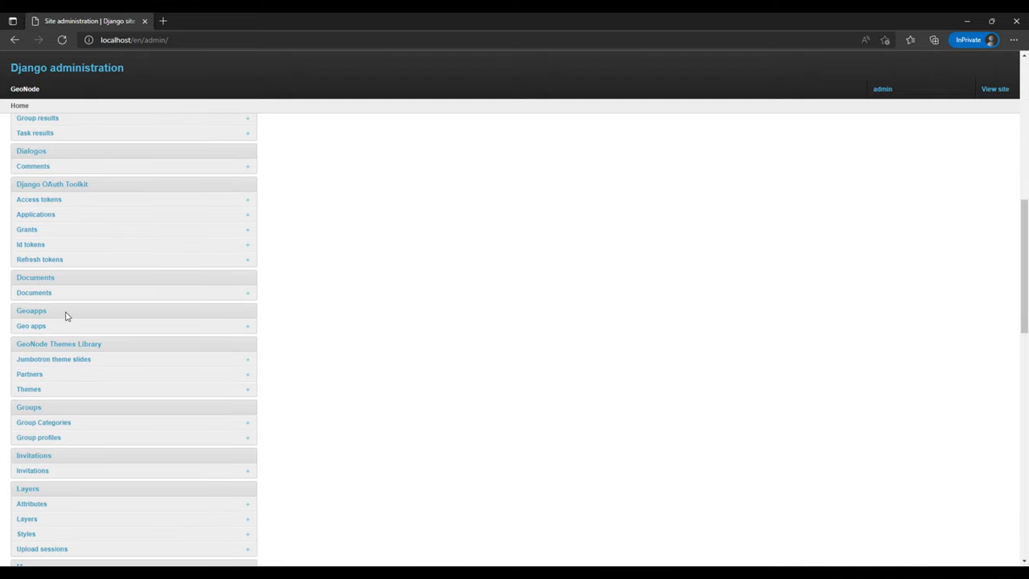
{"action": "scroll", "scroll_direction": "down", "scroll_amount": 3}
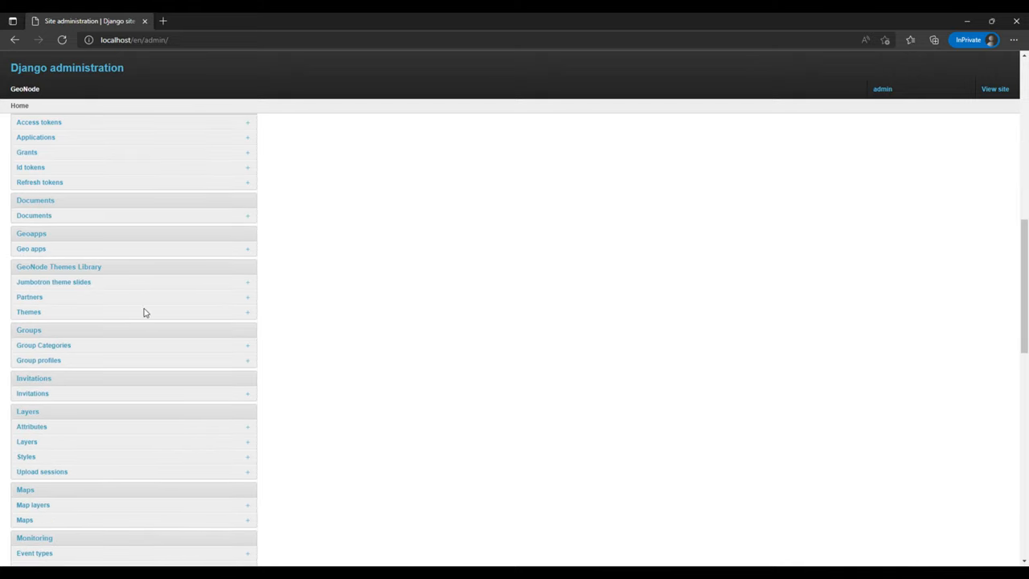
{"action": "mouse_move", "coordinate": [258, 229]}
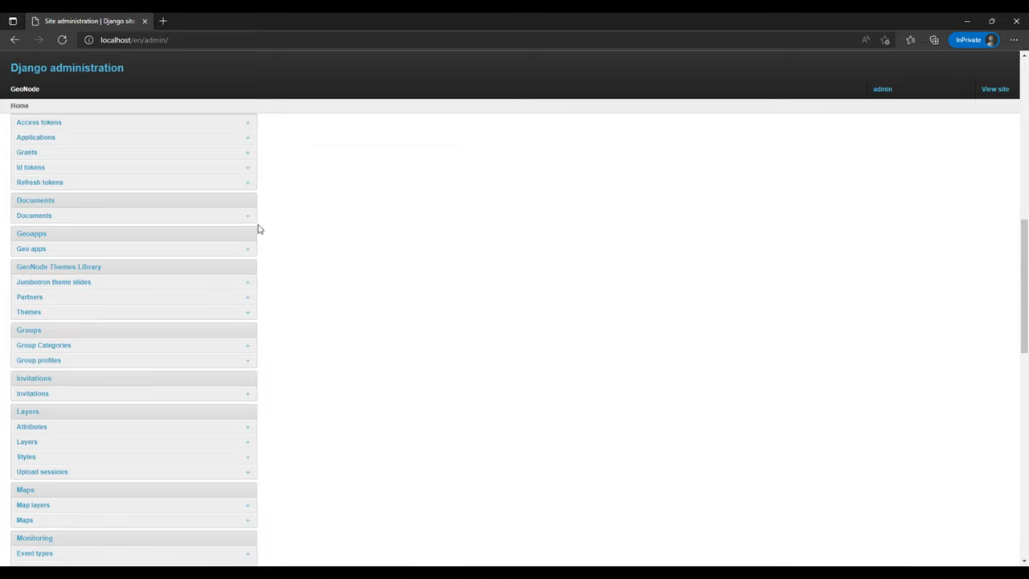
{"action": "scroll", "scroll_direction": "down", "scroll_amount": 3}
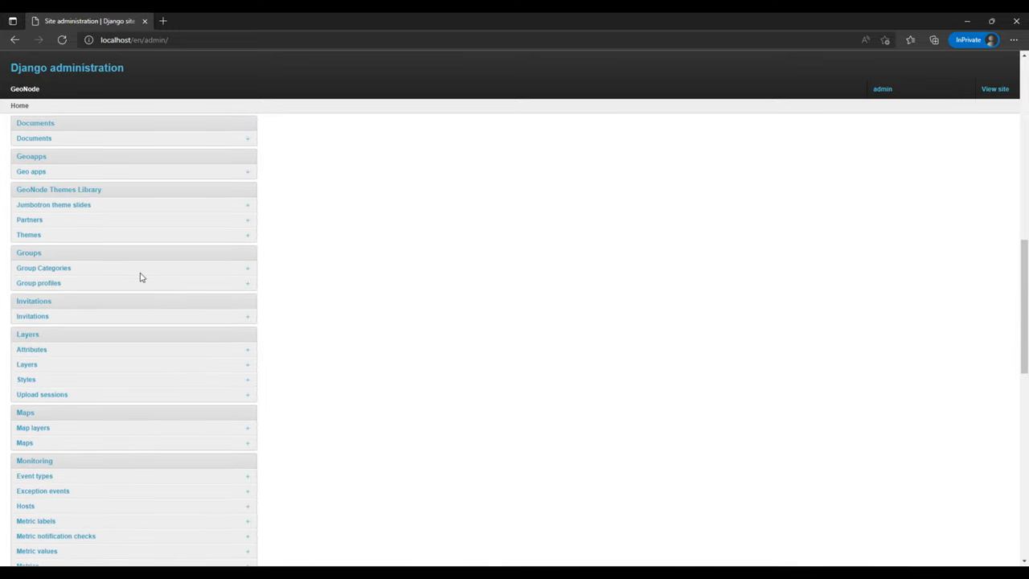
{"action": "mouse_move", "coordinate": [59, 189]}
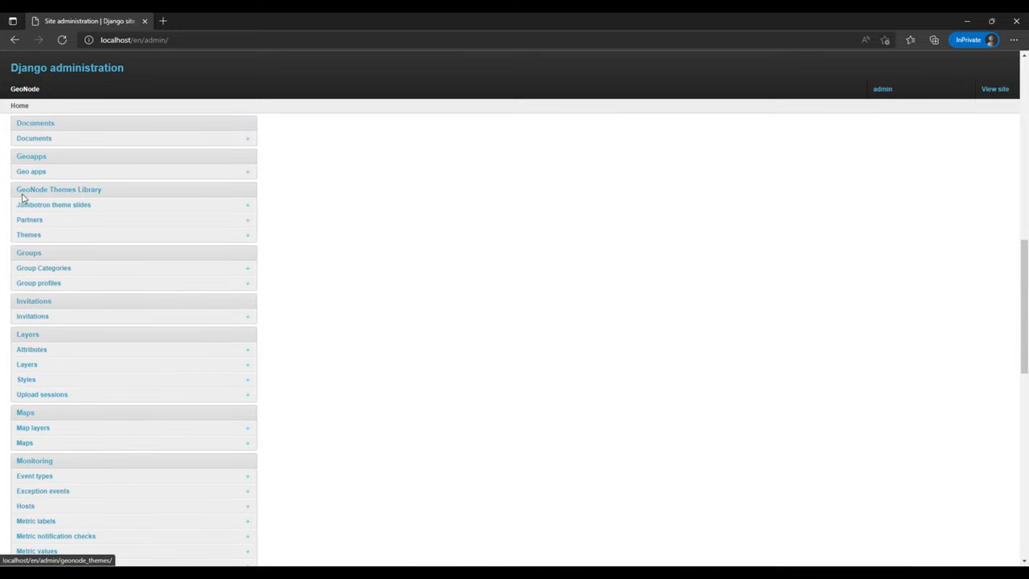
{"action": "mouse_move", "coordinate": [456, 293]}
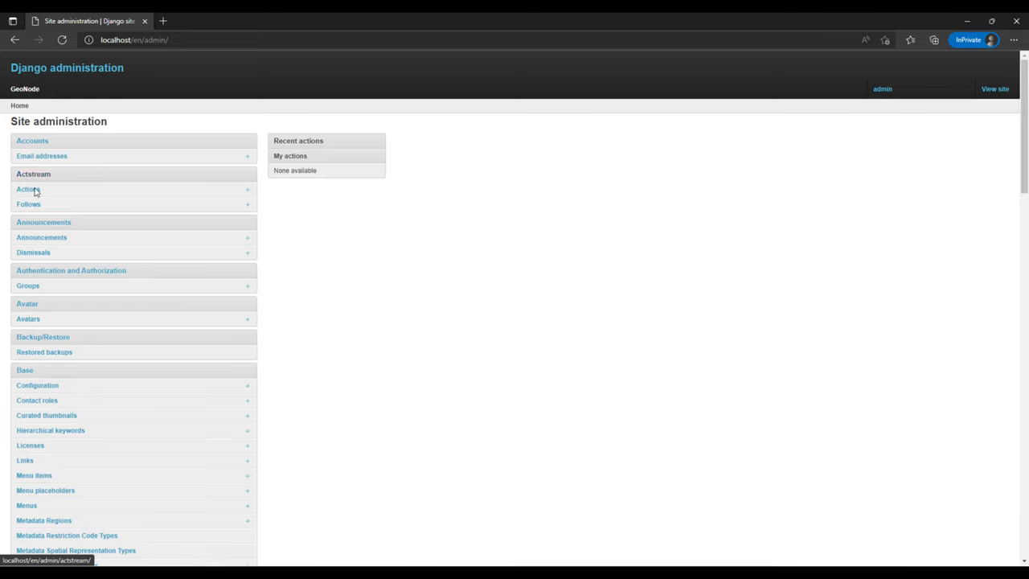
{"action": "mouse_move", "coordinate": [12, 161]}
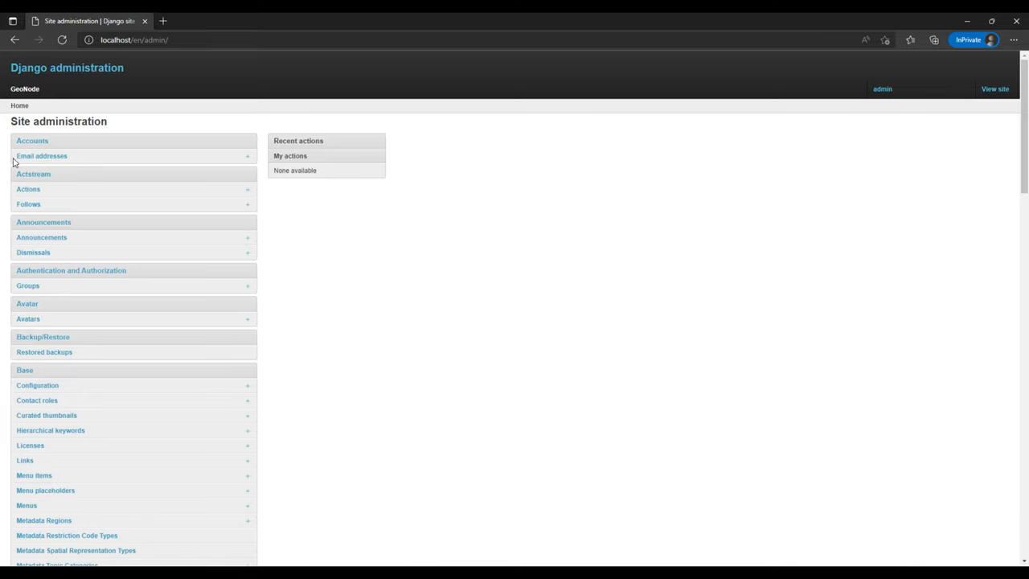
{"action": "scroll", "scroll_direction": "down", "scroll_amount": 3}
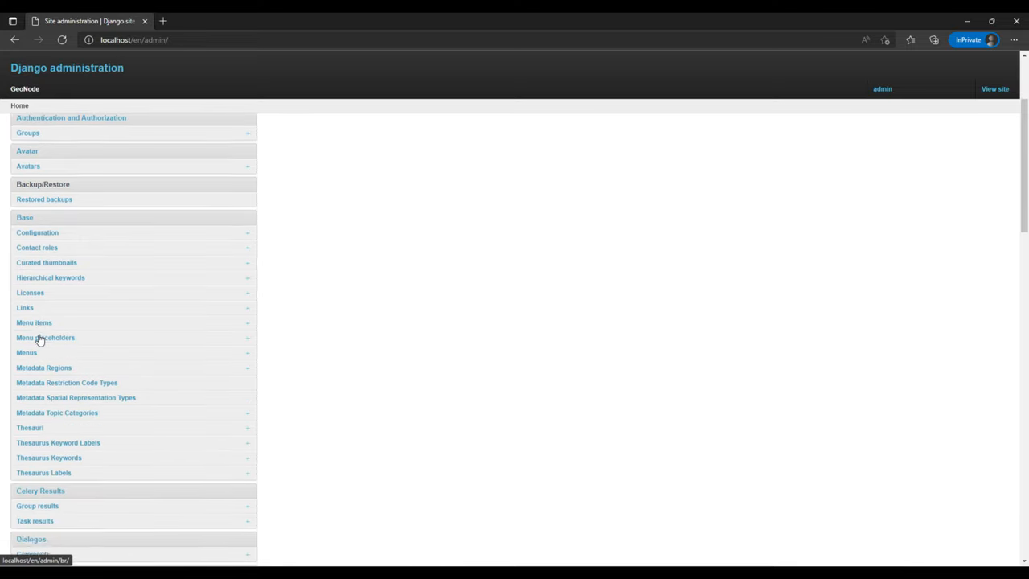
{"action": "scroll", "scroll_direction": "down", "scroll_amount": 3}
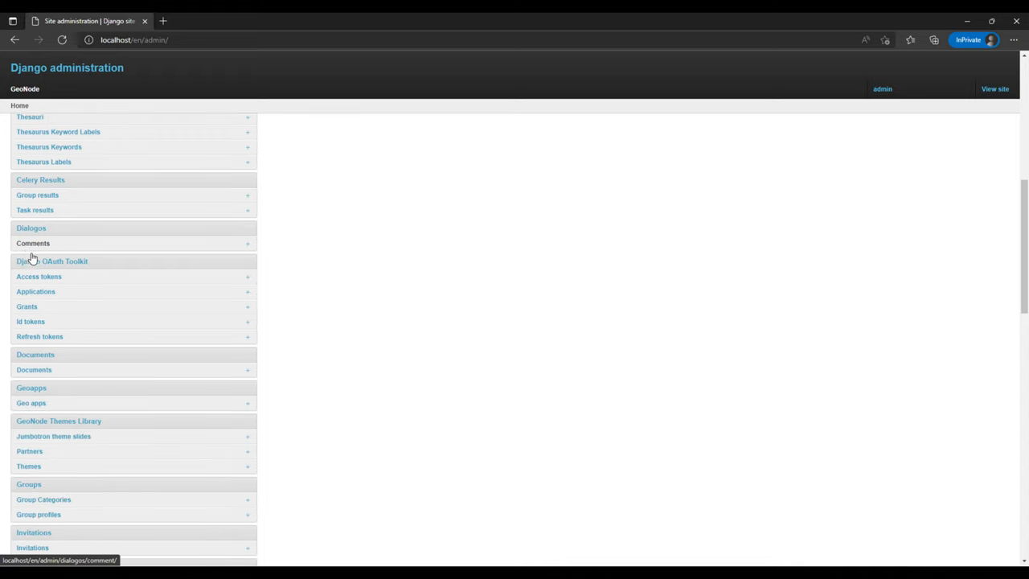
{"action": "scroll", "scroll_direction": "down", "scroll_amount": 3}
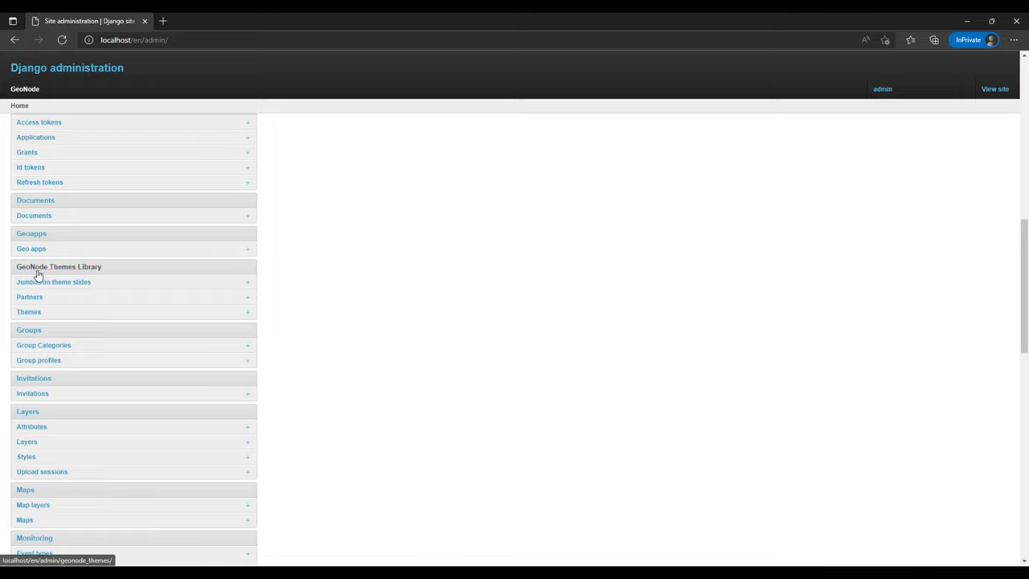
{"action": "left_click", "coordinate": [57, 266]}
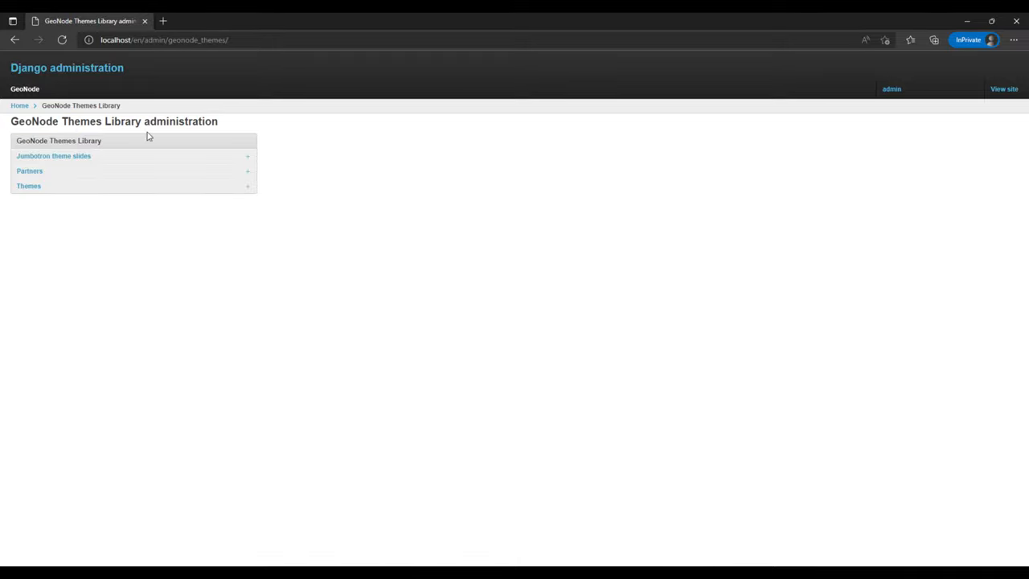
{"action": "mouse_move", "coordinate": [55, 188]}
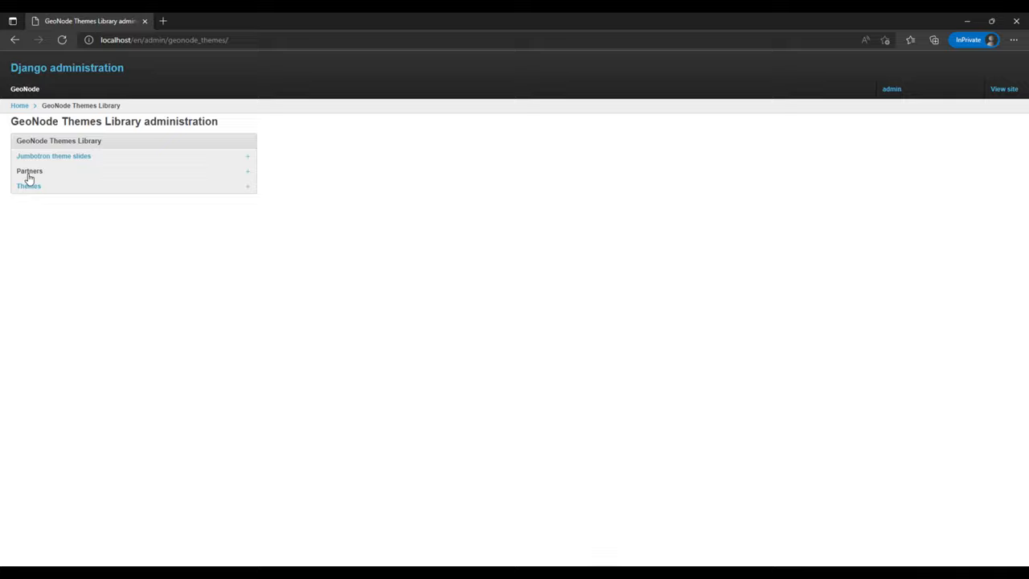
{"action": "mouse_move", "coordinate": [30, 171]}
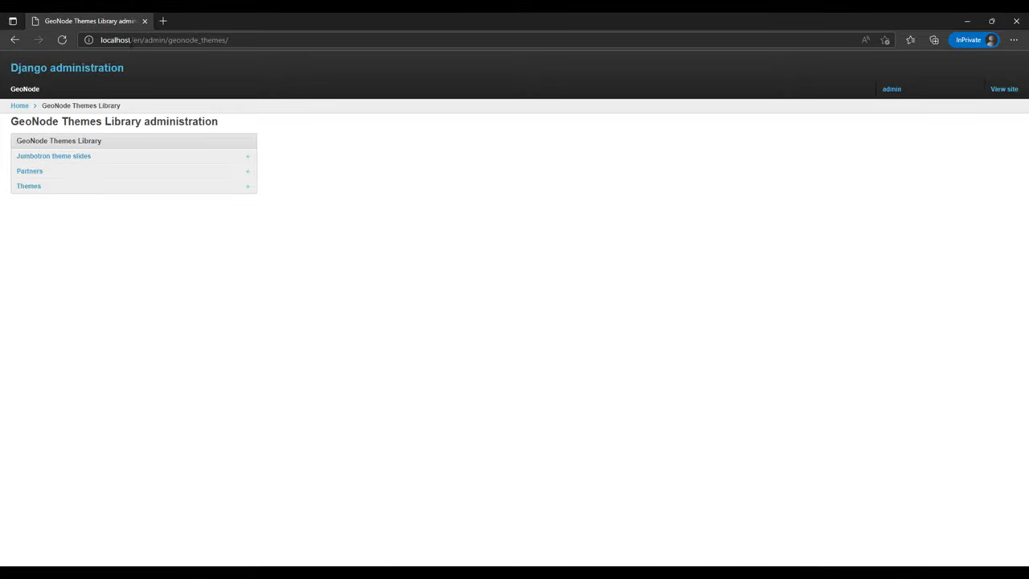
{"action": "left_click", "coordinate": [241, 39]}
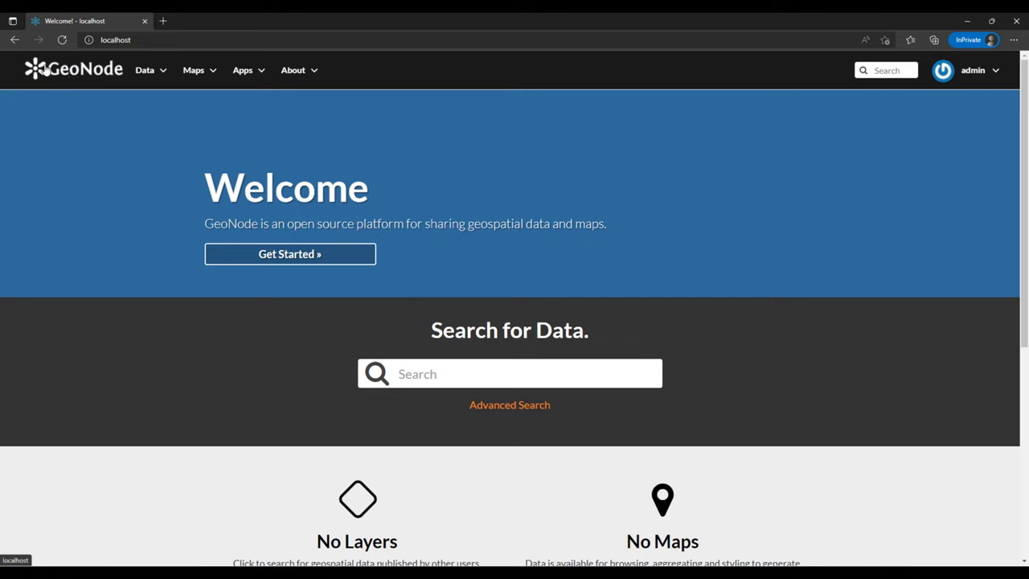
Open the empty Themes list and start adding a new theme customization.
{"action": "left_click", "coordinate": [14, 40]}
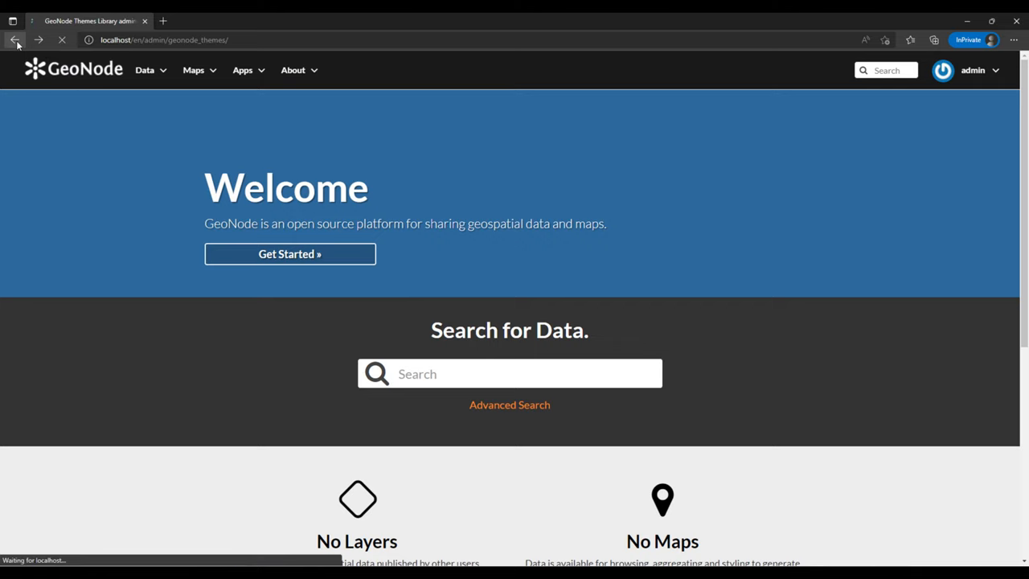
{"action": "left_click", "coordinate": [14, 39]}
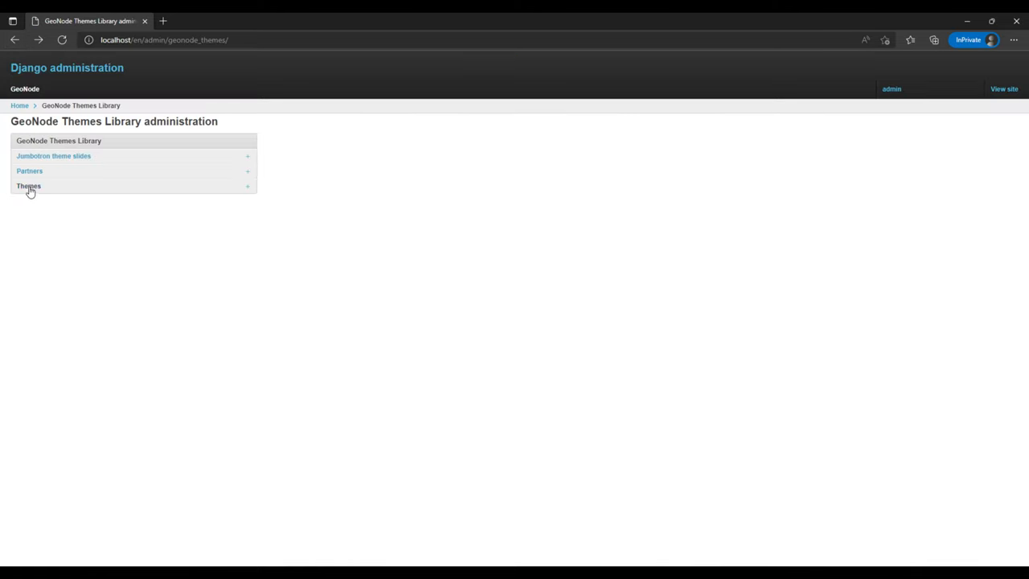
{"action": "left_click", "coordinate": [28, 186]}
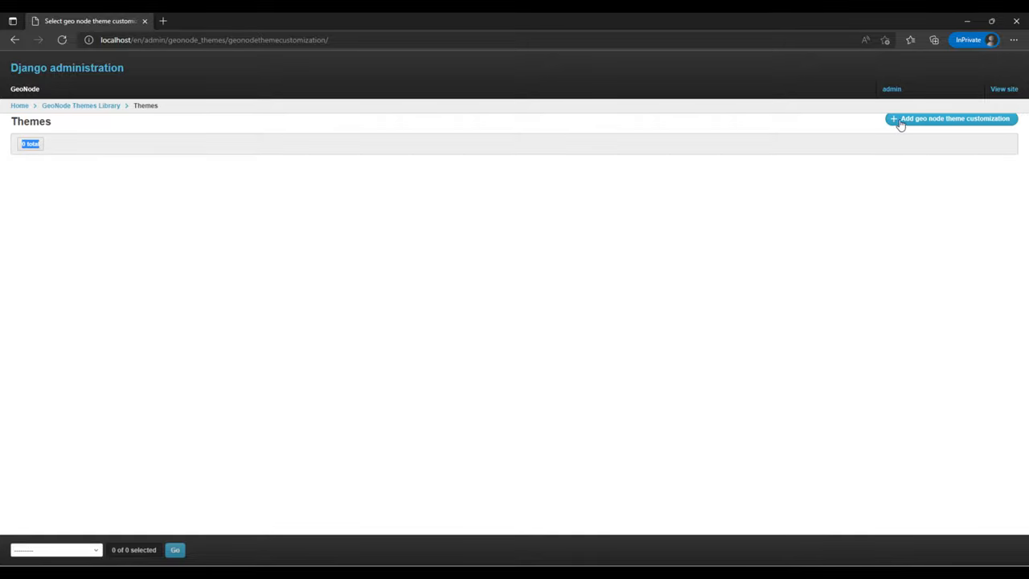
{"action": "mouse_move", "coordinate": [911, 127]}
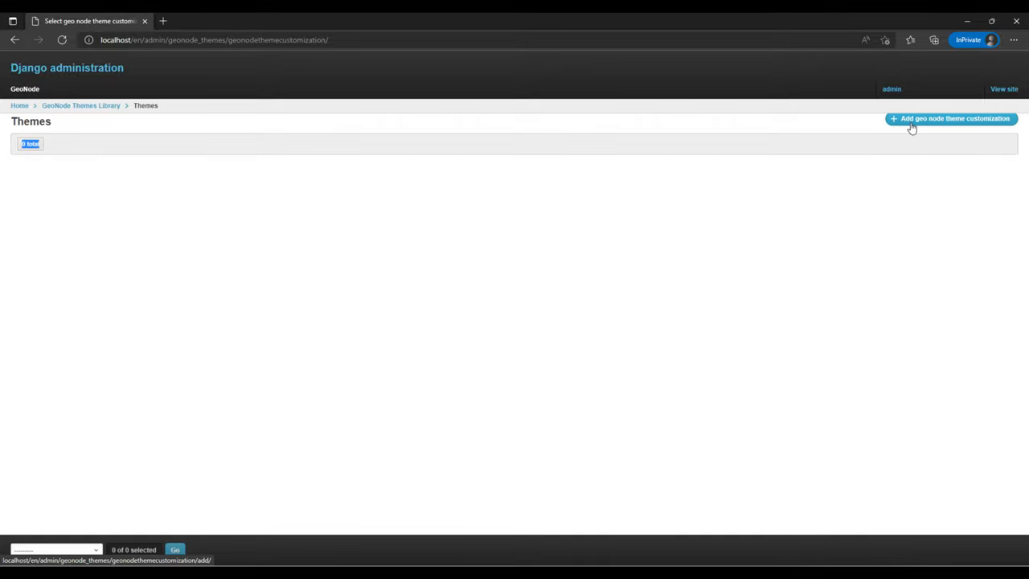
{"action": "mouse_move", "coordinate": [962, 125]}
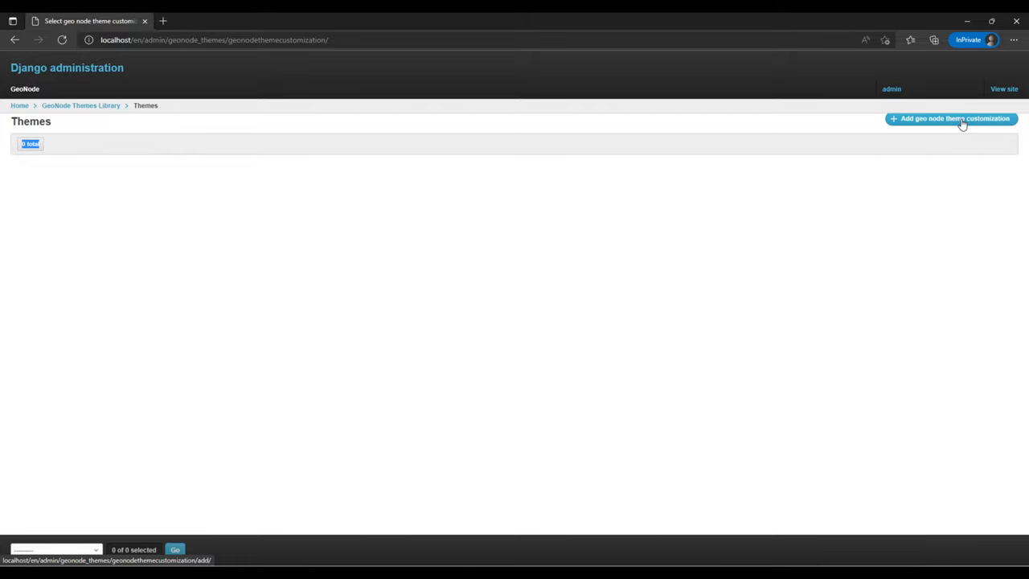
{"action": "left_click", "coordinate": [952, 118]}
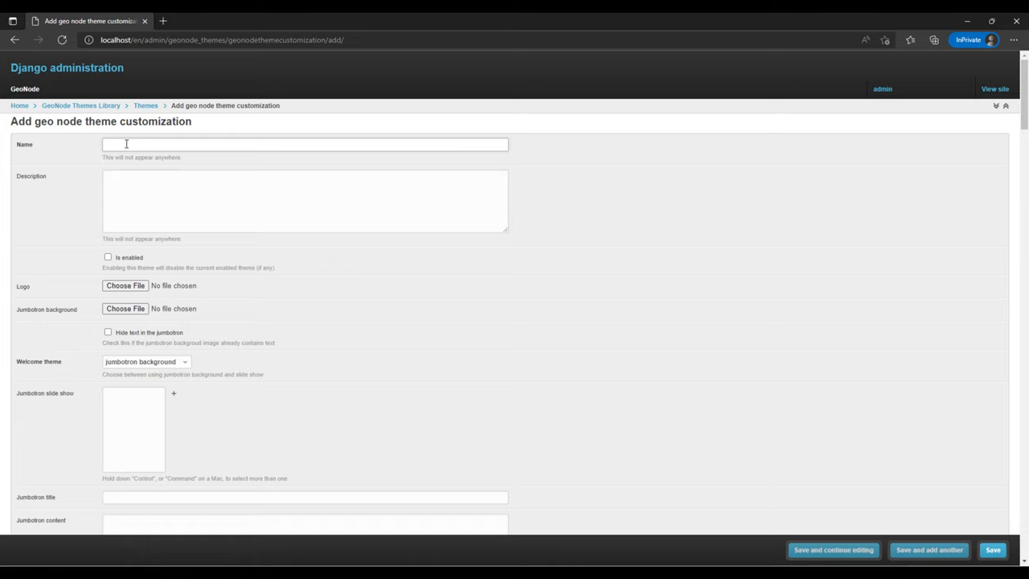
Name the theme custom_theme, describe it as 'My custom theme.', and tick Is enabled.
{"action": "type", "text": "d"}
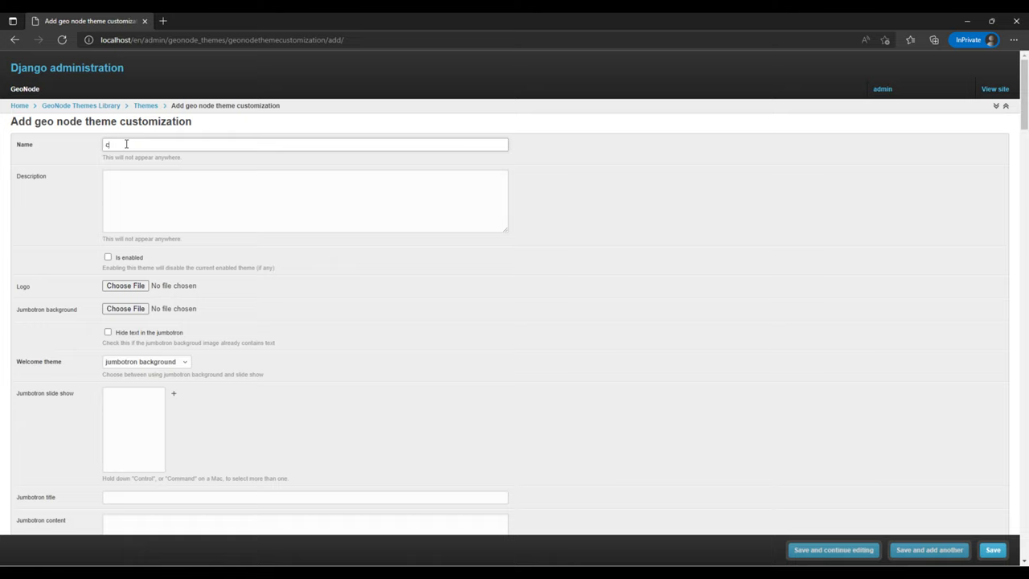
{"action": "type", "text": "custom_the"}
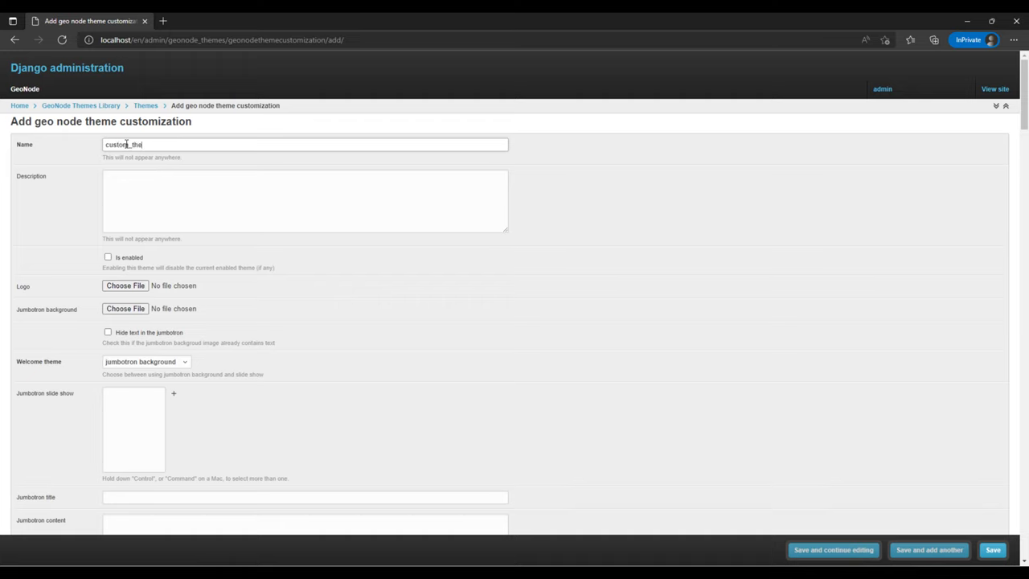
{"action": "left_click", "coordinate": [305, 201]}
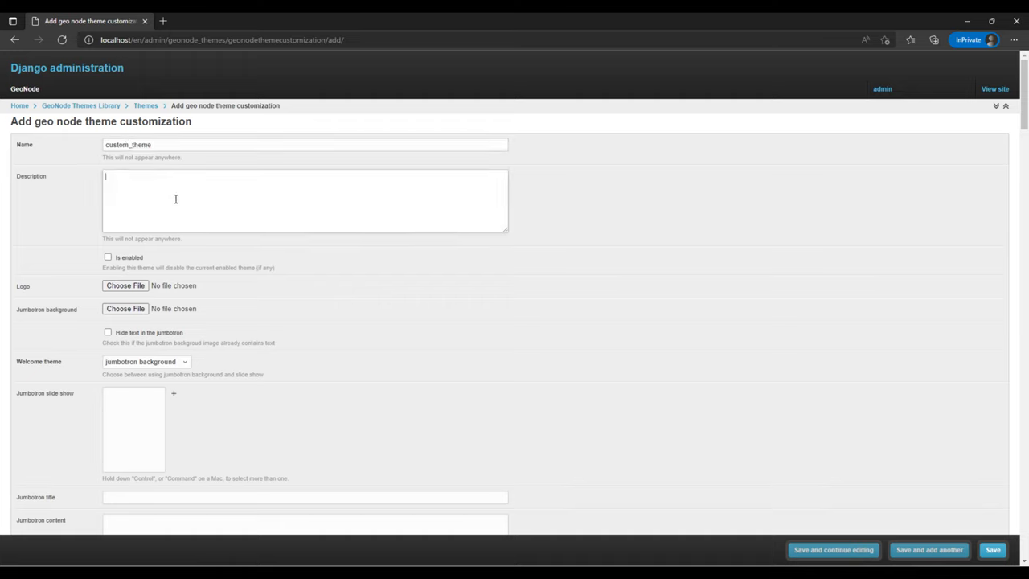
{"action": "type", "text": "My c"}
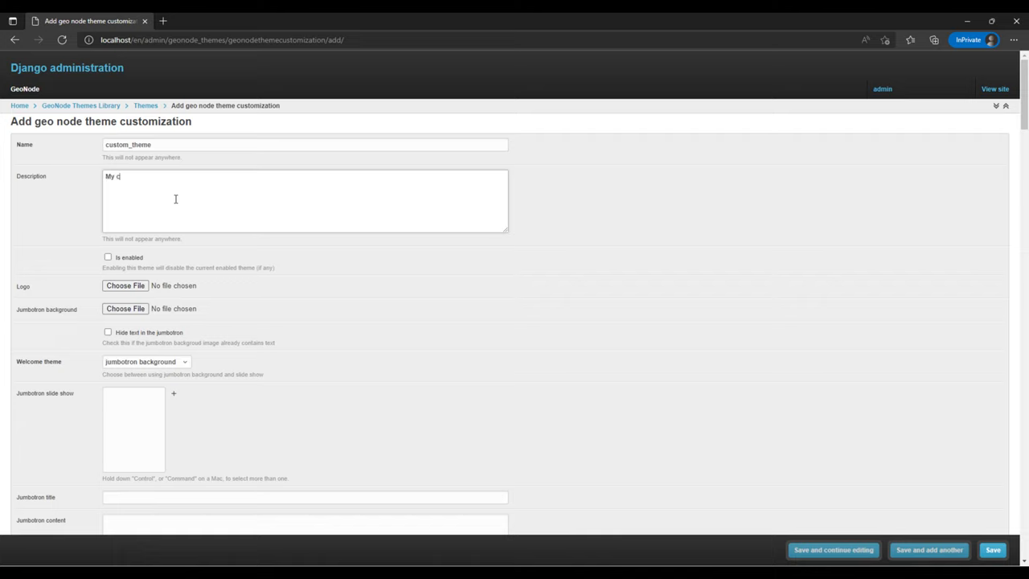
{"action": "type", "text": "ustom"}
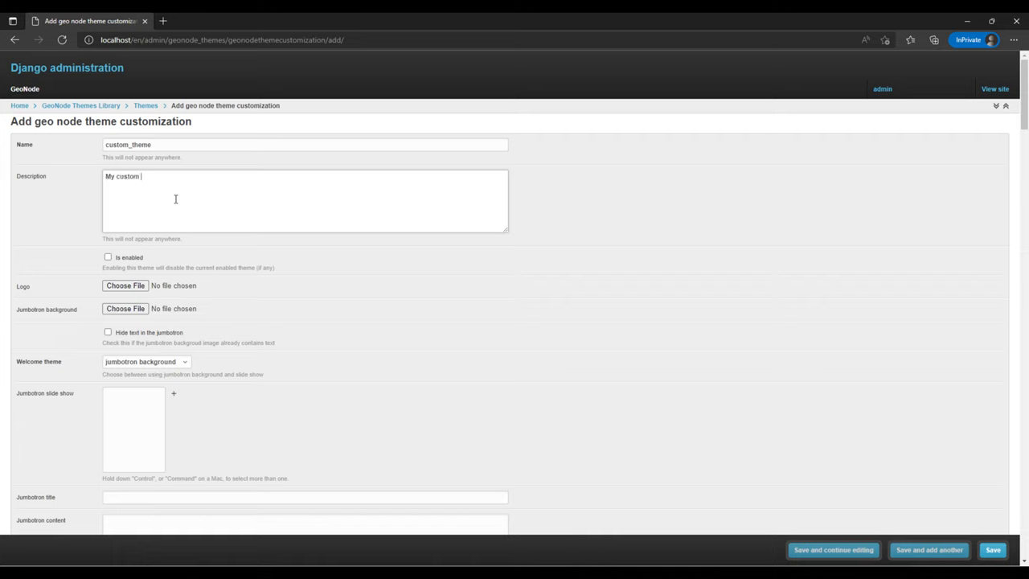
{"action": "type", "text": "theme."}
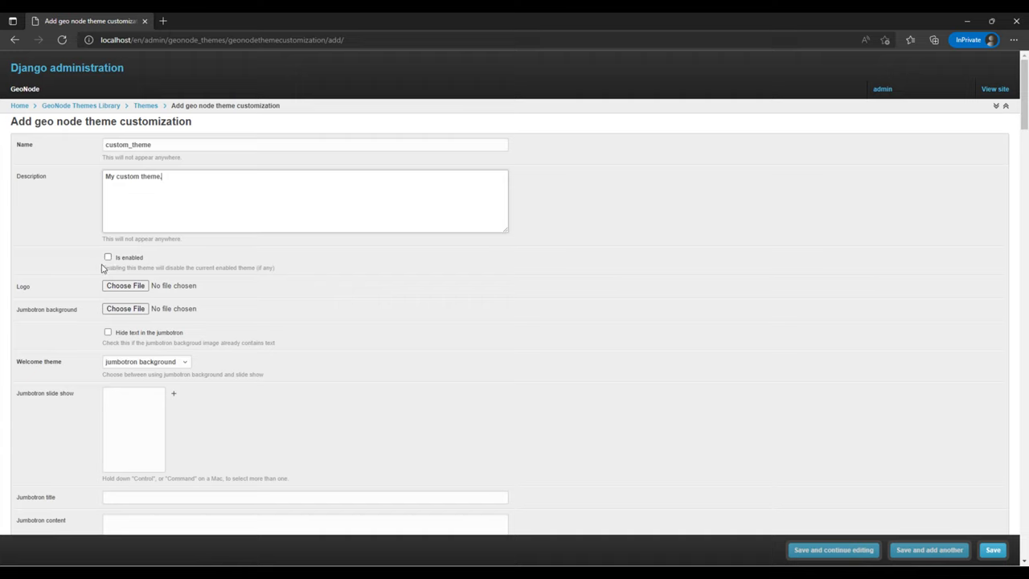
{"action": "left_click_drag", "start_coordinate": [108, 258], "coordinate": [269, 267]}
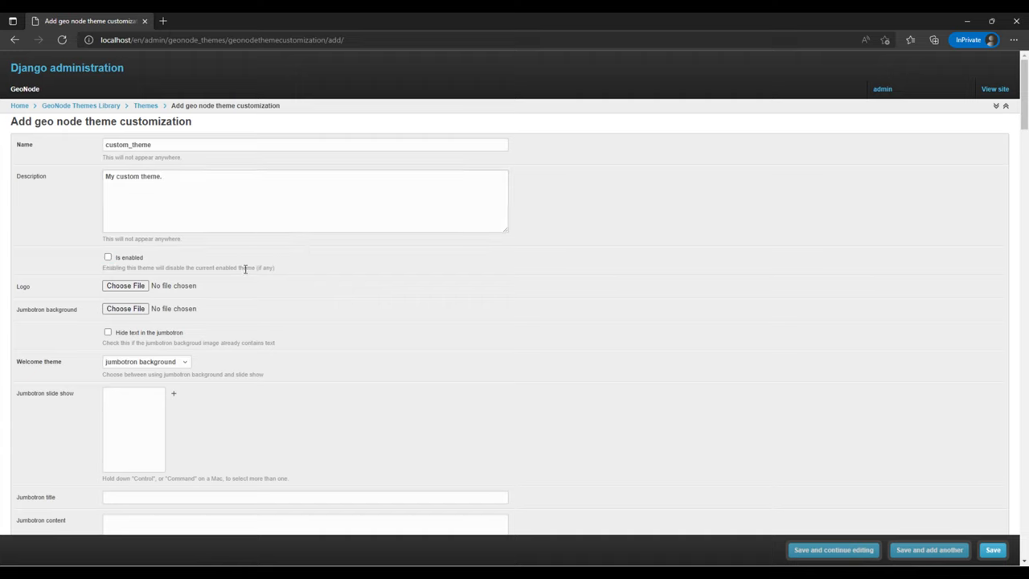
{"action": "mouse_move", "coordinate": [91, 262]}
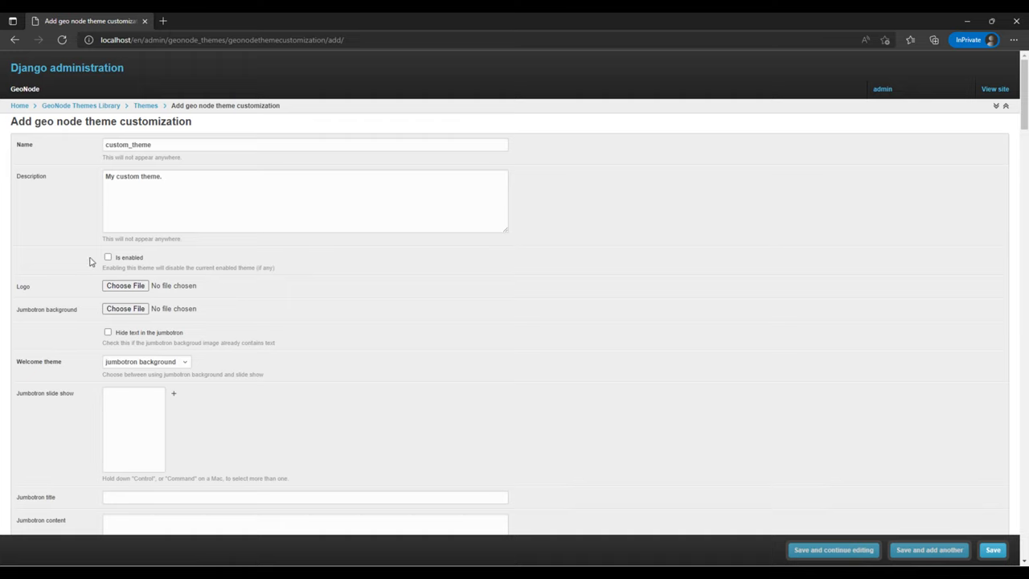
{"action": "left_click", "coordinate": [108, 256]}
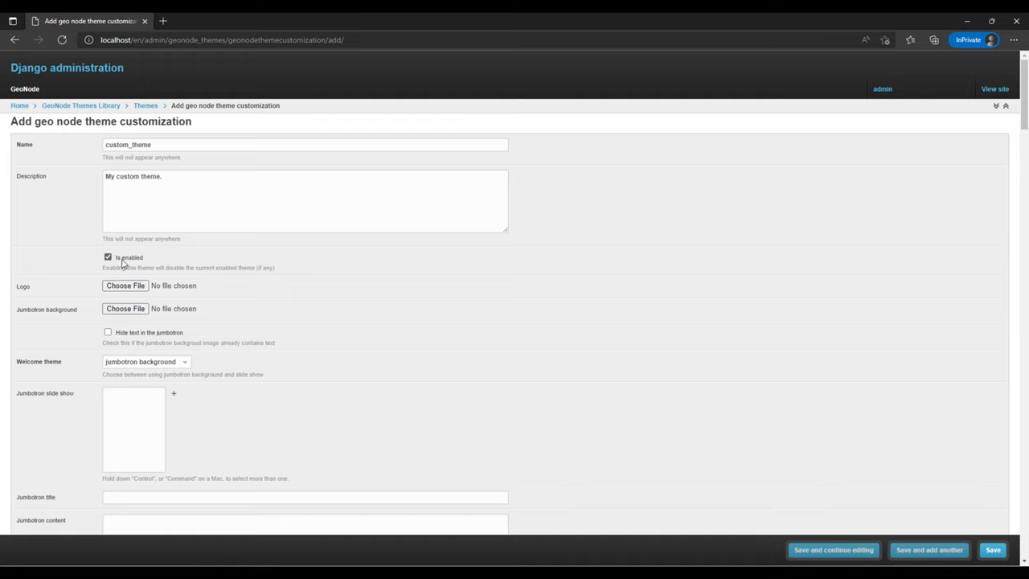
{"action": "mouse_move", "coordinate": [39, 293]}
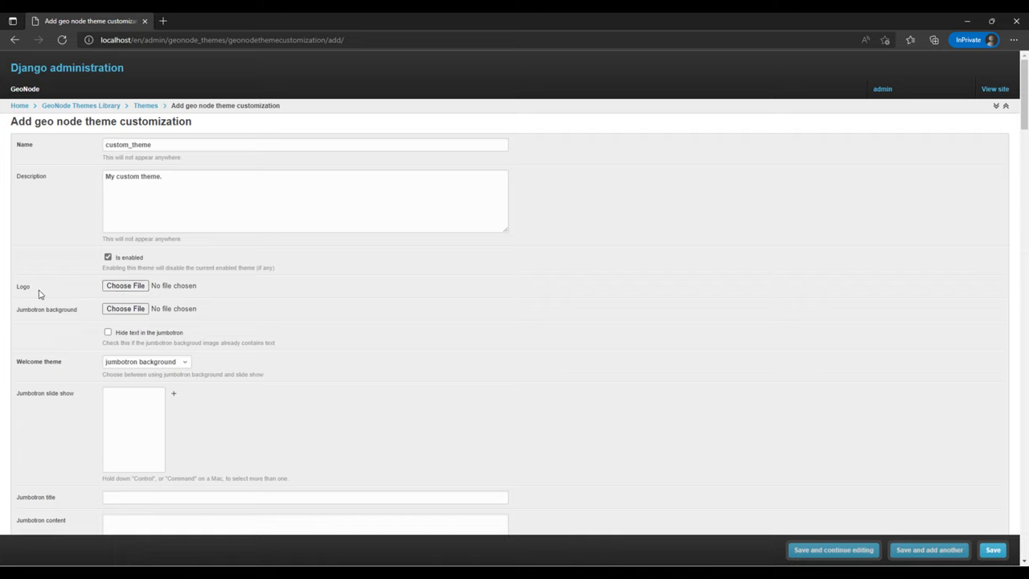
{"action": "mouse_move", "coordinate": [125, 285]}
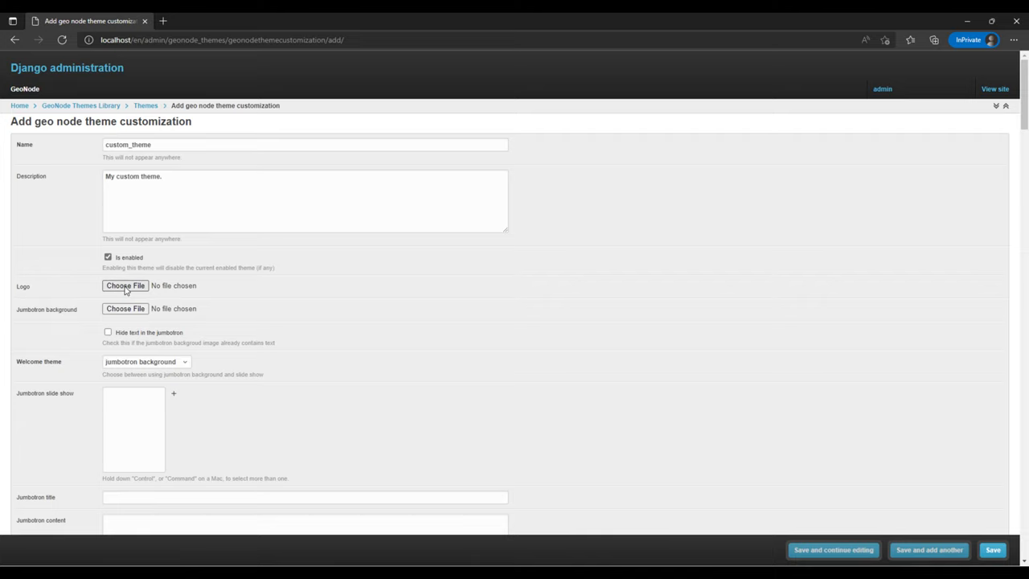
{"action": "left_click", "coordinate": [125, 285]}
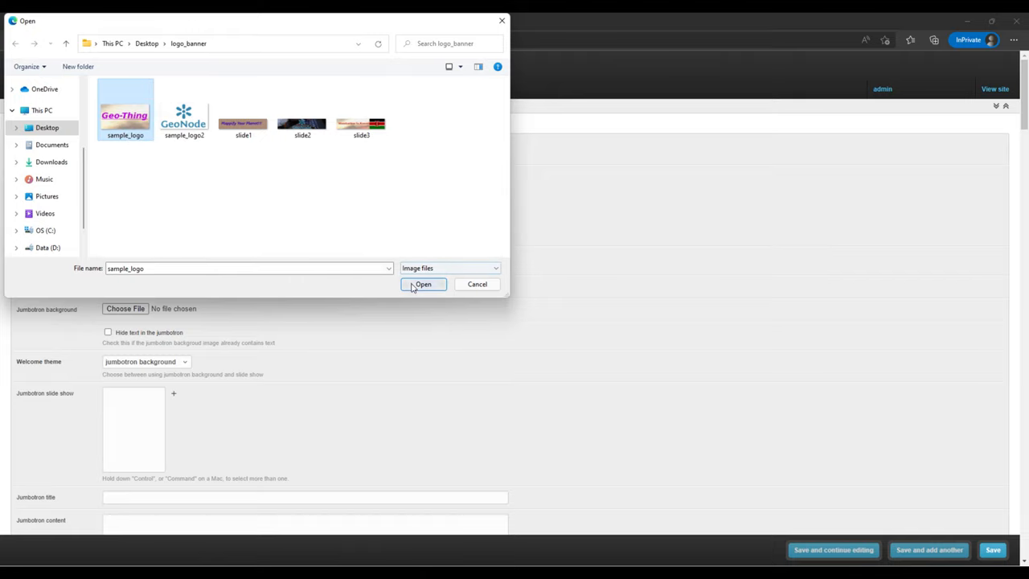
Attach sample_logo.jpg from the logo_banner folder as the theme logo.
{"action": "left_click", "coordinate": [422, 284]}
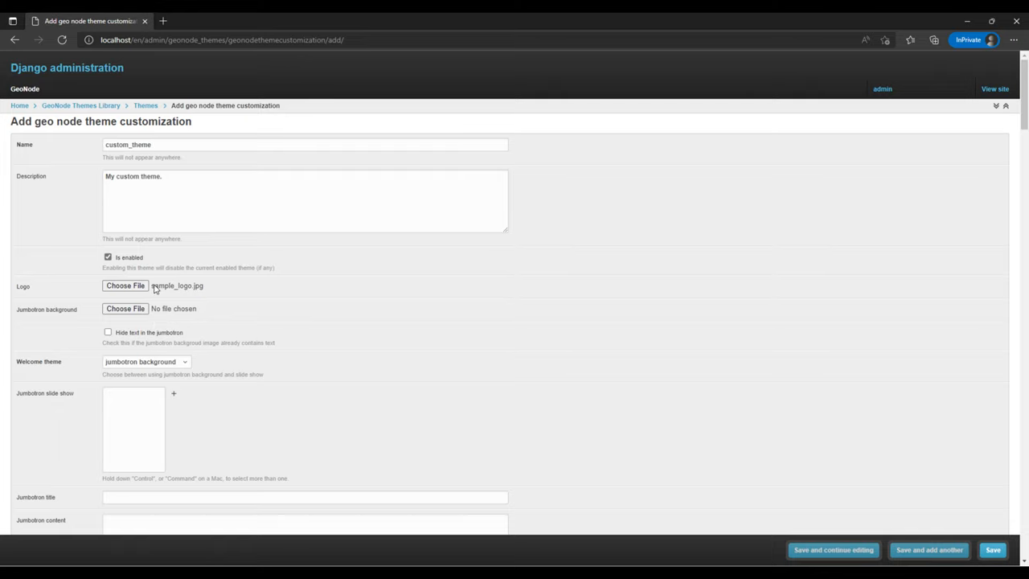
{"action": "left_click", "coordinate": [126, 308]}
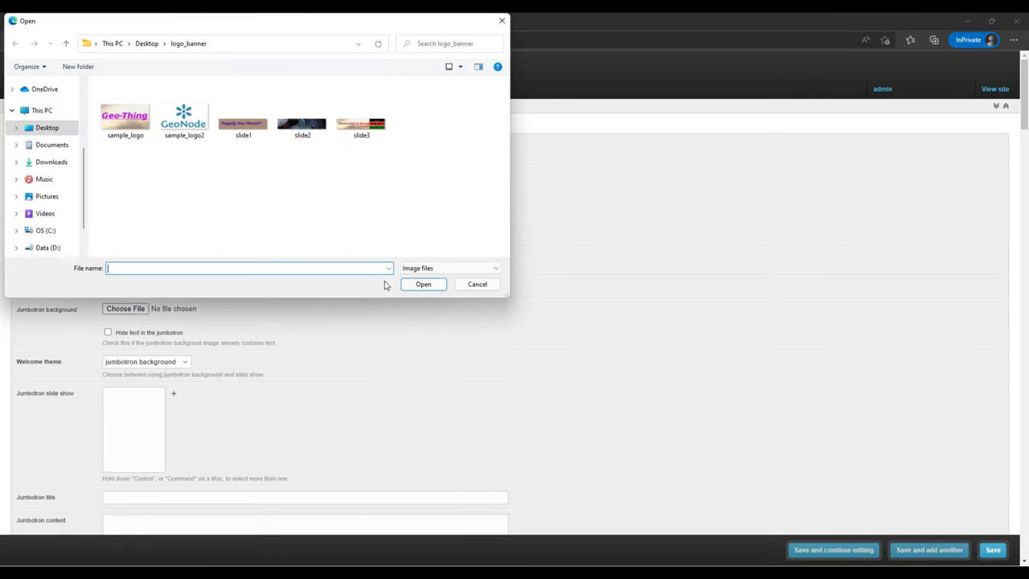
{"action": "left_click", "coordinate": [477, 284]}
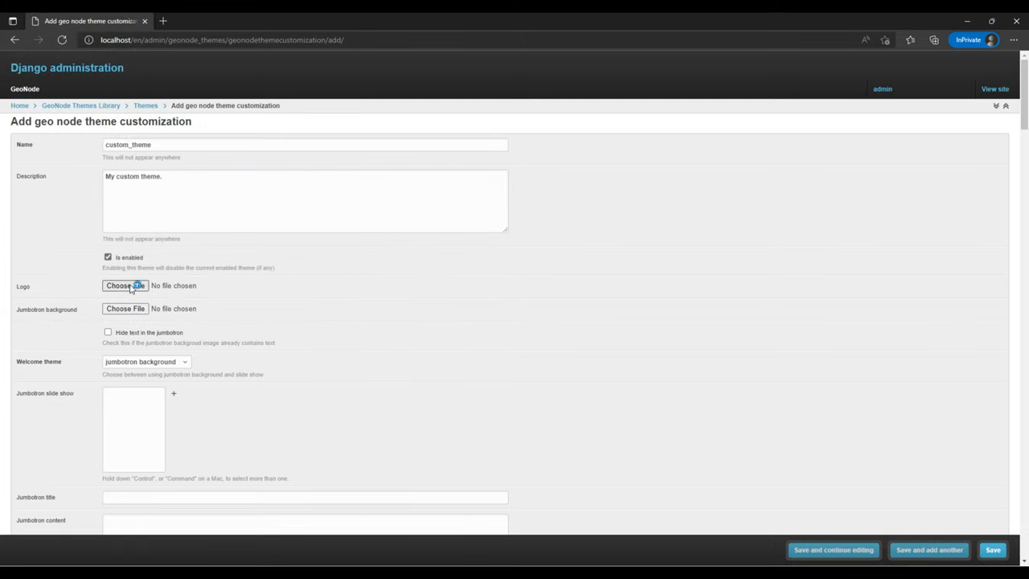
{"action": "left_click", "coordinate": [125, 285]}
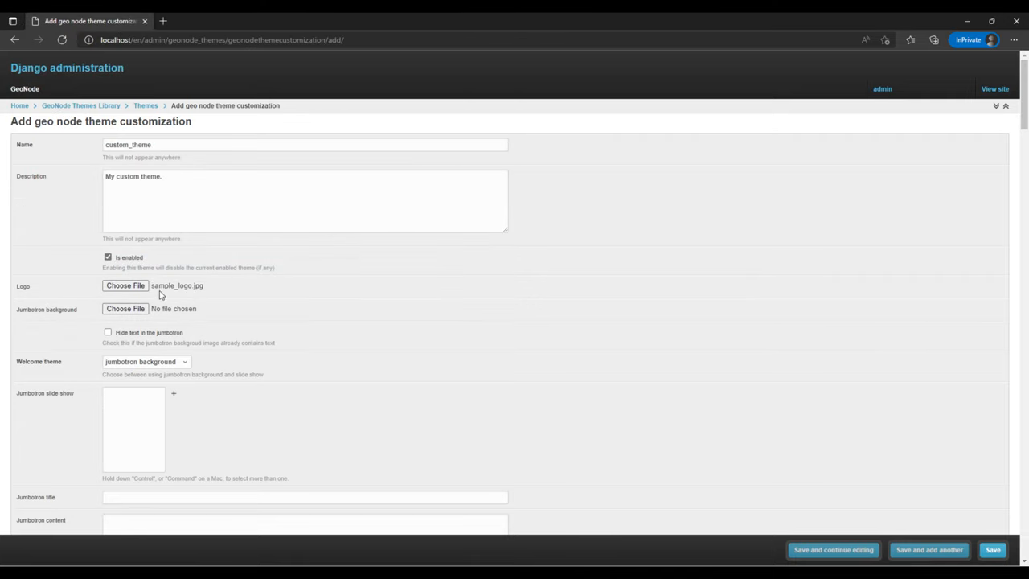
{"action": "mouse_move", "coordinate": [126, 286]}
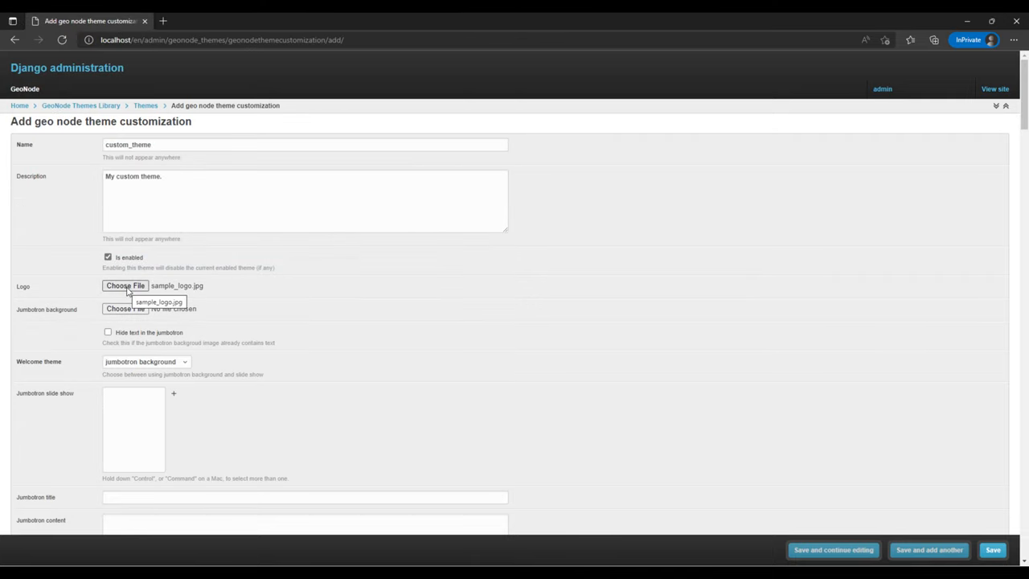
Scroll past the default color and cookie settings and save custom_theme.
{"action": "scroll", "scroll_direction": "down", "scroll_amount": 3}
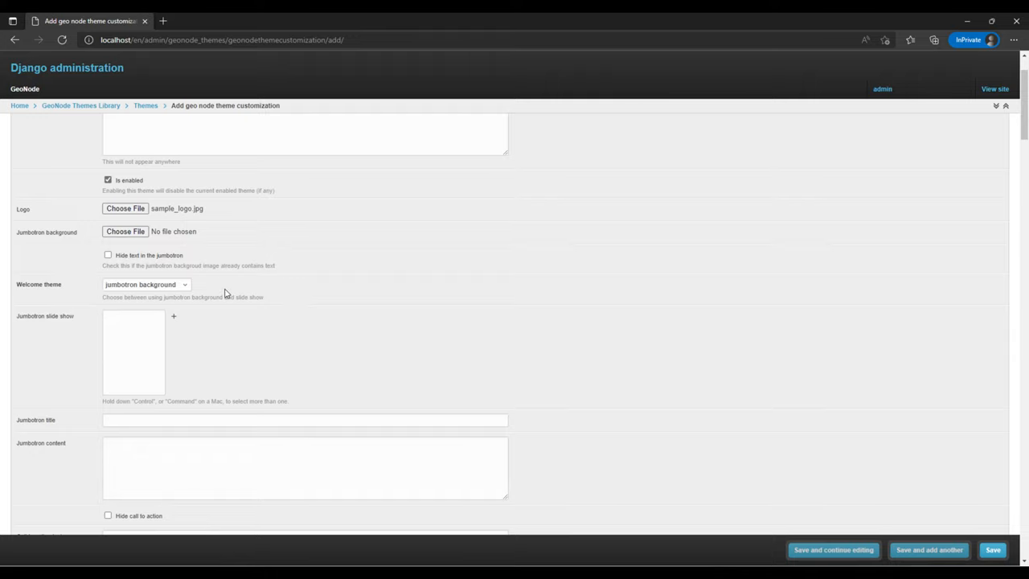
{"action": "mouse_move", "coordinate": [40, 288]}
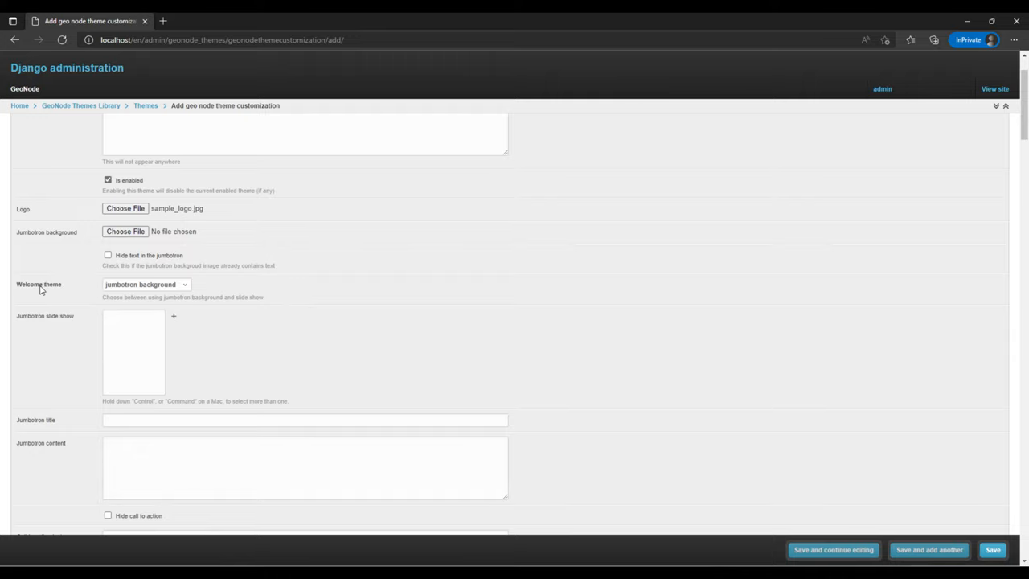
{"action": "scroll", "scroll_direction": "down", "scroll_amount": 3}
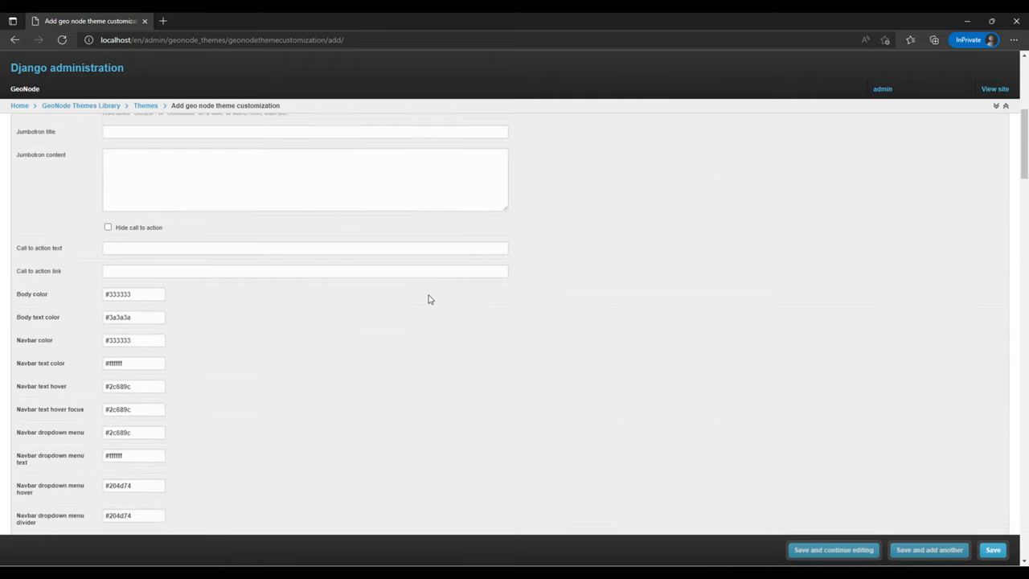
{"action": "scroll", "scroll_direction": "down", "scroll_amount": 3}
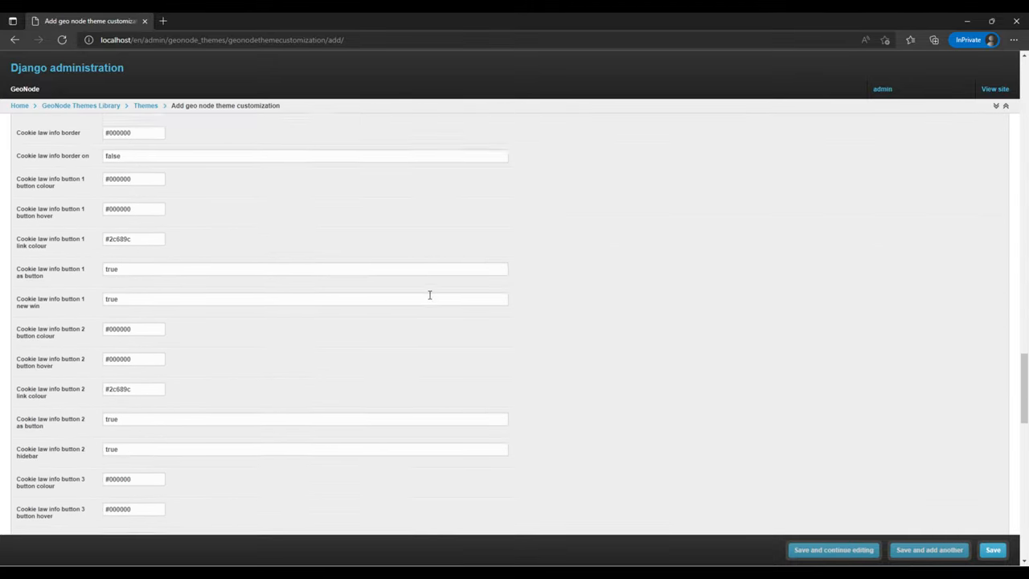
{"action": "scroll", "scroll_direction": "down", "scroll_amount": 3}
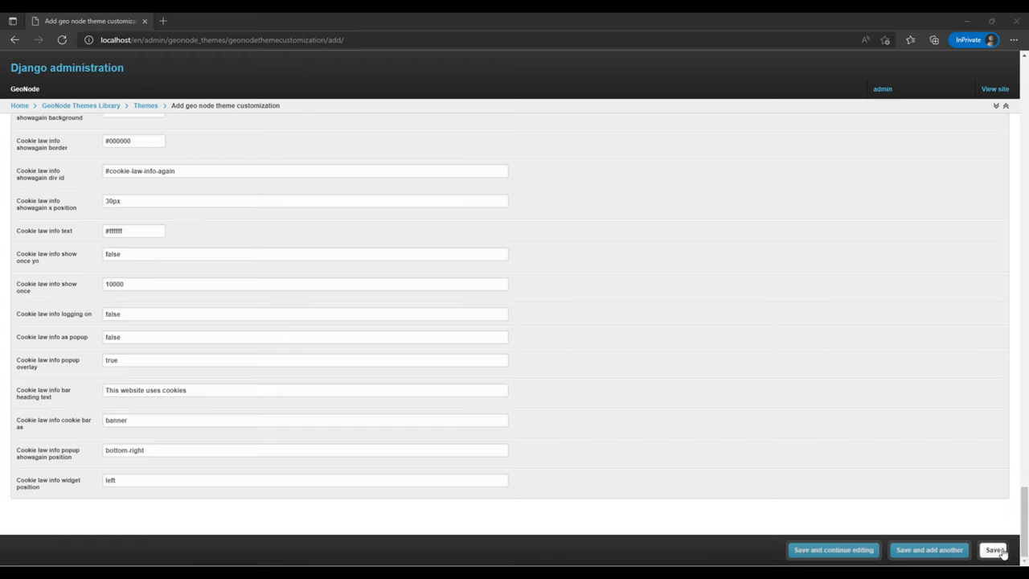
{"action": "left_click", "coordinate": [995, 550]}
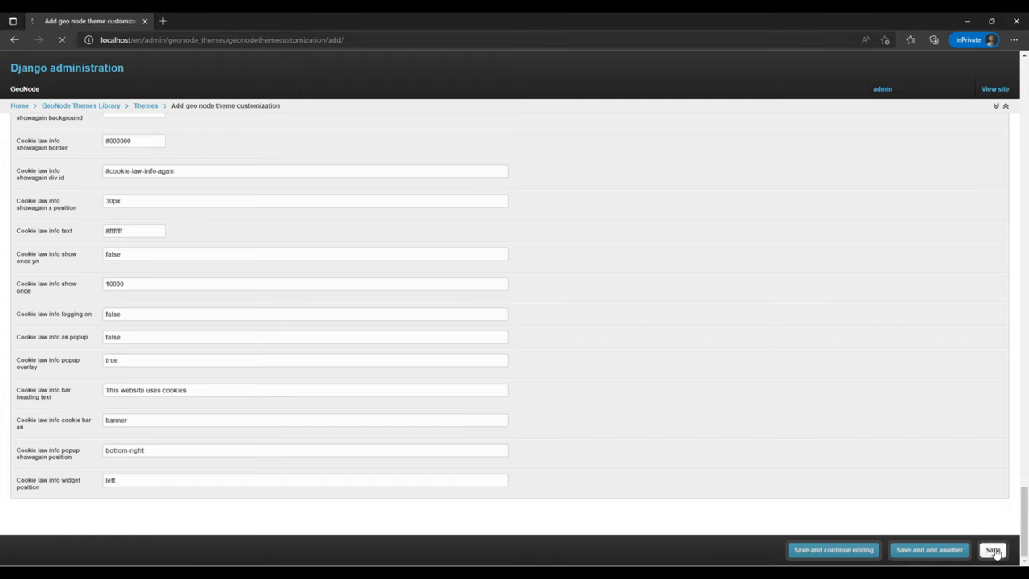
{"action": "left_click", "coordinate": [993, 550]}
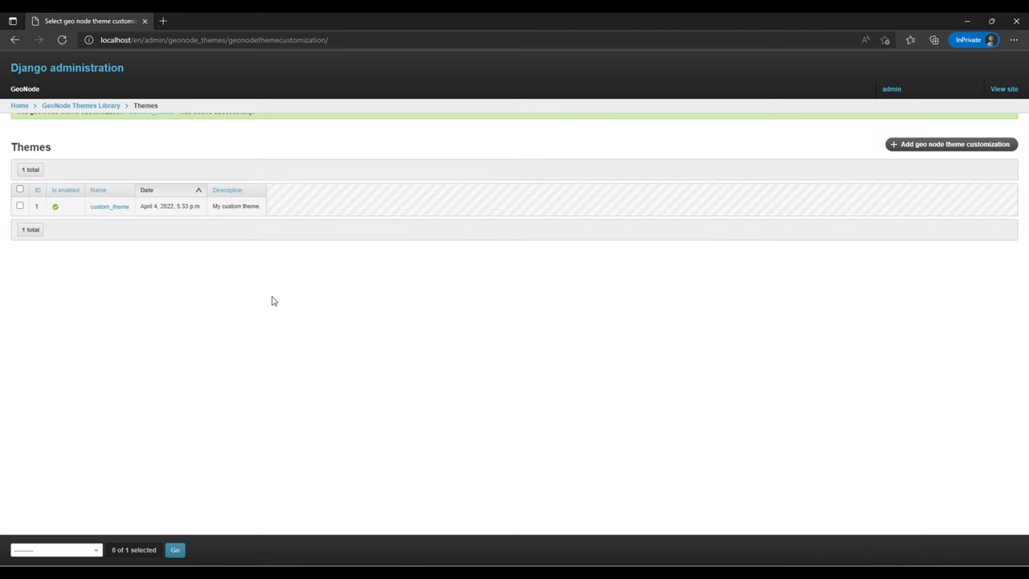
{"action": "mouse_move", "coordinate": [89, 163]}
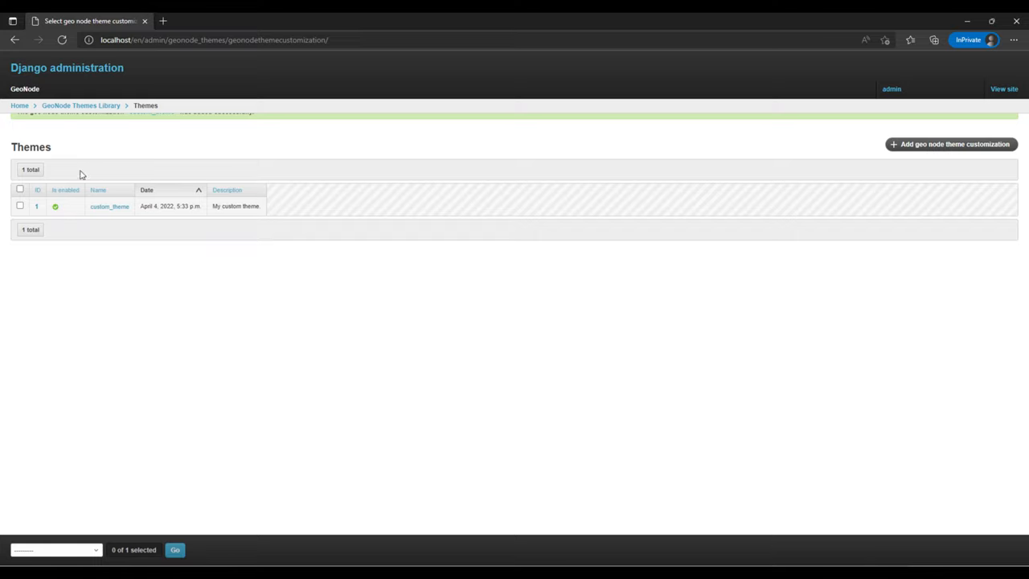
{"action": "mouse_move", "coordinate": [235, 235]}
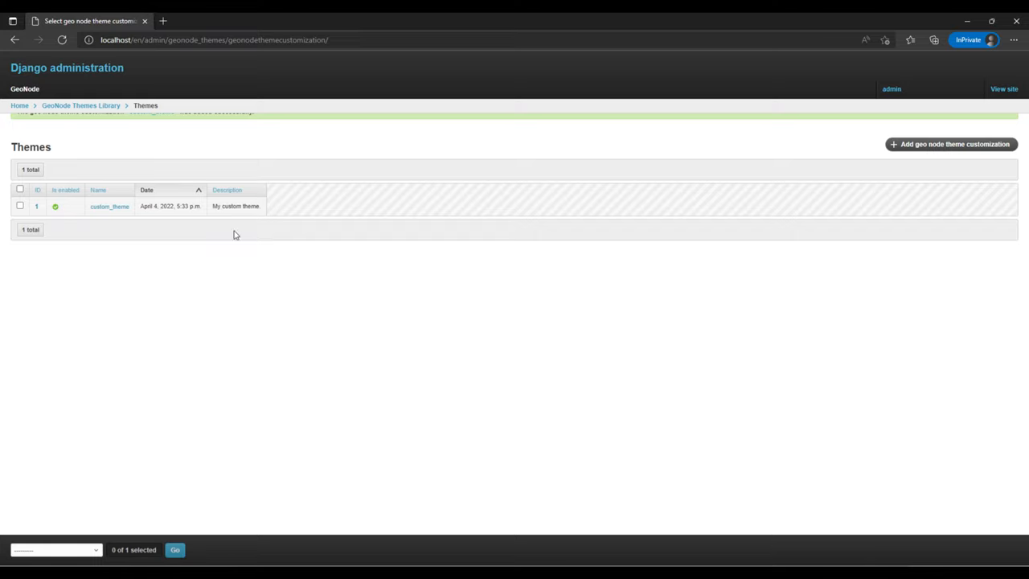
{"action": "mouse_move", "coordinate": [271, 222]}
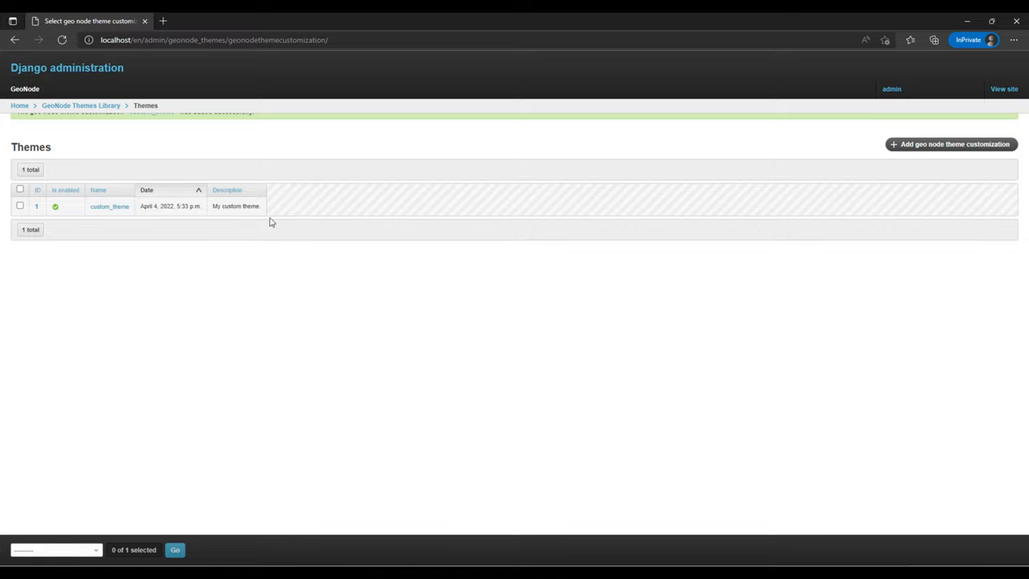
{"action": "mouse_move", "coordinate": [973, 87]}
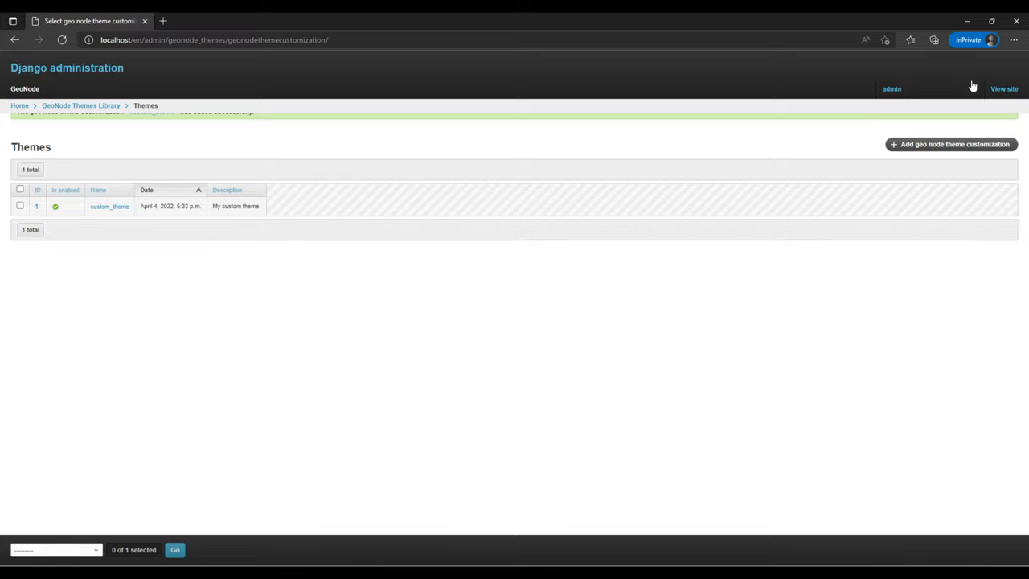
{"action": "mouse_move", "coordinate": [1004, 92]}
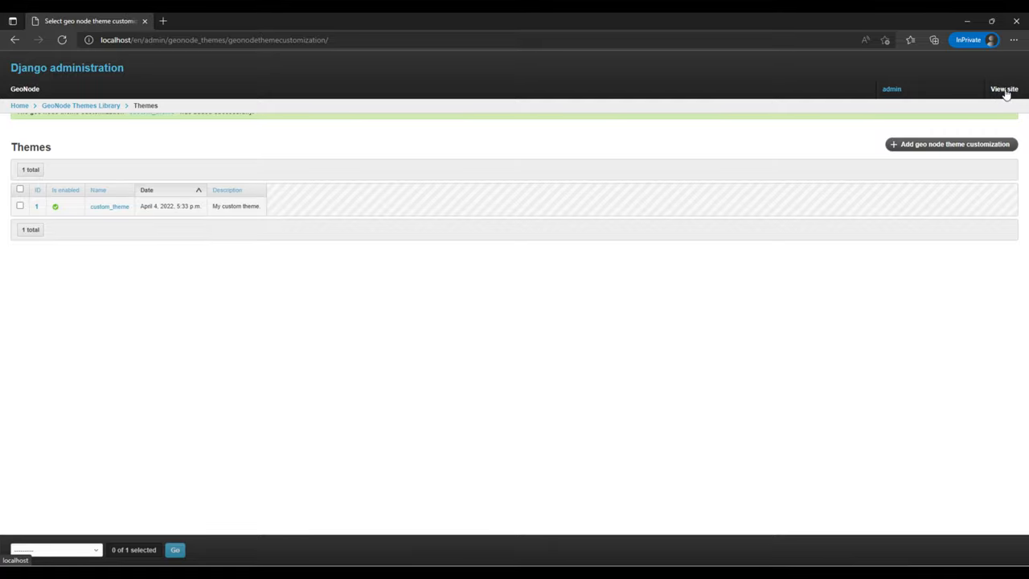
View the homepage showing the Geo-Thing logo, then return to site administration.
{"action": "left_click", "coordinate": [1004, 88]}
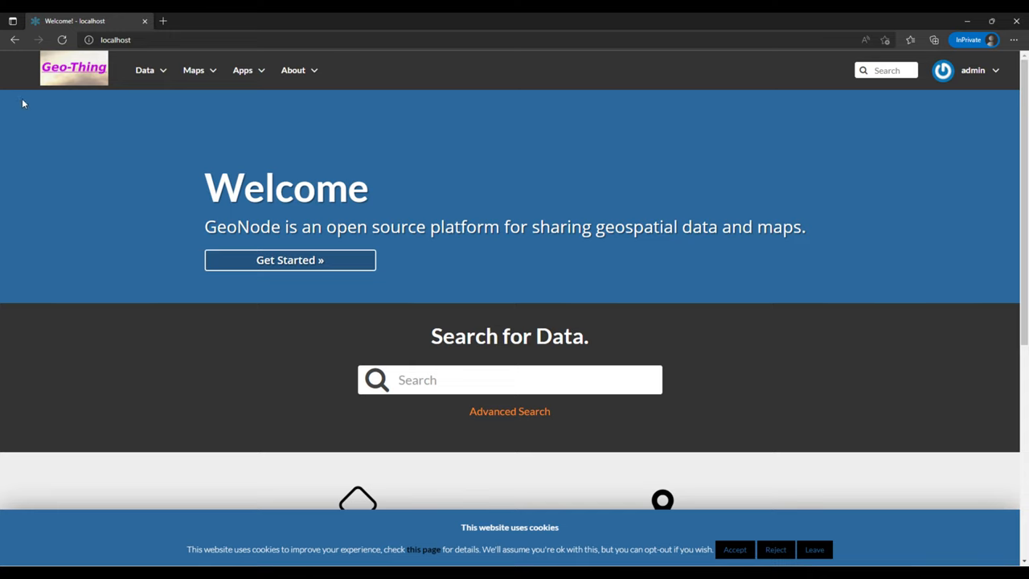
{"action": "mouse_move", "coordinate": [80, 72]}
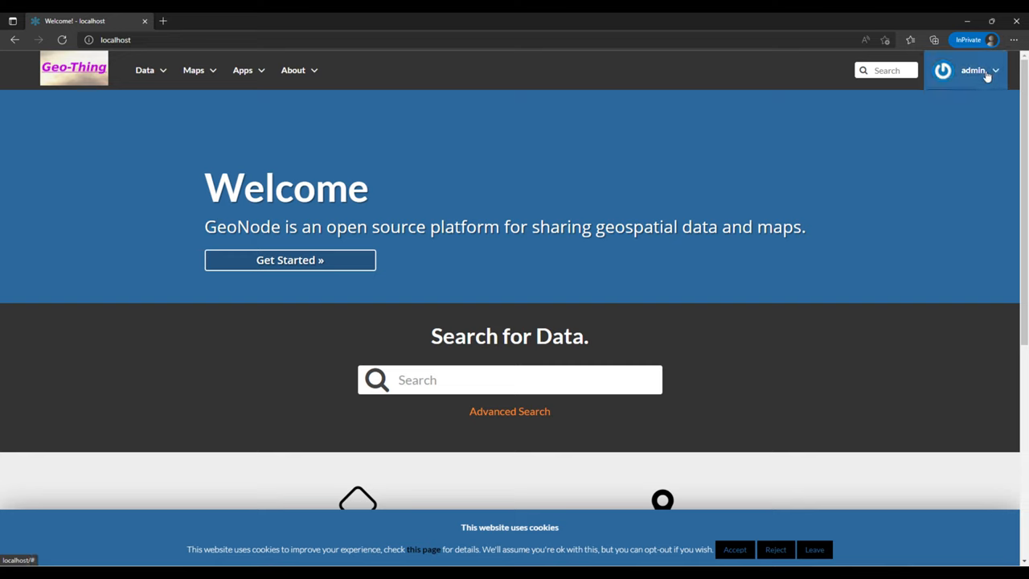
{"action": "left_click", "coordinate": [974, 70]}
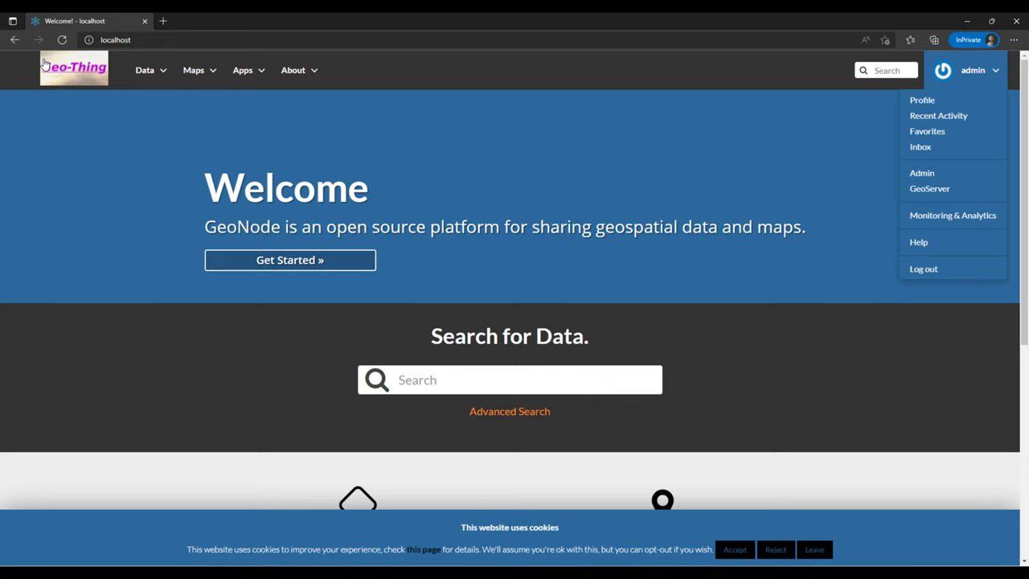
{"action": "mouse_move", "coordinate": [73, 91]}
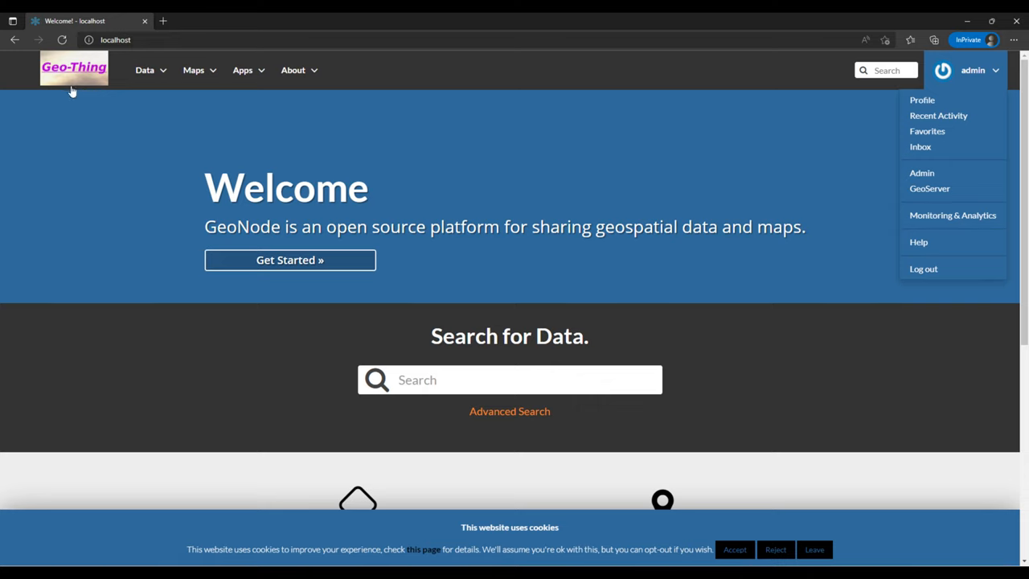
{"action": "mouse_move", "coordinate": [930, 189]}
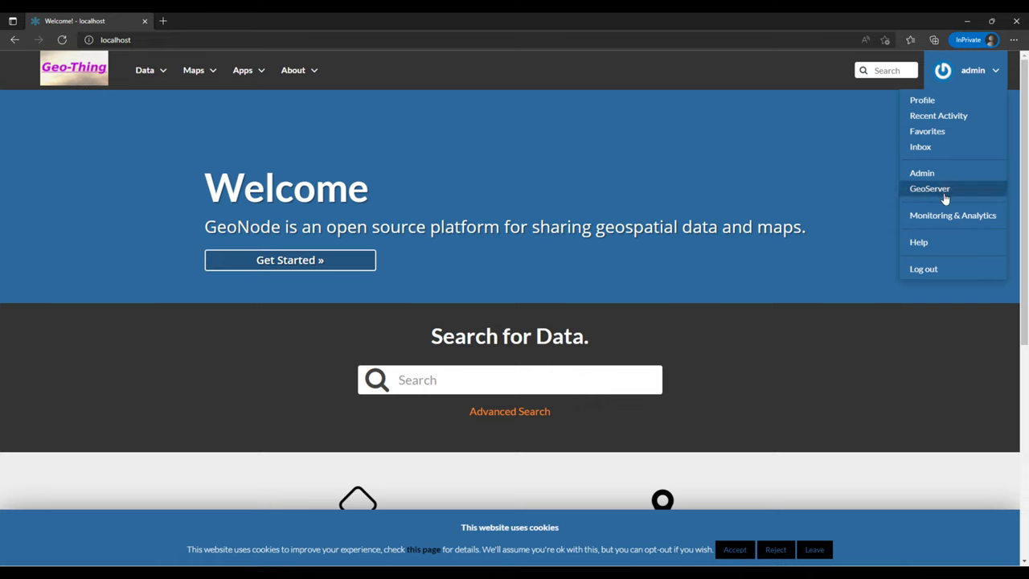
{"action": "mouse_move", "coordinate": [922, 173]}
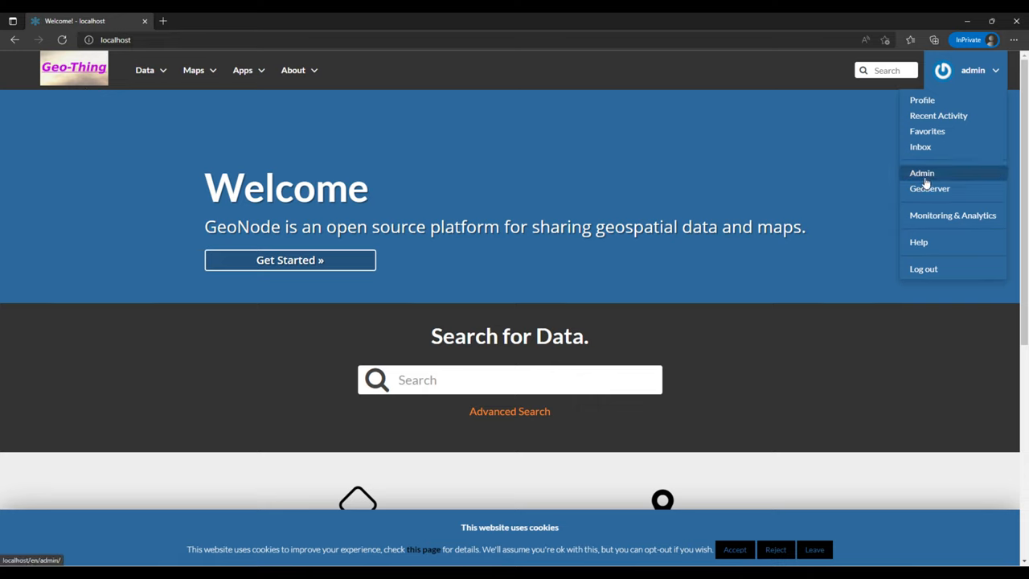
{"action": "left_click", "coordinate": [921, 172]}
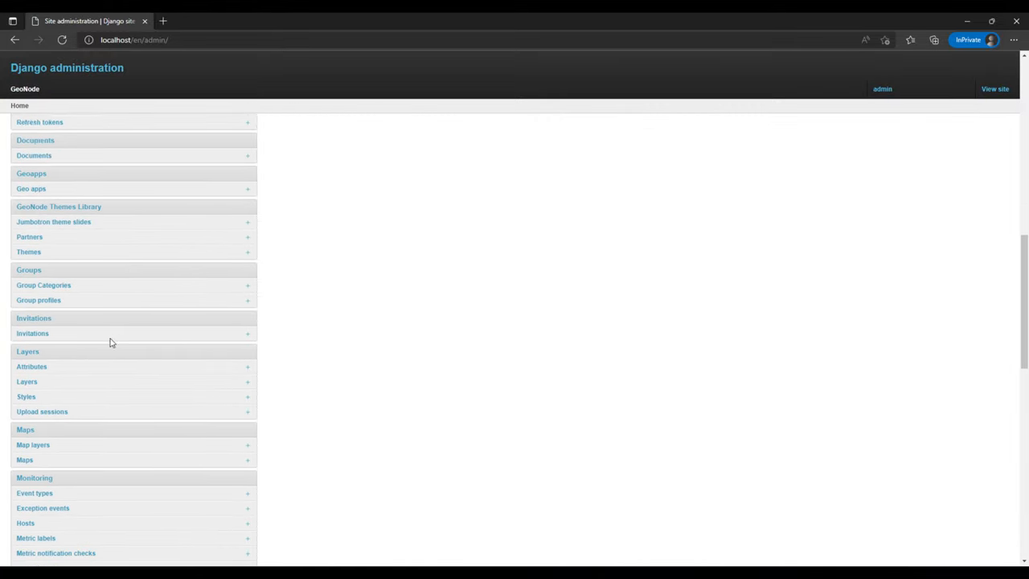
{"action": "scroll", "scroll_direction": "up", "scroll_amount": 3}
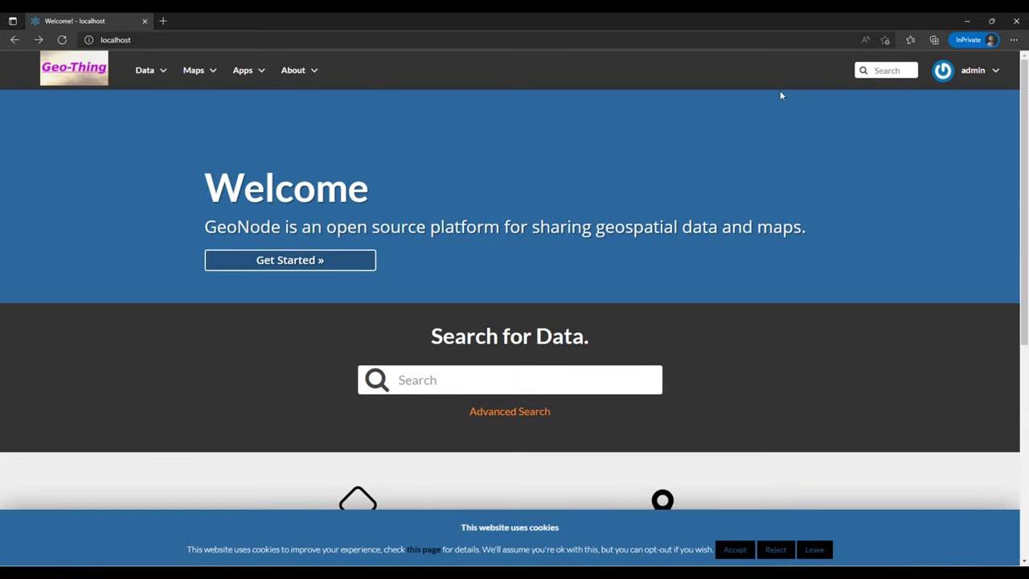
{"action": "mouse_move", "coordinate": [70, 149]}
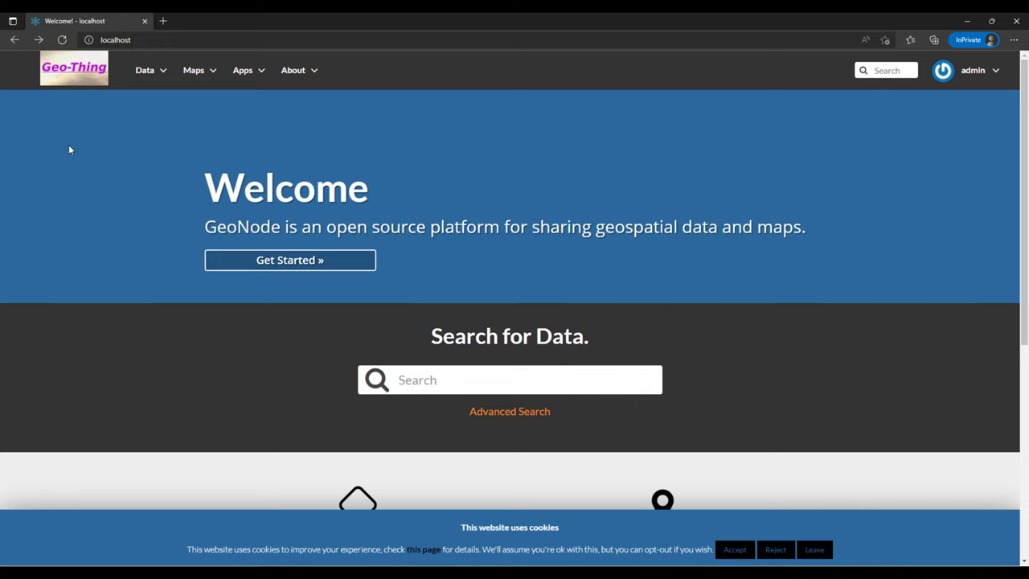
{"action": "mouse_move", "coordinate": [346, 114]}
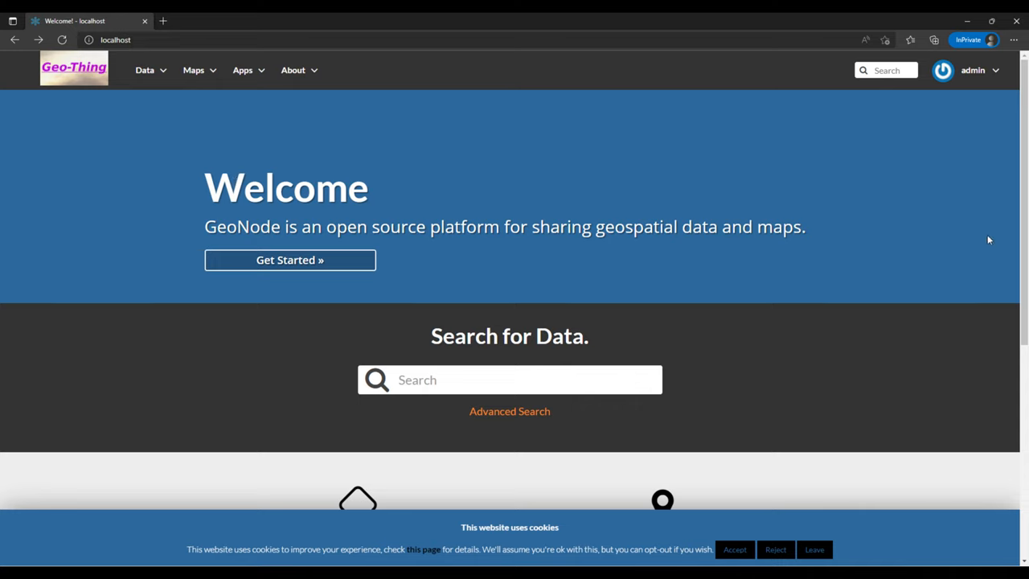
{"action": "mouse_move", "coordinate": [557, 119]}
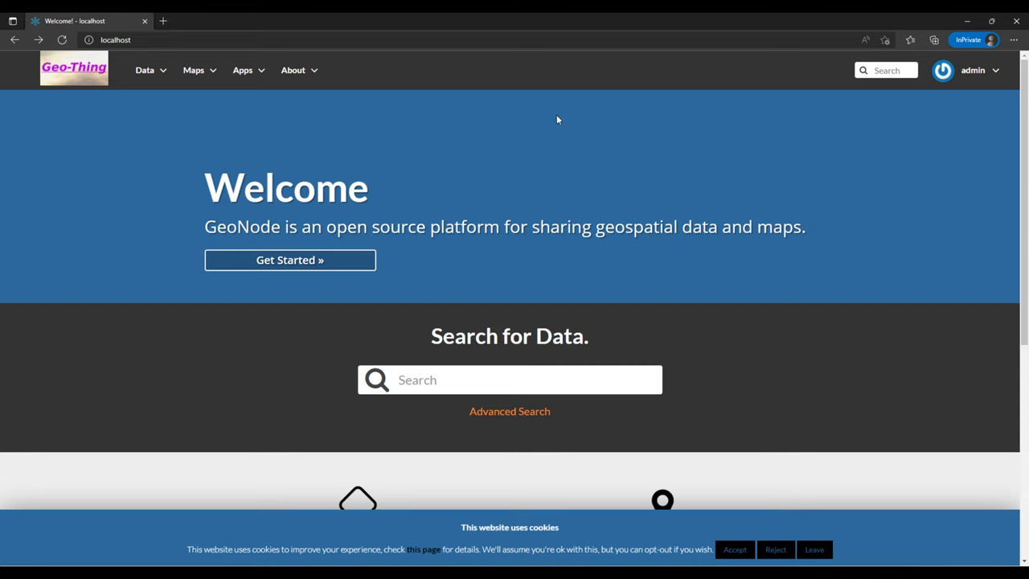
{"action": "mouse_move", "coordinate": [509, 130]}
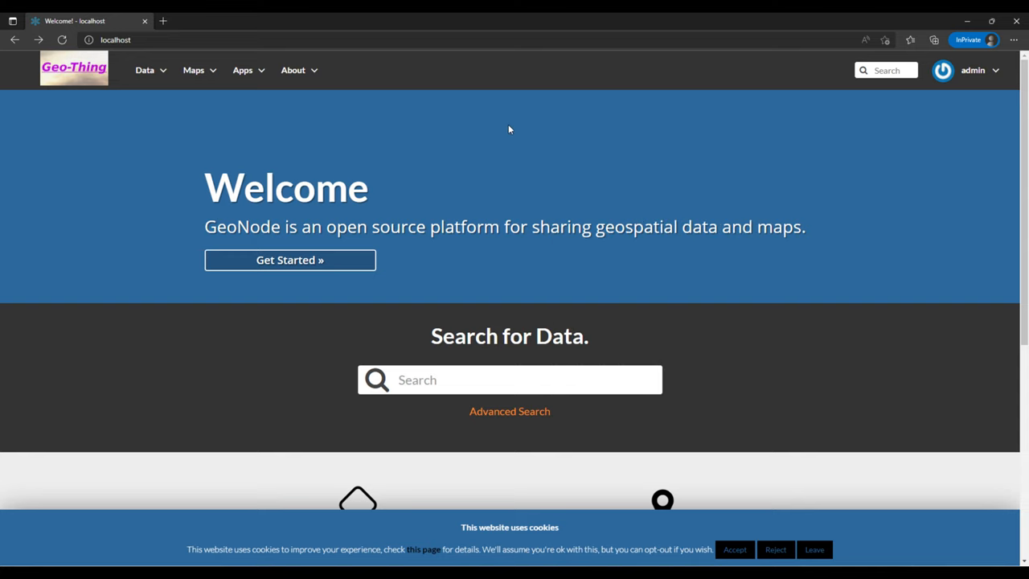
{"action": "right_click", "coordinate": [509, 129]}
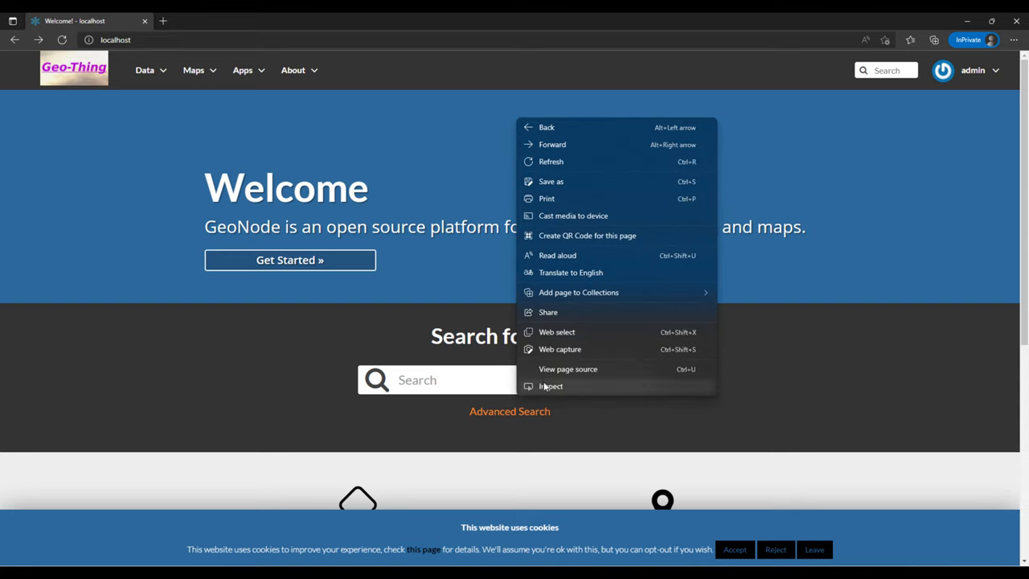
{"action": "left_click", "coordinate": [551, 386]}
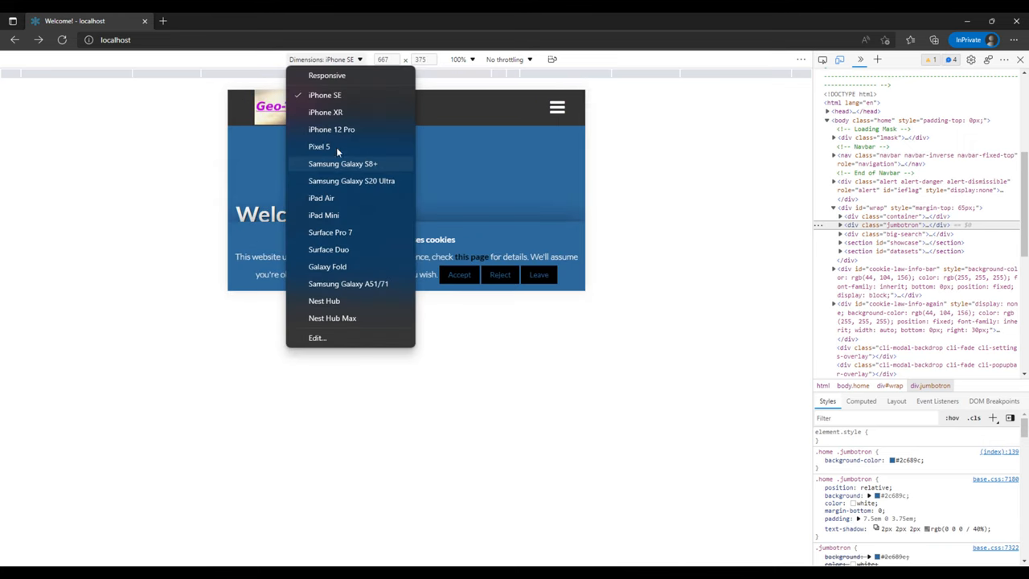
{"action": "left_click", "coordinate": [327, 75]}
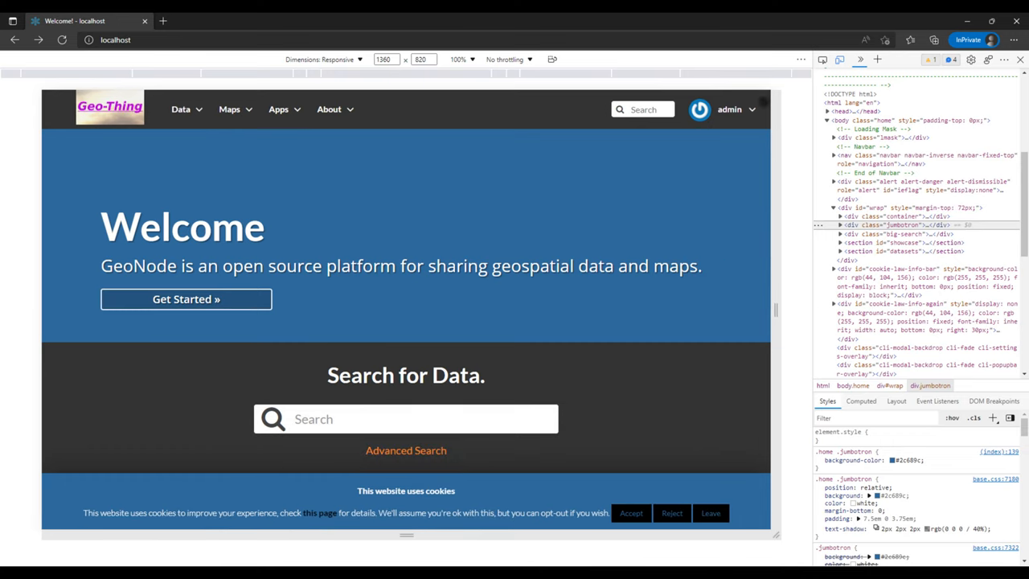
{"action": "mouse_move", "coordinate": [823, 60]}
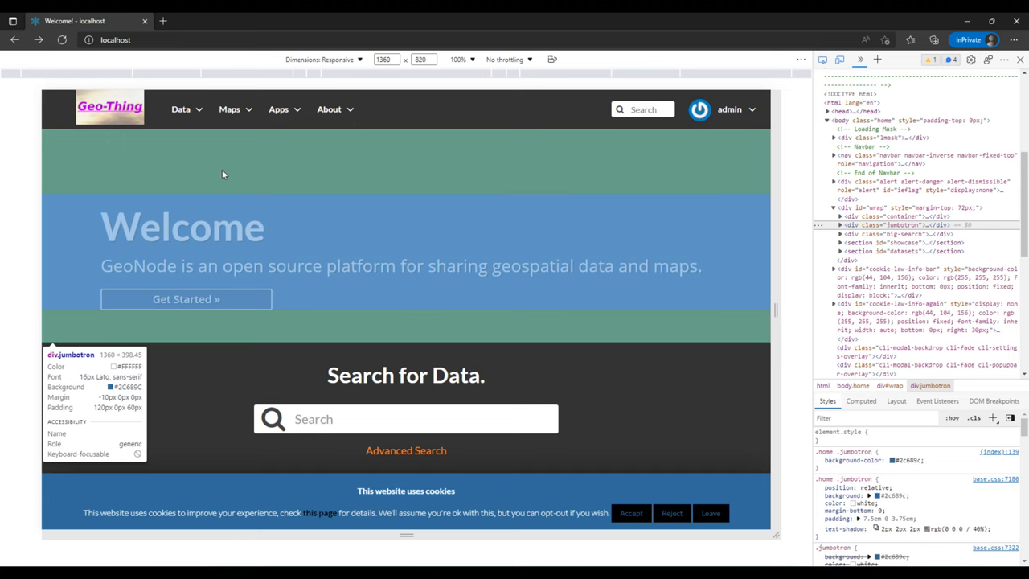
{"action": "mouse_move", "coordinate": [177, 196]}
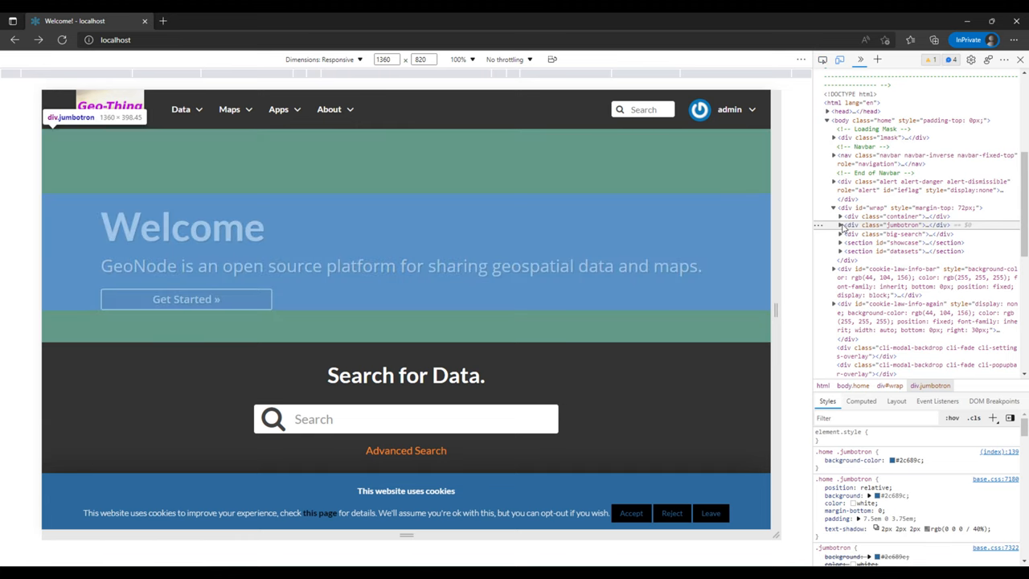
{"action": "left_click", "coordinate": [841, 225]}
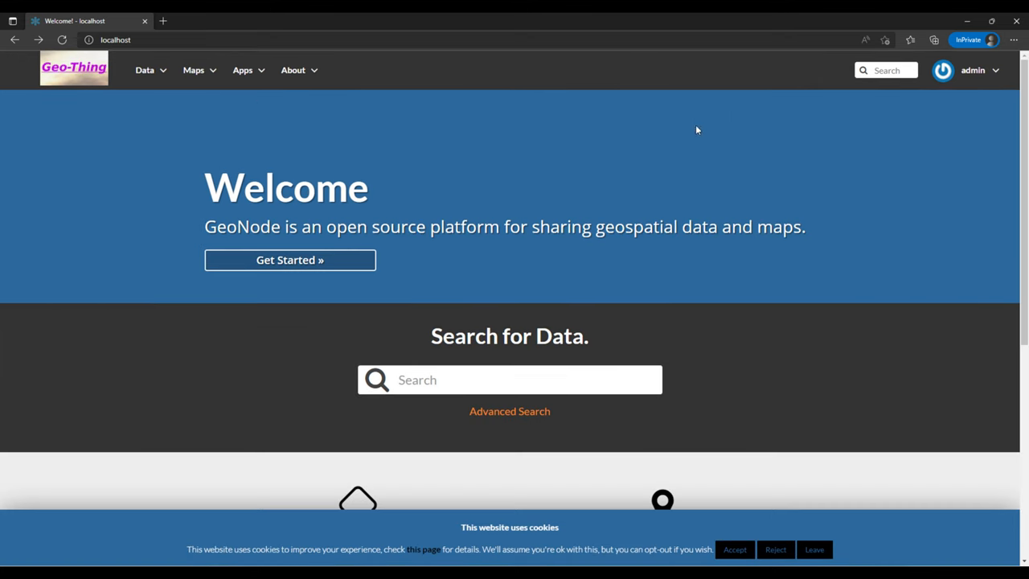
{"action": "mouse_move", "coordinate": [68, 209]}
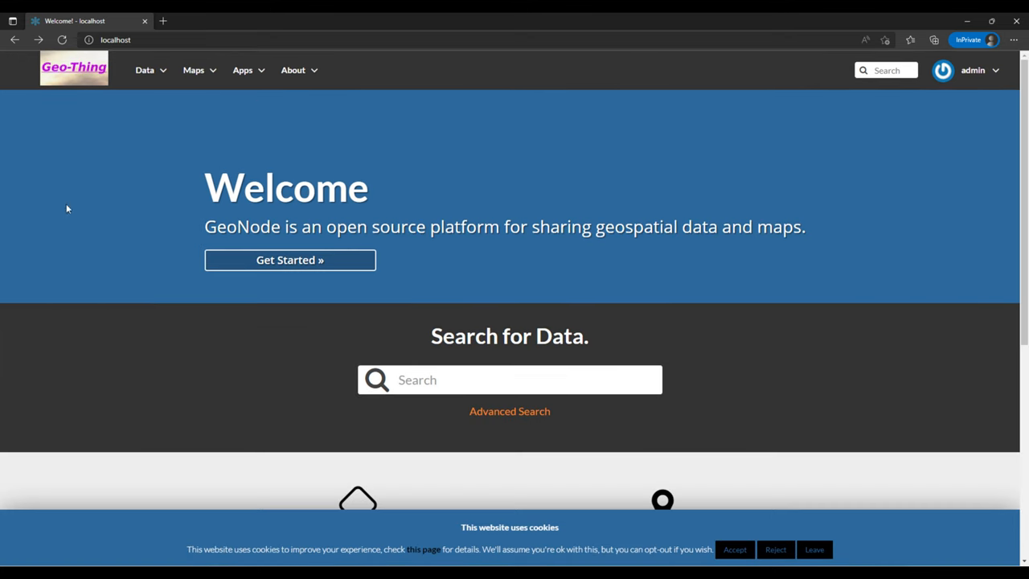
Go to Django site administration from the user menu and review recent actions.
{"action": "left_click", "coordinate": [973, 70]}
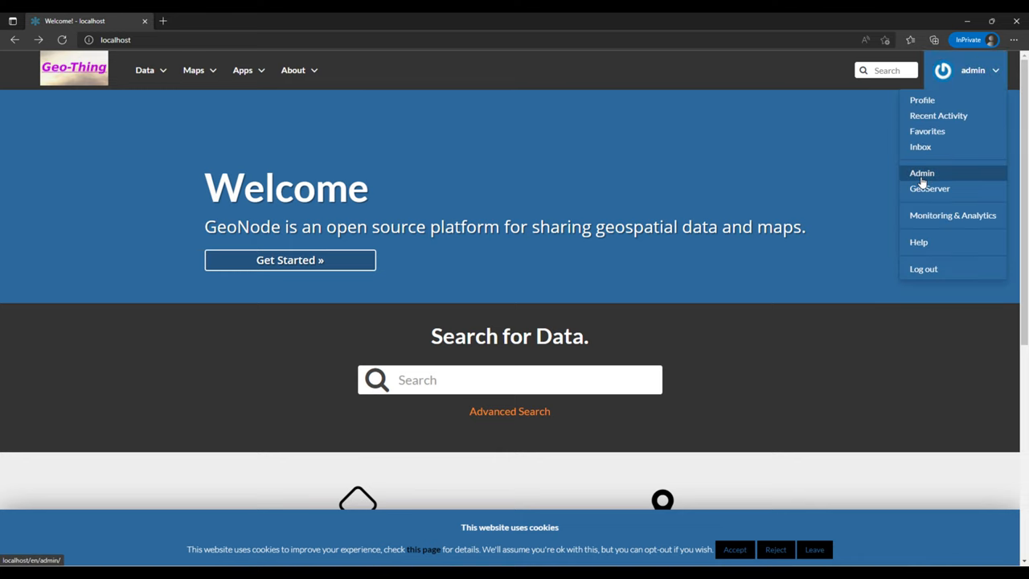
{"action": "left_click", "coordinate": [922, 173]}
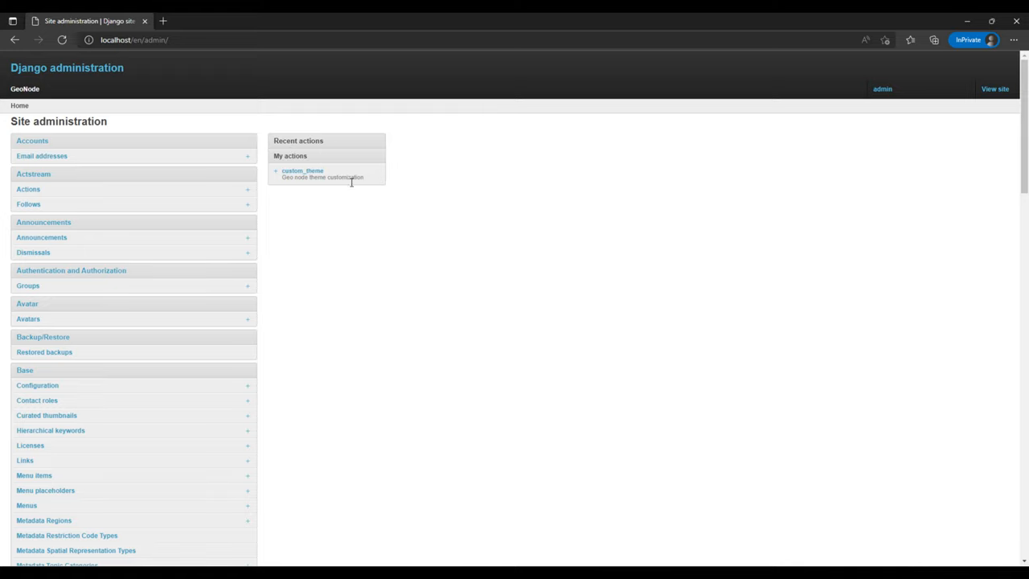
{"action": "mouse_move", "coordinate": [314, 188]}
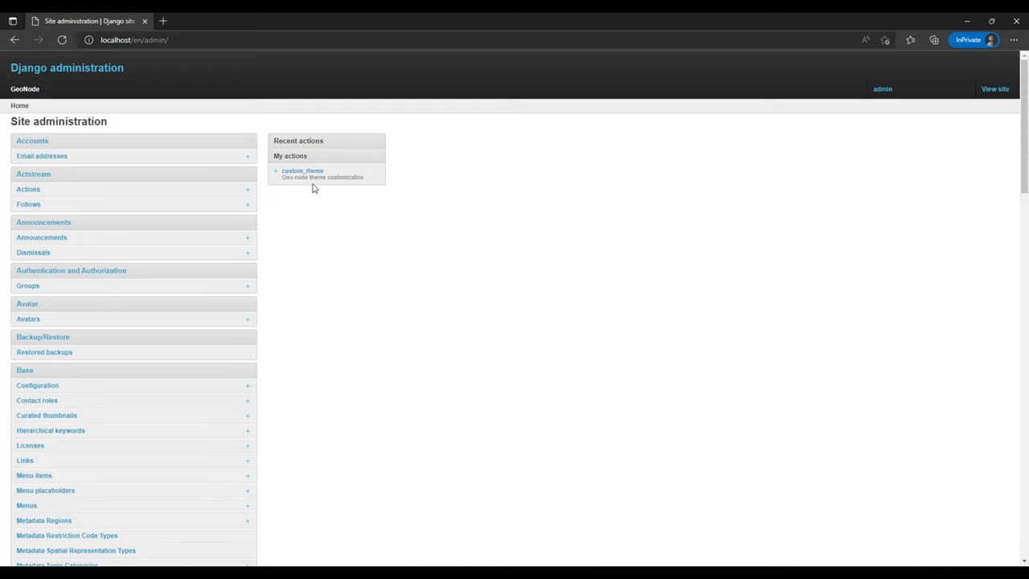
{"action": "mouse_move", "coordinate": [302, 172]}
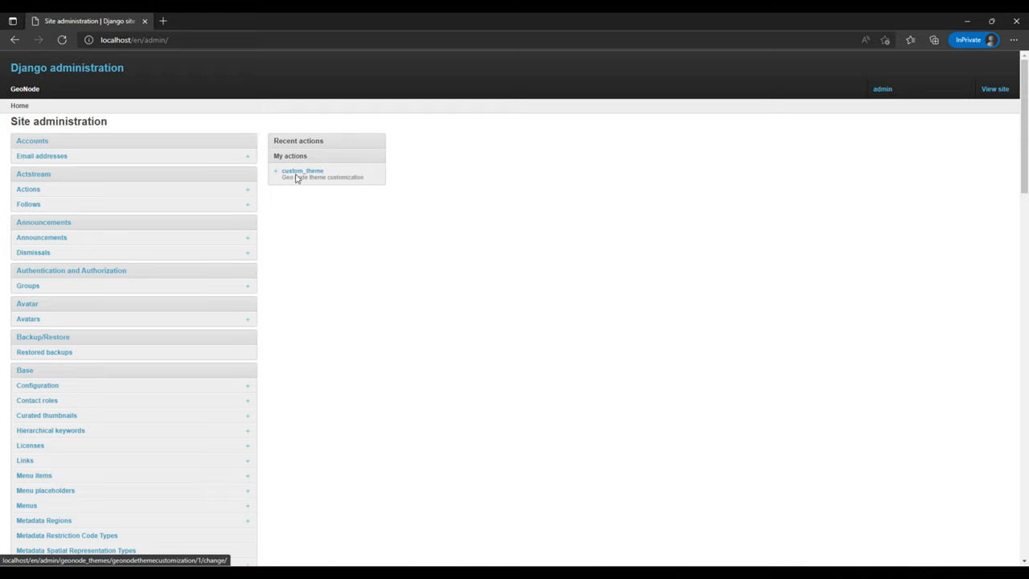
{"action": "mouse_move", "coordinate": [247, 204]}
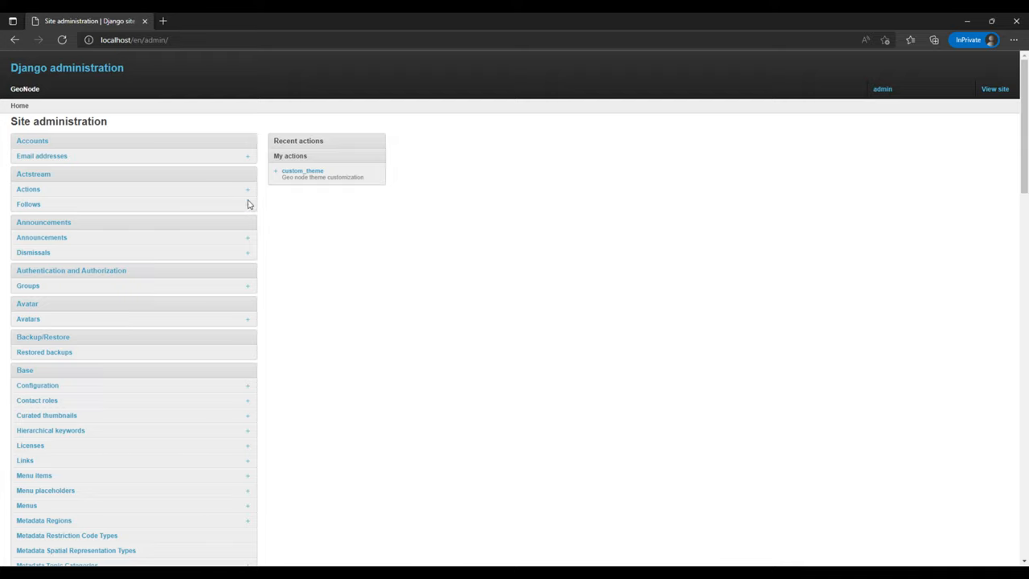
{"action": "mouse_move", "coordinate": [148, 225]}
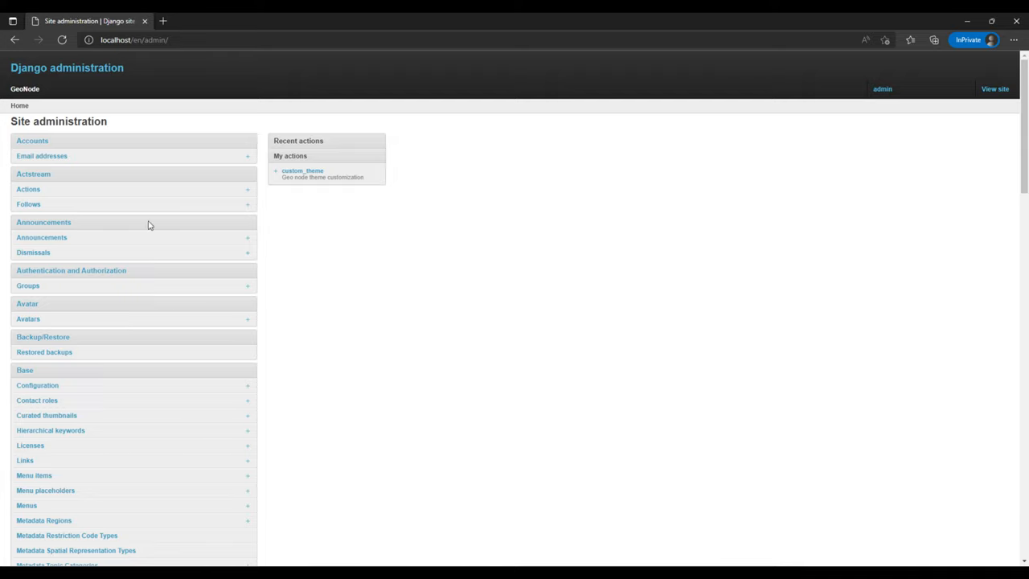
{"action": "mouse_move", "coordinate": [289, 276]}
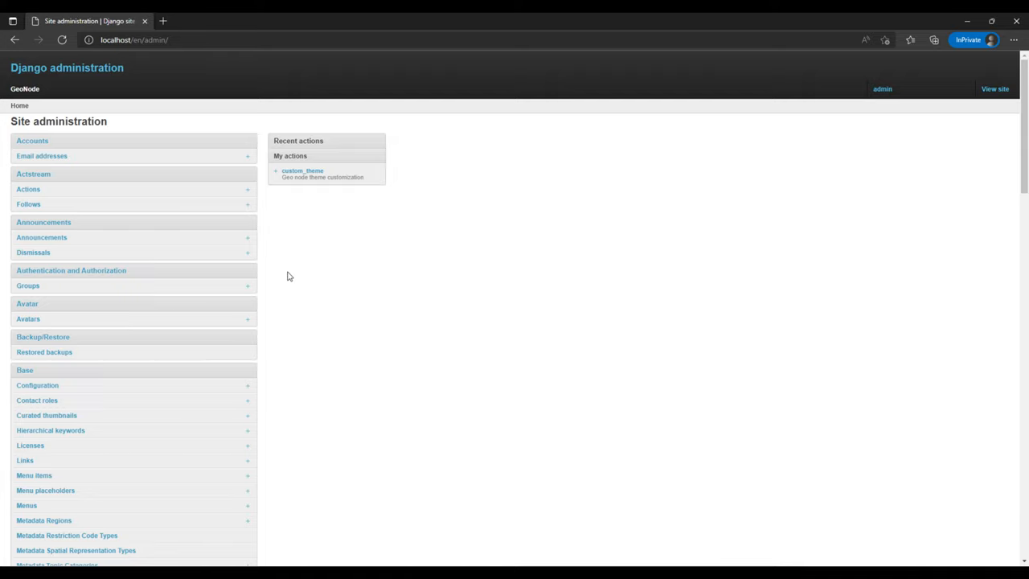
{"action": "mouse_move", "coordinate": [303, 173]}
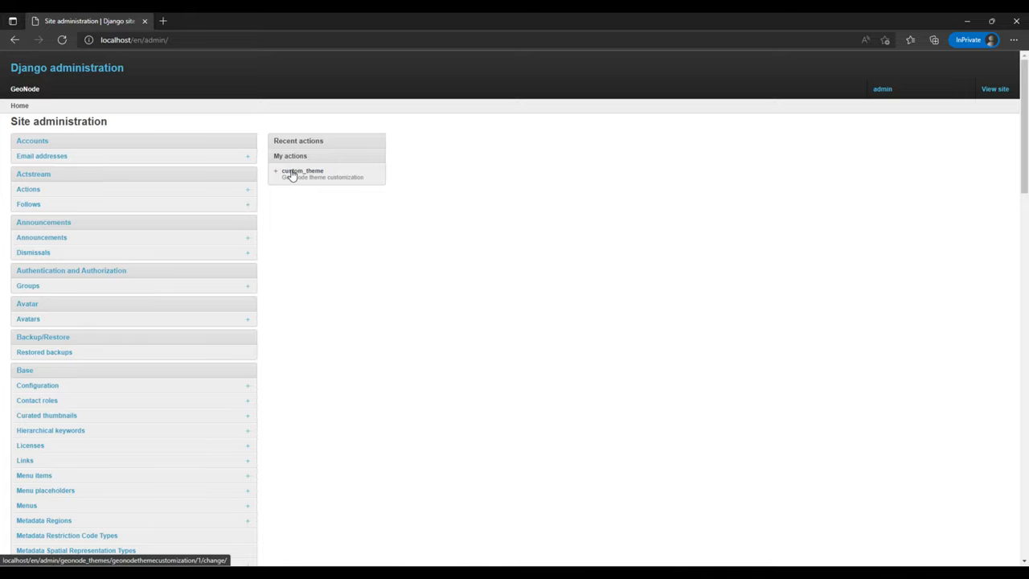
{"action": "scroll", "scroll_direction": "down", "scroll_amount": 3}
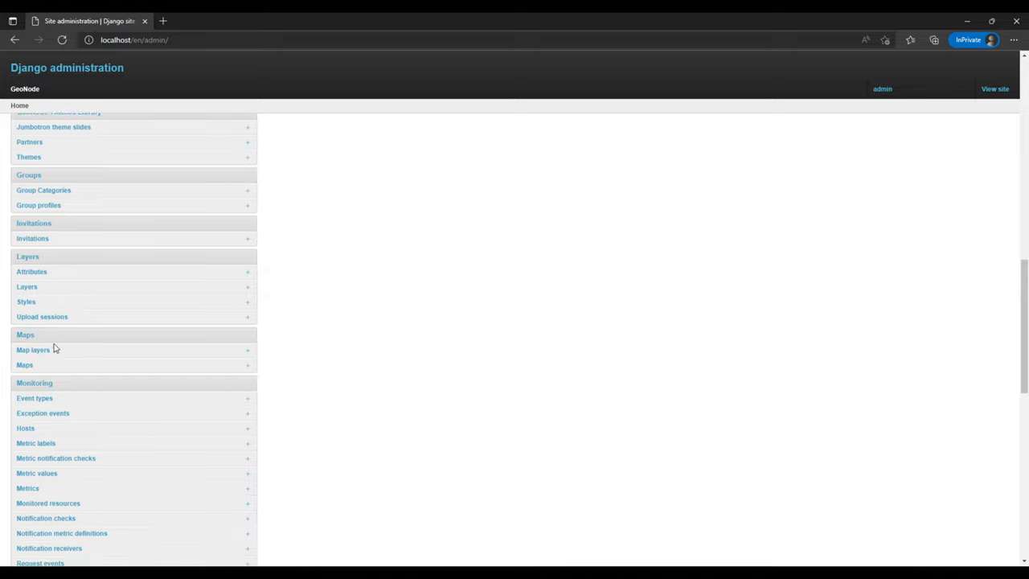
{"action": "scroll", "scroll_direction": "up", "scroll_amount": 3}
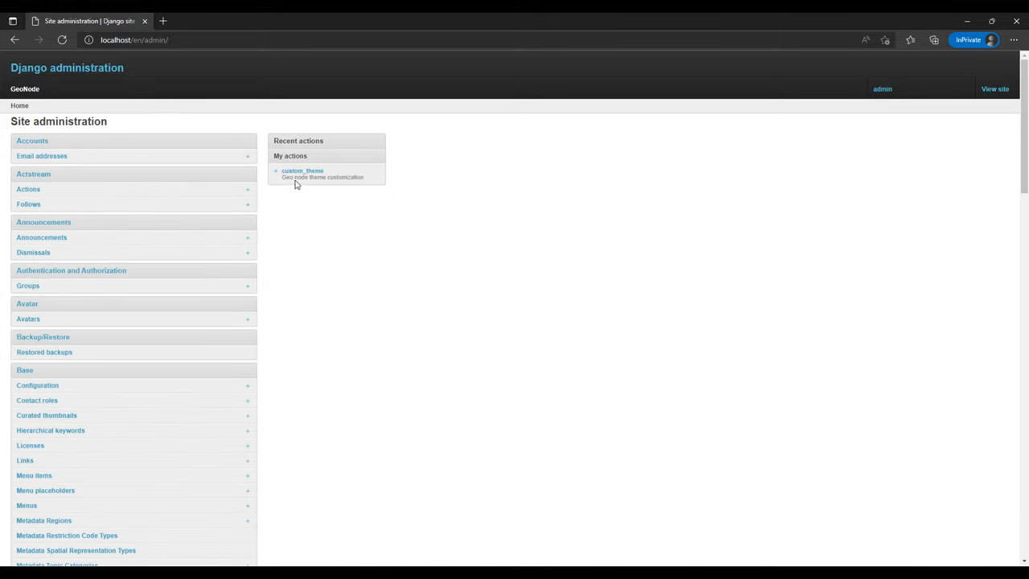
Set slide3.jpg as custom_theme's jumbotron background image and save.
{"action": "left_click", "coordinate": [302, 170]}
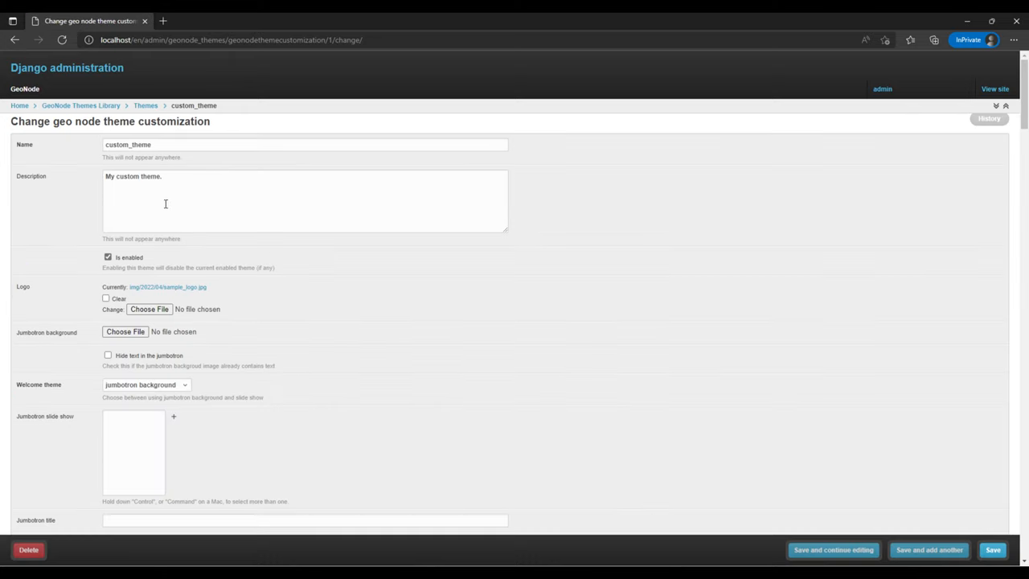
{"action": "mouse_move", "coordinate": [172, 176]}
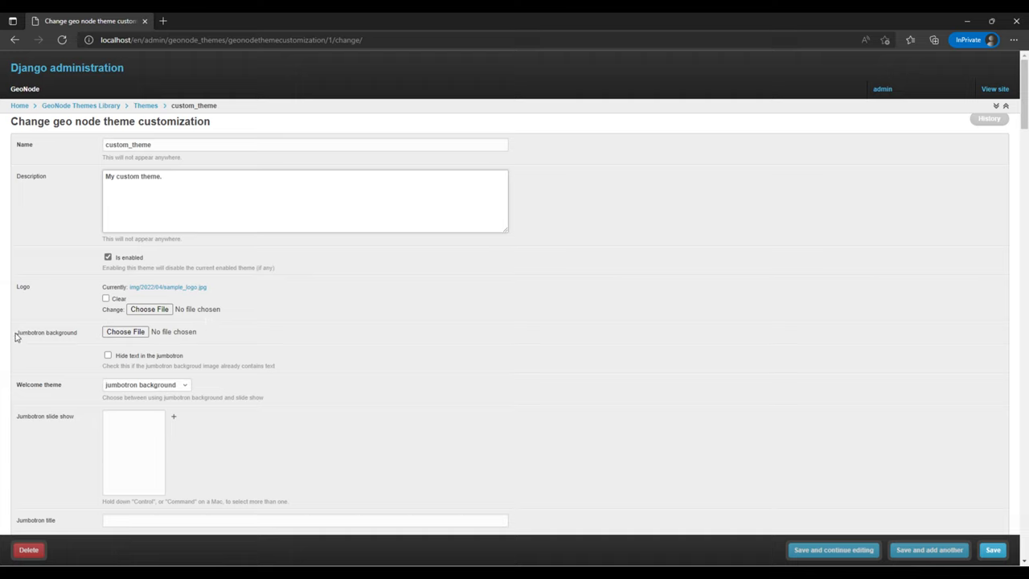
{"action": "double_click", "coordinate": [30, 332]}
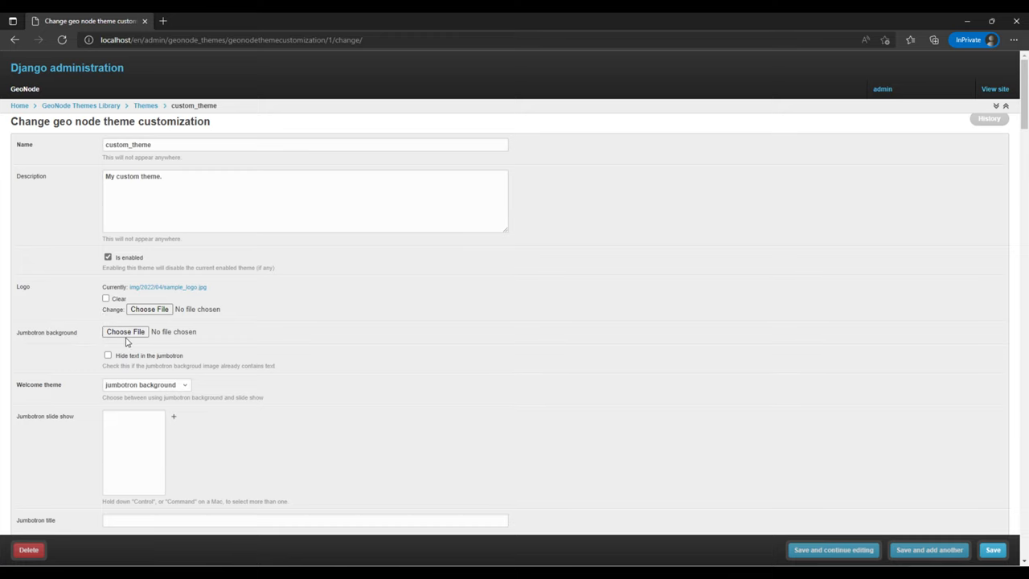
{"action": "left_click", "coordinate": [125, 332]}
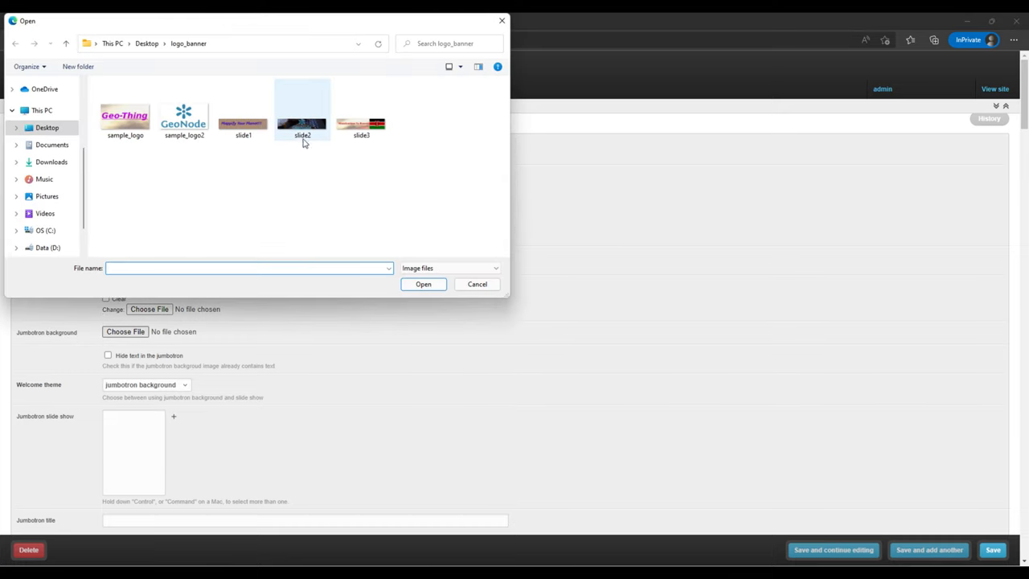
{"action": "left_click", "coordinate": [361, 121]}
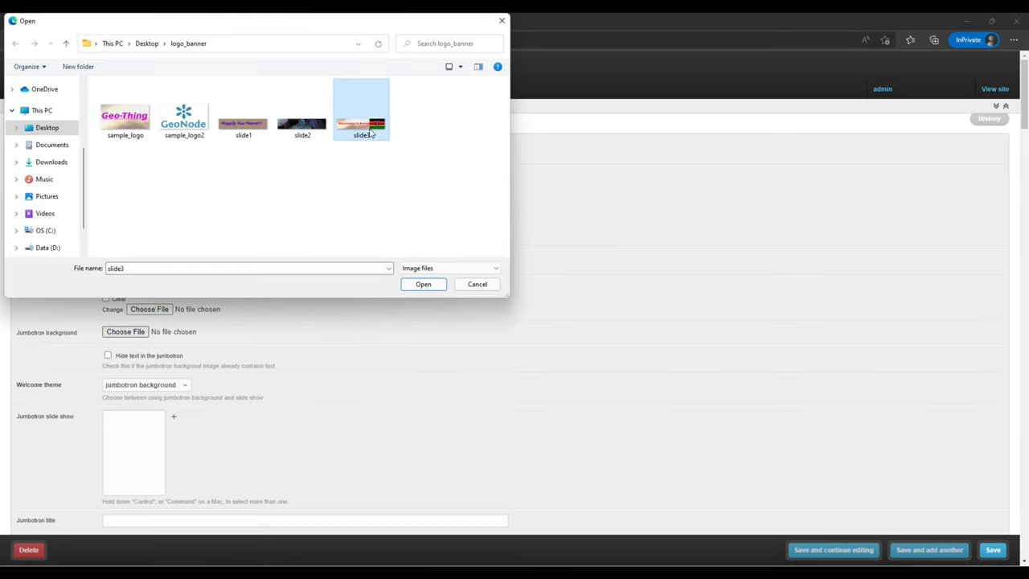
{"action": "mouse_move", "coordinate": [417, 246]}
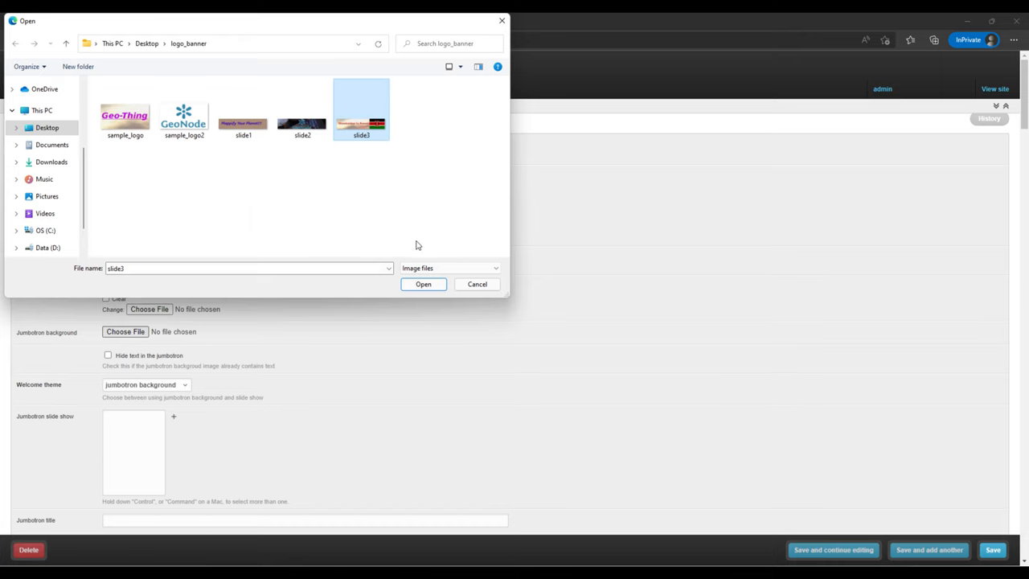
{"action": "left_click", "coordinate": [423, 284]}
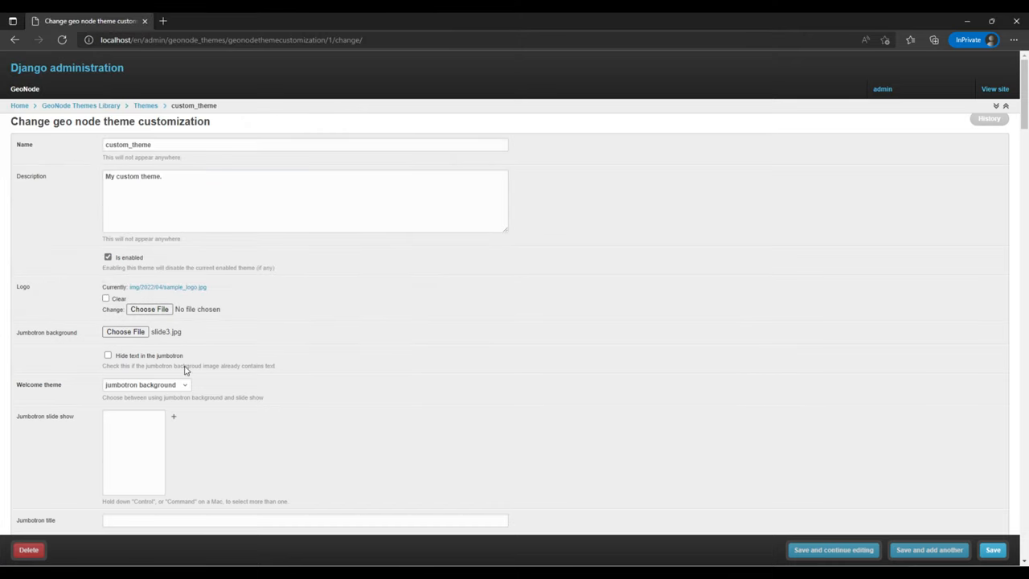
{"action": "mouse_move", "coordinate": [543, 357]}
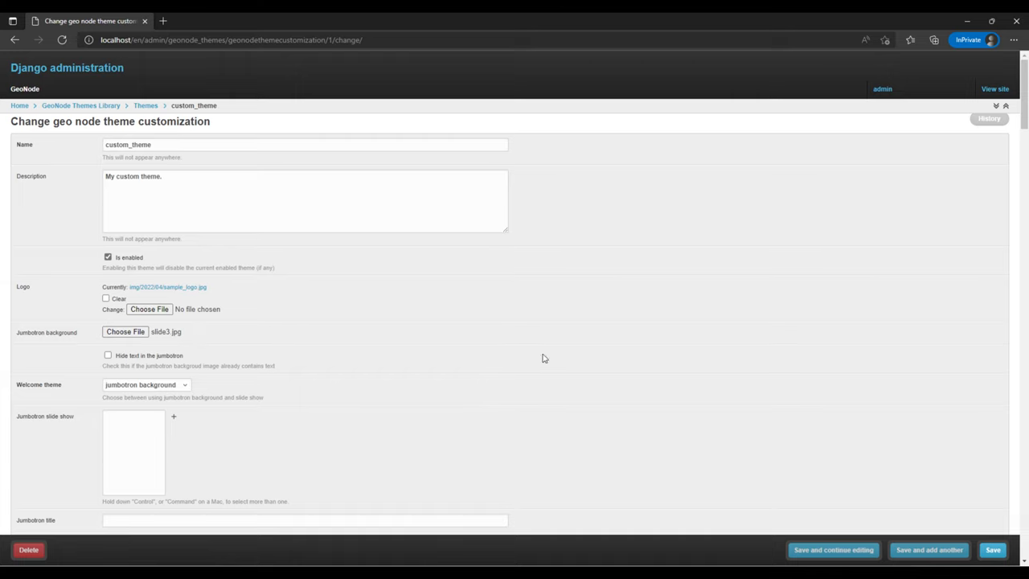
{"action": "mouse_move", "coordinate": [116, 359]}
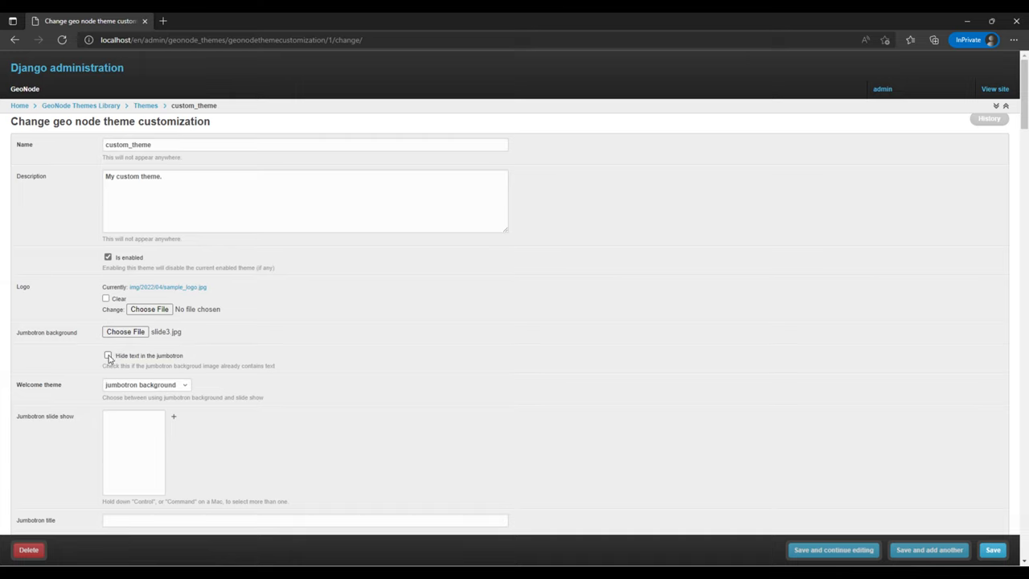
{"action": "left_click", "coordinate": [993, 550]}
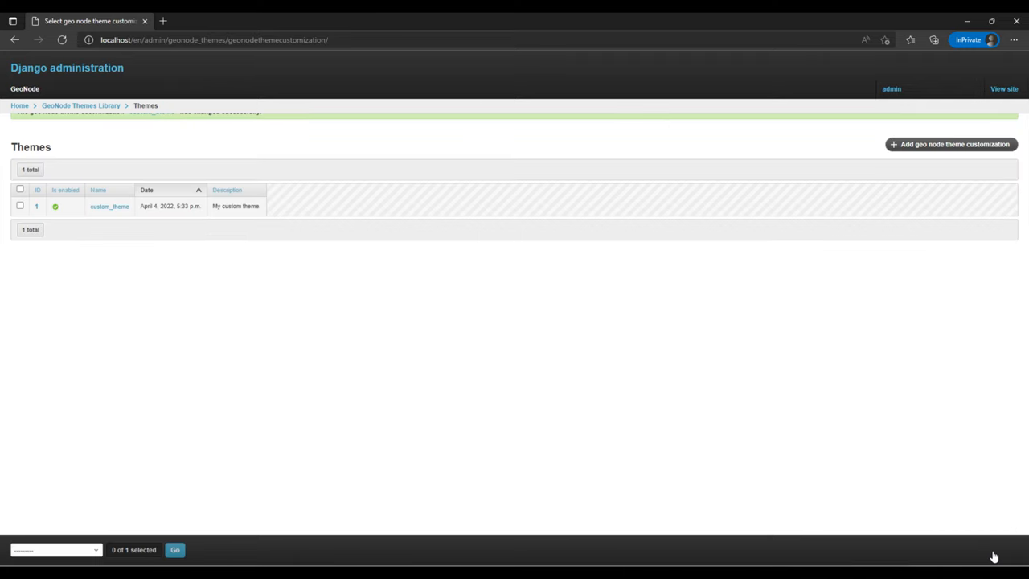
{"action": "mouse_move", "coordinate": [1005, 89]}
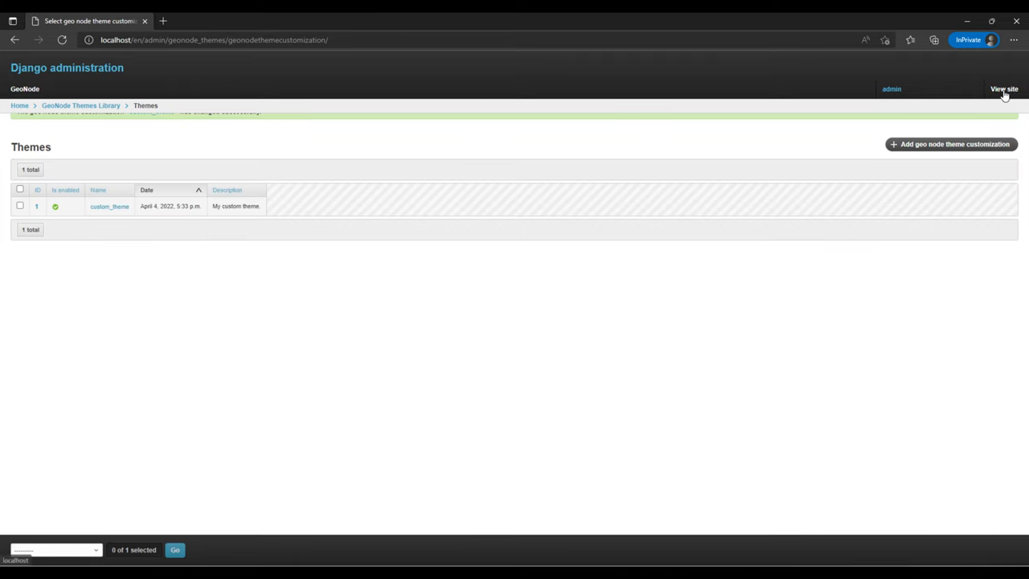
View the homepage's slide3 banner behind the welcome text and Geo-Thing logo.
{"action": "left_click", "coordinate": [1004, 88]}
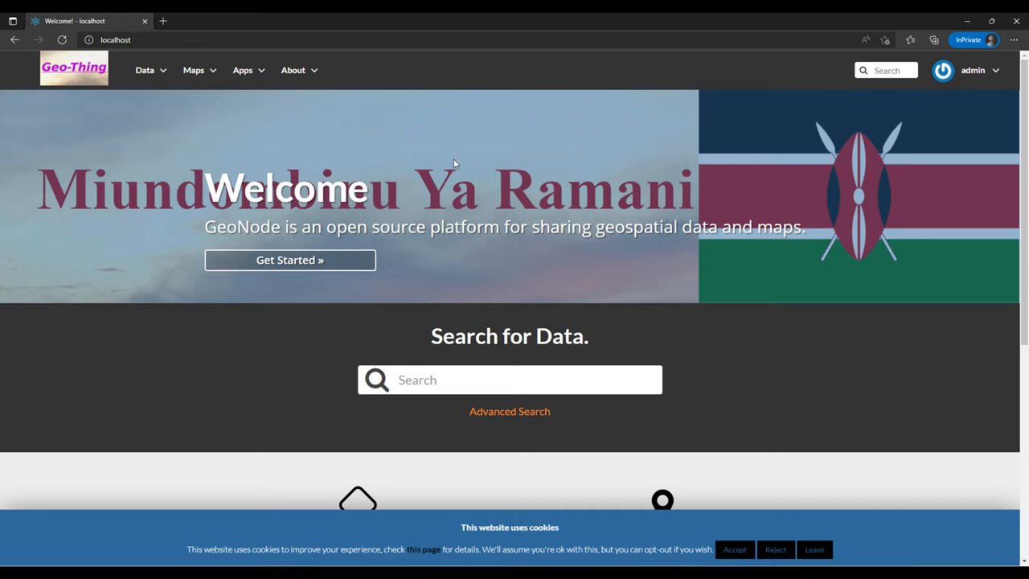
{"action": "mouse_move", "coordinate": [169, 209]}
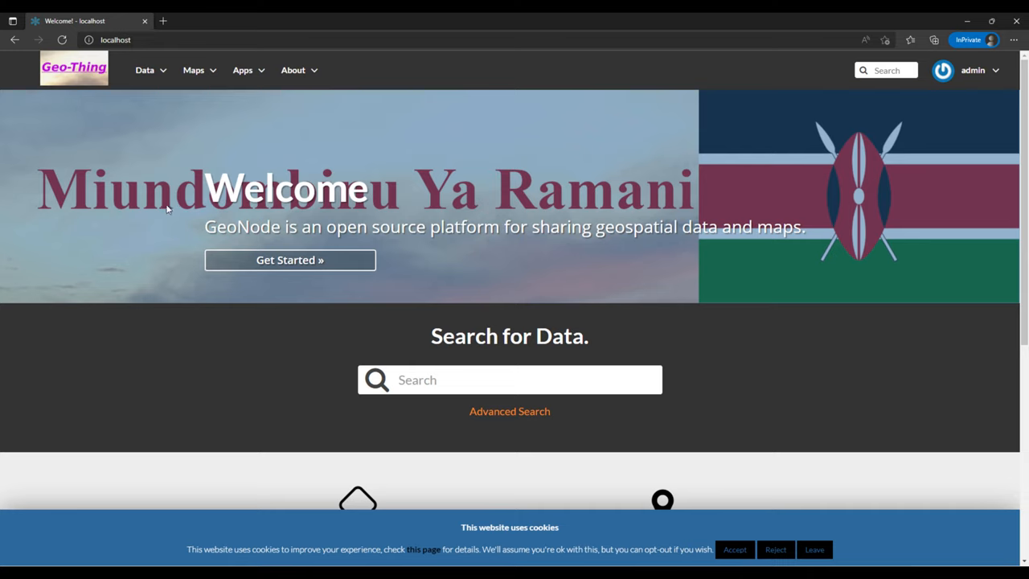
{"action": "mouse_move", "coordinate": [490, 147]}
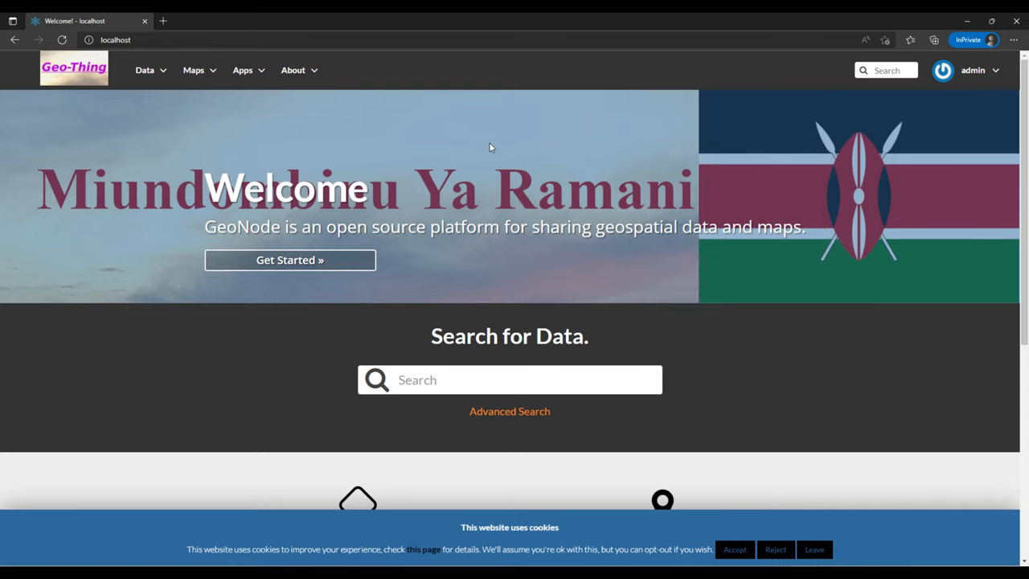
{"action": "mouse_move", "coordinate": [259, 207]}
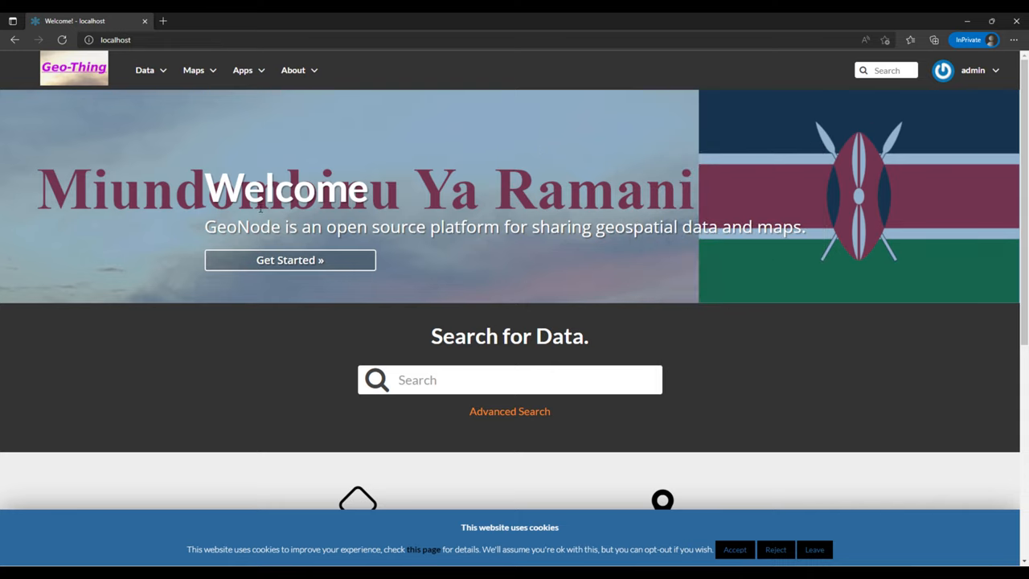
{"action": "mouse_move", "coordinate": [200, 181]}
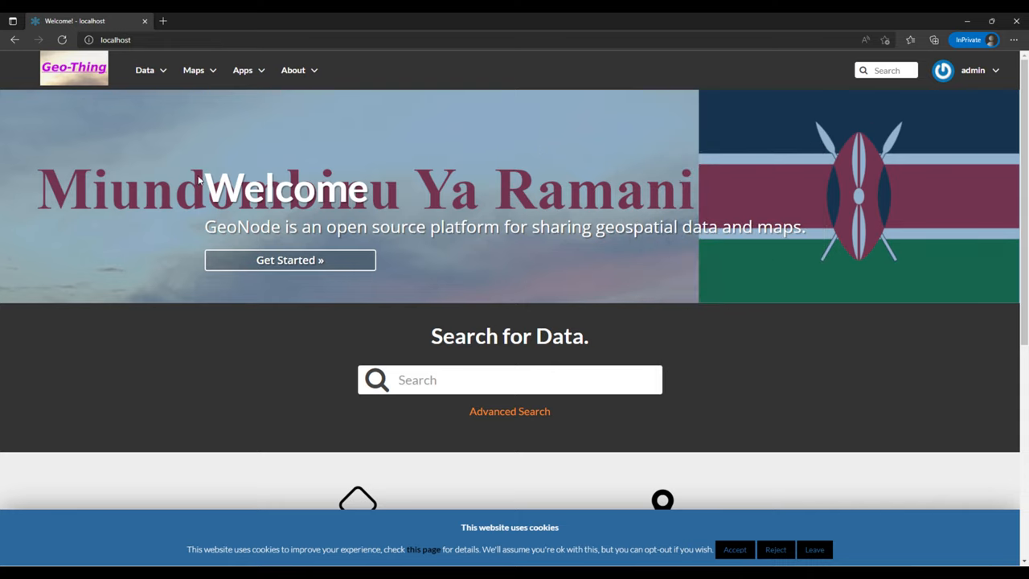
{"action": "left_click_drag", "start_coordinate": [205, 187], "coordinate": [802, 226]}
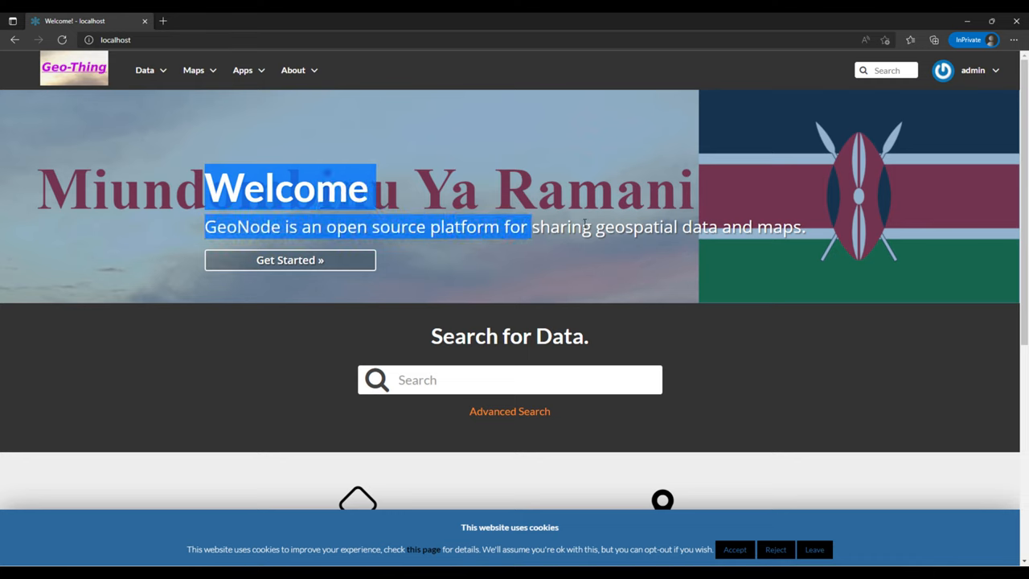
{"action": "left_click", "coordinate": [201, 197]}
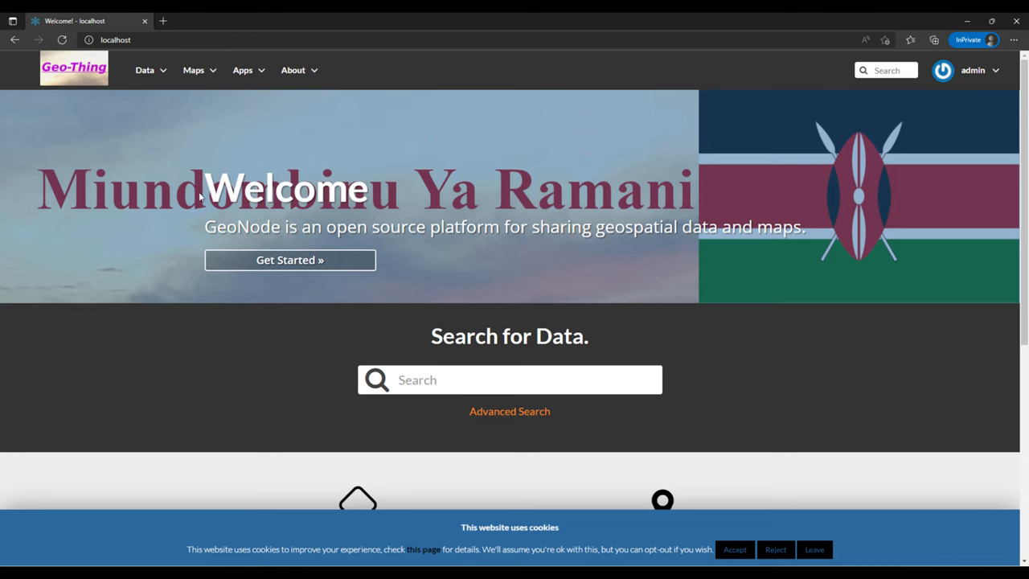
{"action": "mouse_move", "coordinate": [184, 207]}
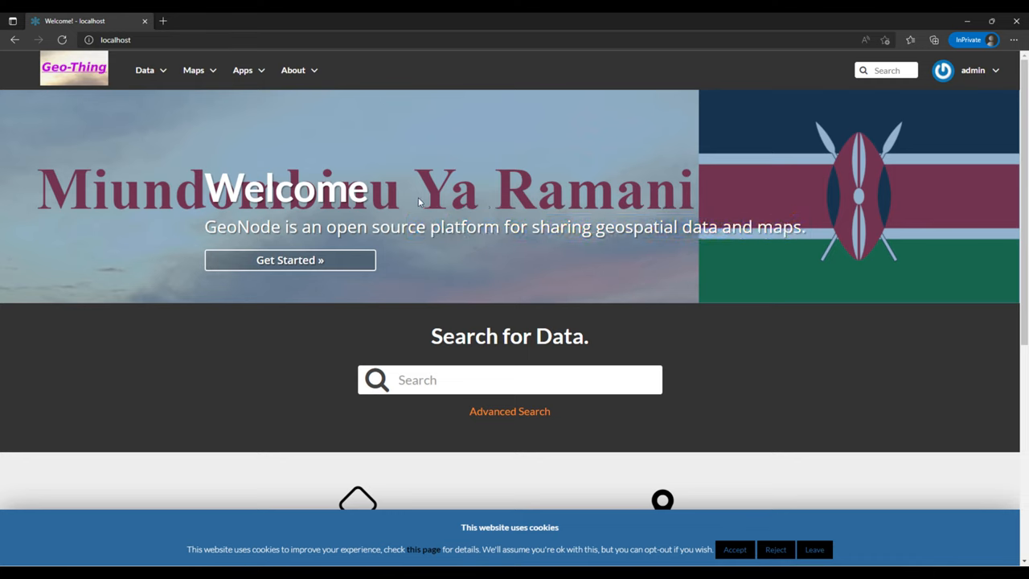
Return to Django site administration via the admin account menu's Admin entry.
{"action": "left_click", "coordinate": [973, 70]}
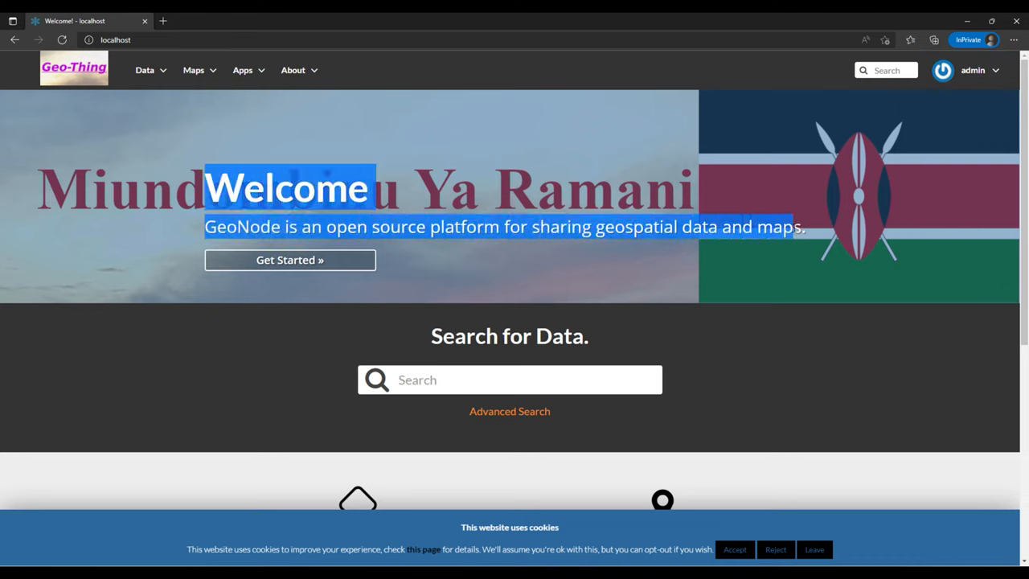
{"action": "left_click", "coordinate": [973, 70]}
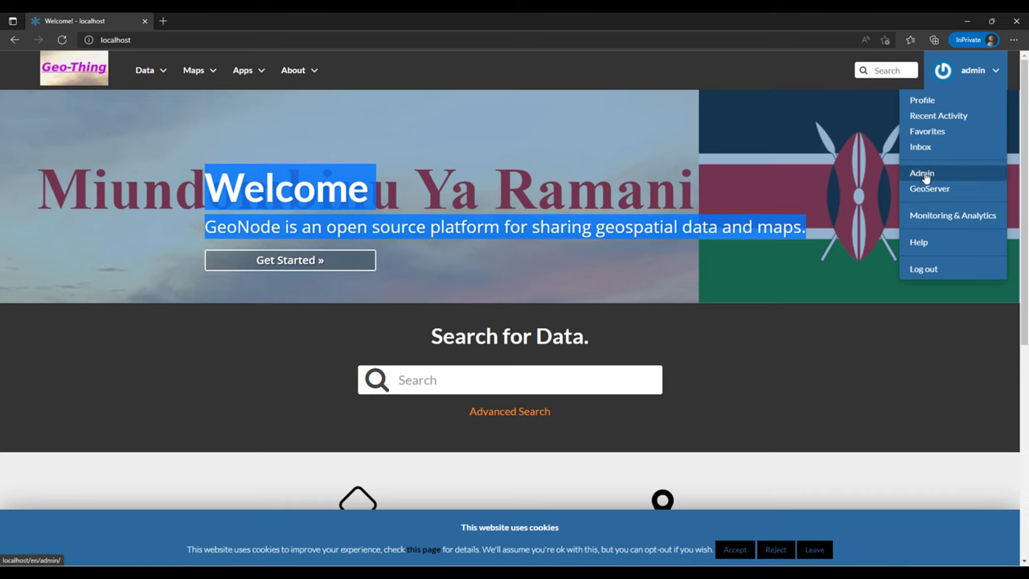
{"action": "left_click", "coordinate": [921, 173]}
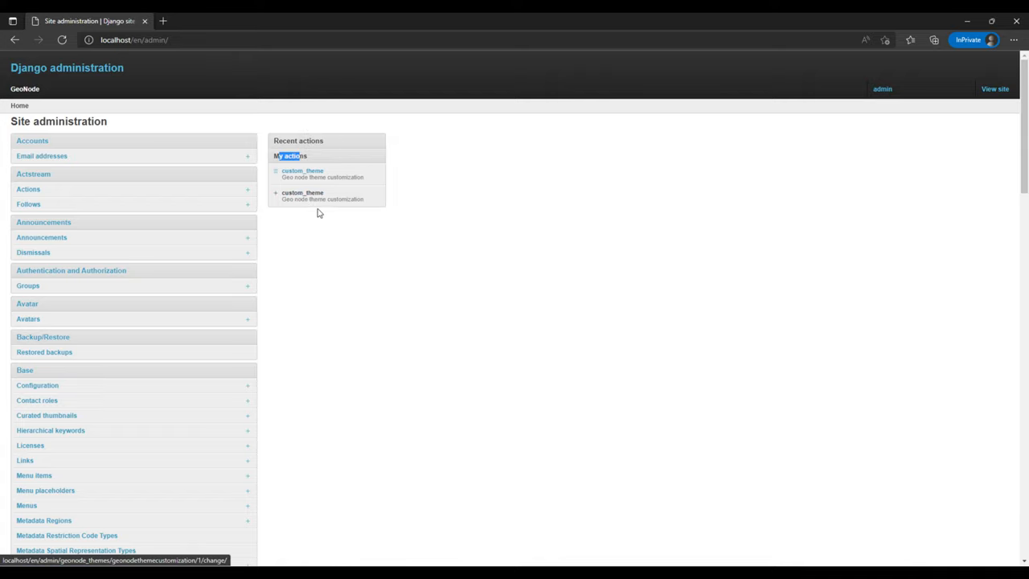
Tick 'Hide text in the jumbotron' in custom_theme and save.
{"action": "left_click", "coordinate": [302, 195]}
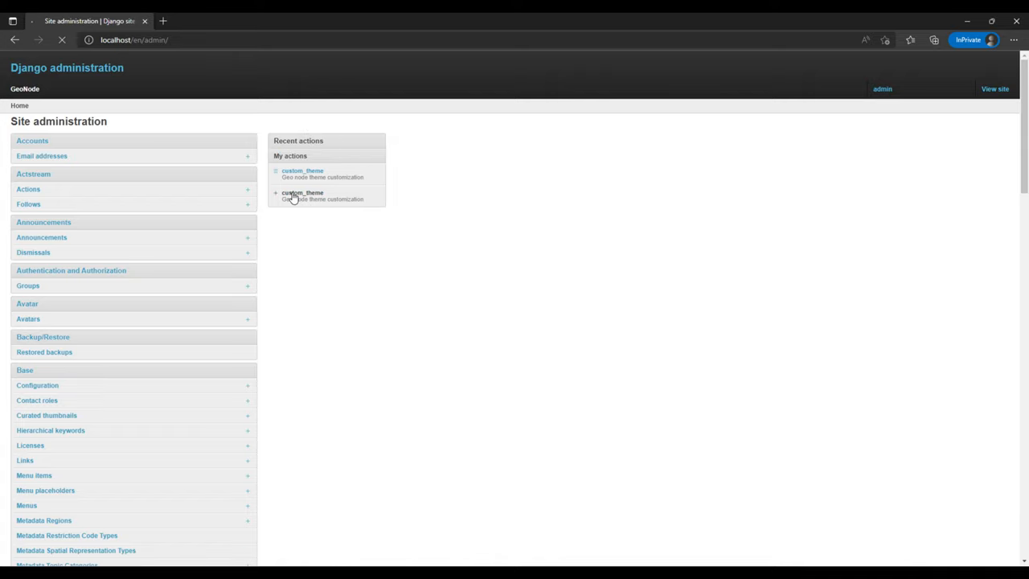
{"action": "left_click", "coordinate": [303, 170]}
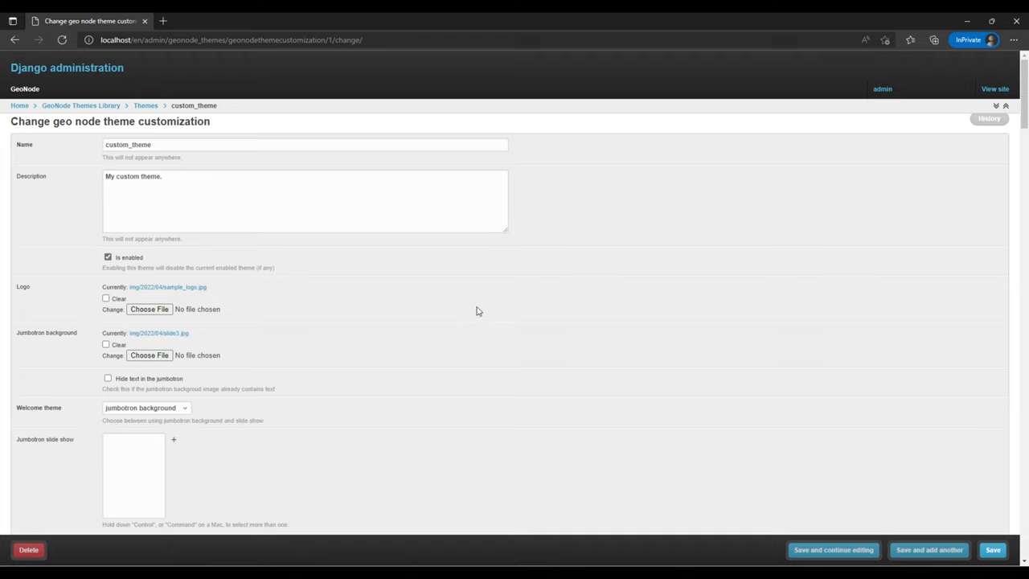
{"action": "scroll", "scroll_direction": "down", "scroll_amount": 3}
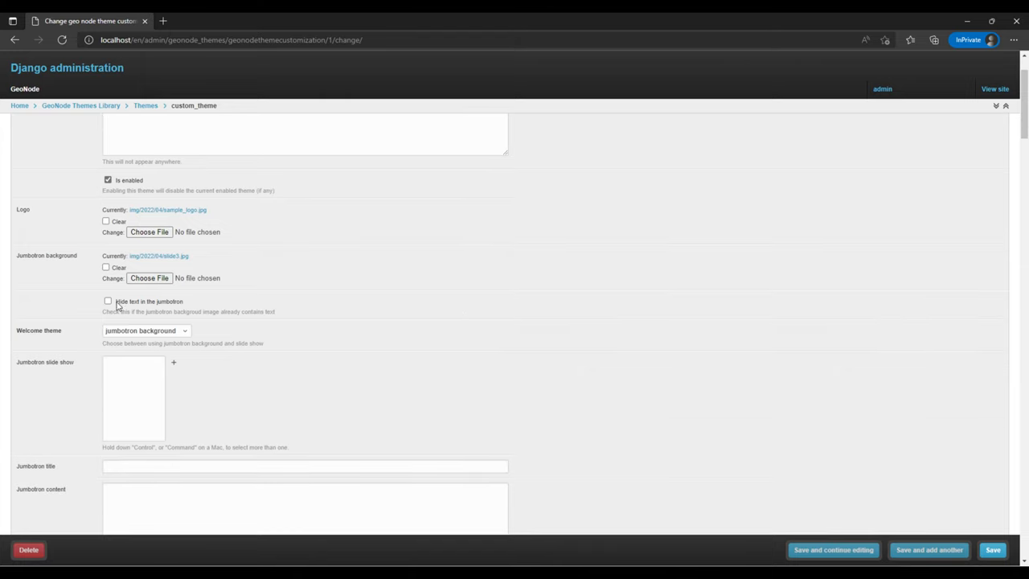
{"action": "left_click", "coordinate": [108, 301]}
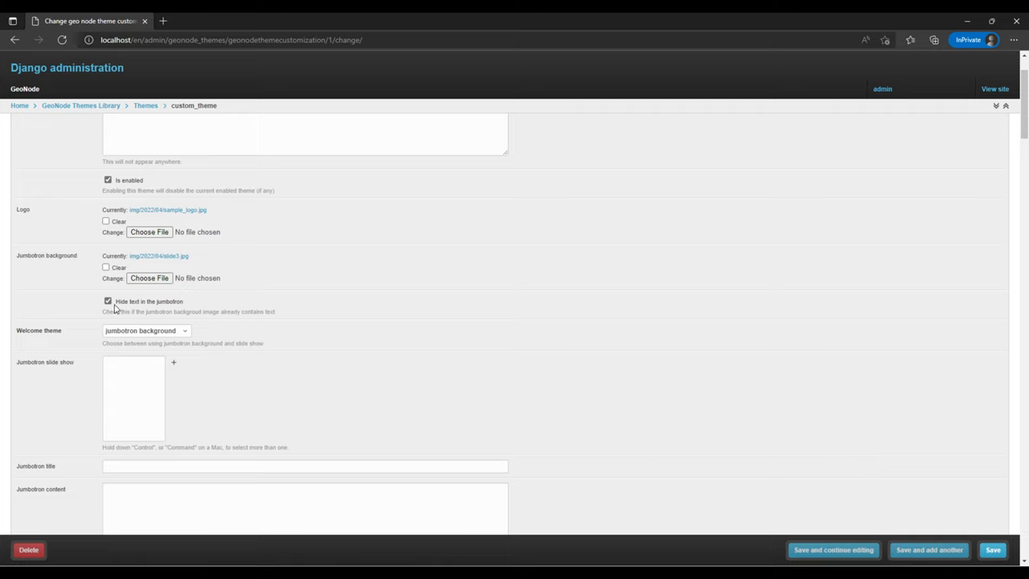
{"action": "left_click", "coordinate": [993, 550]}
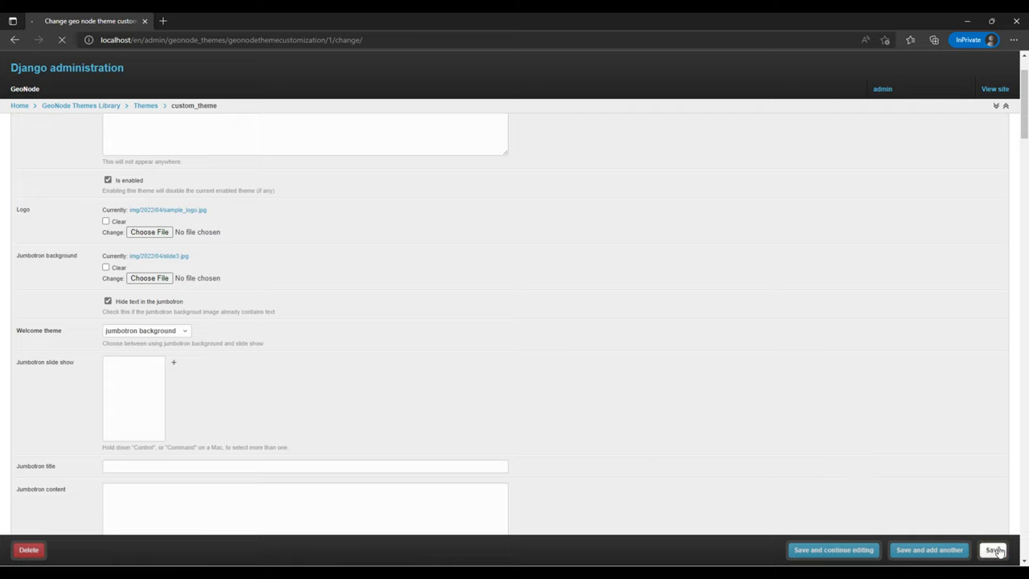
{"action": "left_click", "coordinate": [995, 550]}
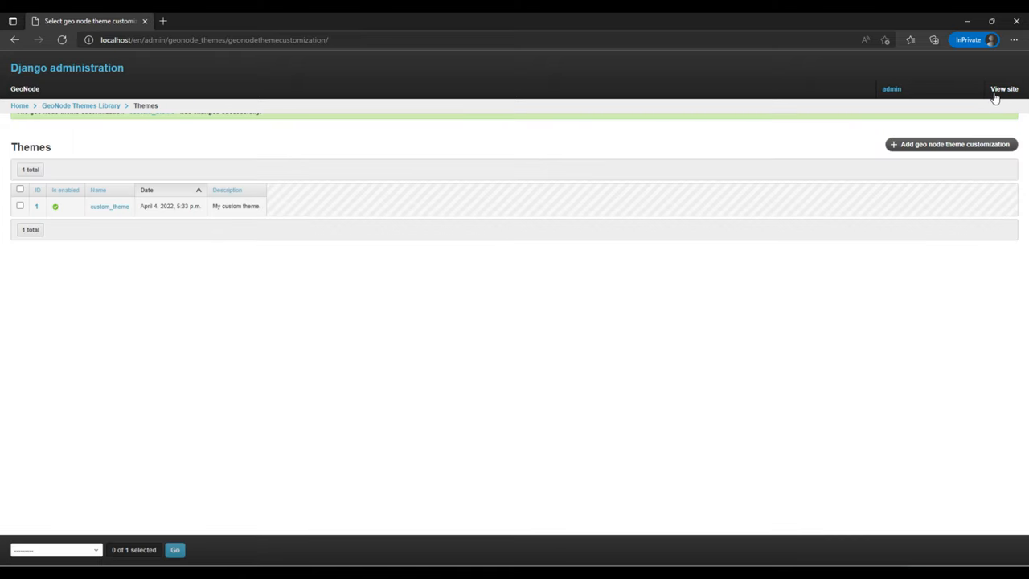
View the homepage, now showing the flag banner without welcome text.
{"action": "left_click", "coordinate": [1004, 88]}
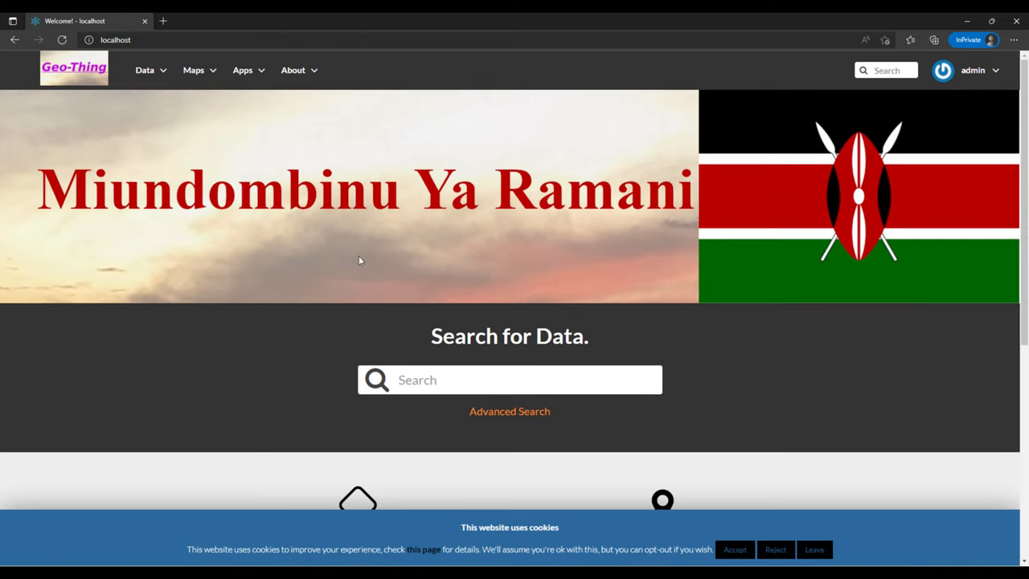
{"action": "mouse_move", "coordinate": [197, 282]}
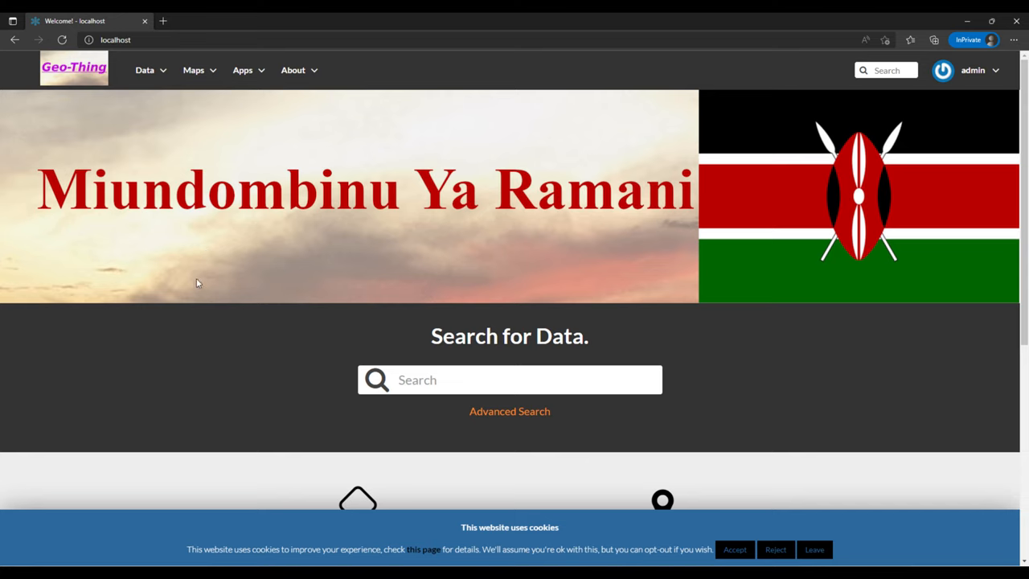
{"action": "mouse_move", "coordinate": [836, 274]}
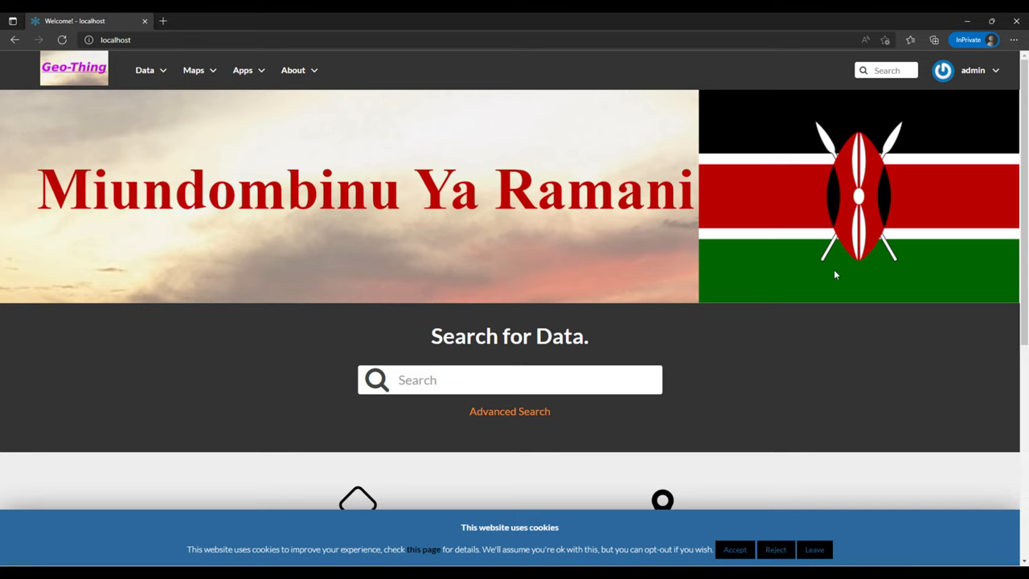
{"action": "mouse_move", "coordinate": [160, 178]}
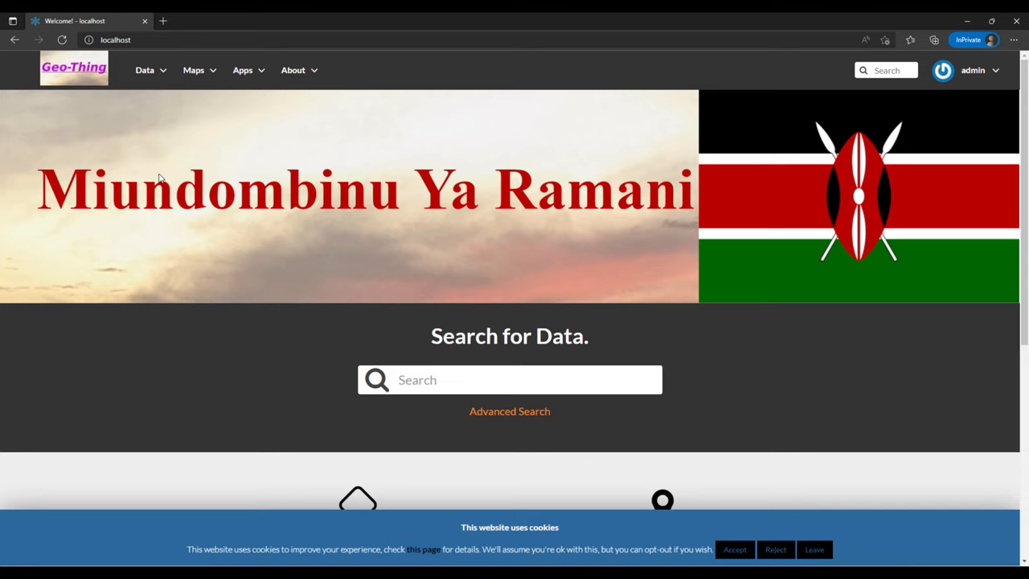
{"action": "mouse_move", "coordinate": [66, 181]}
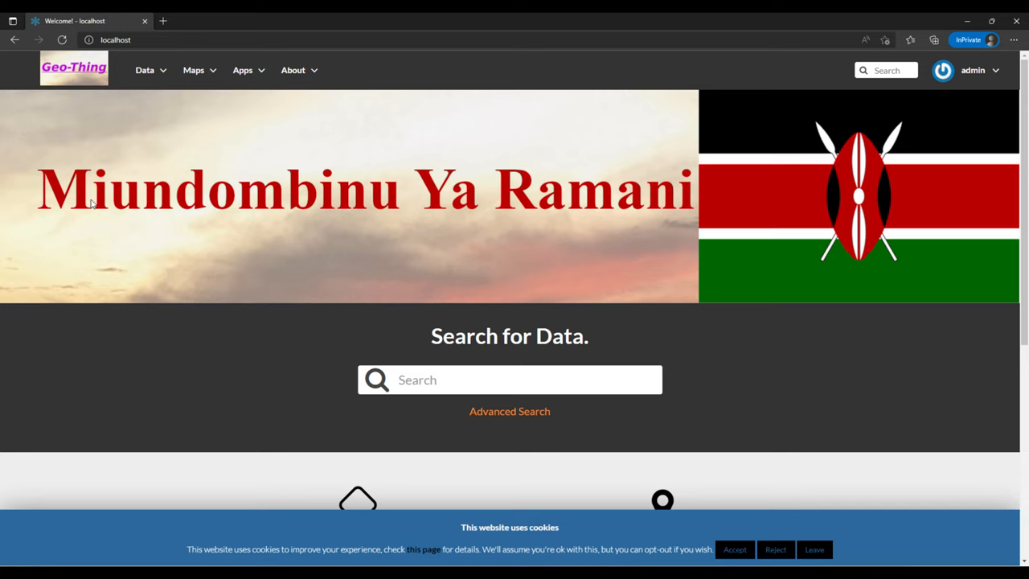
{"action": "mouse_move", "coordinate": [819, 347]}
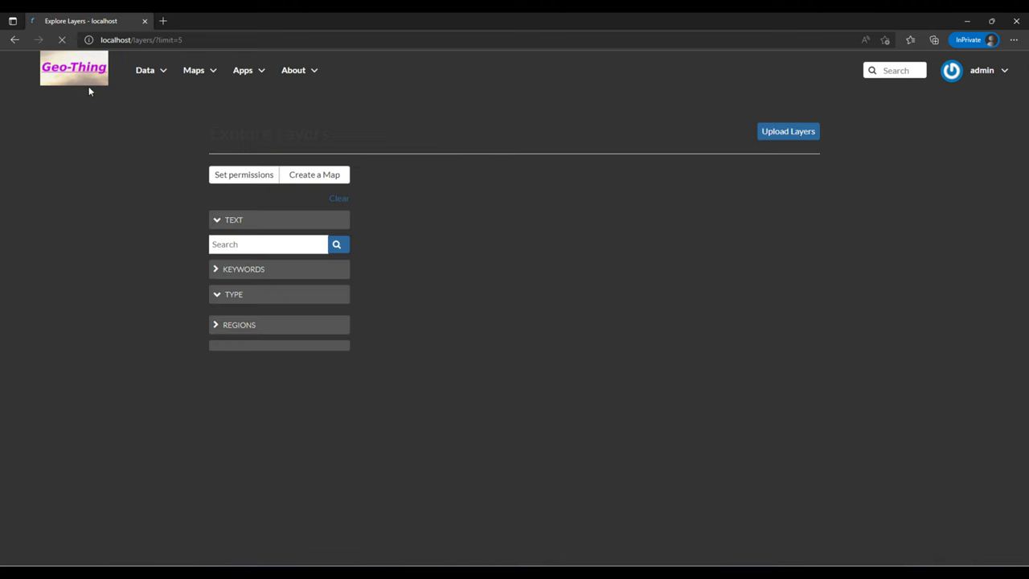
Click the Geo-Thing navbar logo to return to the homepage.
{"action": "left_click", "coordinate": [73, 67]}
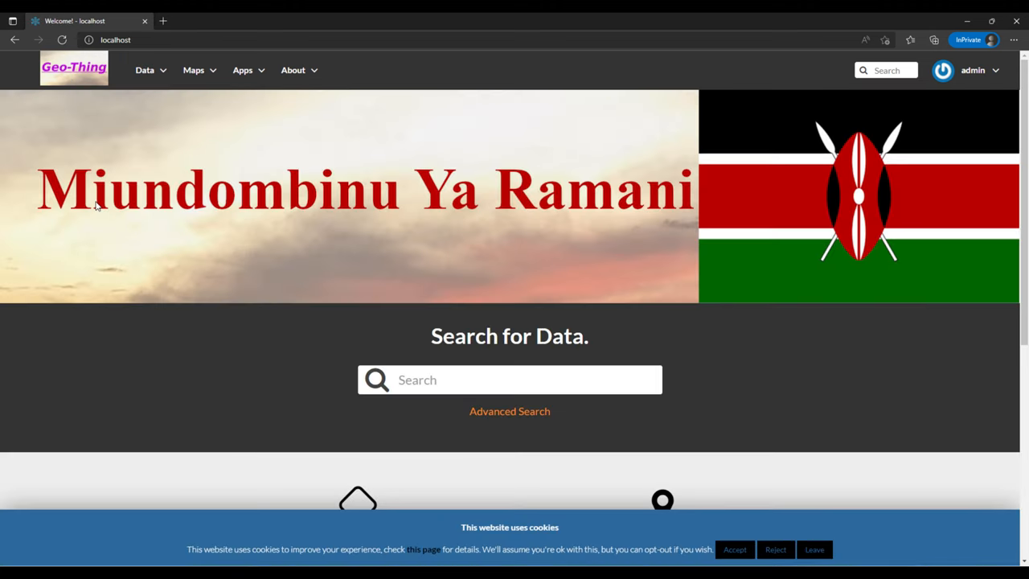
{"action": "mouse_move", "coordinate": [693, 118]}
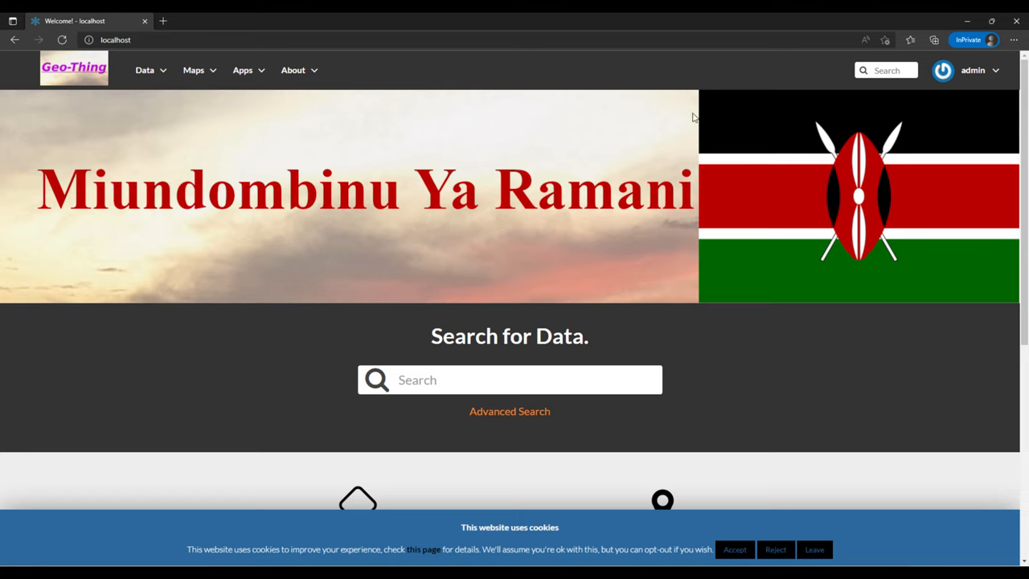
{"action": "mouse_move", "coordinate": [225, 222]}
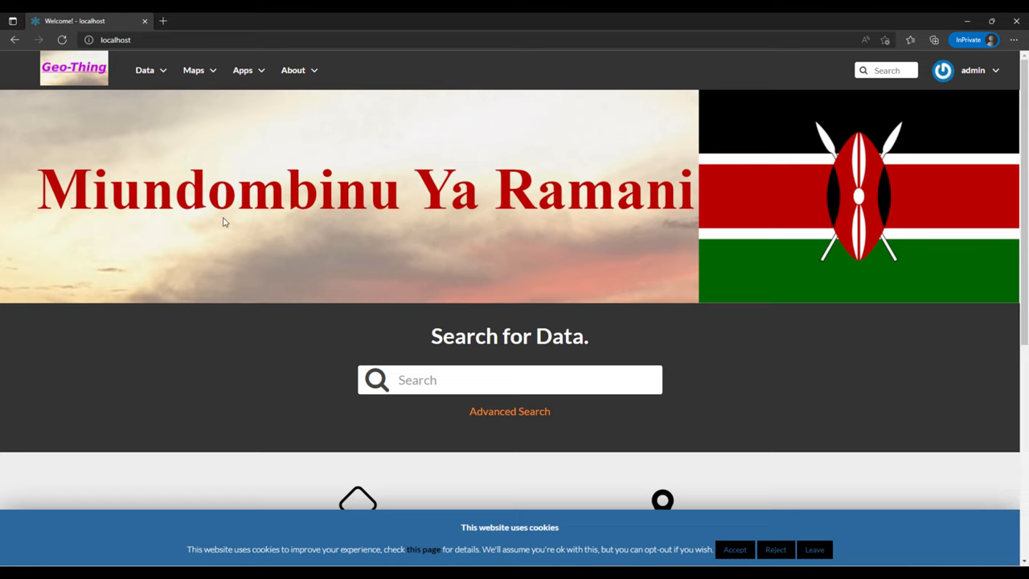
{"action": "mouse_move", "coordinate": [513, 226]}
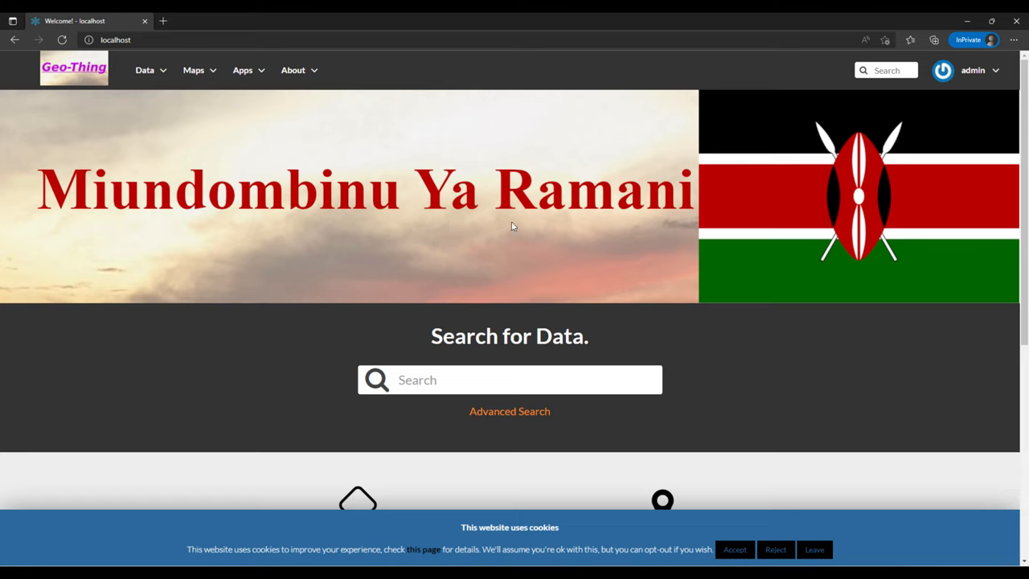
{"action": "mouse_move", "coordinate": [179, 143]}
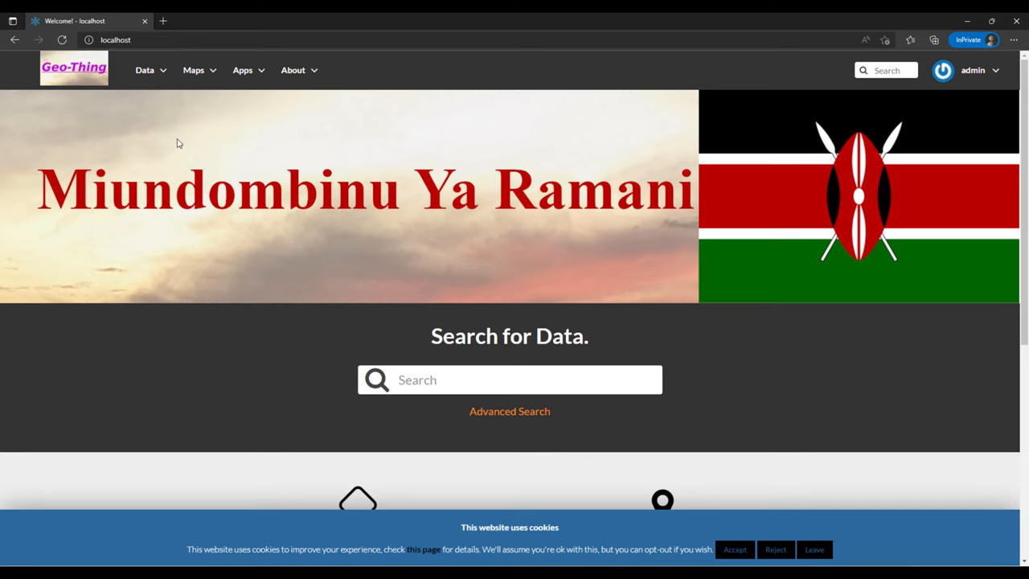
{"action": "mouse_move", "coordinate": [519, 259]}
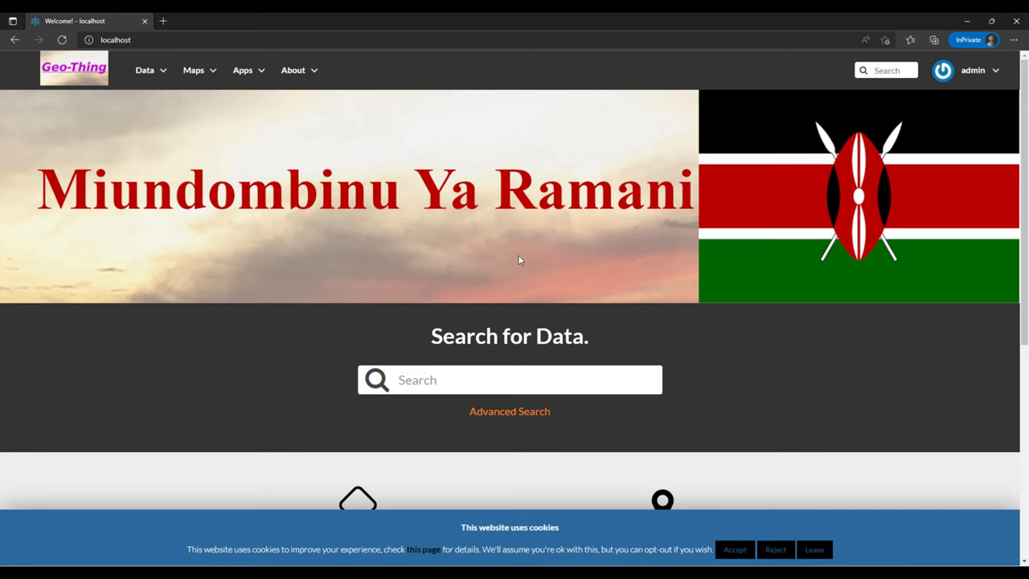
{"action": "mouse_move", "coordinate": [60, 202]}
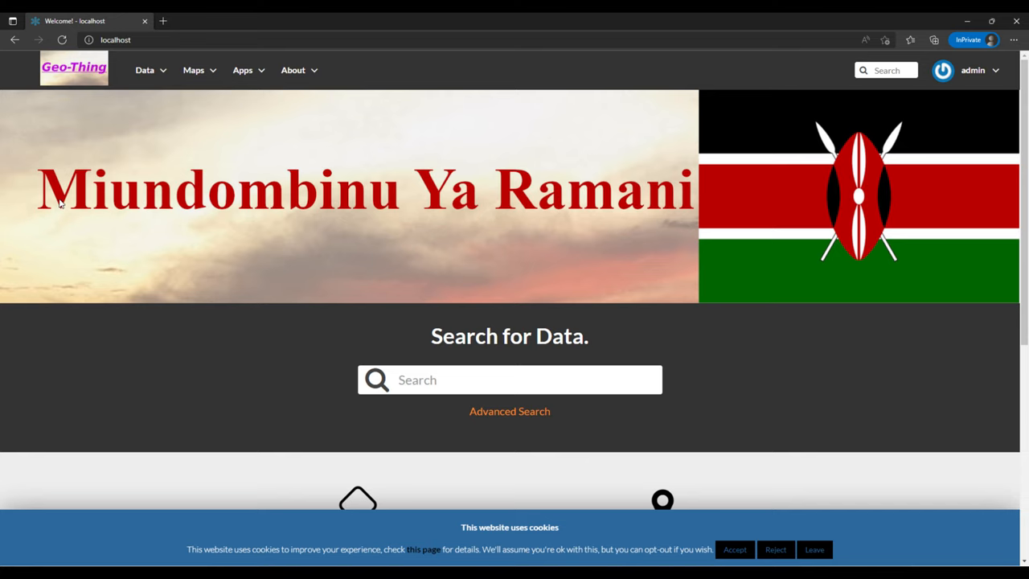
{"action": "mouse_move", "coordinate": [470, 210]}
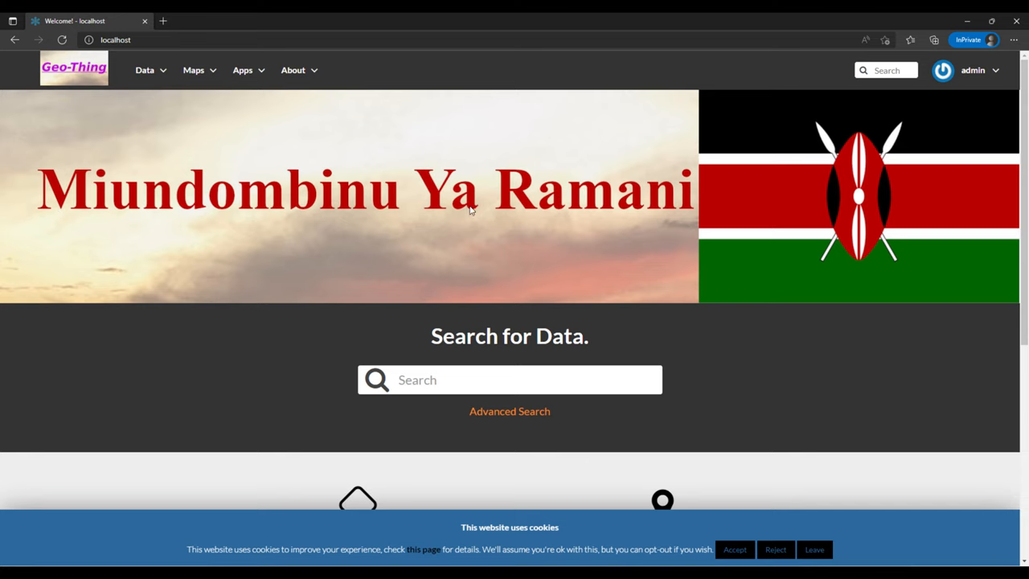
{"action": "mouse_move", "coordinate": [61, 215]}
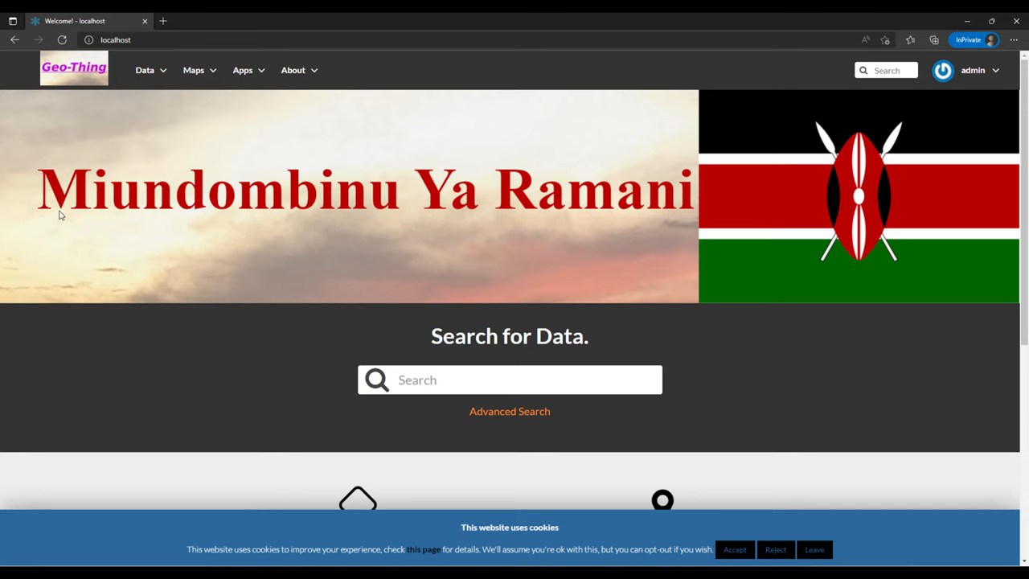
{"action": "mouse_move", "coordinate": [250, 234]}
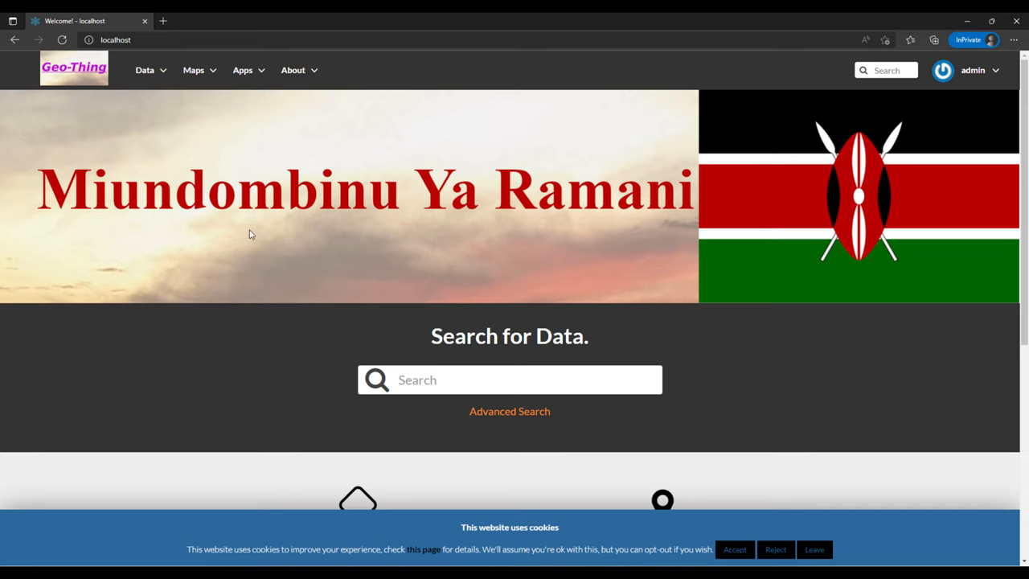
{"action": "mouse_move", "coordinate": [95, 222]}
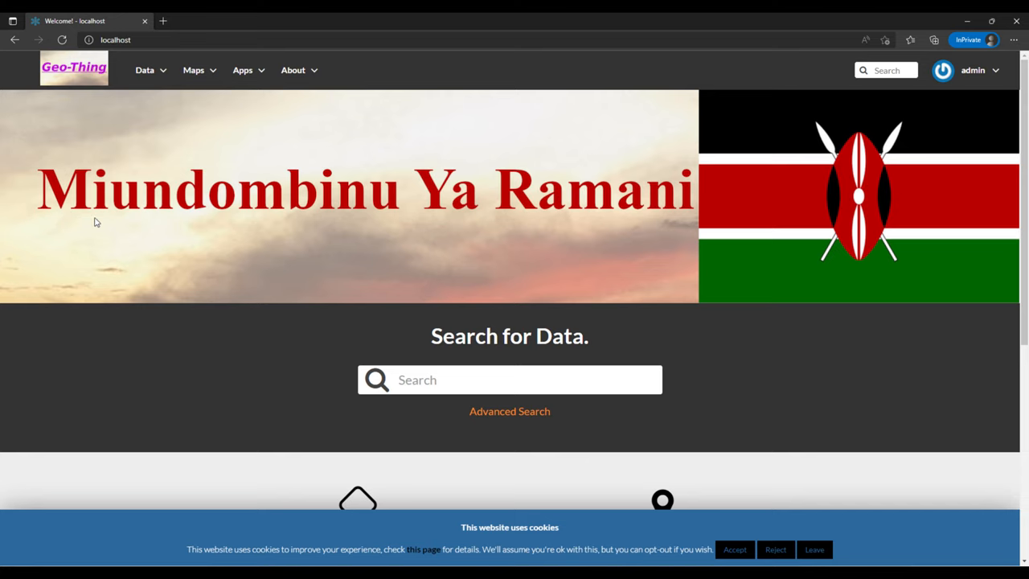
{"action": "mouse_move", "coordinate": [580, 253]}
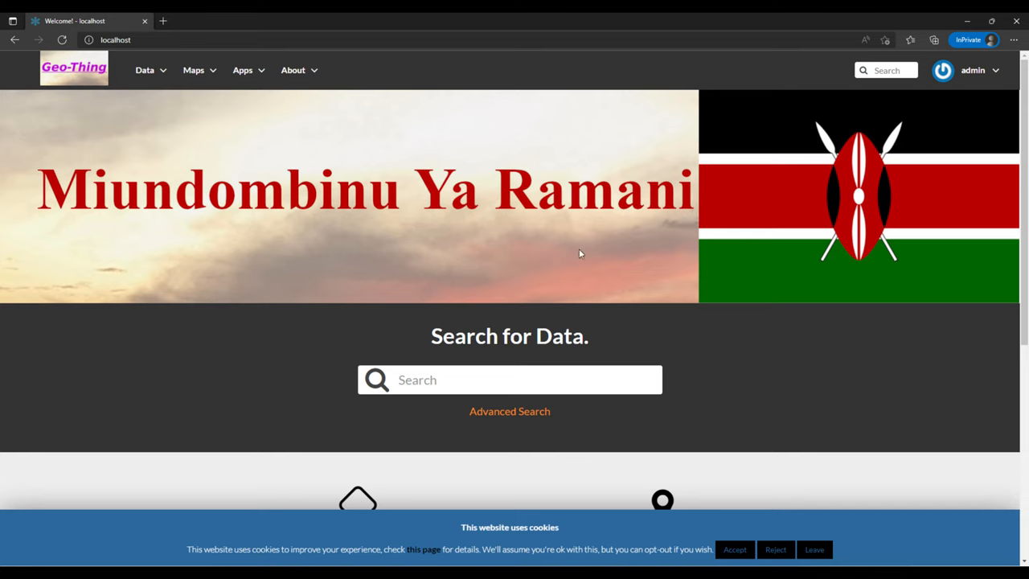
{"action": "mouse_move", "coordinate": [152, 208]}
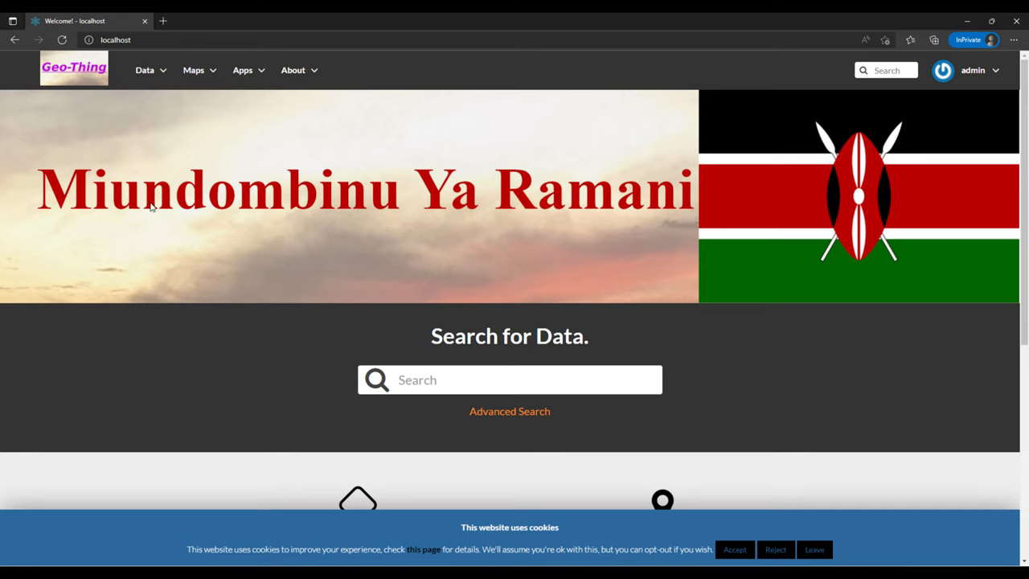
{"action": "mouse_move", "coordinate": [859, 200]}
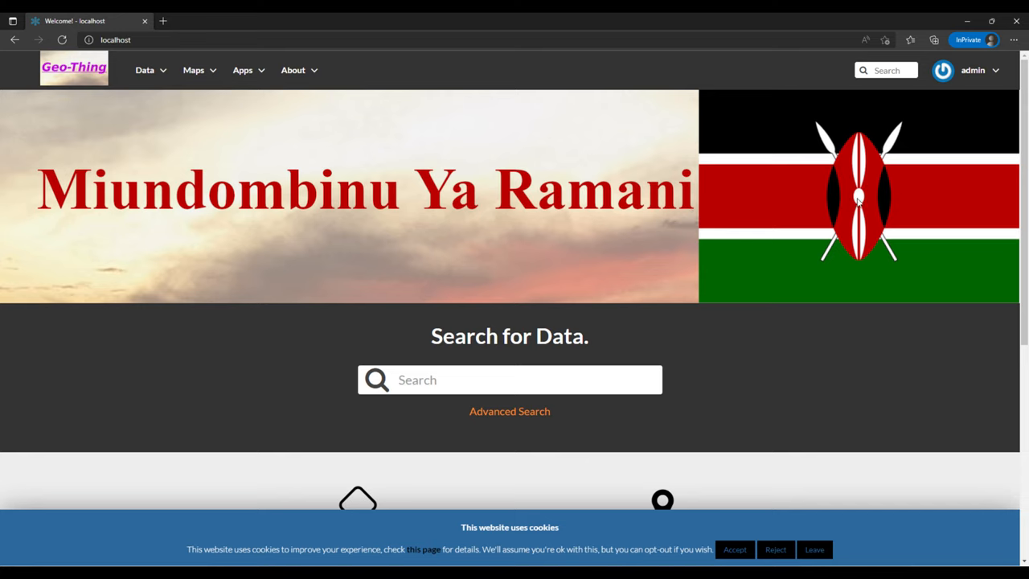
{"action": "mouse_move", "coordinate": [702, 226]}
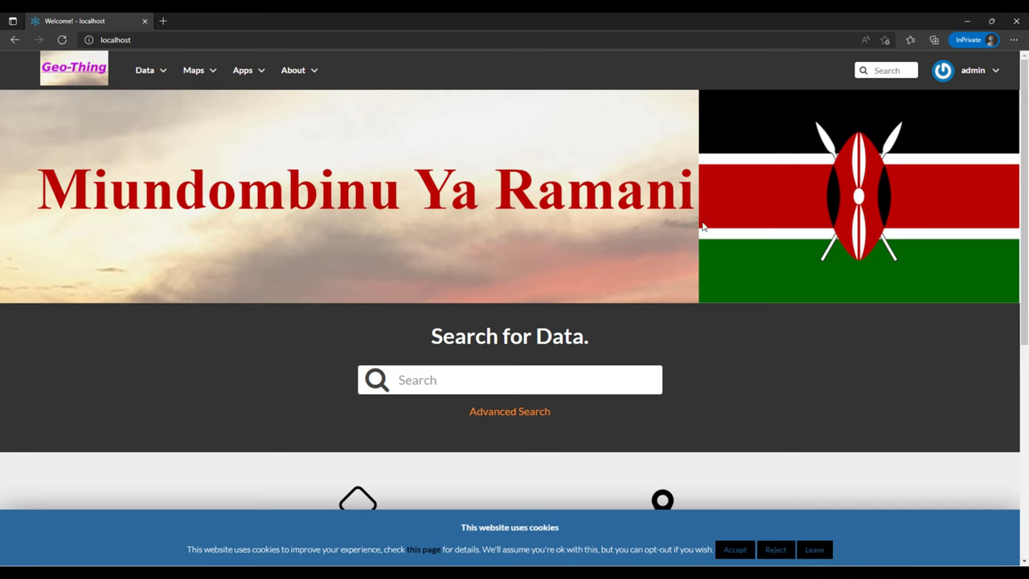
{"action": "mouse_move", "coordinate": [999, 101]}
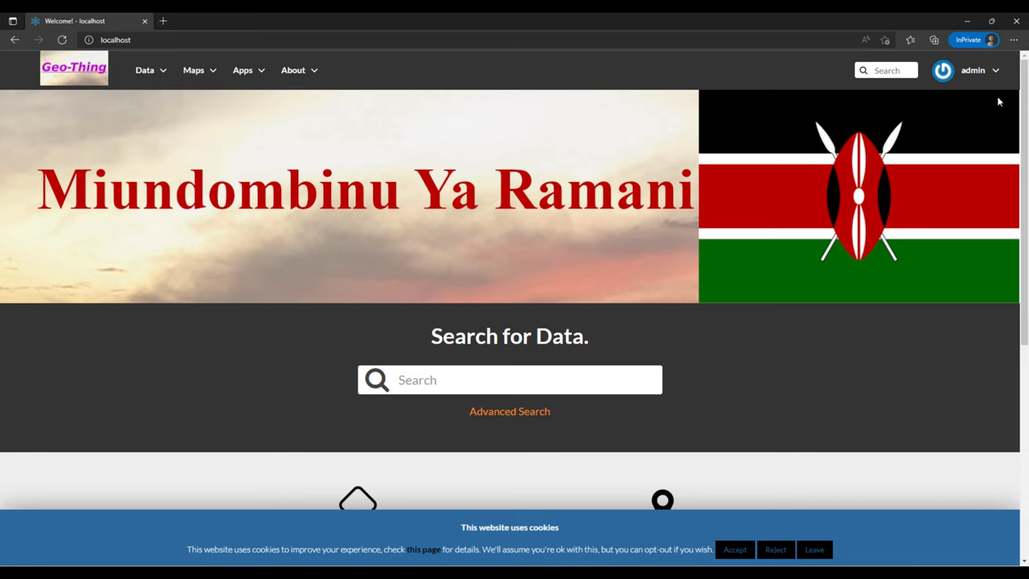
{"action": "mouse_move", "coordinate": [605, 216]}
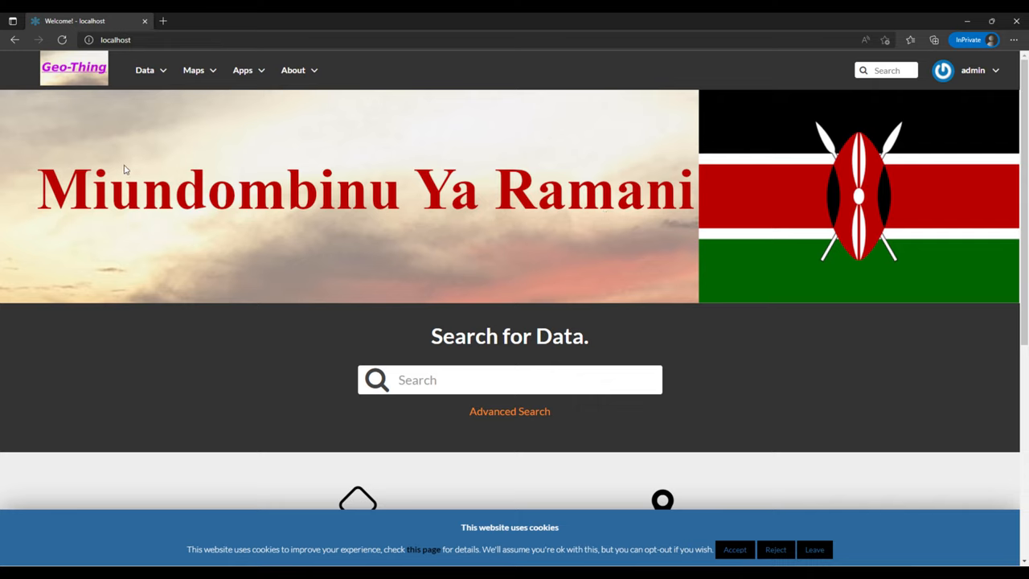
{"action": "mouse_move", "coordinate": [449, 205]}
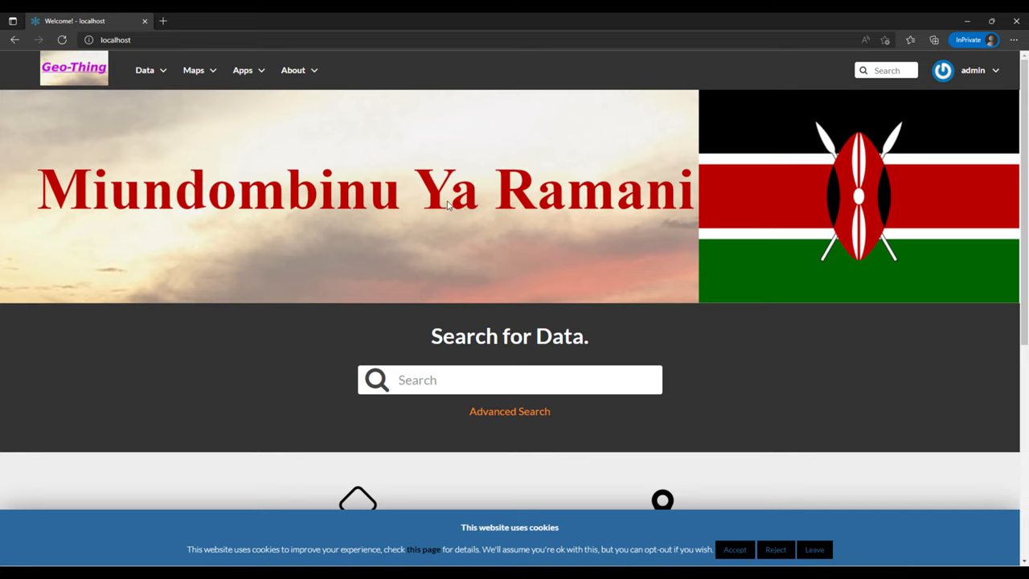
{"action": "mouse_move", "coordinate": [138, 259]}
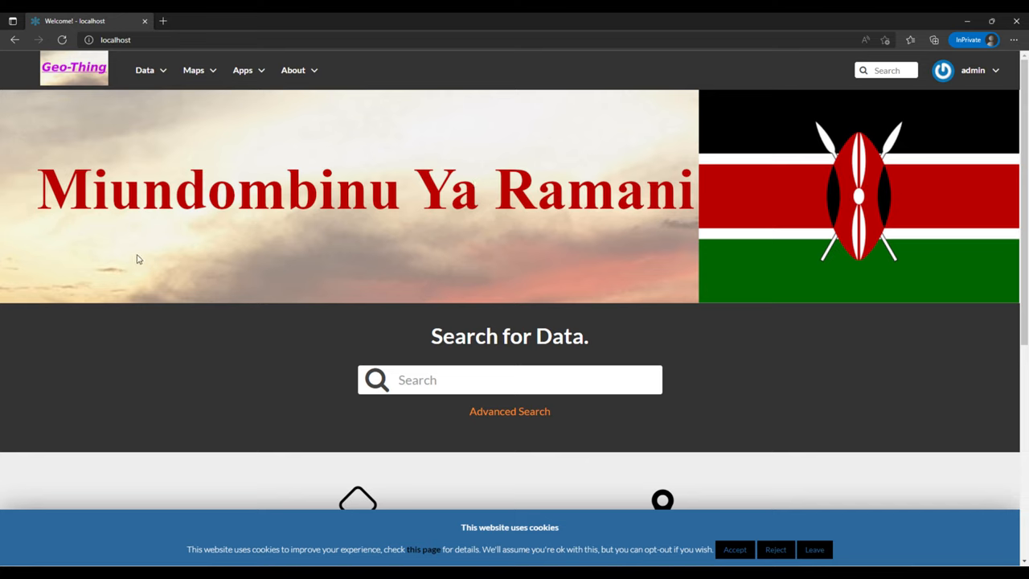
{"action": "mouse_move", "coordinate": [519, 177]}
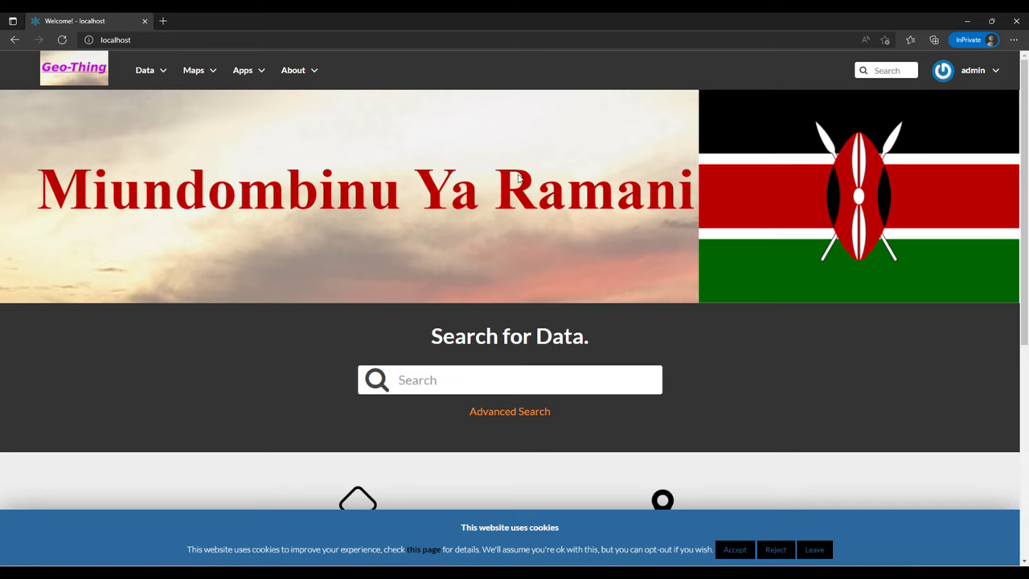
{"action": "mouse_move", "coordinate": [193, 228]}
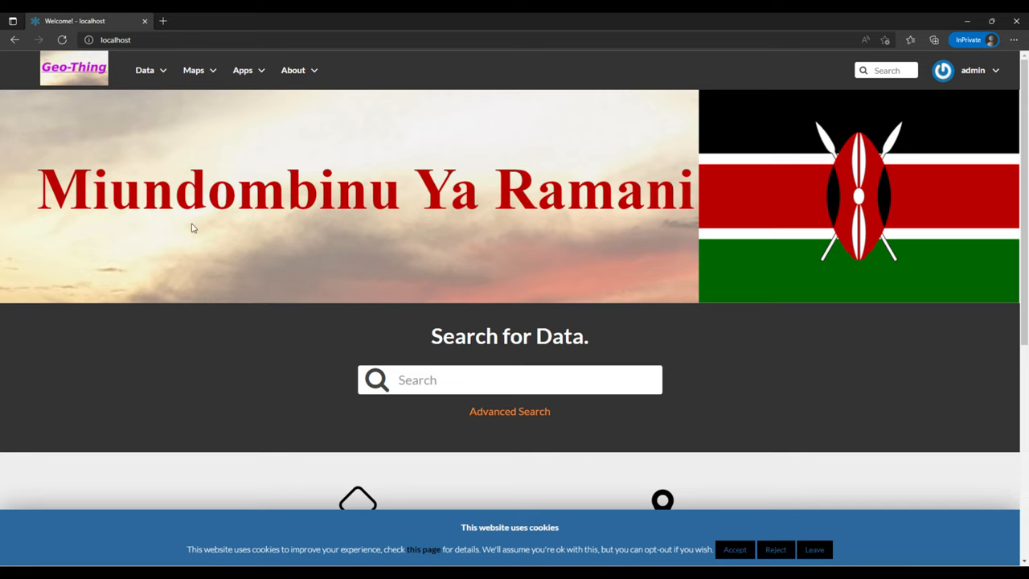
{"action": "mouse_move", "coordinate": [638, 141]}
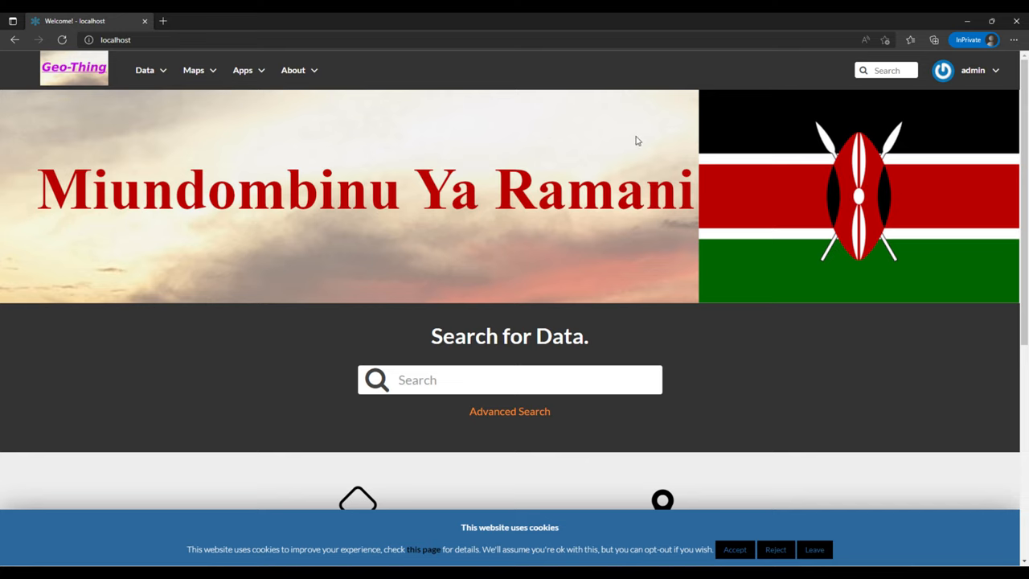